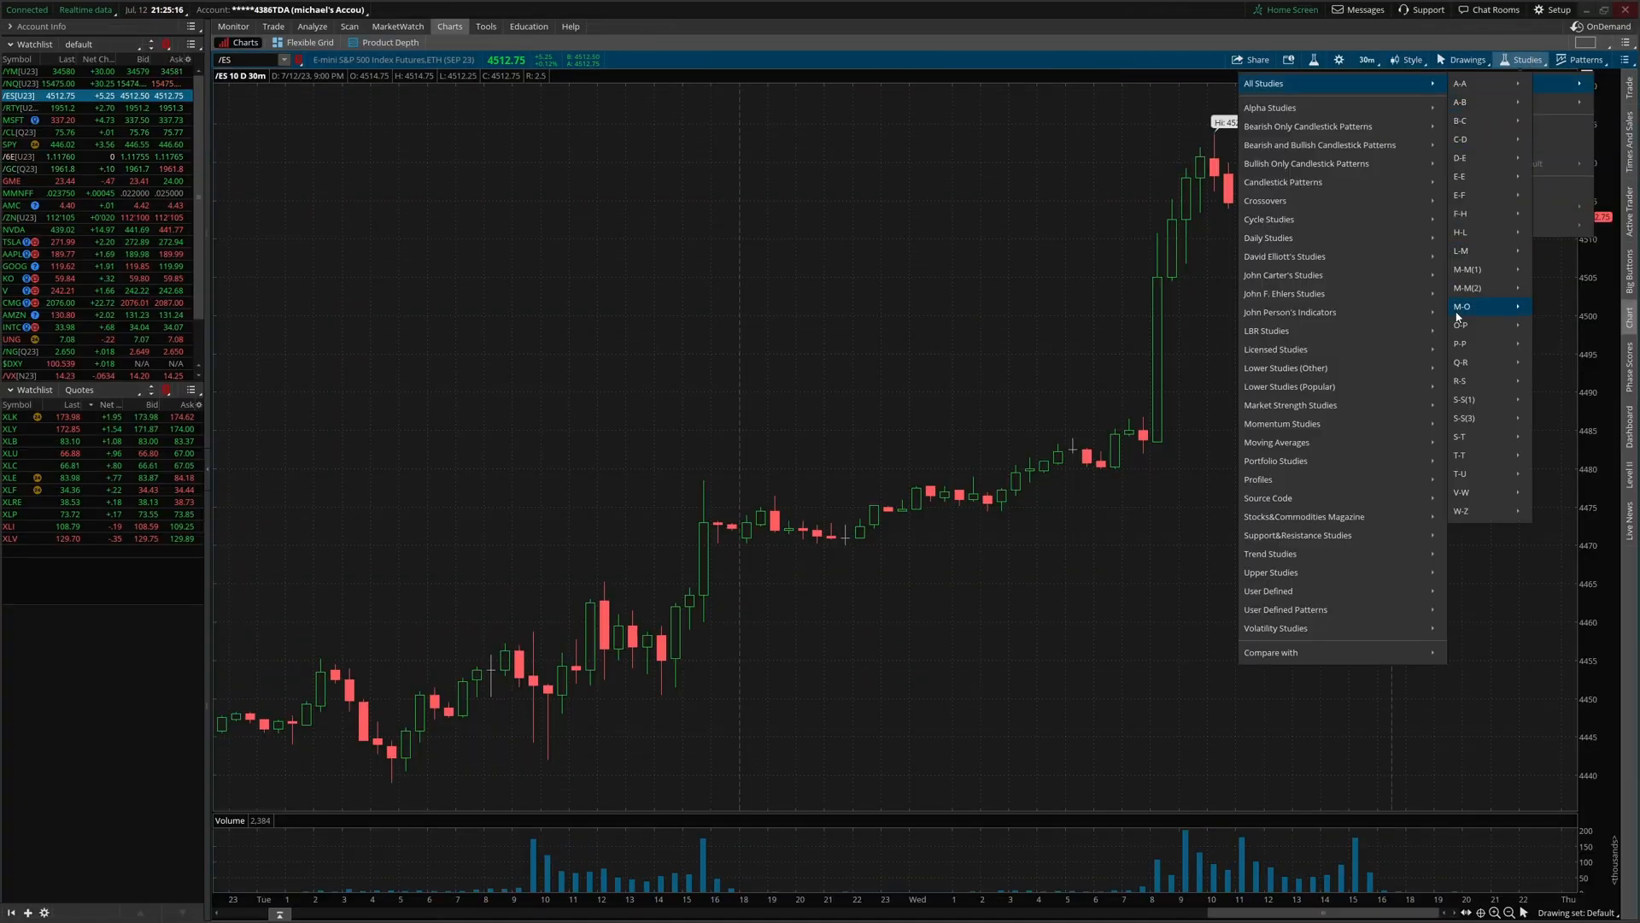
{"action": "mouse_move", "coordinate": [1465, 288]}
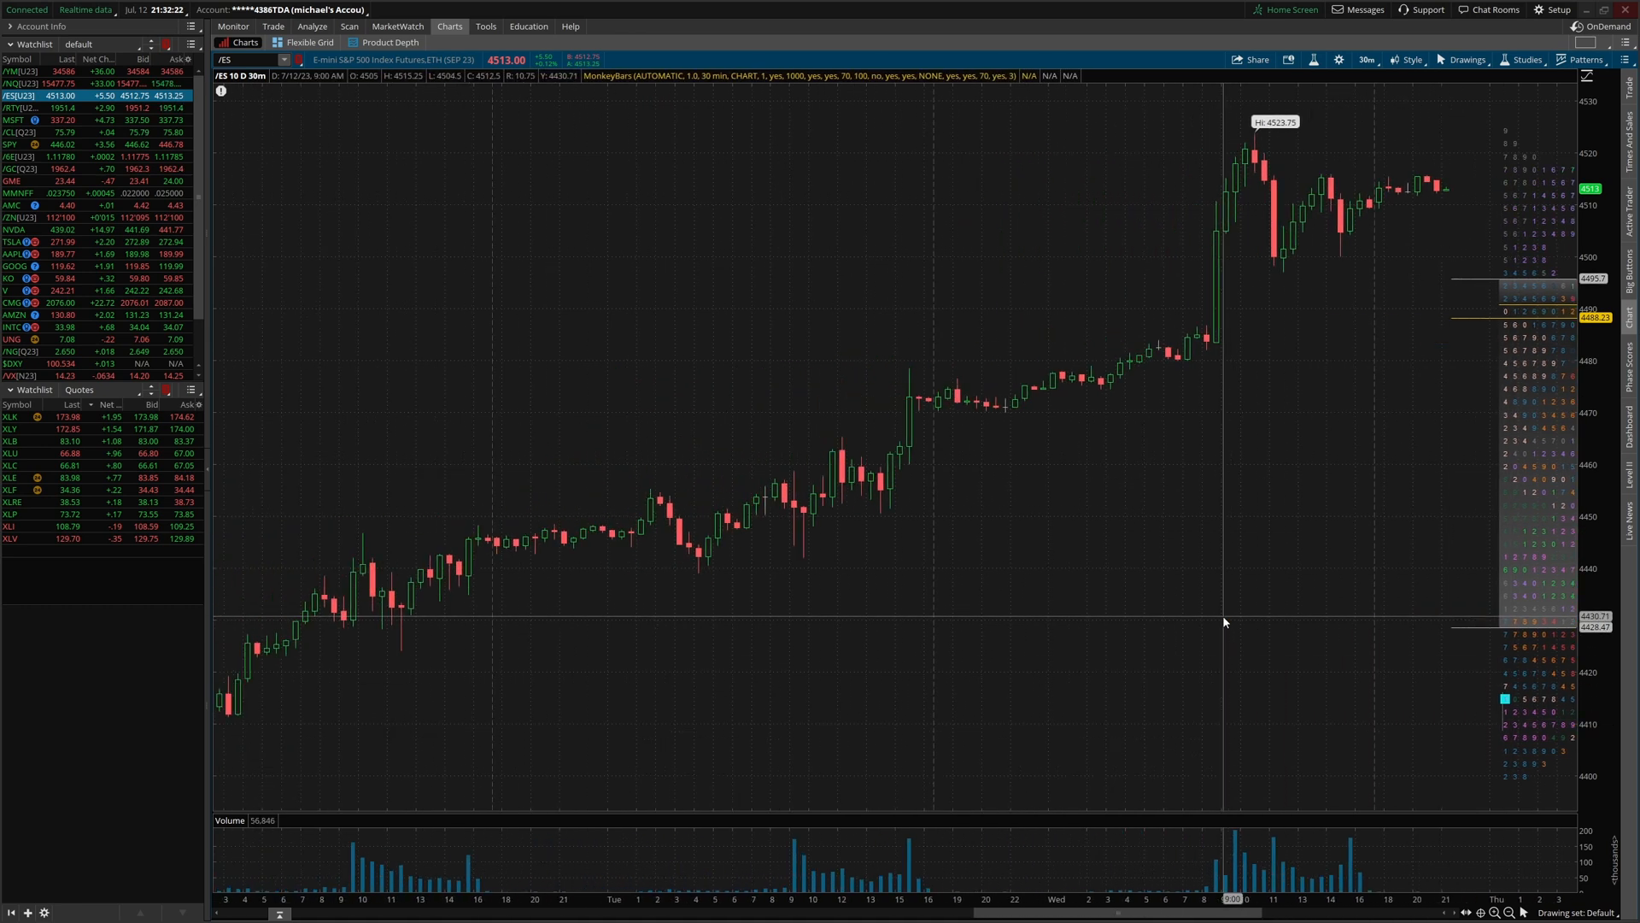
{"action": "mouse_move", "coordinate": [1494, 164]}
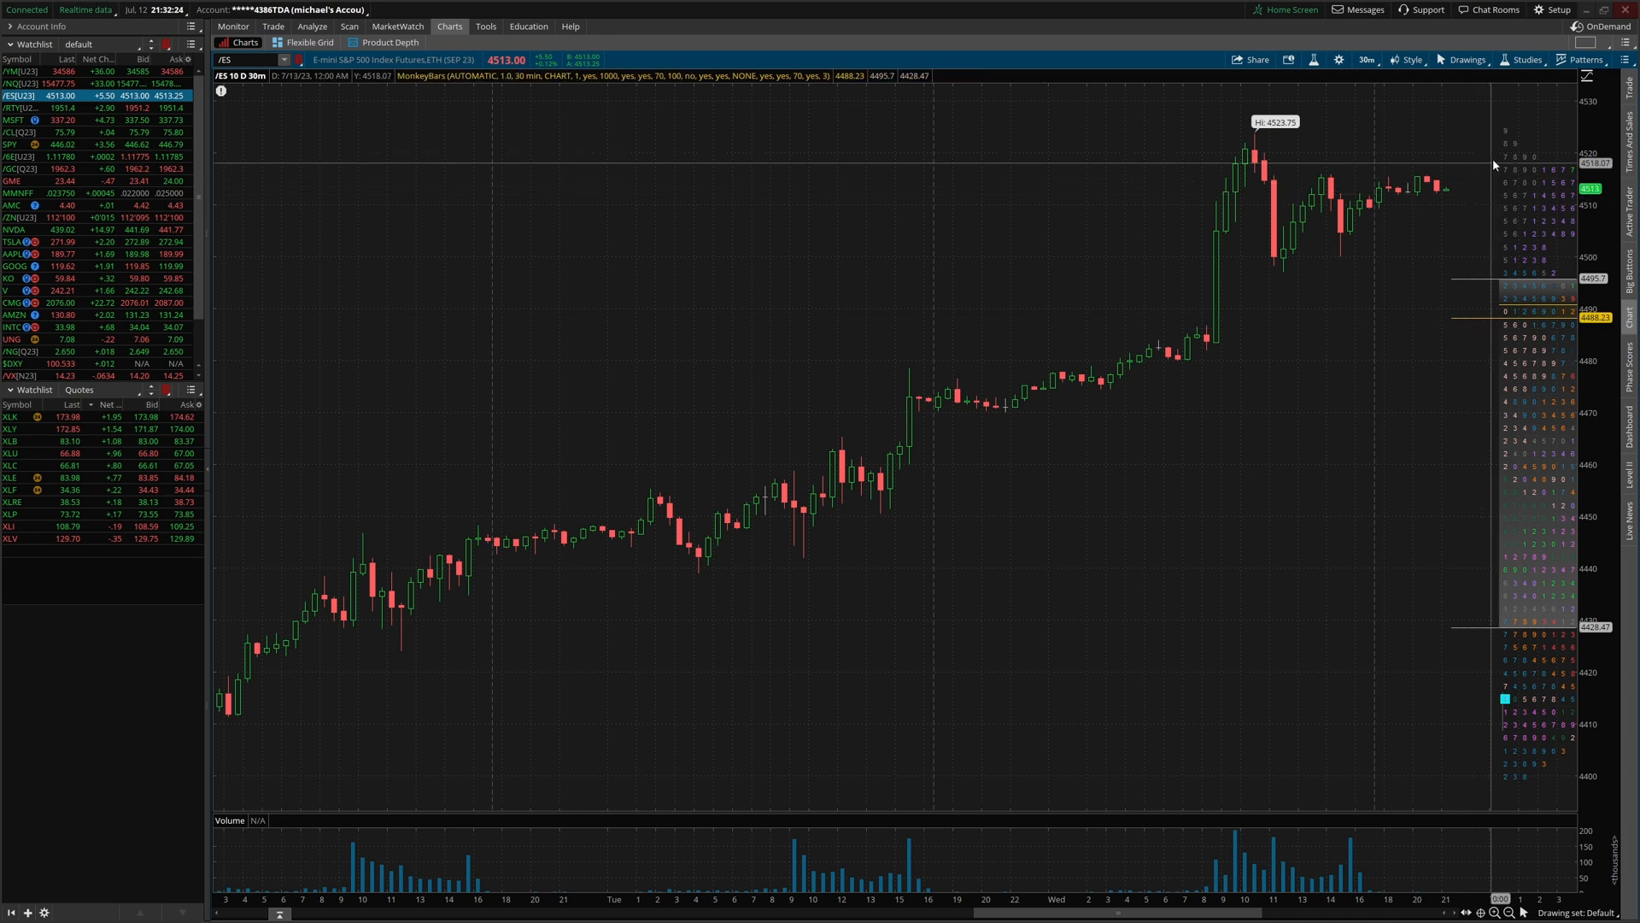
- Switch the MonkeyBars price-per-row height mode to CUSTOM in Edit Studies
{"action": "left_click", "coordinate": [1524, 60]}
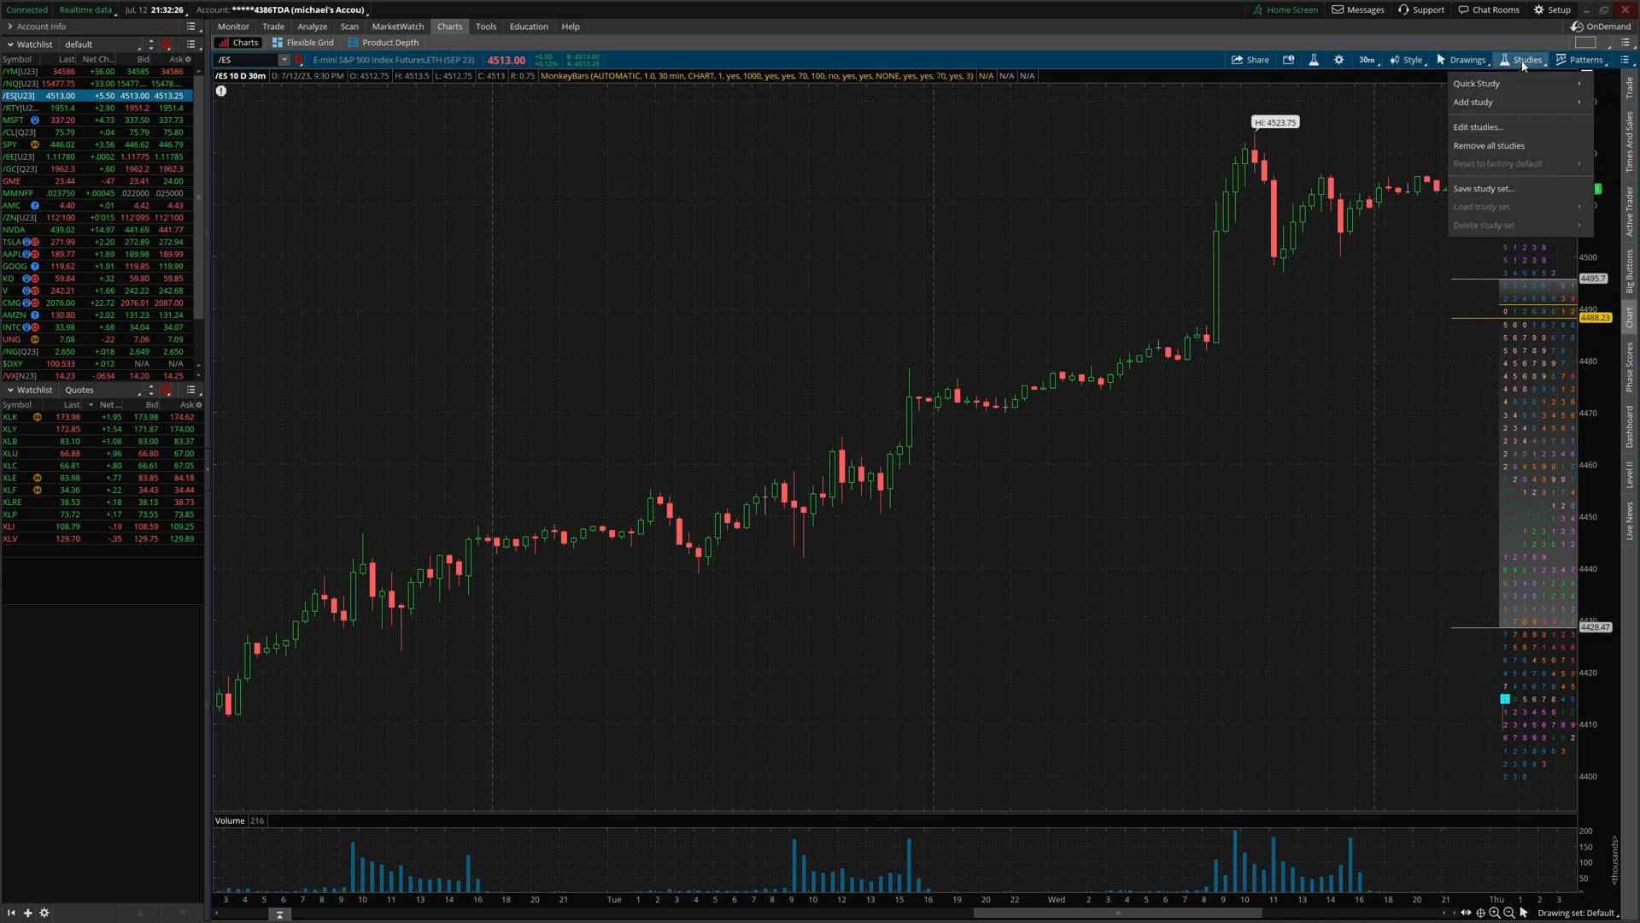
{"action": "mouse_move", "coordinate": [1478, 126]}
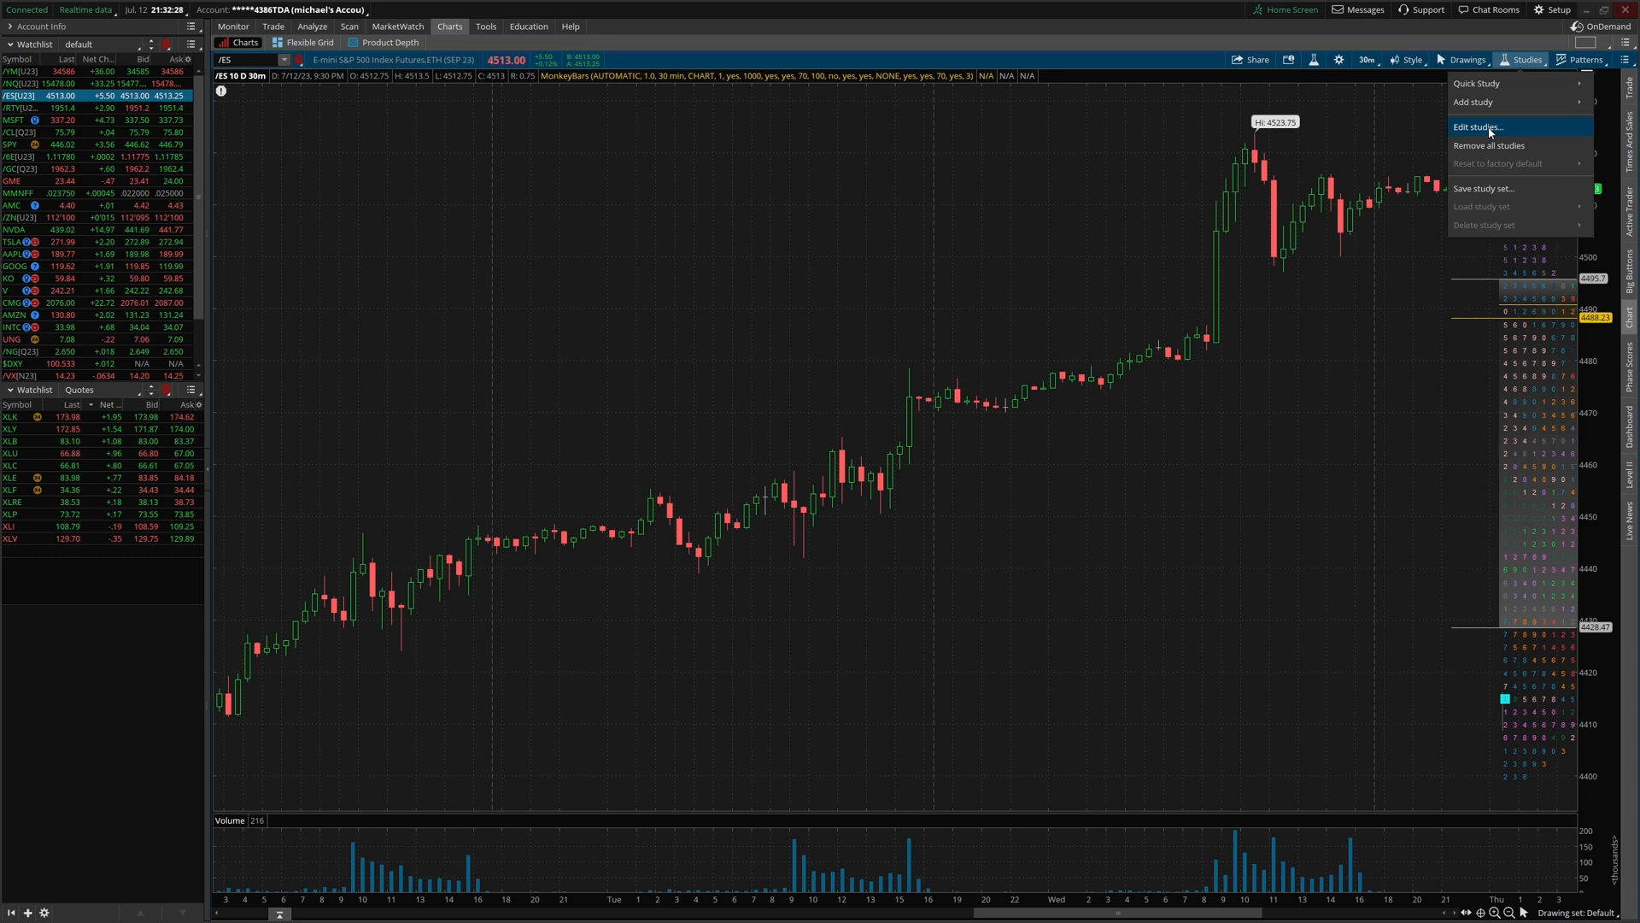
{"action": "left_click", "coordinate": [1478, 127]}
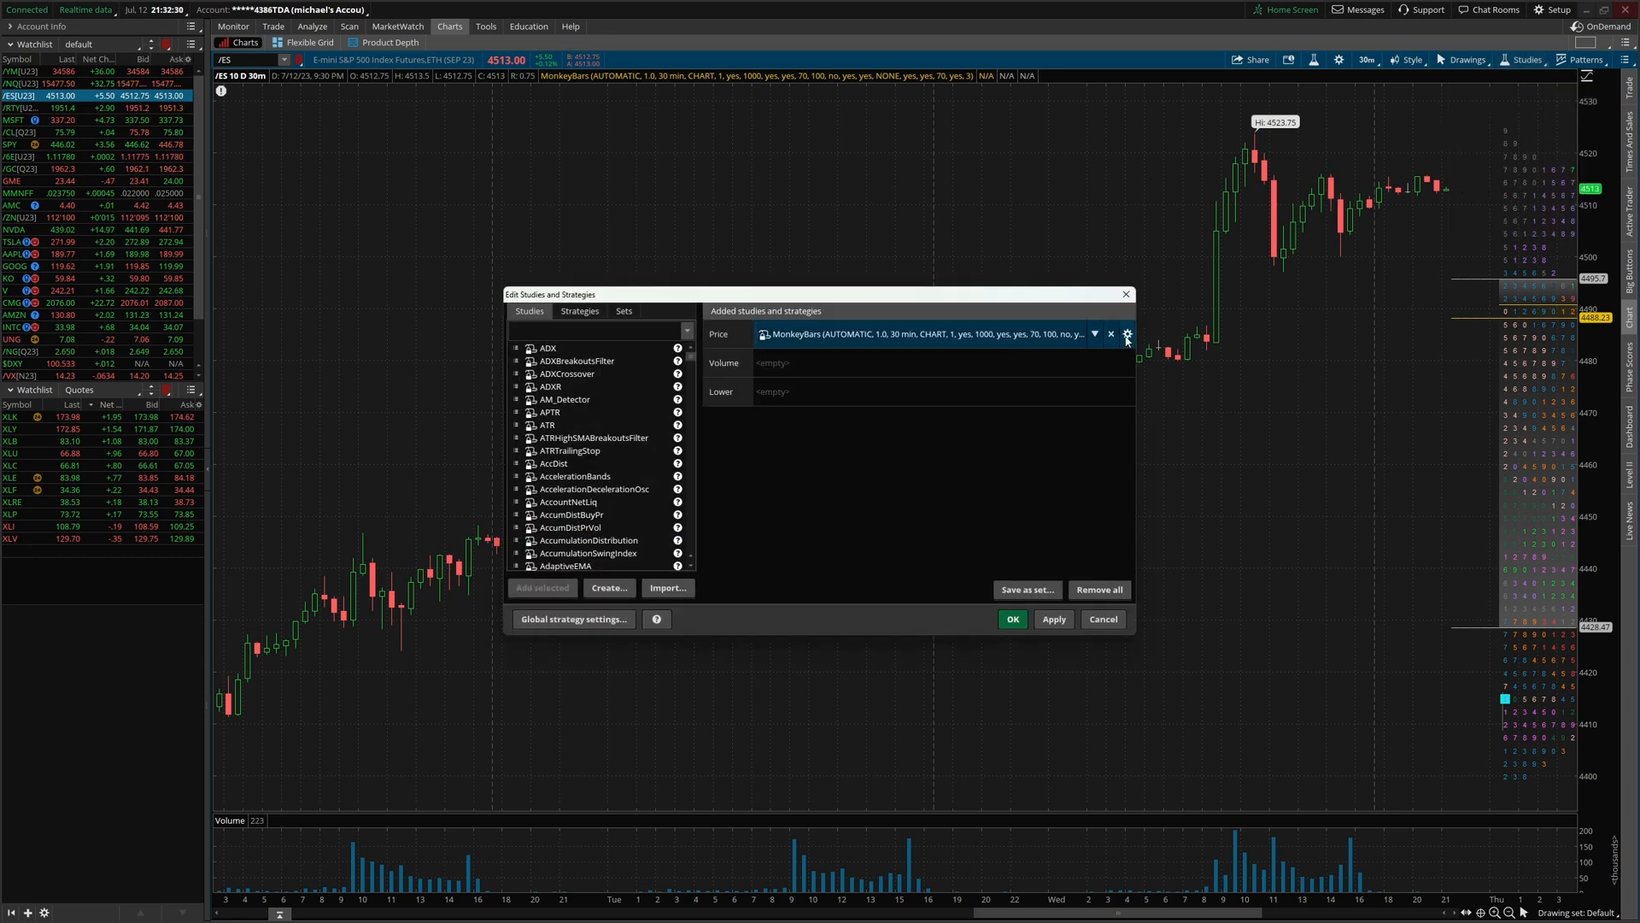
{"action": "left_click", "coordinate": [1127, 334]}
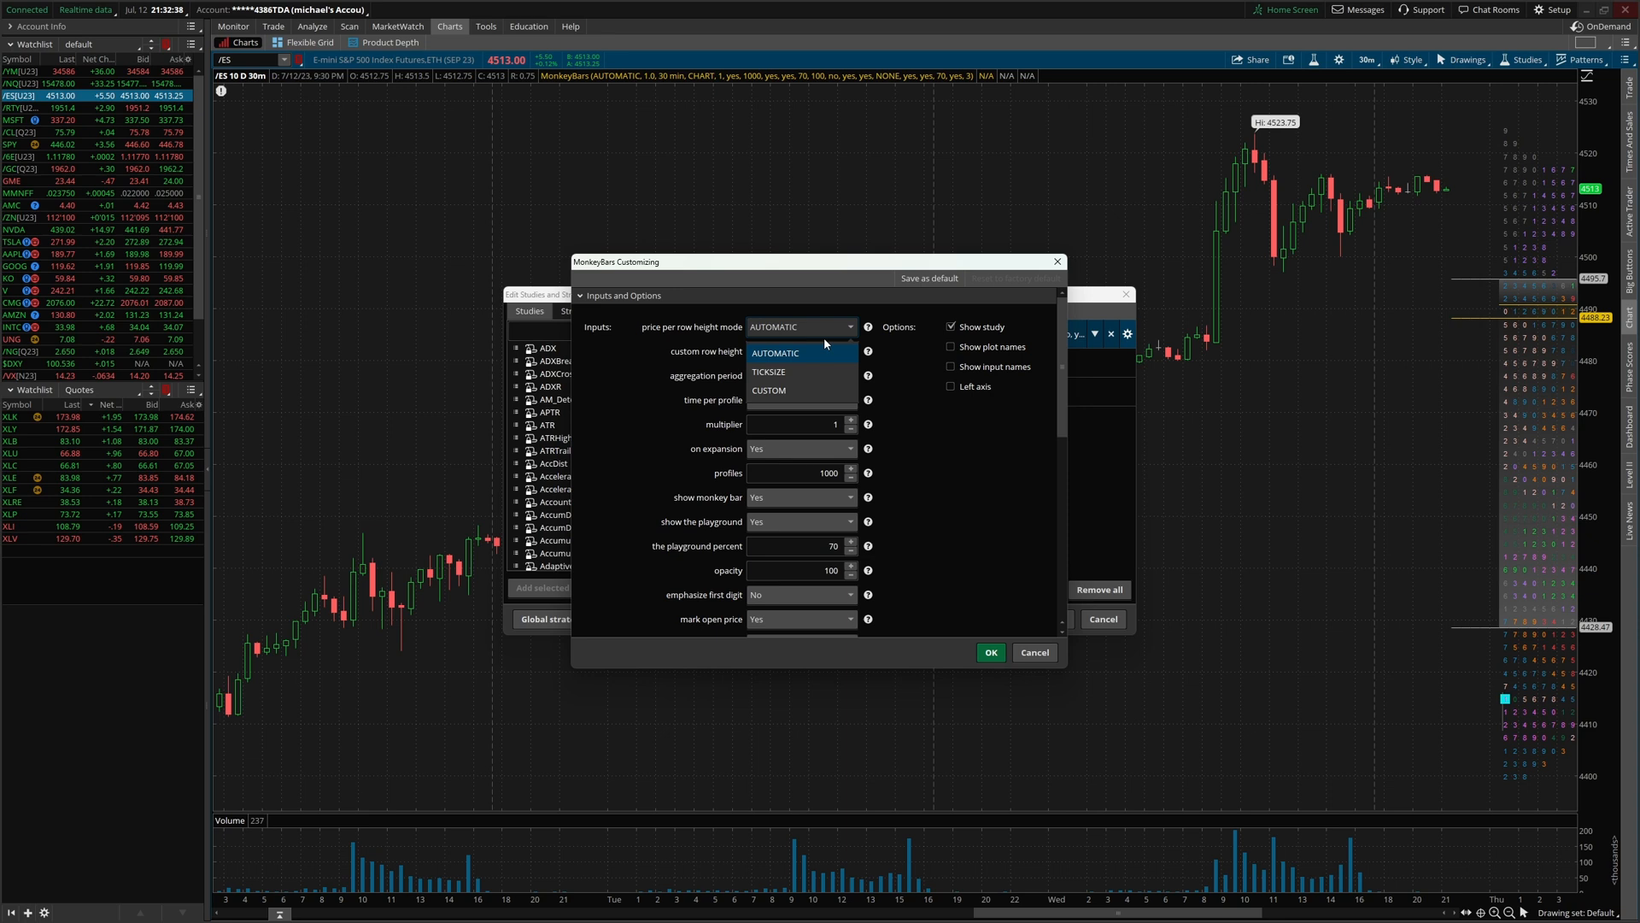
{"action": "left_click", "coordinate": [768, 391]}
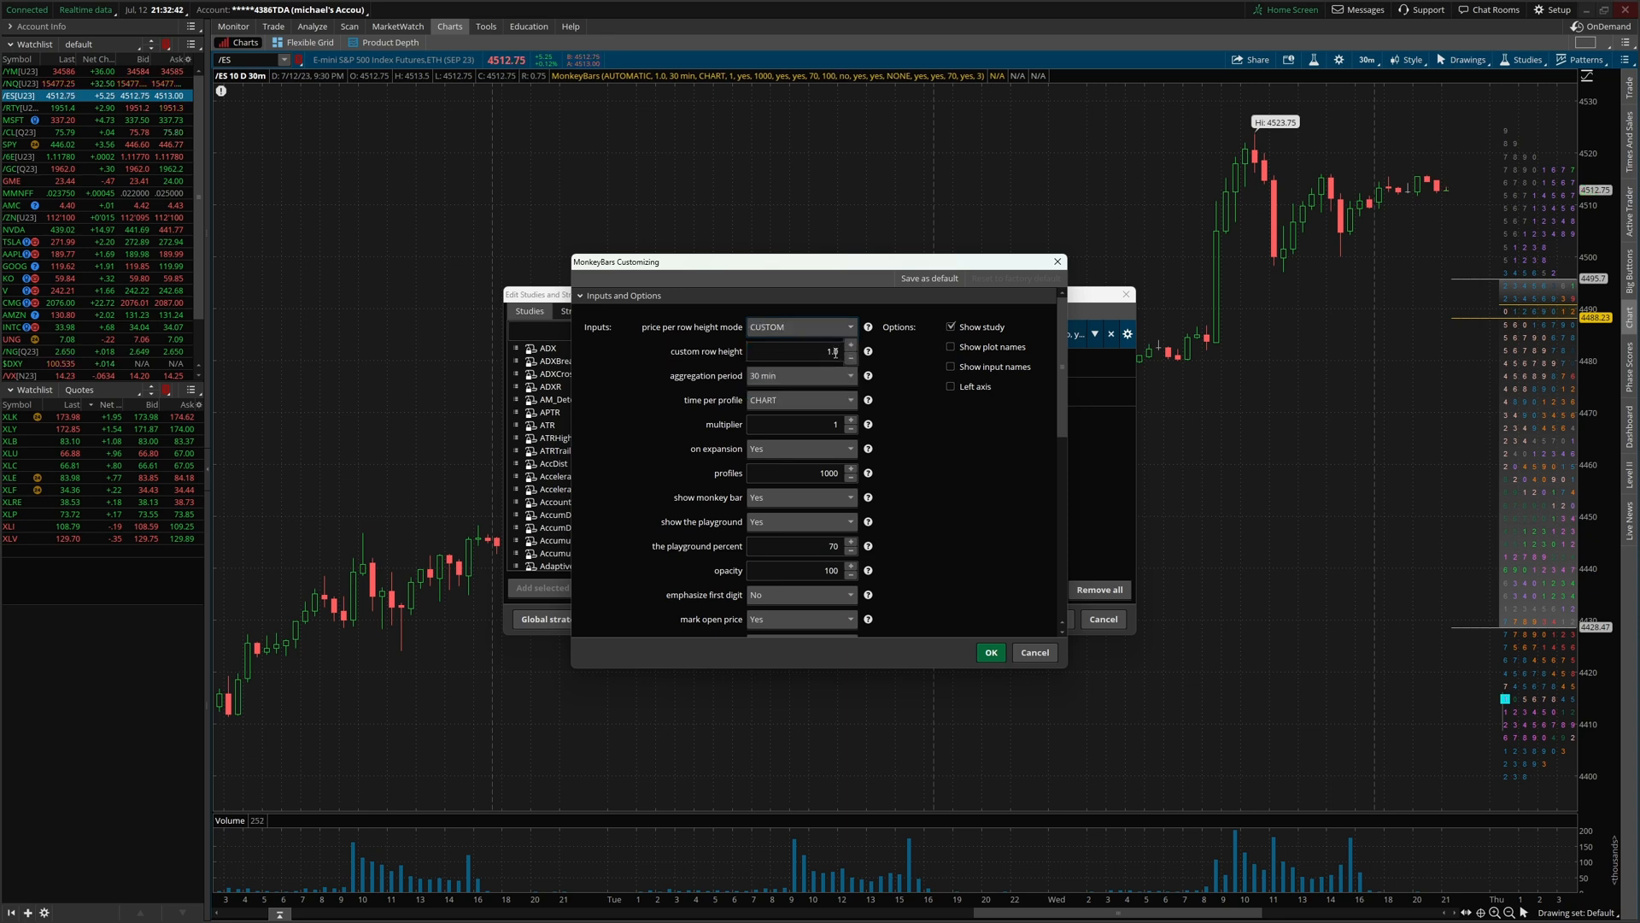
{"action": "left_click", "coordinate": [988, 652]}
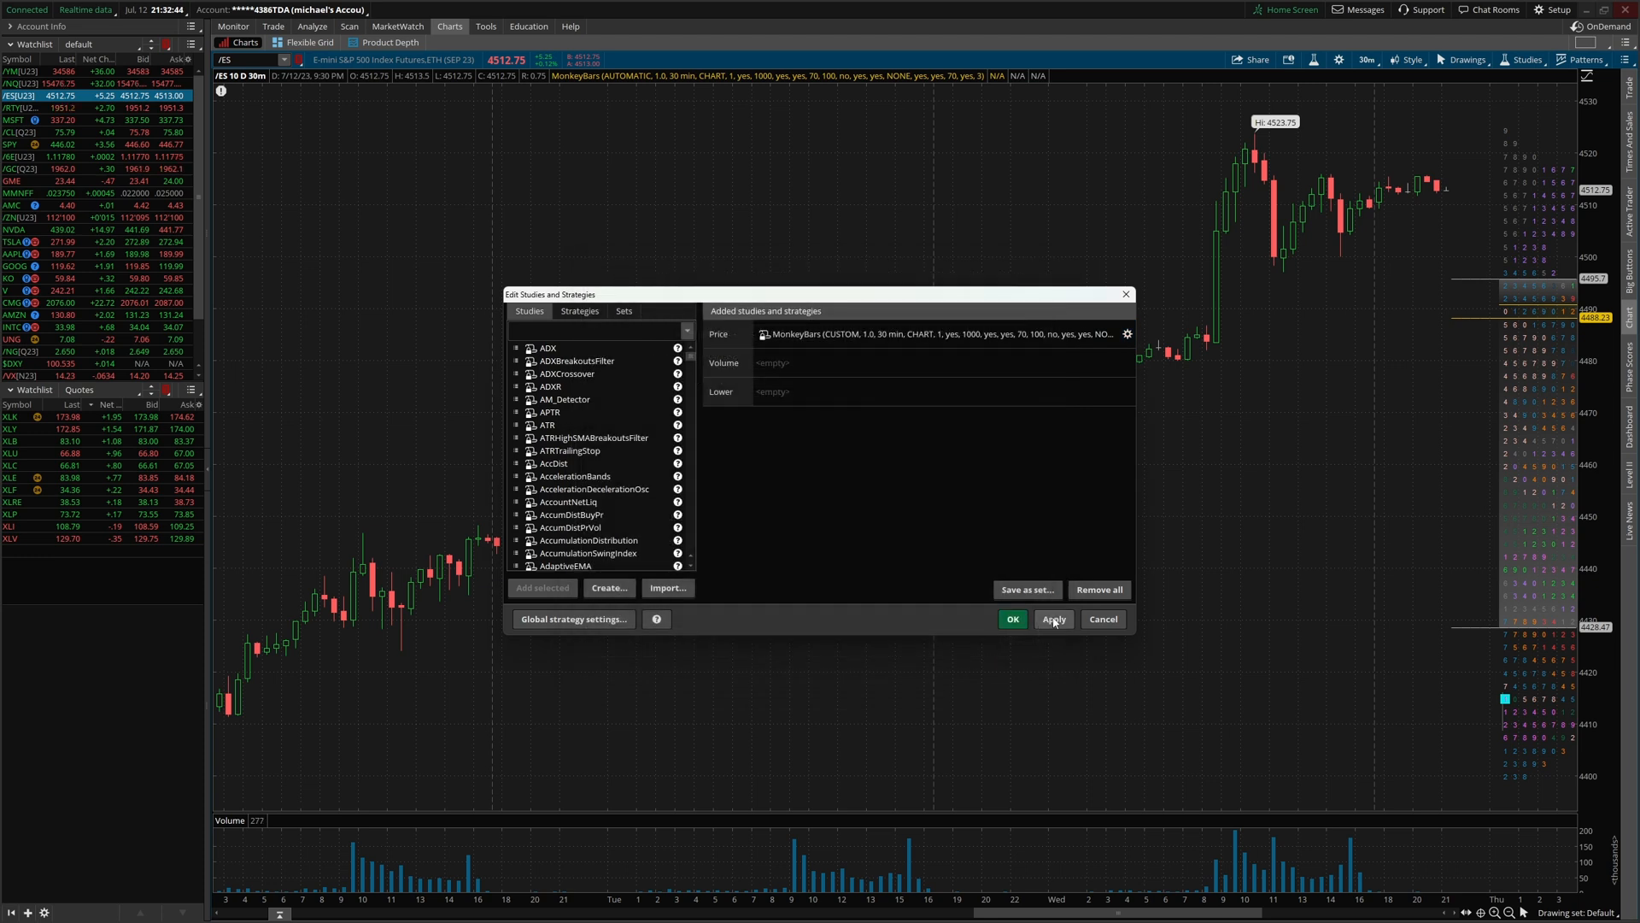
- Apply, then set MonkeyBars aggregation to 1 min, time per profile DAY, playground percent 68
{"action": "left_click", "coordinate": [1054, 619]}
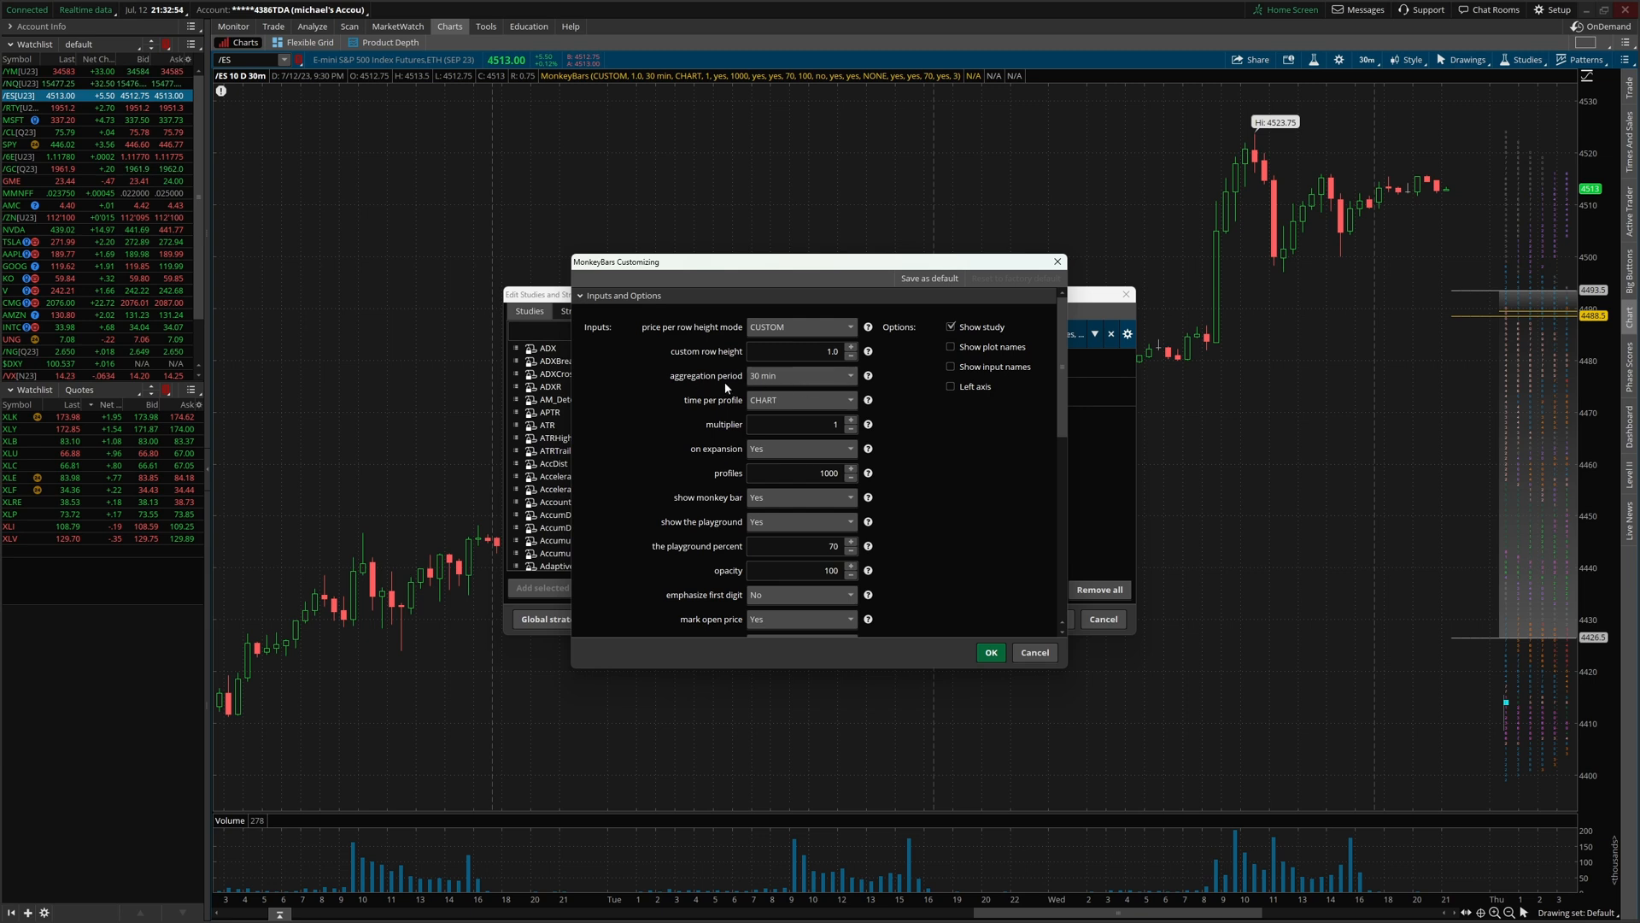
{"action": "left_click", "coordinate": [801, 400]}
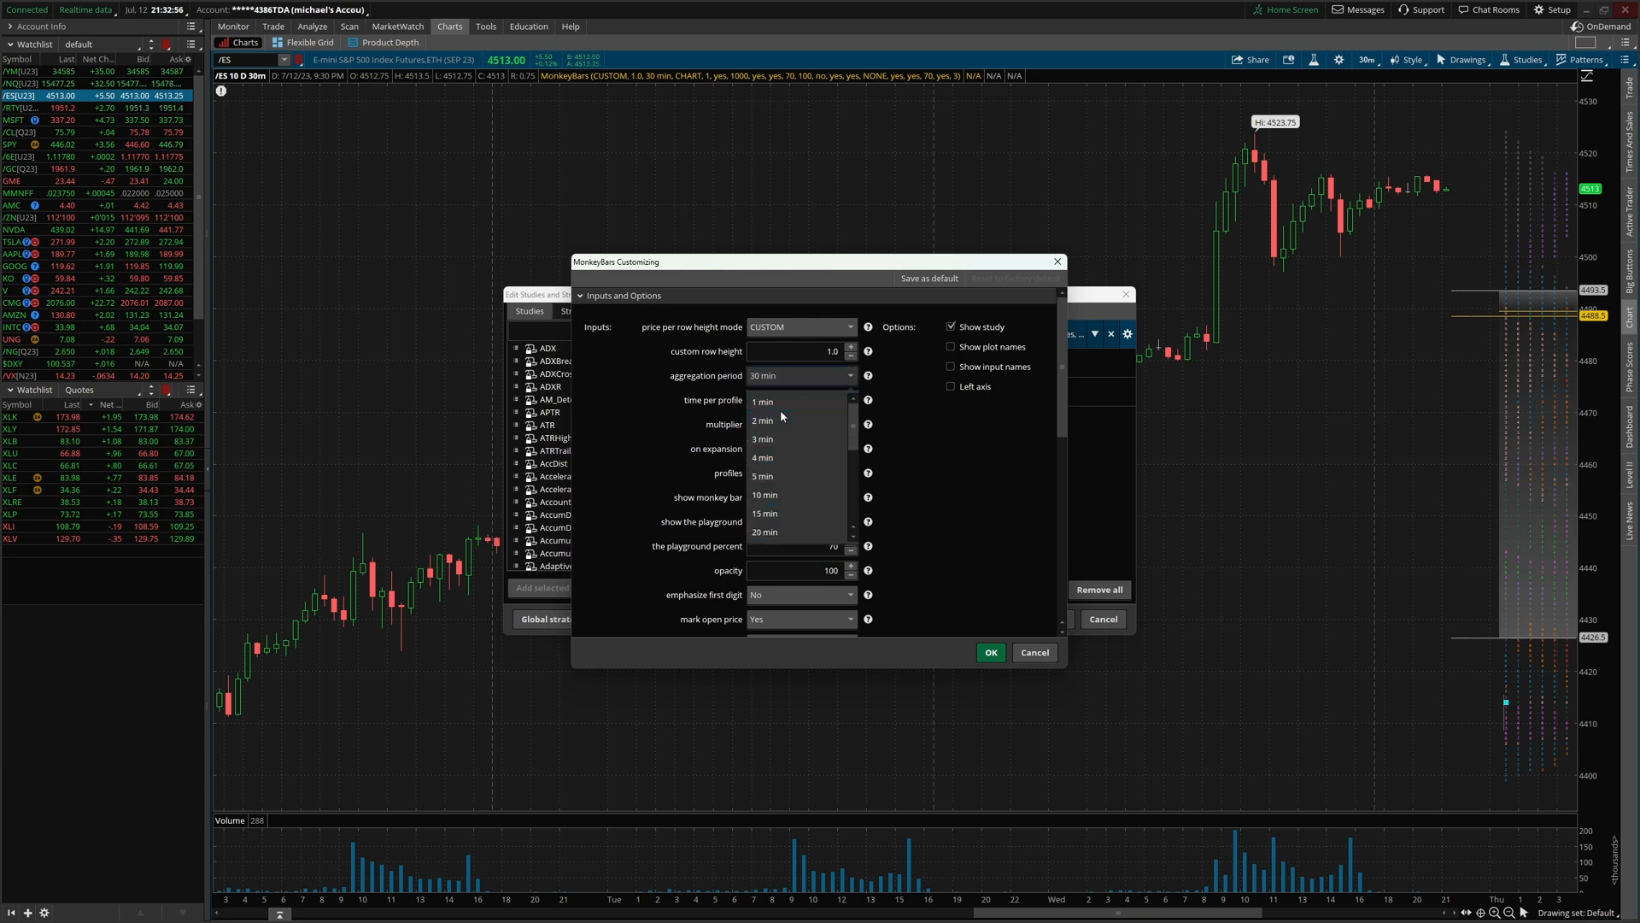
{"action": "left_click", "coordinate": [760, 401]}
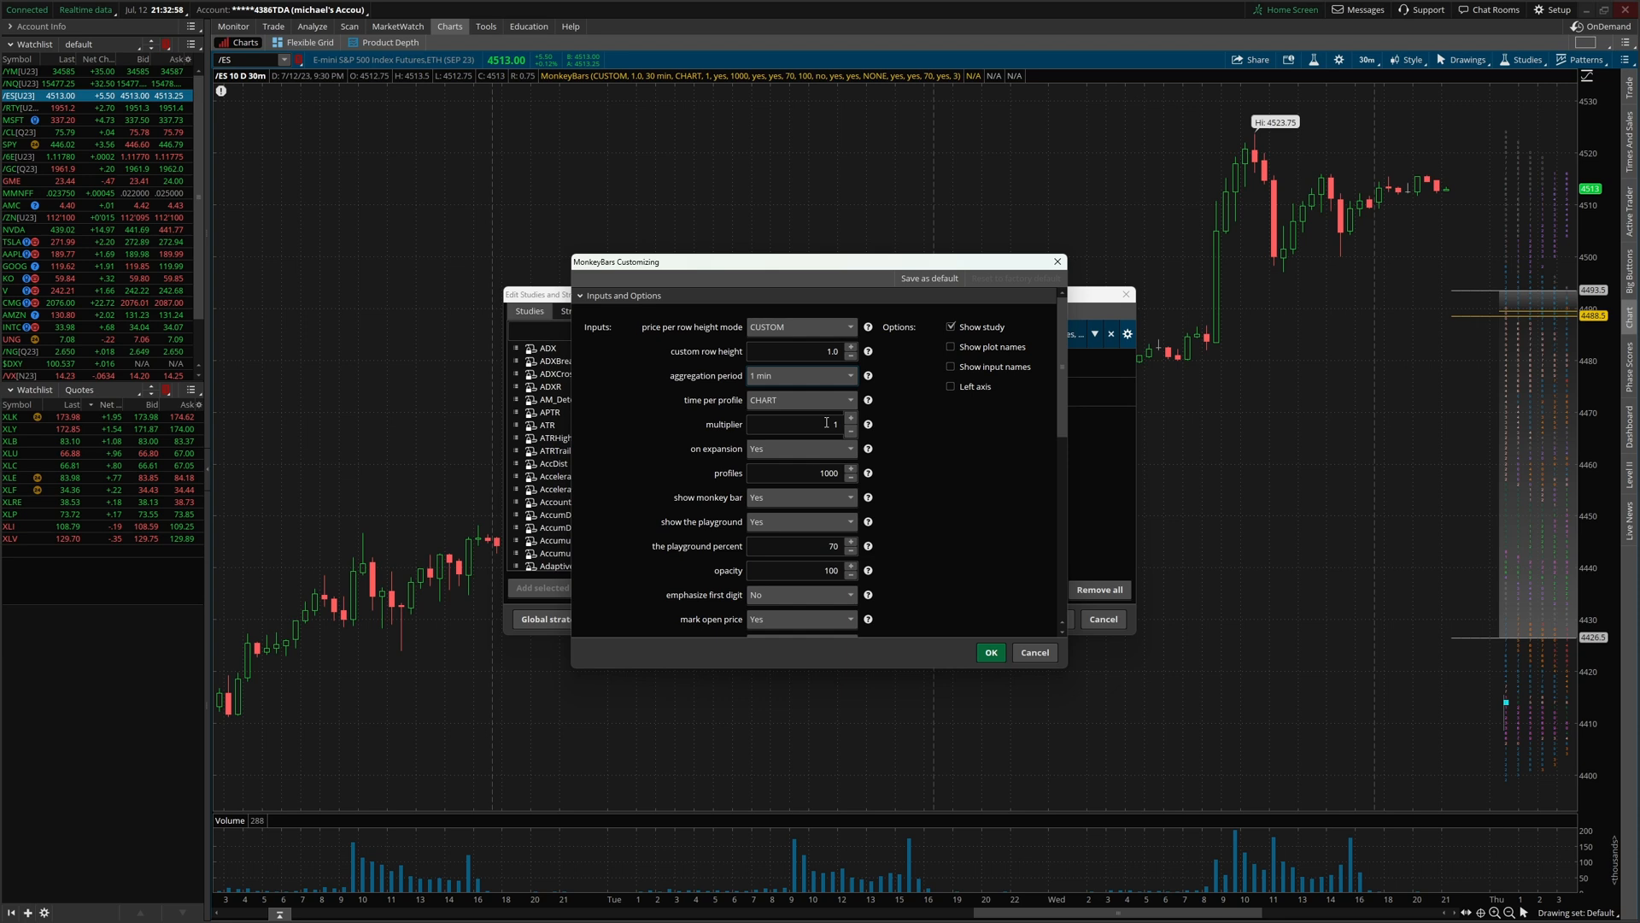
{"action": "left_click", "coordinate": [798, 424]}
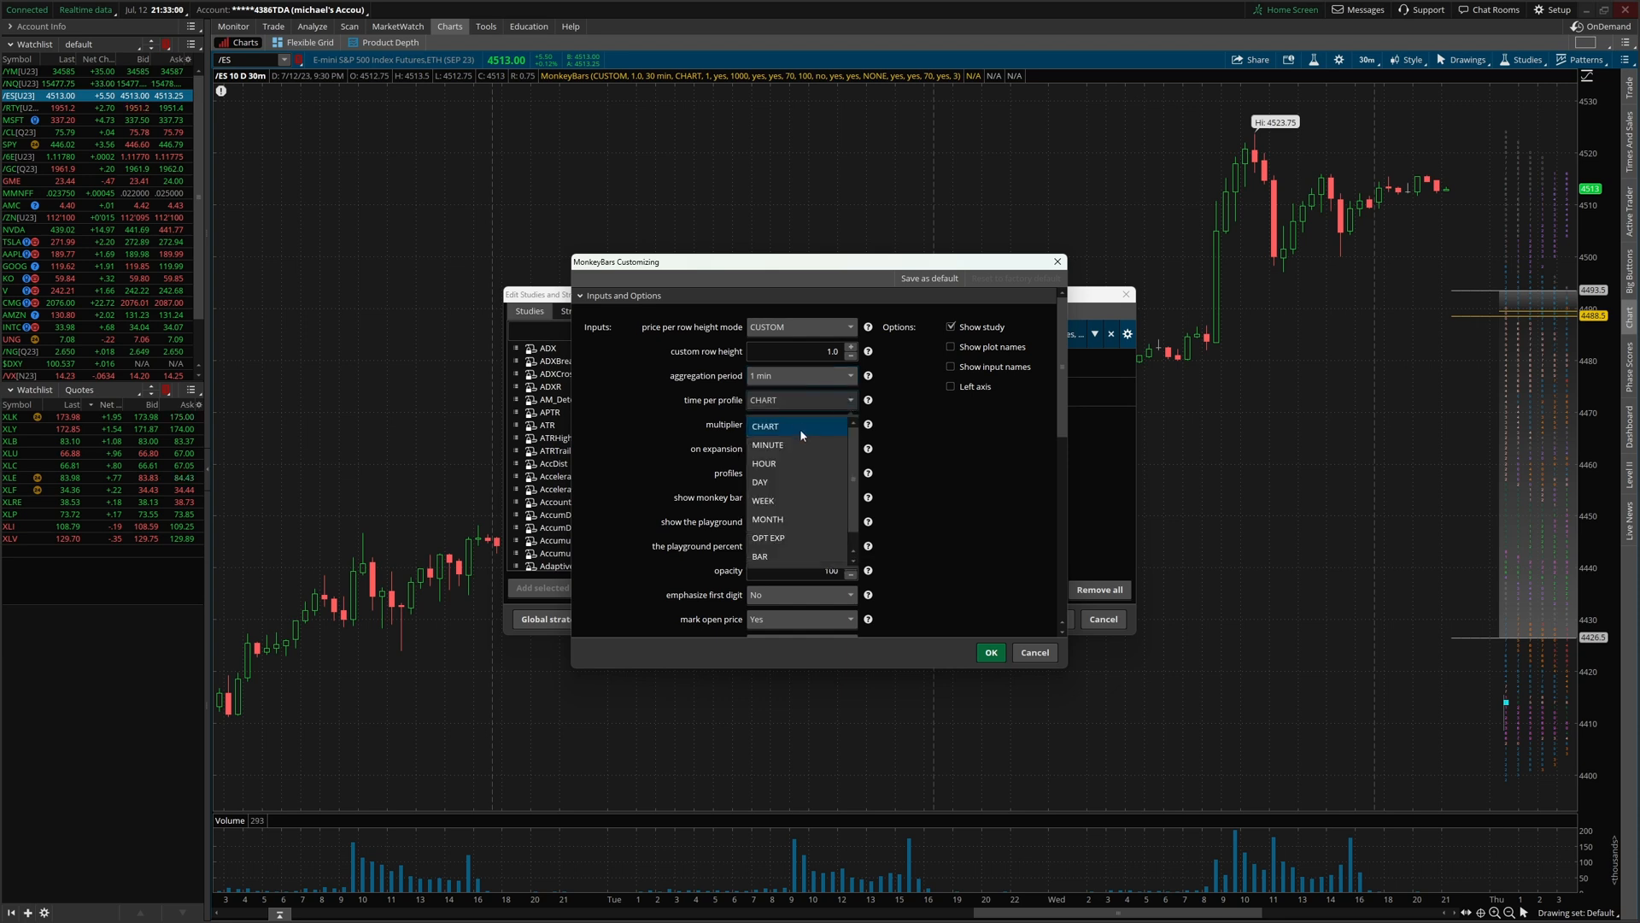
{"action": "left_click", "coordinate": [760, 481]}
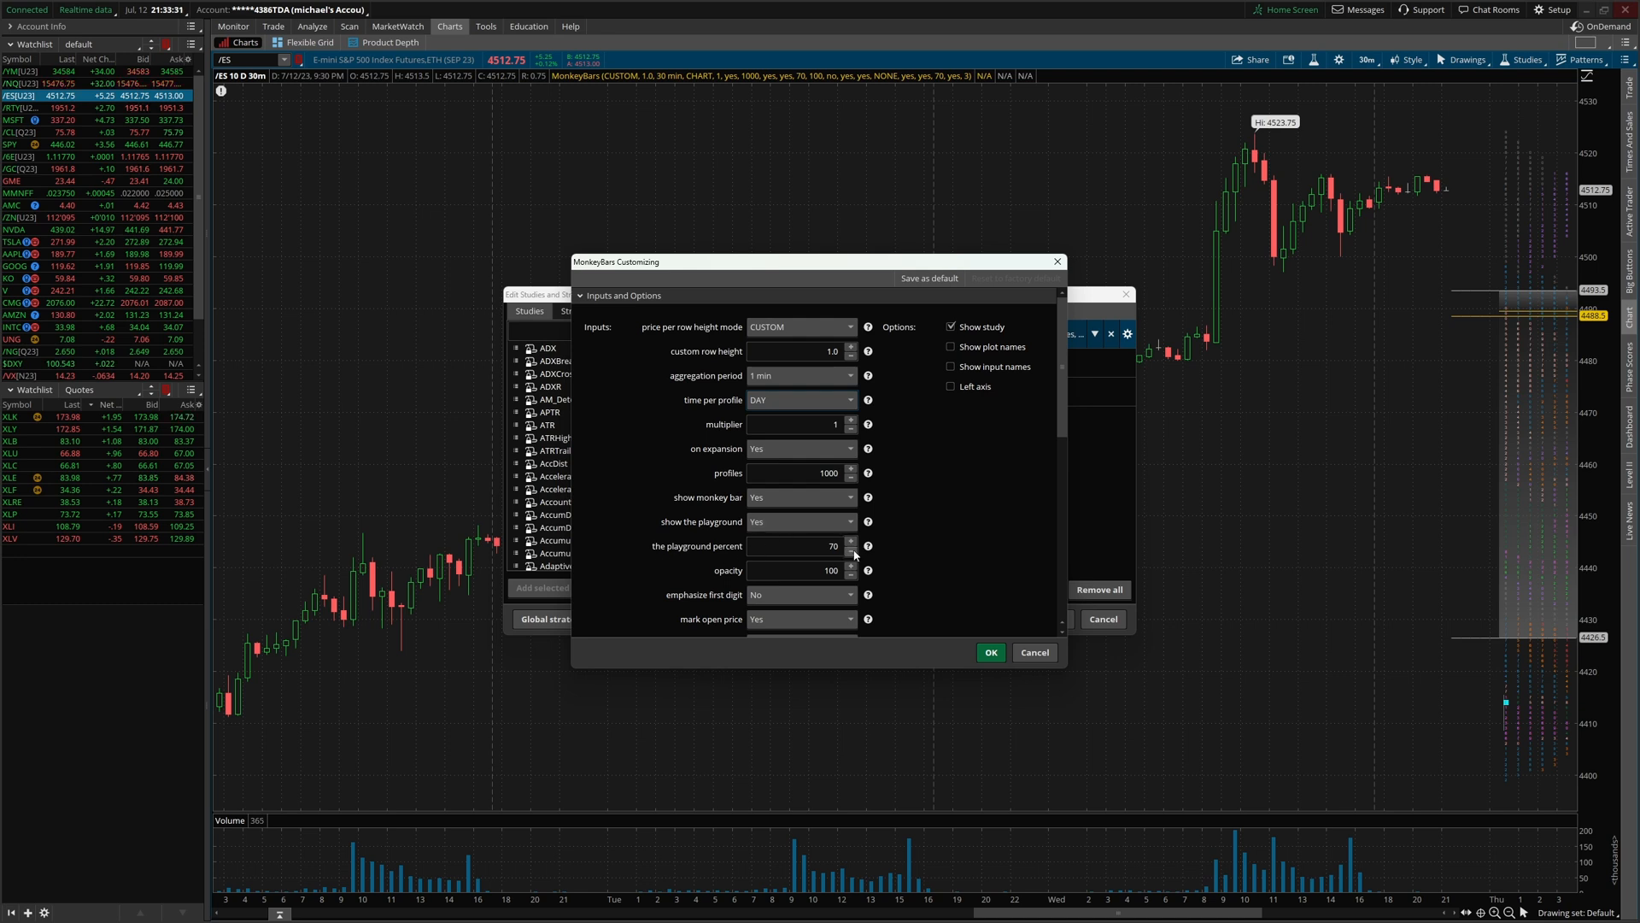
{"action": "left_click", "coordinate": [851, 550]}
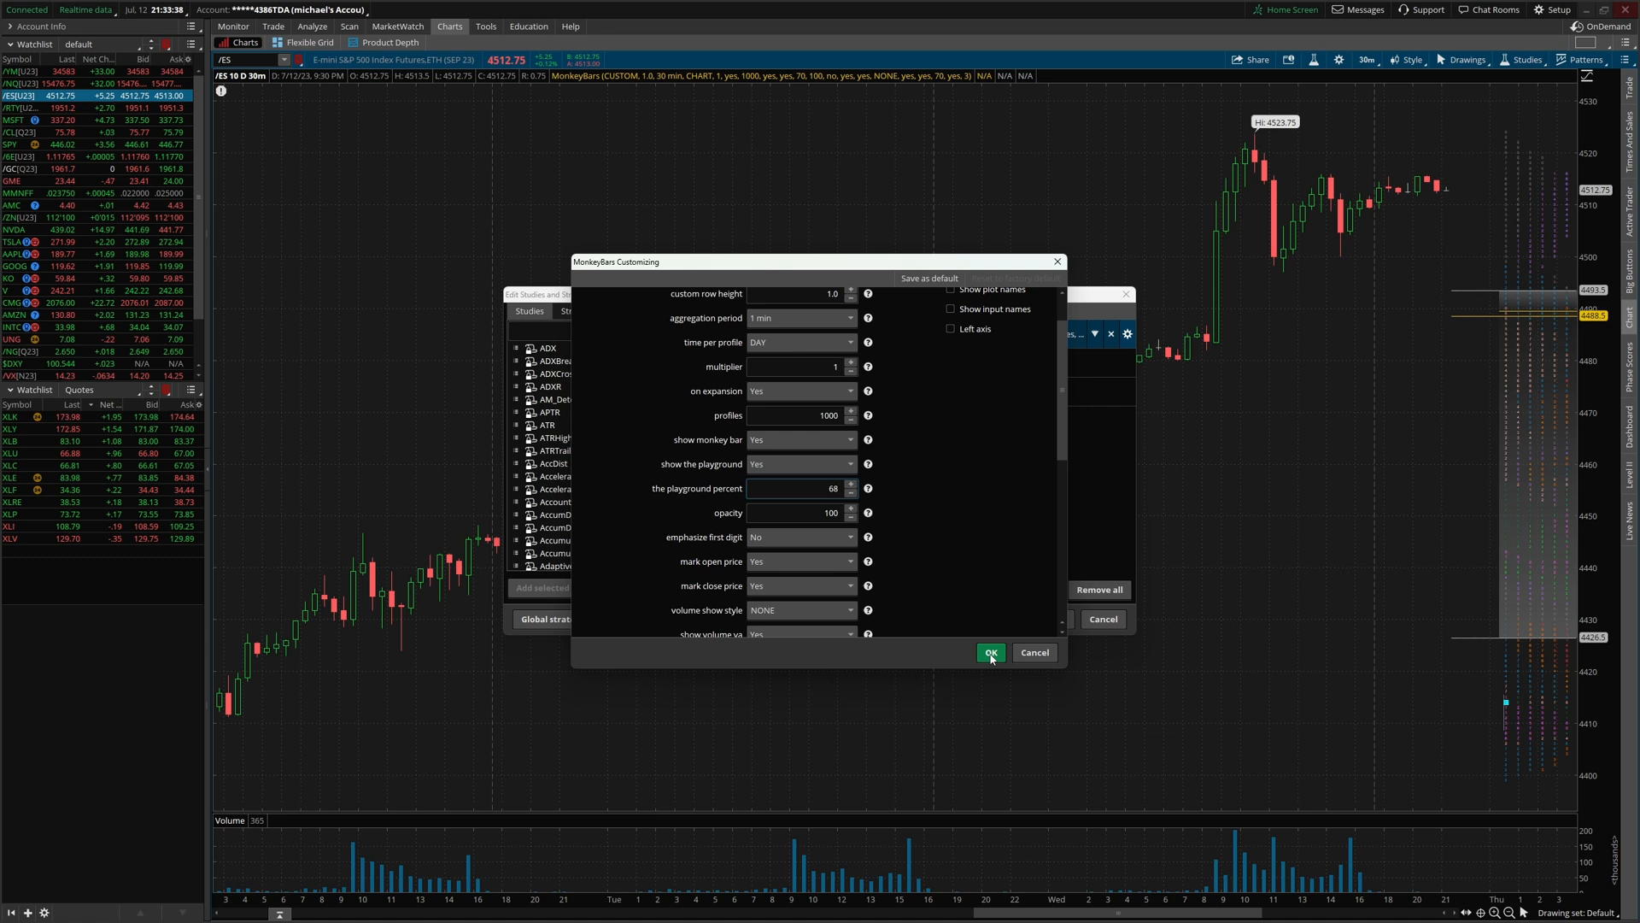
- Set the MonkeyBars on-expansion option to No and confirm
{"action": "left_click", "coordinate": [989, 651]}
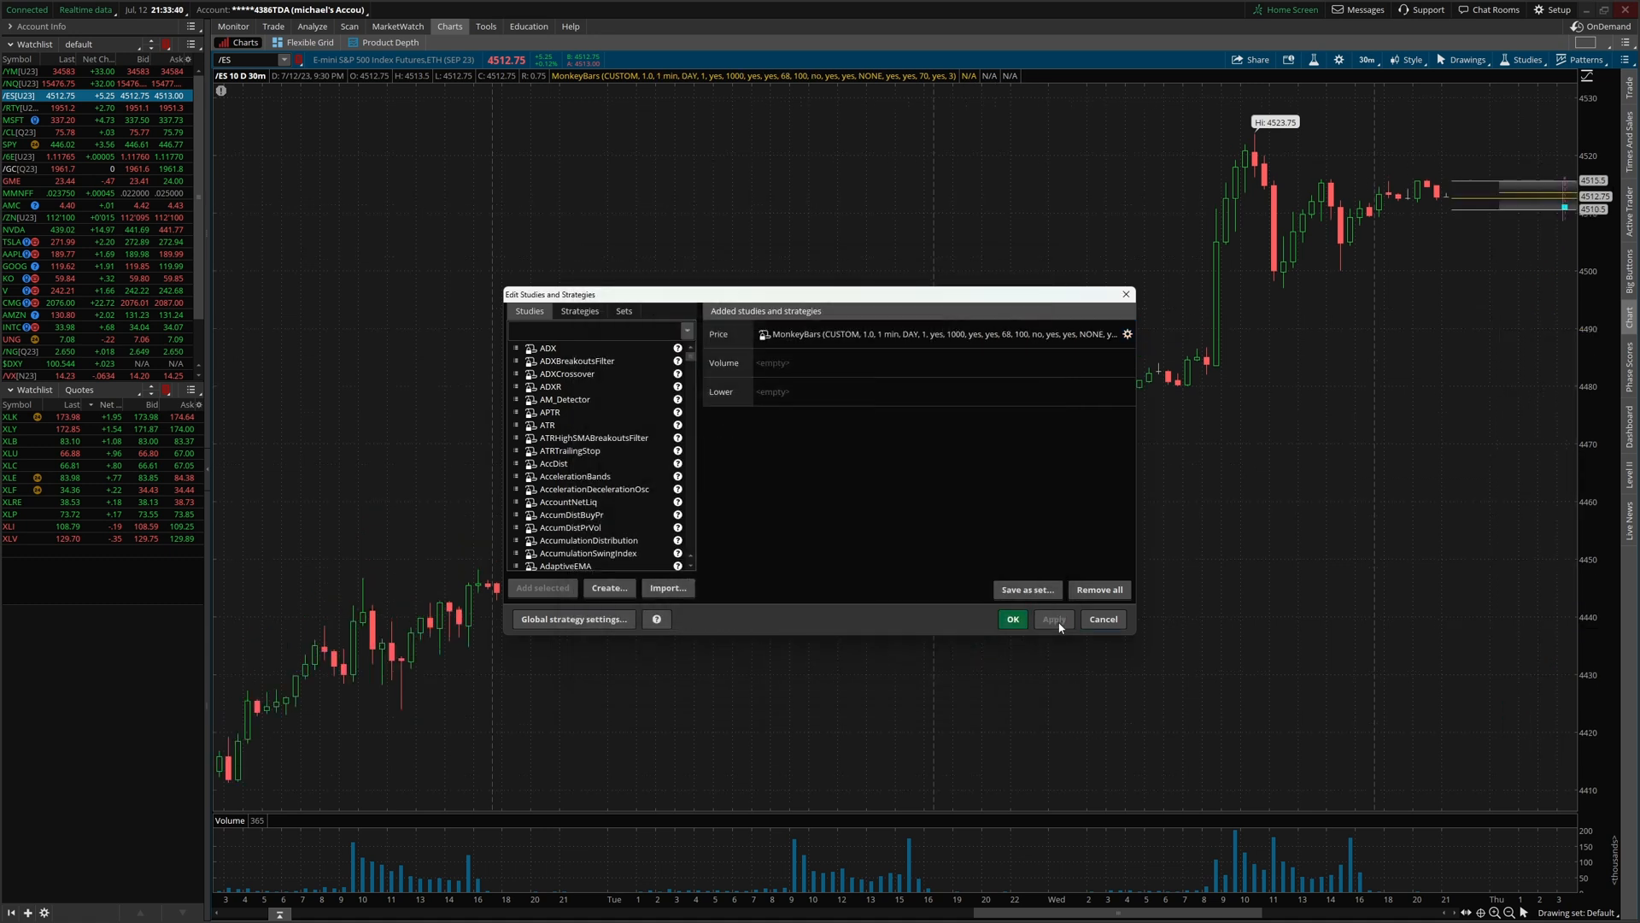
{"action": "mouse_move", "coordinate": [1274, 503]}
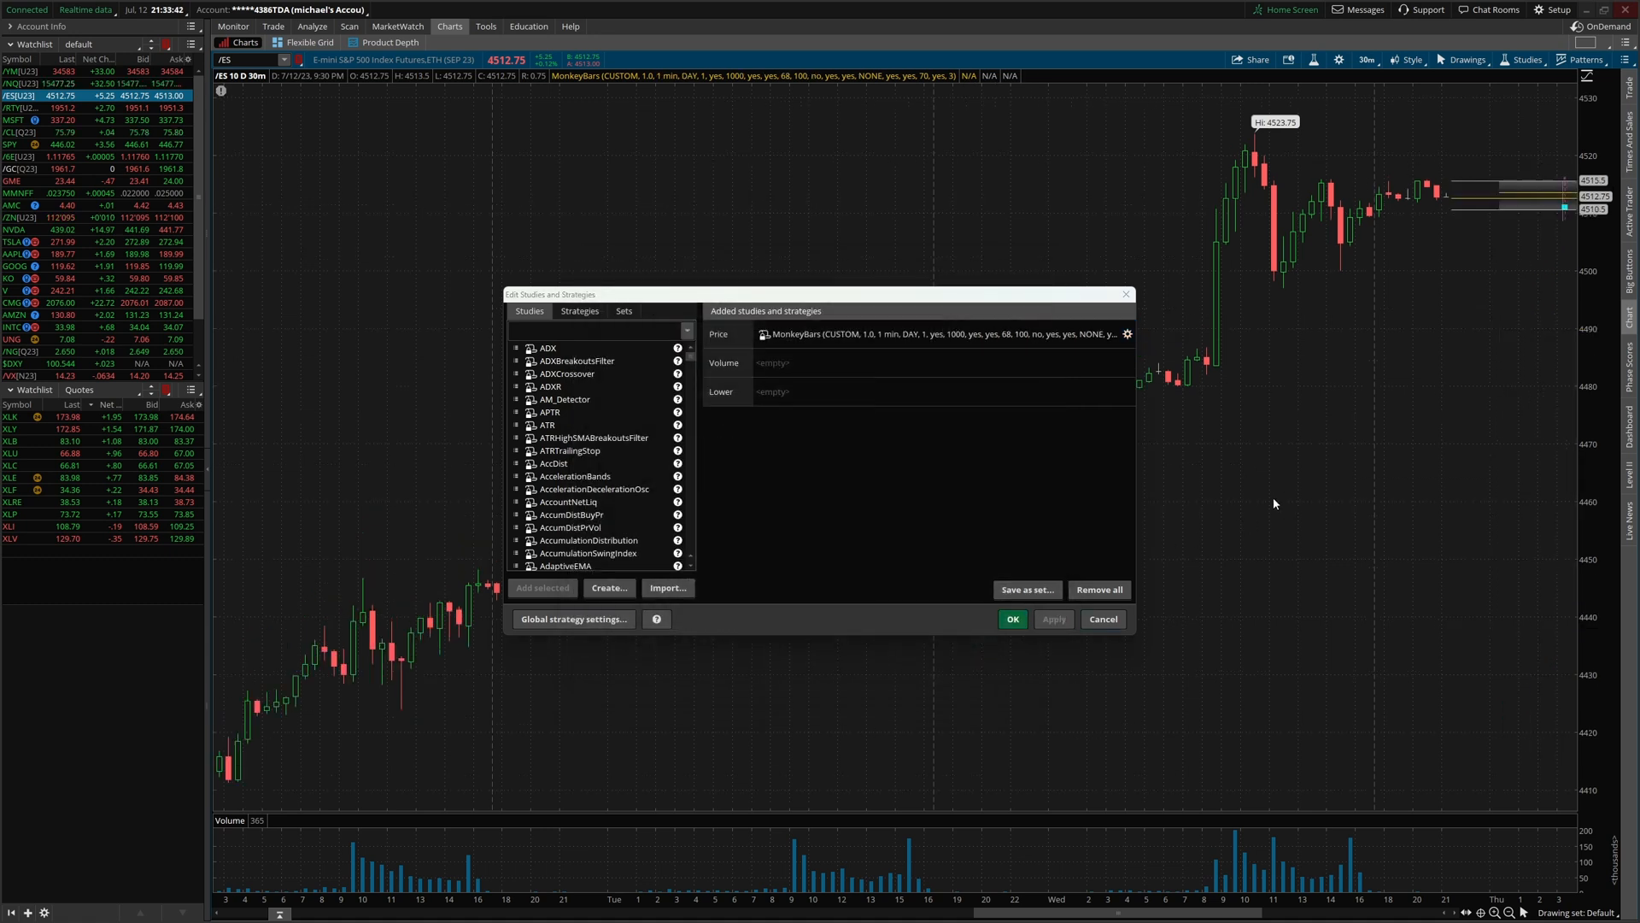
{"action": "left_click", "coordinate": [1127, 332]}
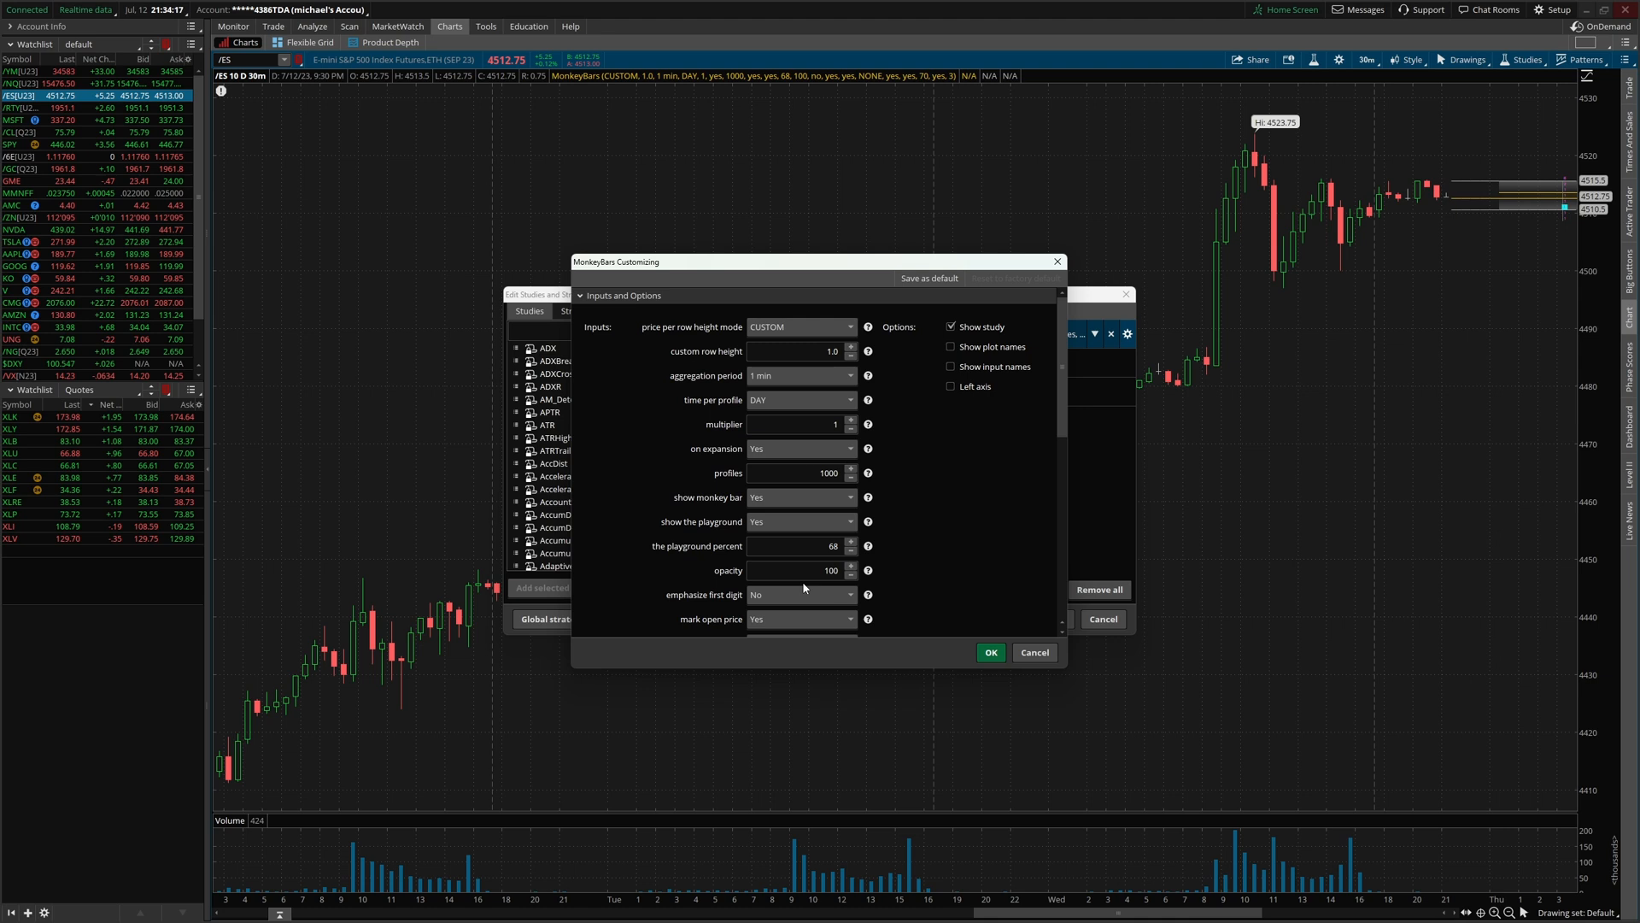
{"action": "mouse_move", "coordinate": [737, 458]}
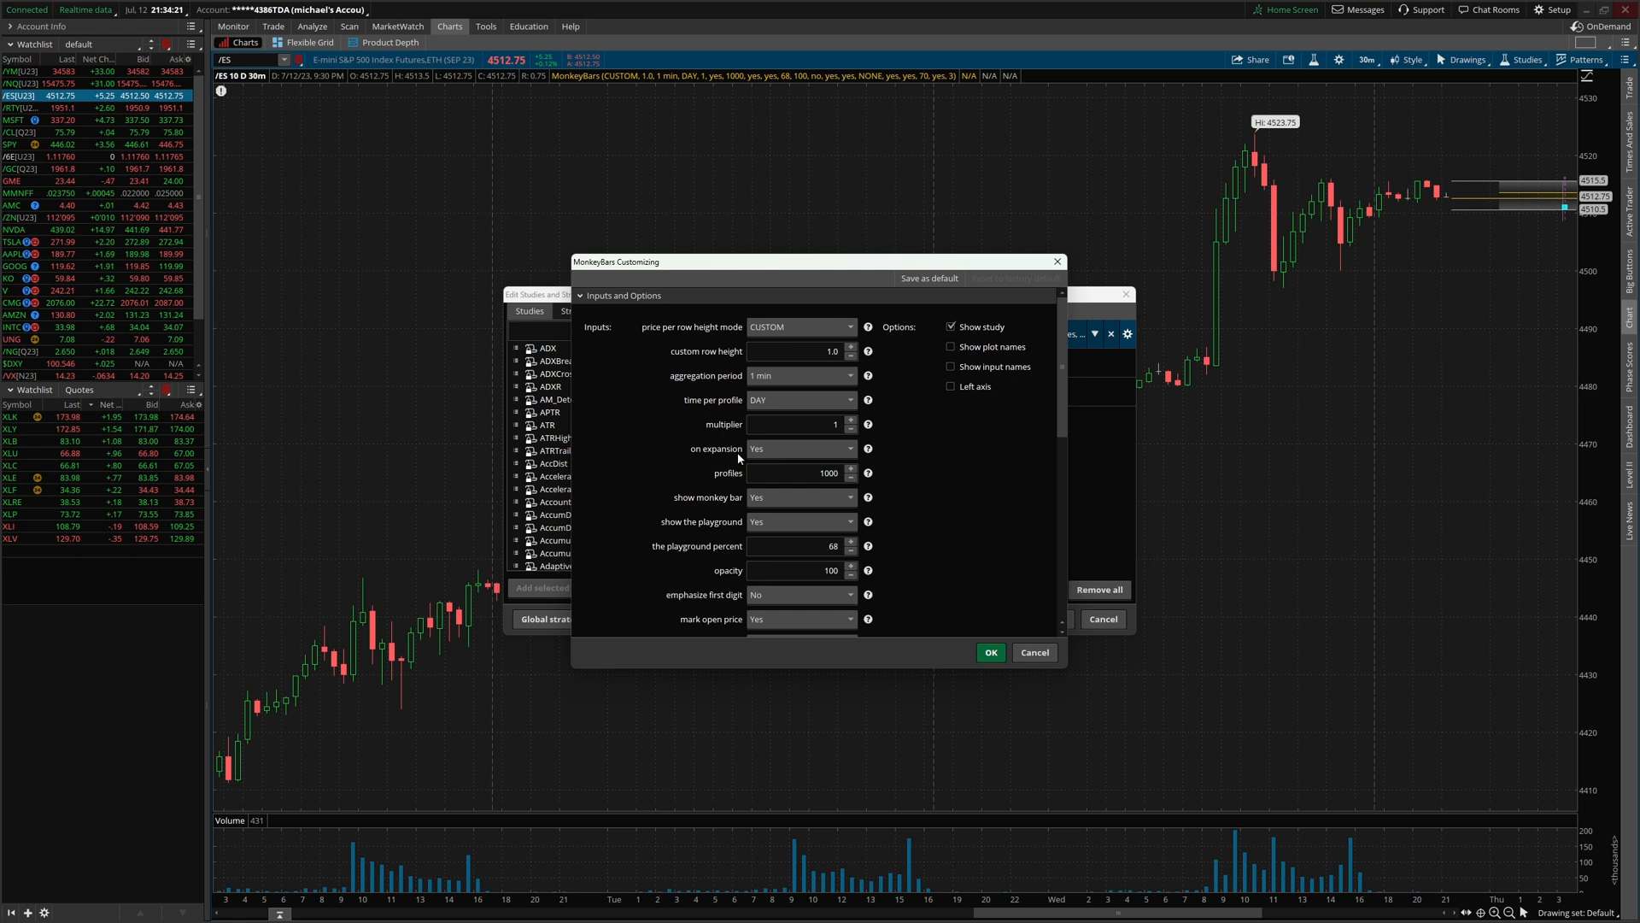
{"action": "mouse_move", "coordinate": [721, 460]}
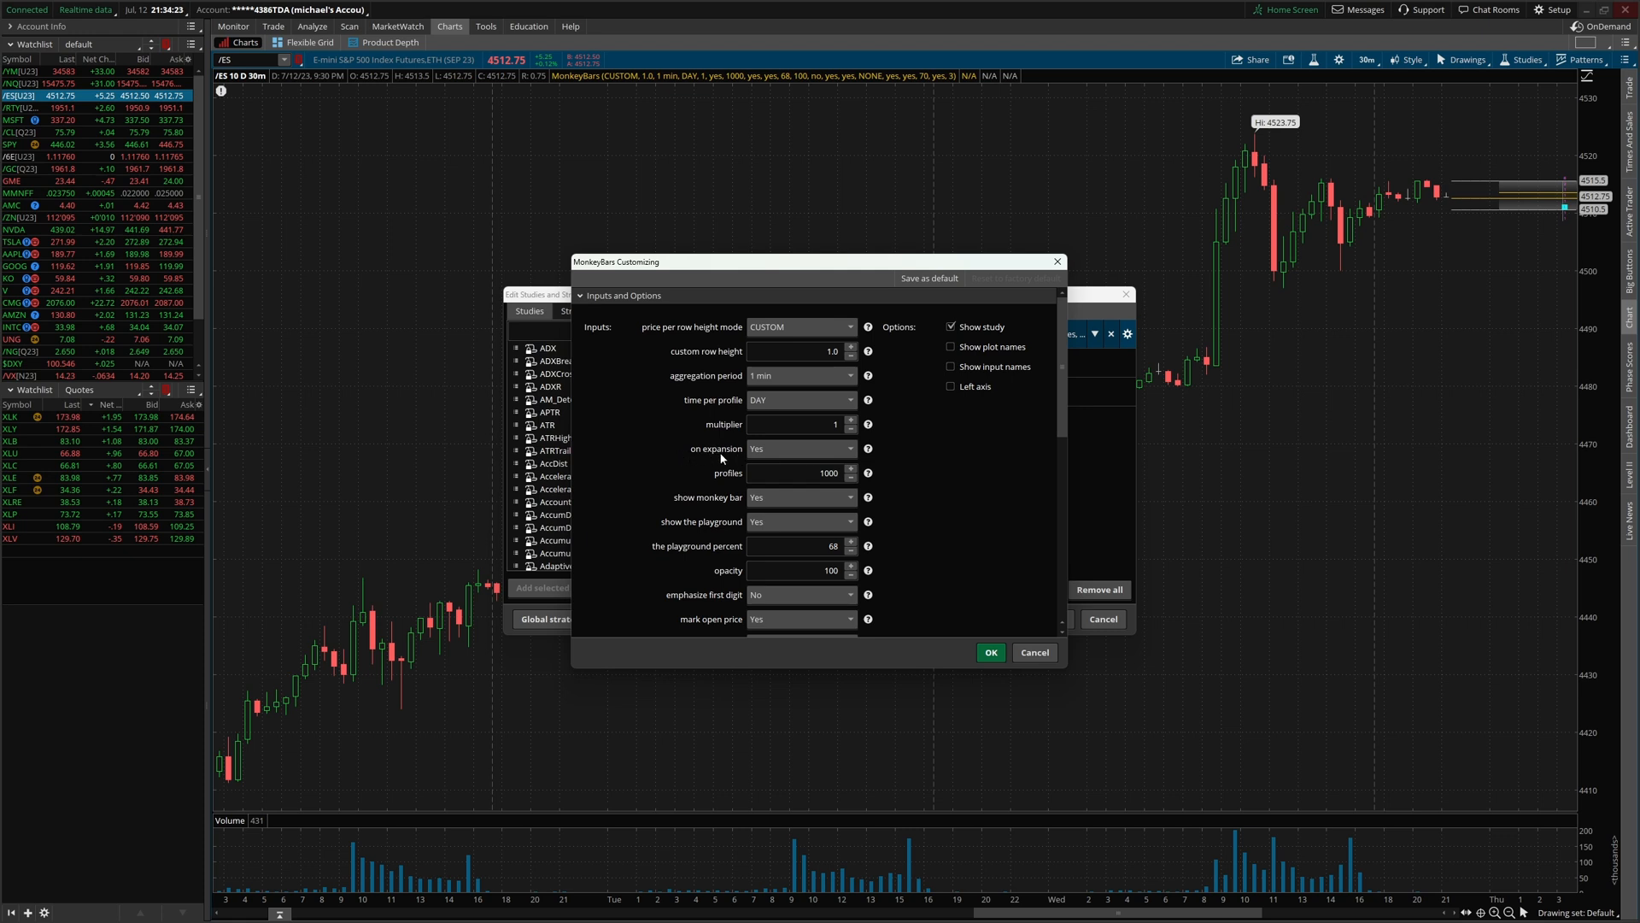
{"action": "left_click", "coordinate": [800, 448]}
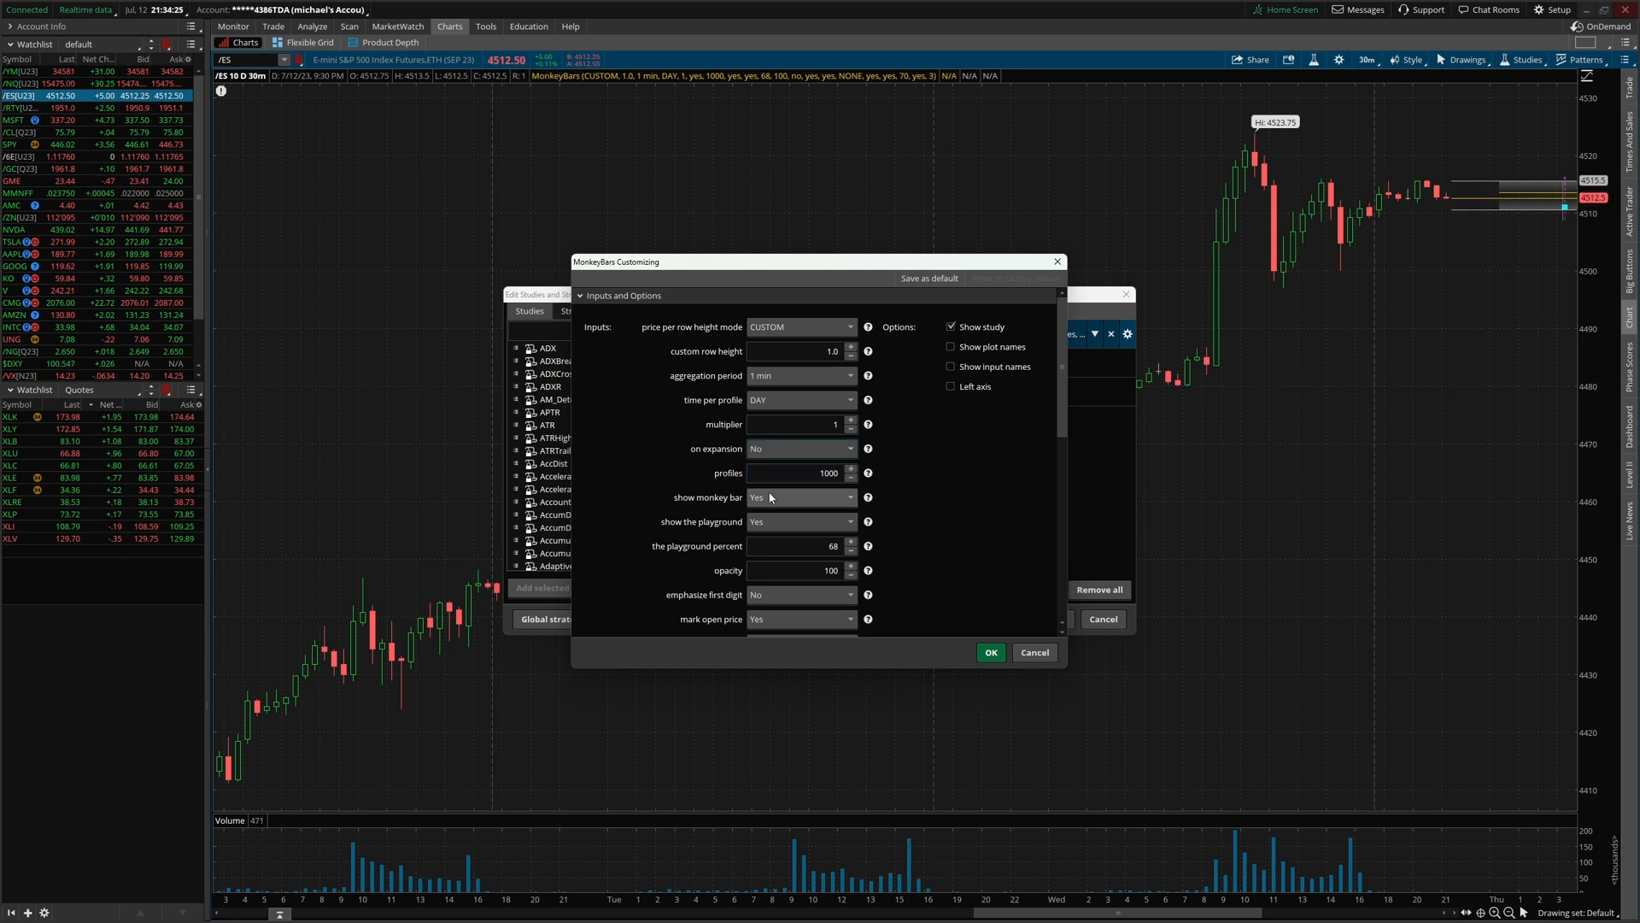
{"action": "left_click", "coordinate": [989, 652]}
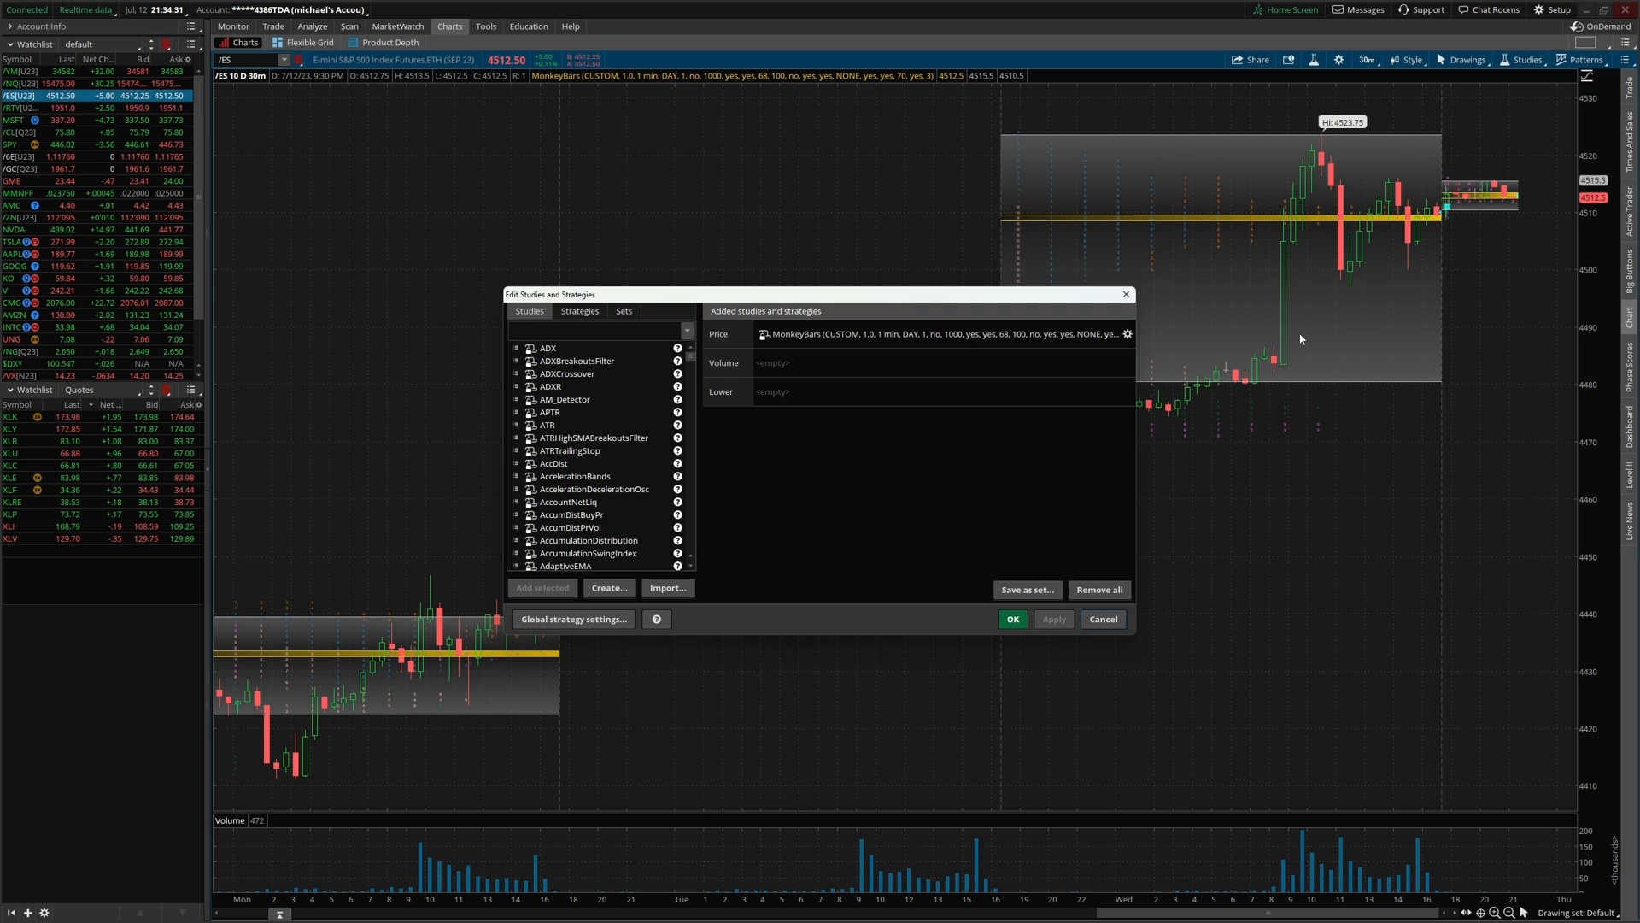
- Raise the MonkeyBars custom row height to 2.0 and confirm
{"action": "left_click", "coordinate": [1128, 334]}
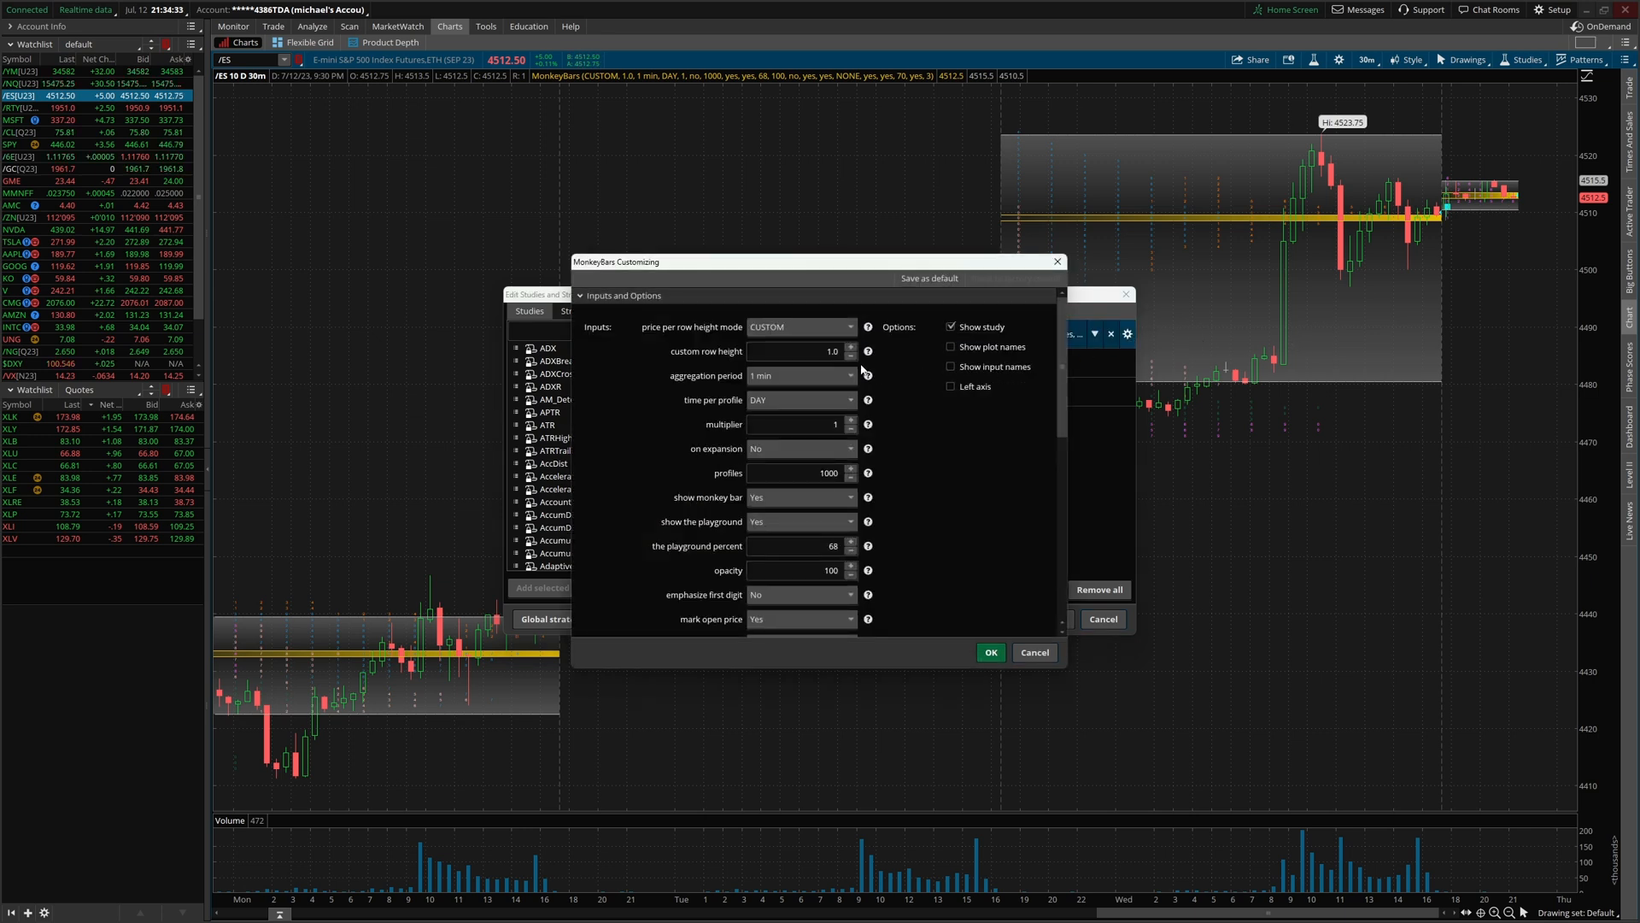
{"action": "left_click", "coordinate": [851, 347]}
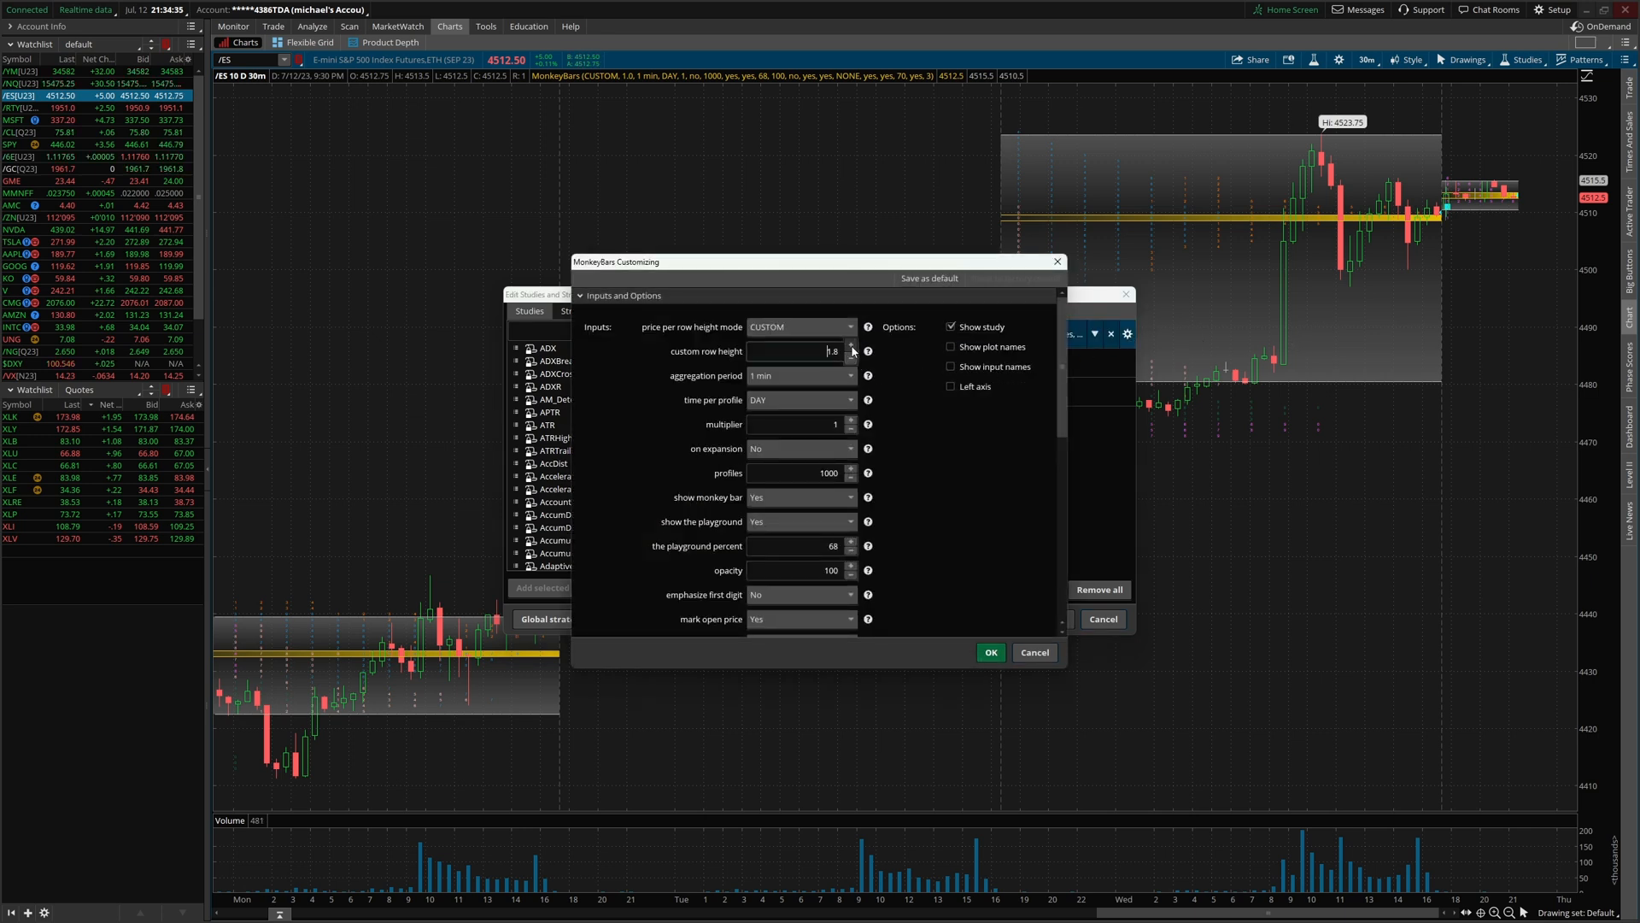
{"action": "left_click", "coordinate": [851, 348]}
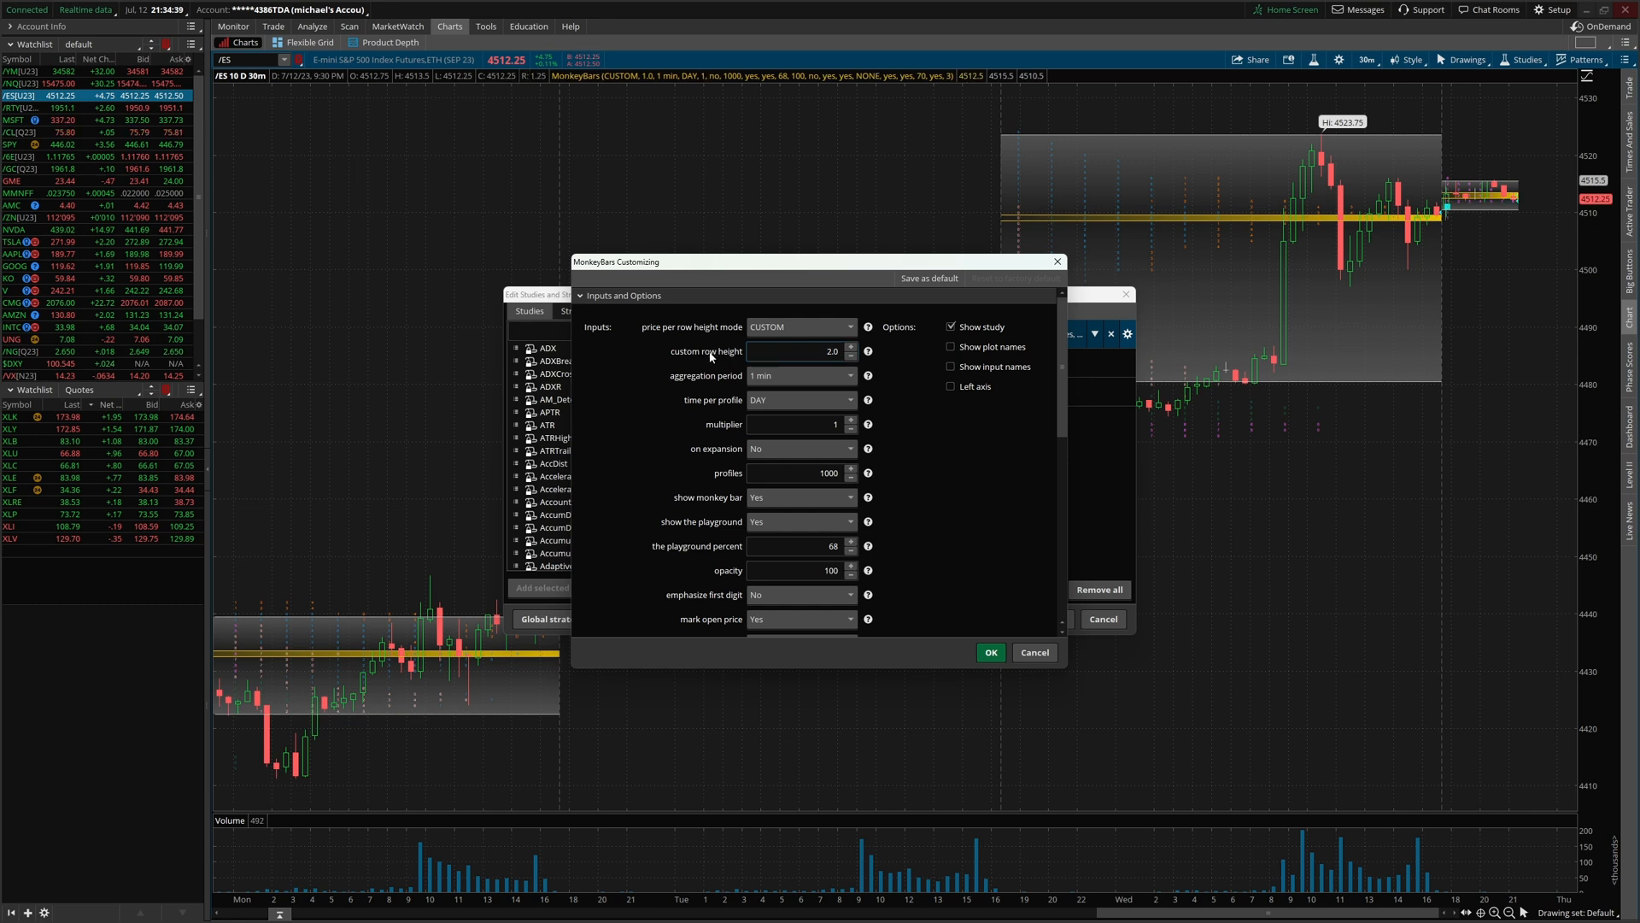
{"action": "mouse_move", "coordinate": [1010, 685]}
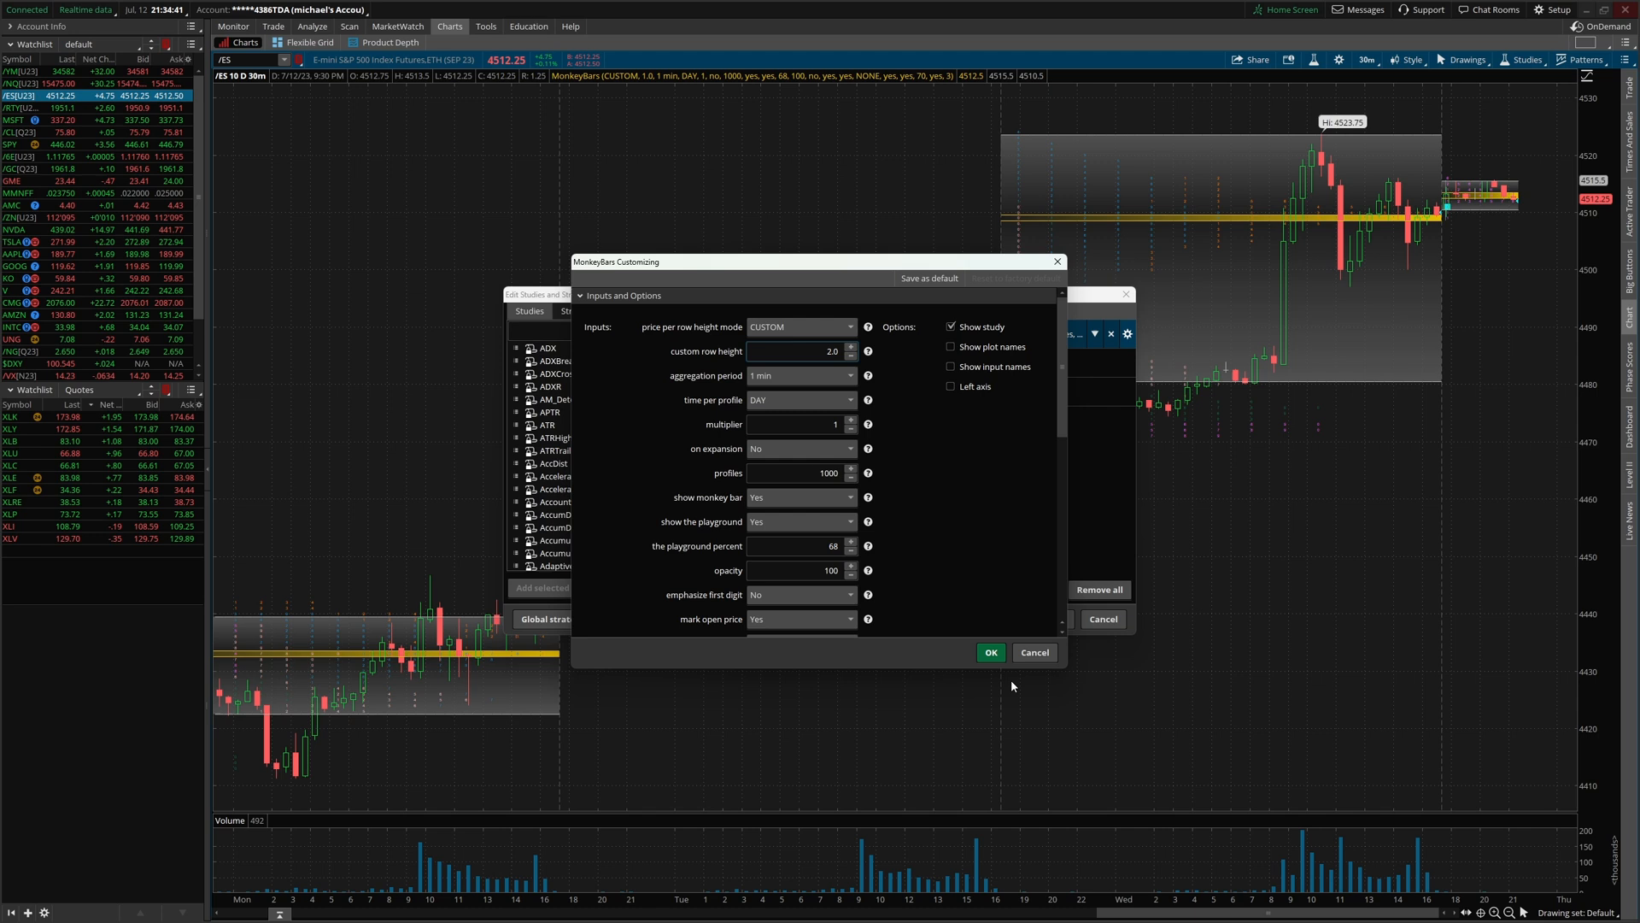
{"action": "left_click", "coordinate": [988, 652]}
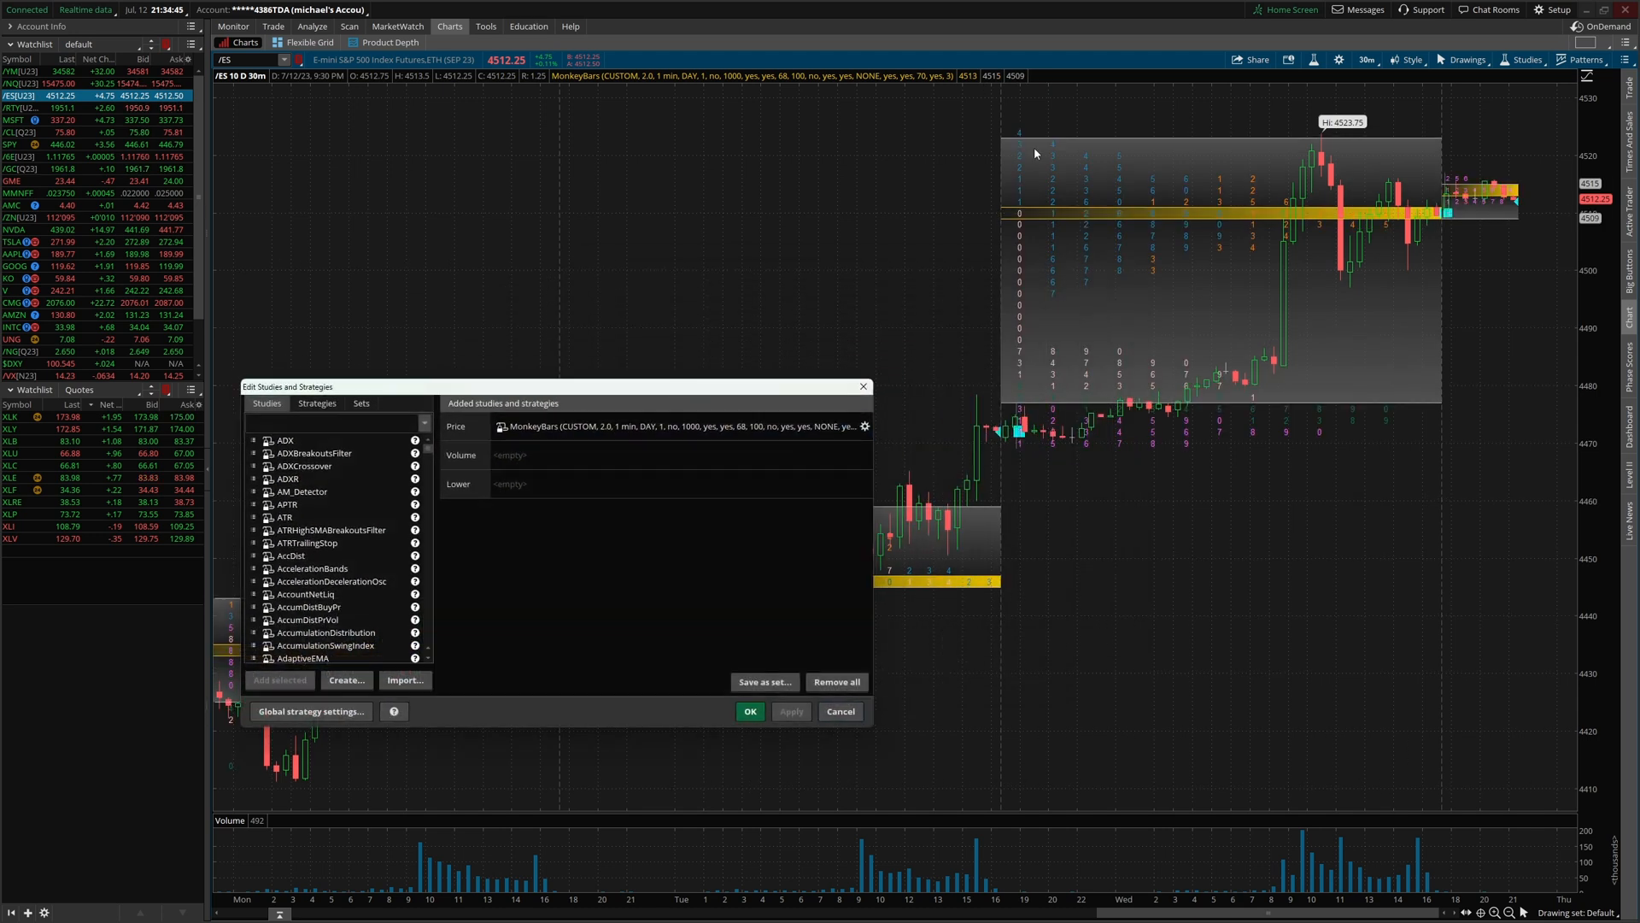
{"action": "mouse_move", "coordinate": [1171, 448]}
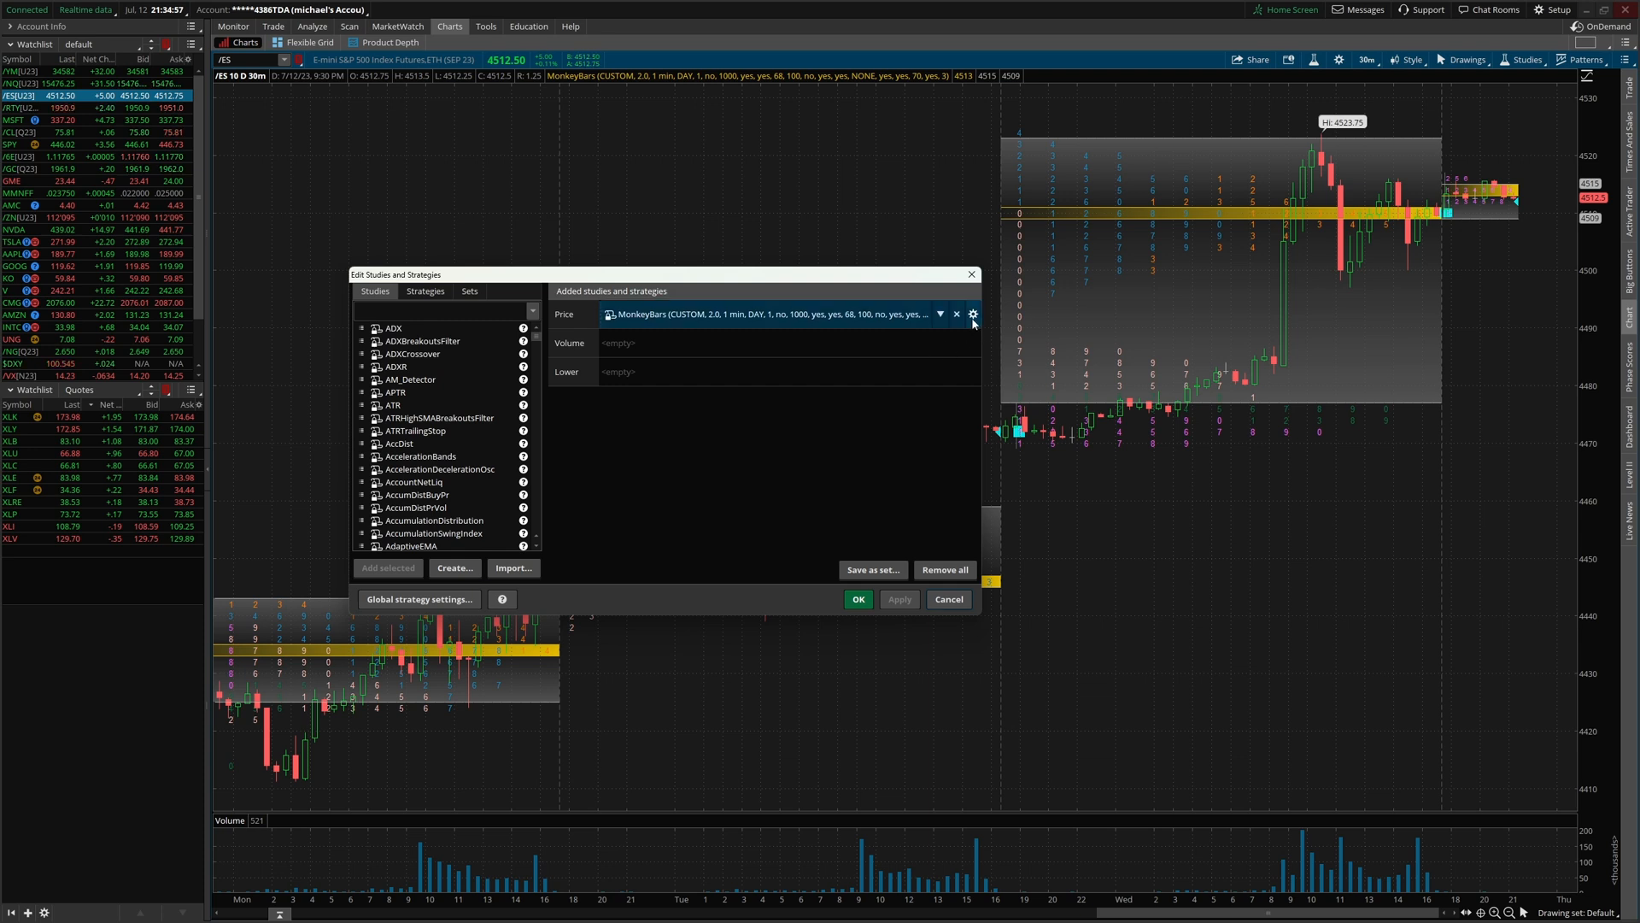
- Set MonkeyBars volume show style to ALL with volume percent 68
{"action": "left_click", "coordinate": [972, 313]}
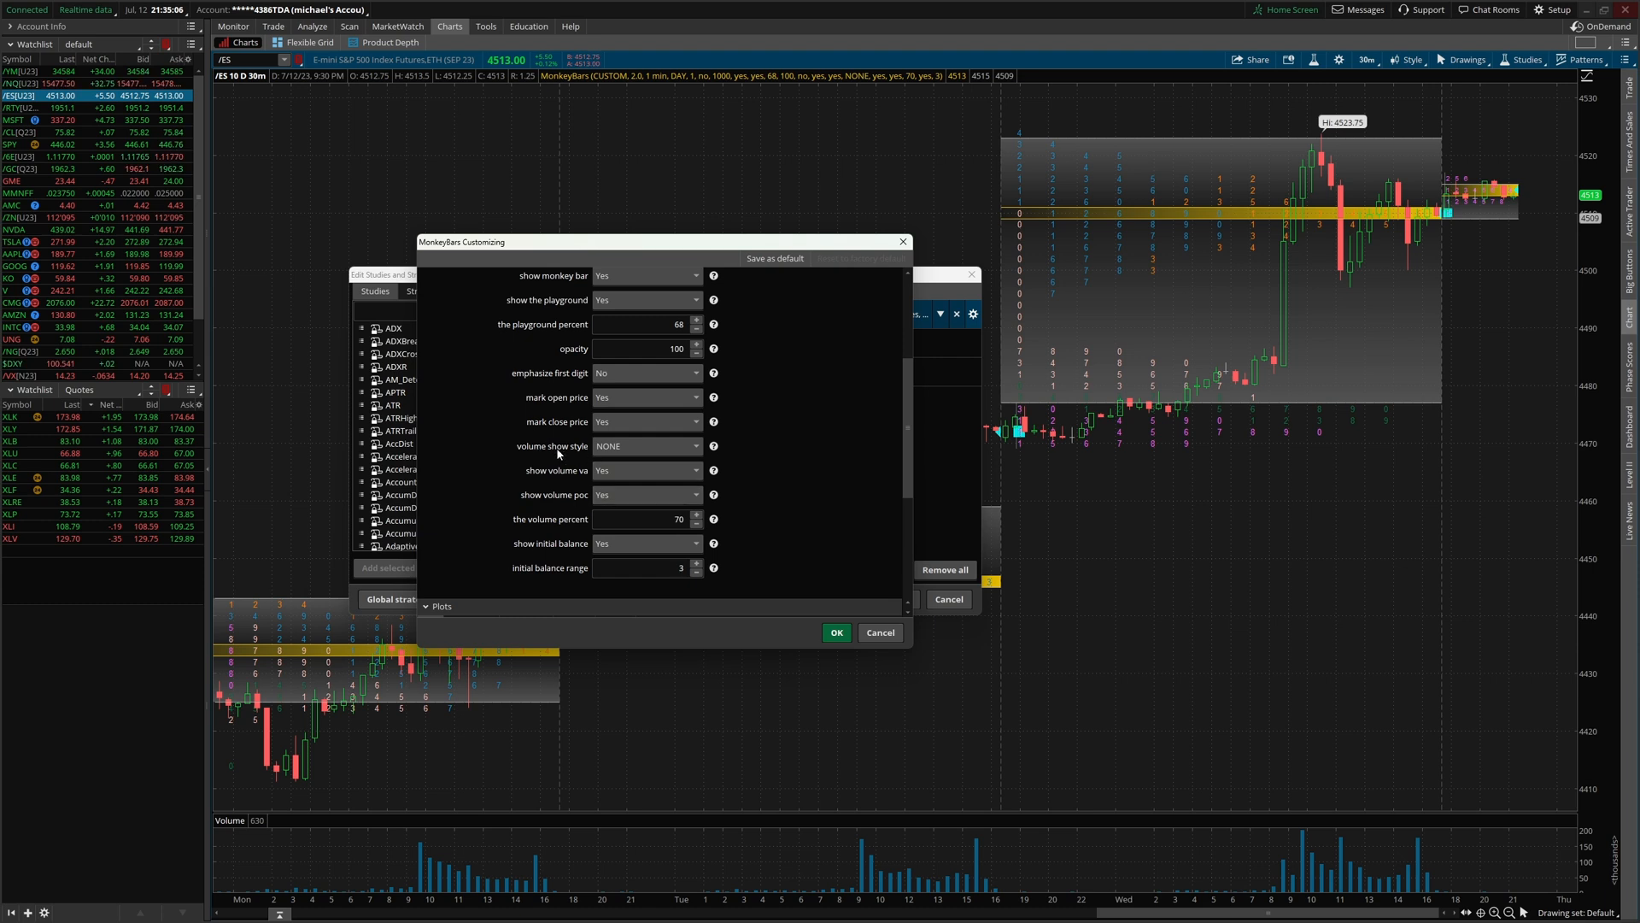
{"action": "left_click", "coordinate": [646, 494]}
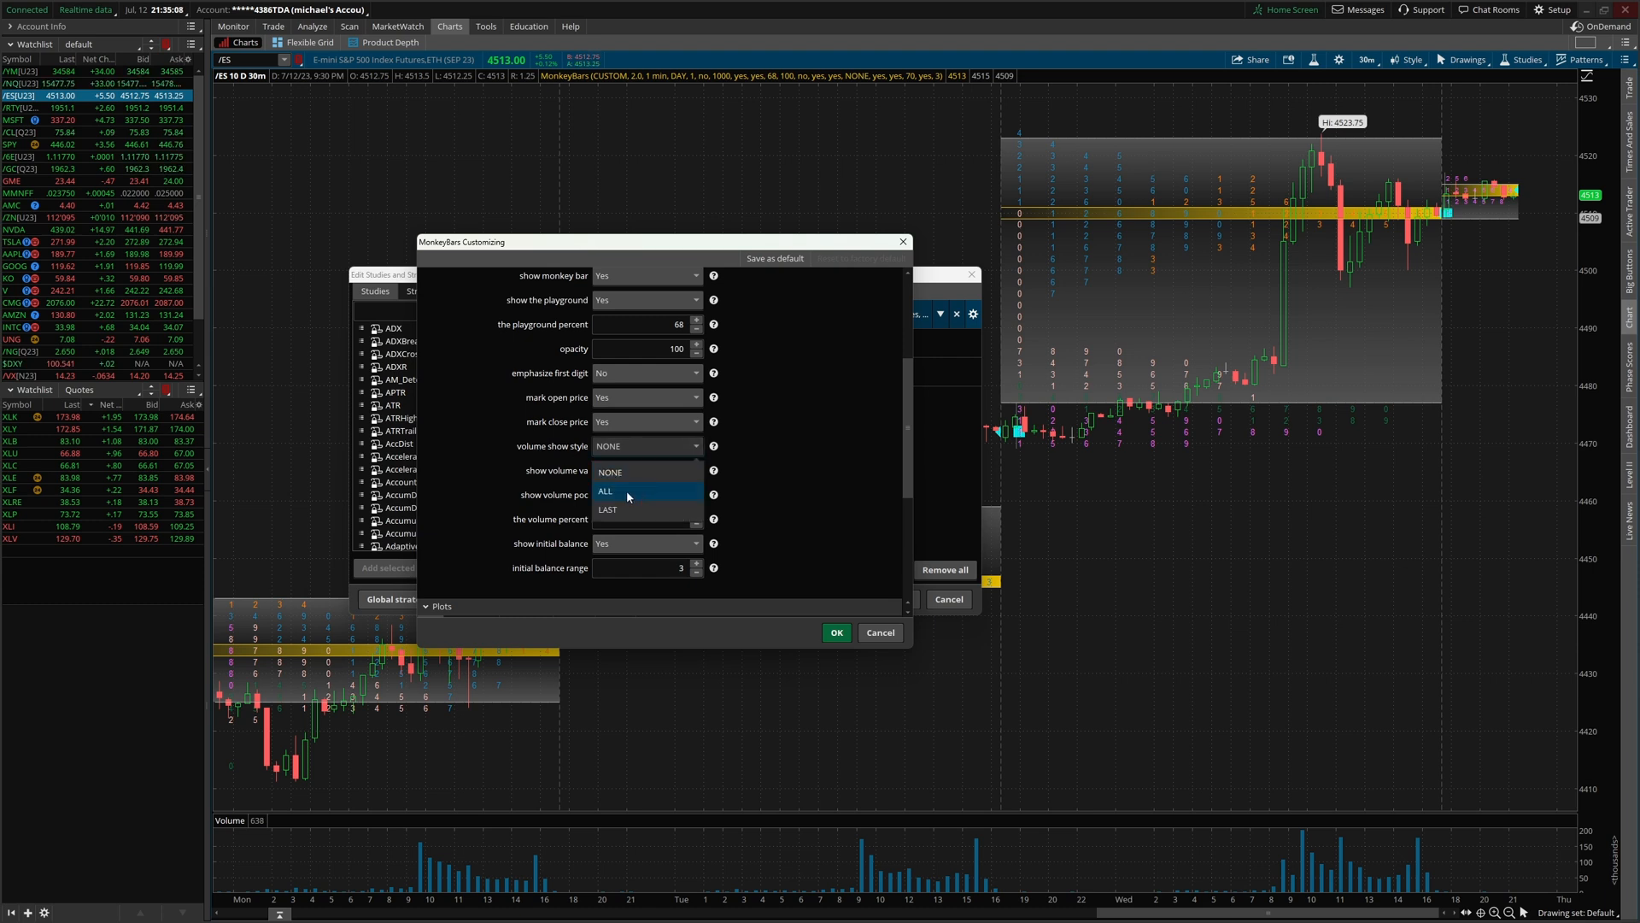
{"action": "left_click", "coordinate": [605, 493]}
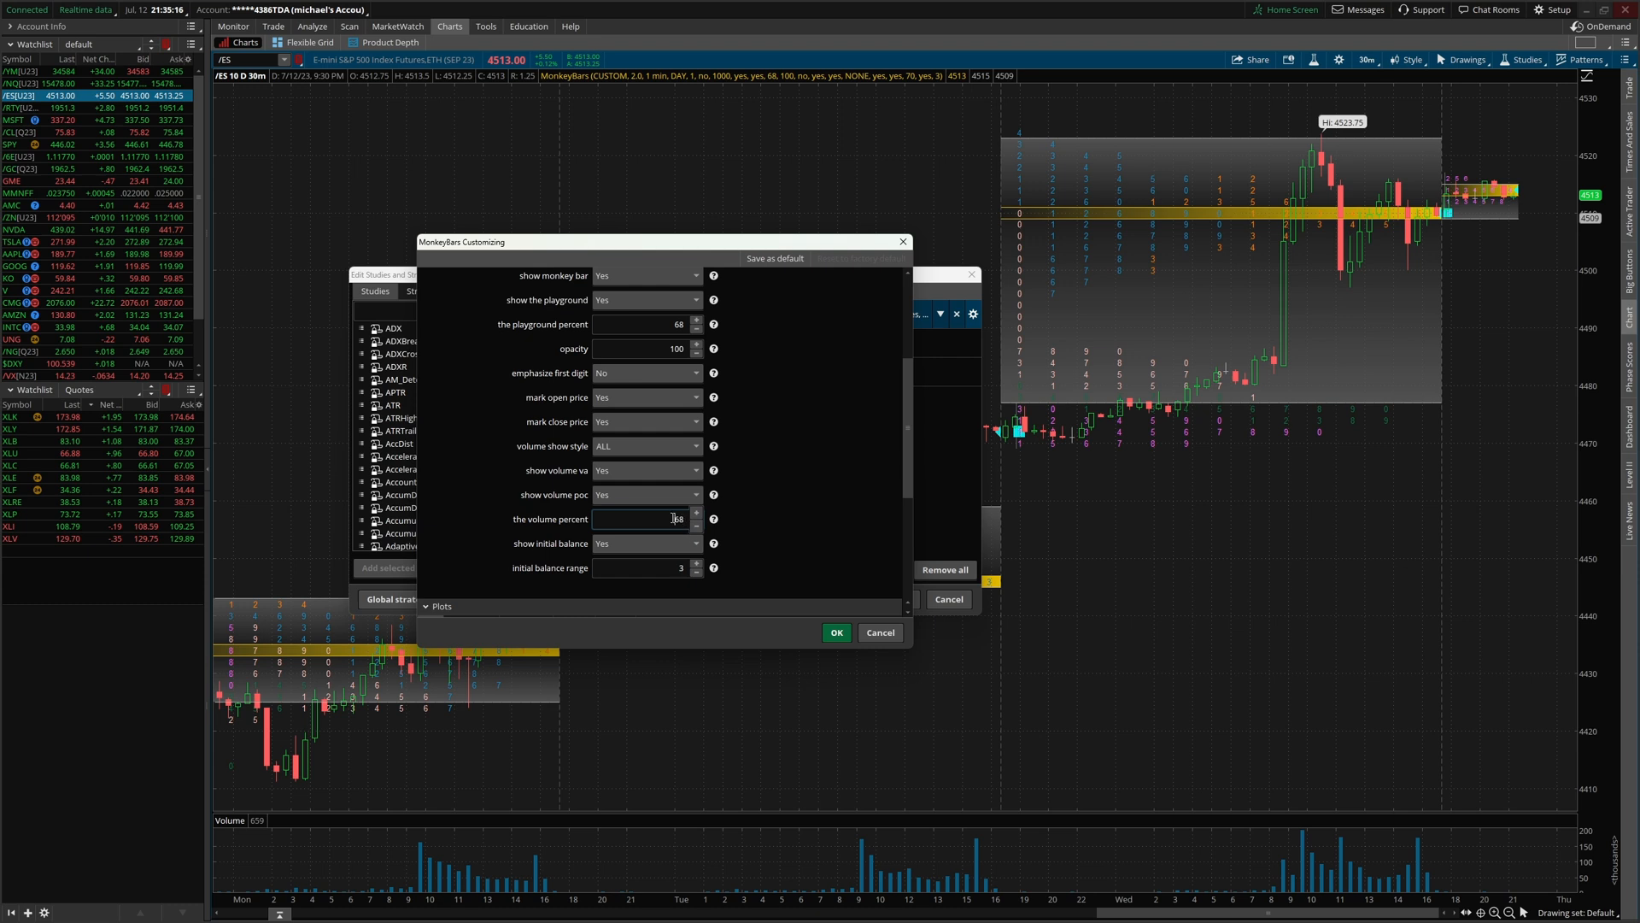
{"action": "left_click", "coordinate": [835, 632]}
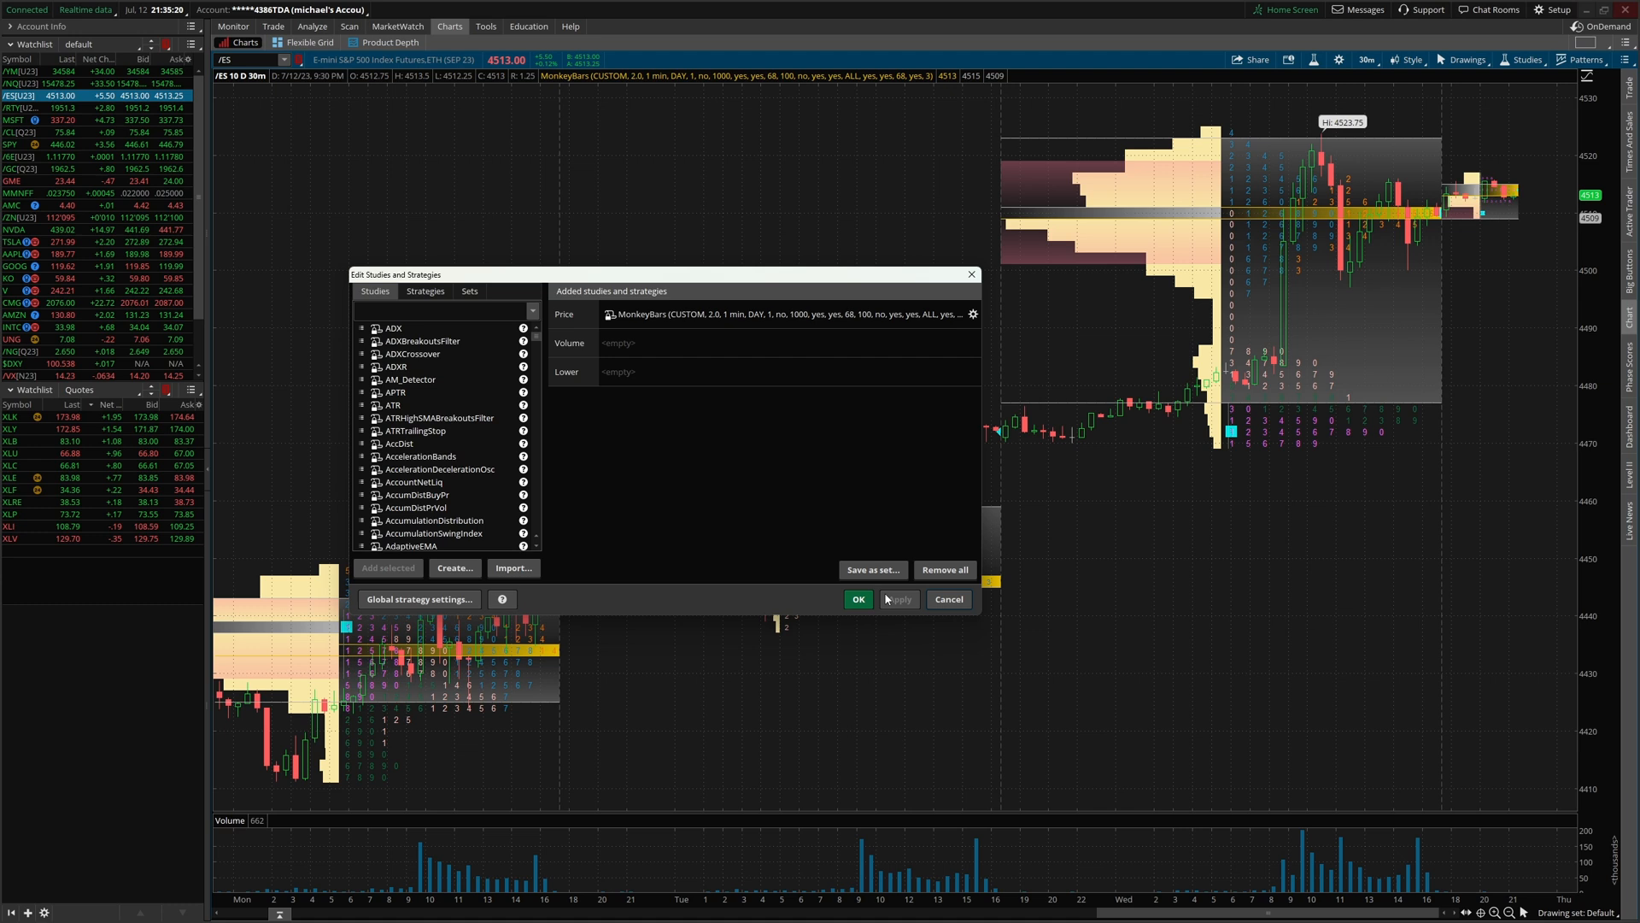
{"action": "mouse_move", "coordinate": [1054, 203]}
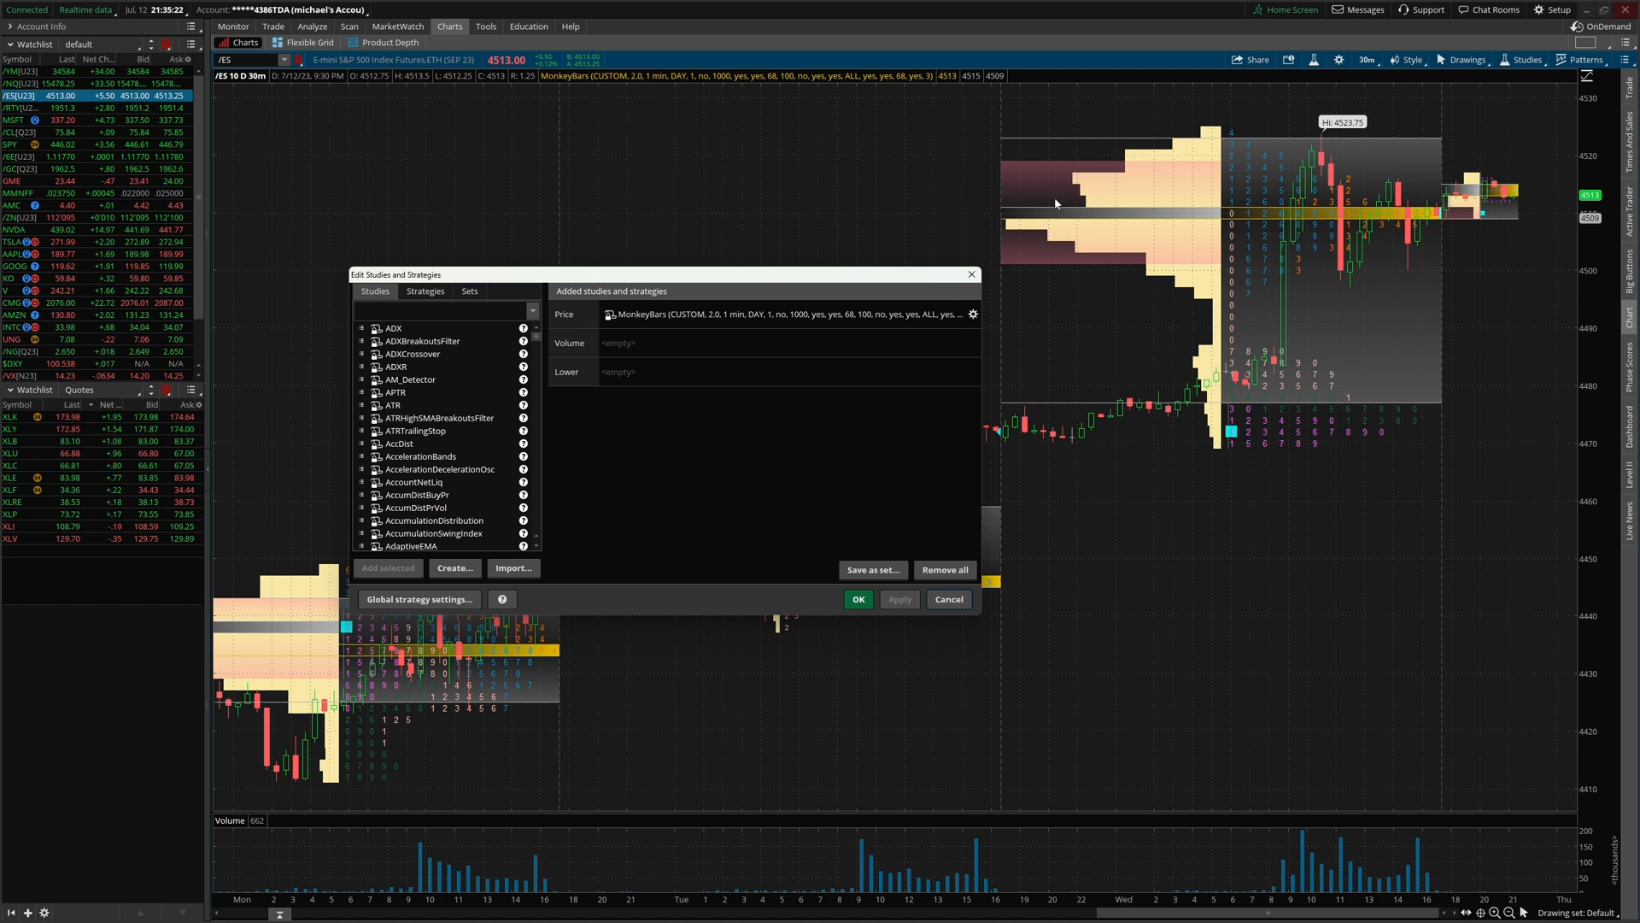
{"action": "mouse_move", "coordinate": [1045, 215]}
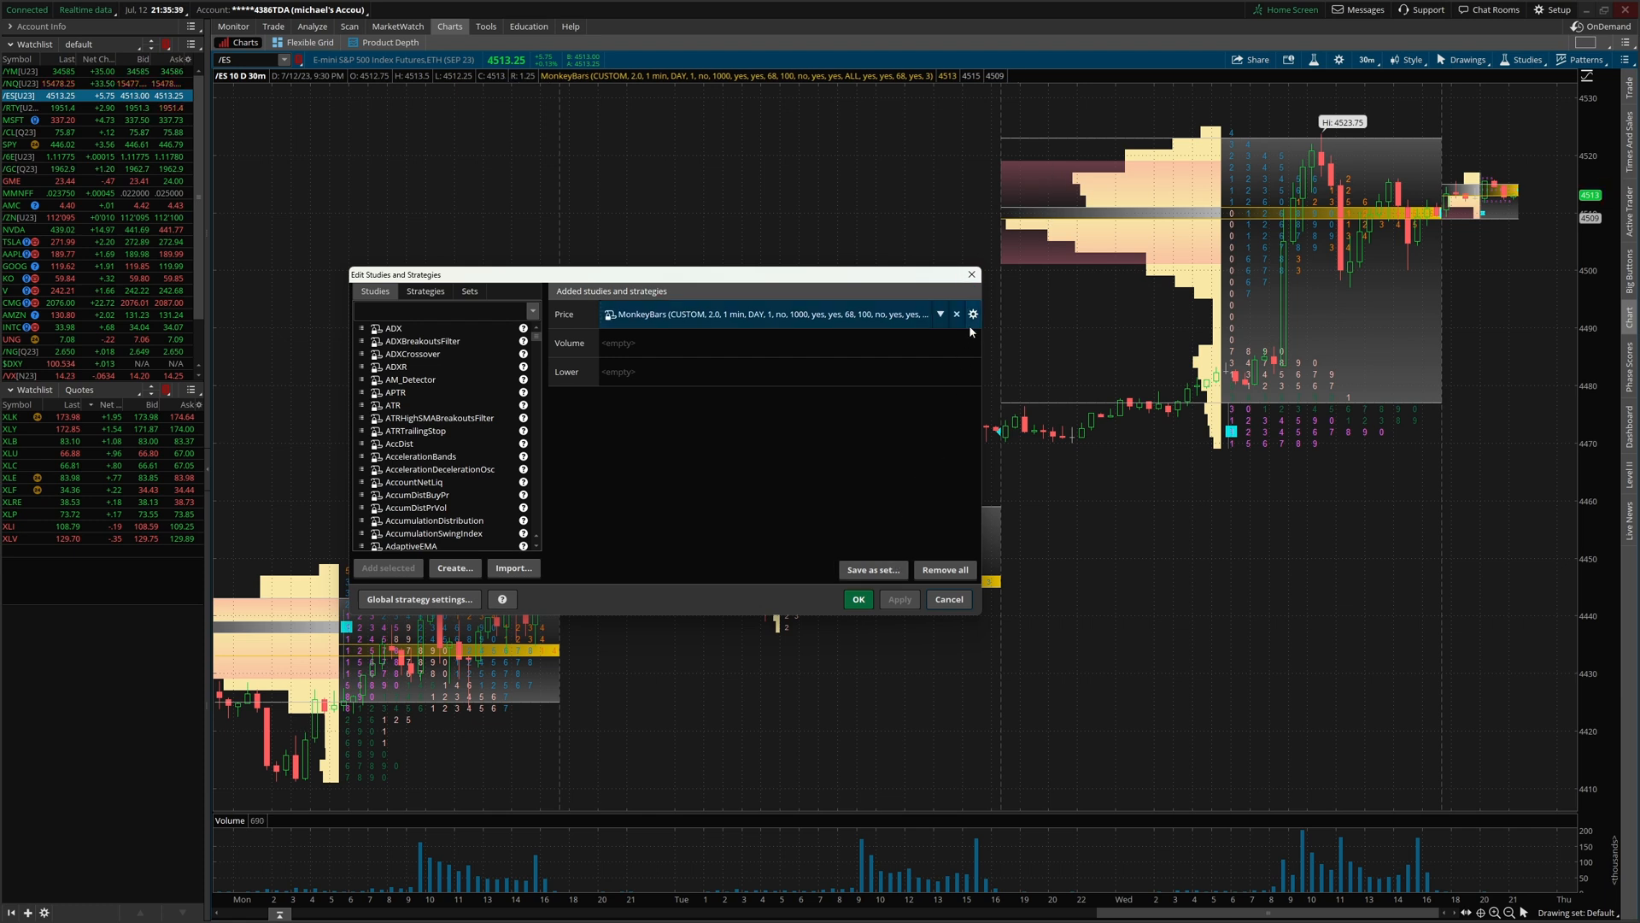
- Set new MonkeyBars Volume Point of Control and Volume colour swatches
{"action": "left_click", "coordinate": [973, 314]}
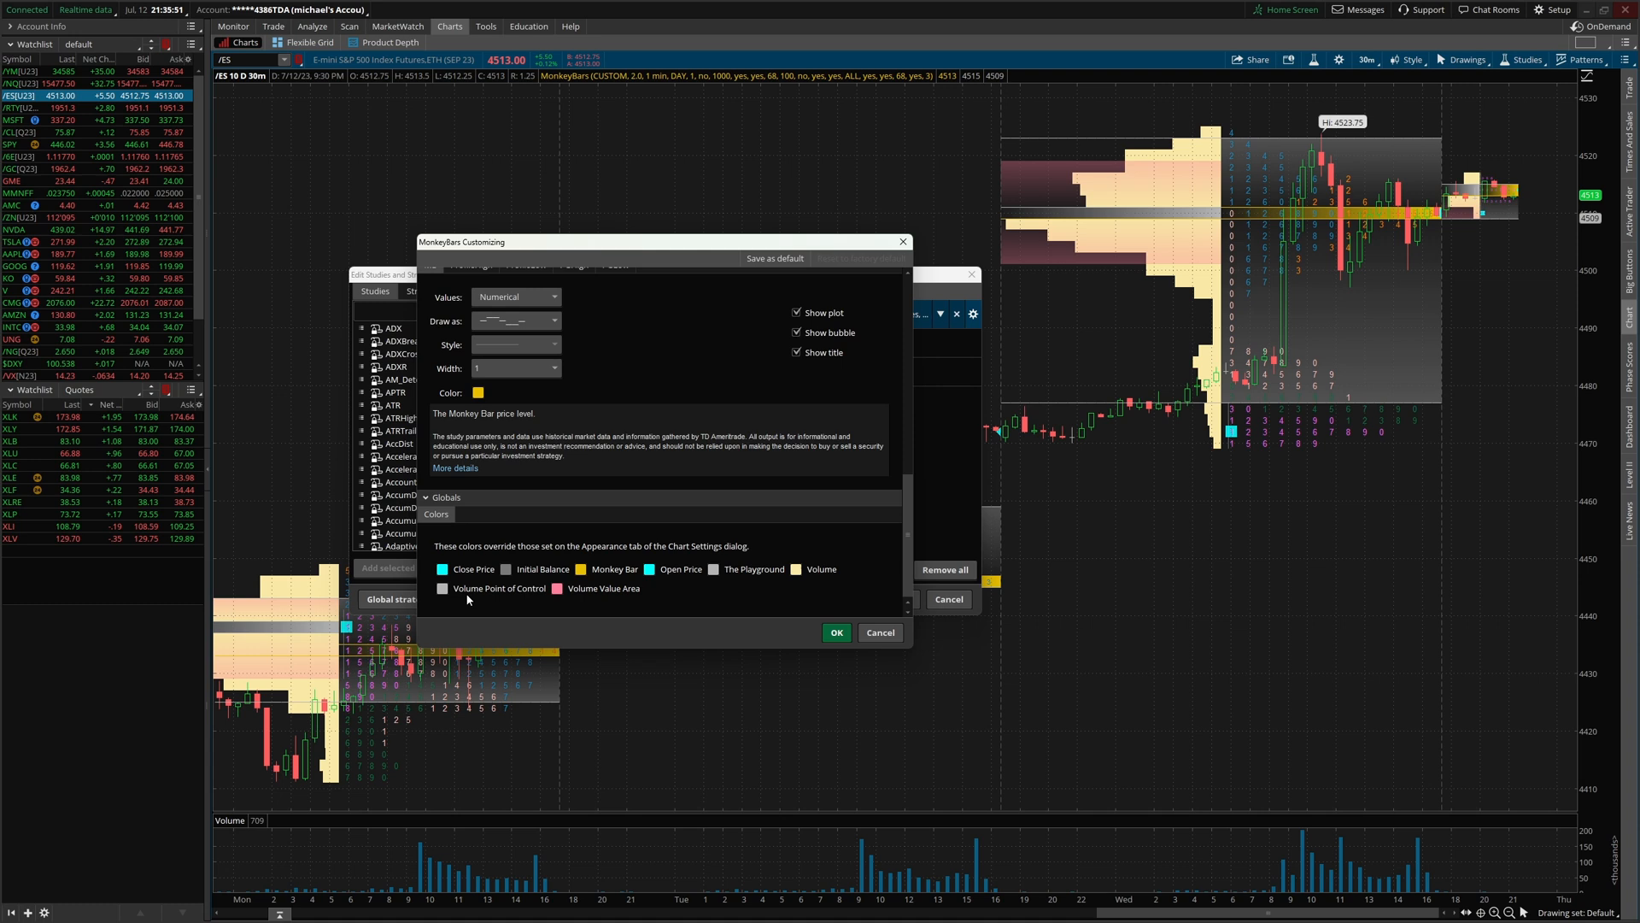
{"action": "left_click", "coordinate": [479, 392]}
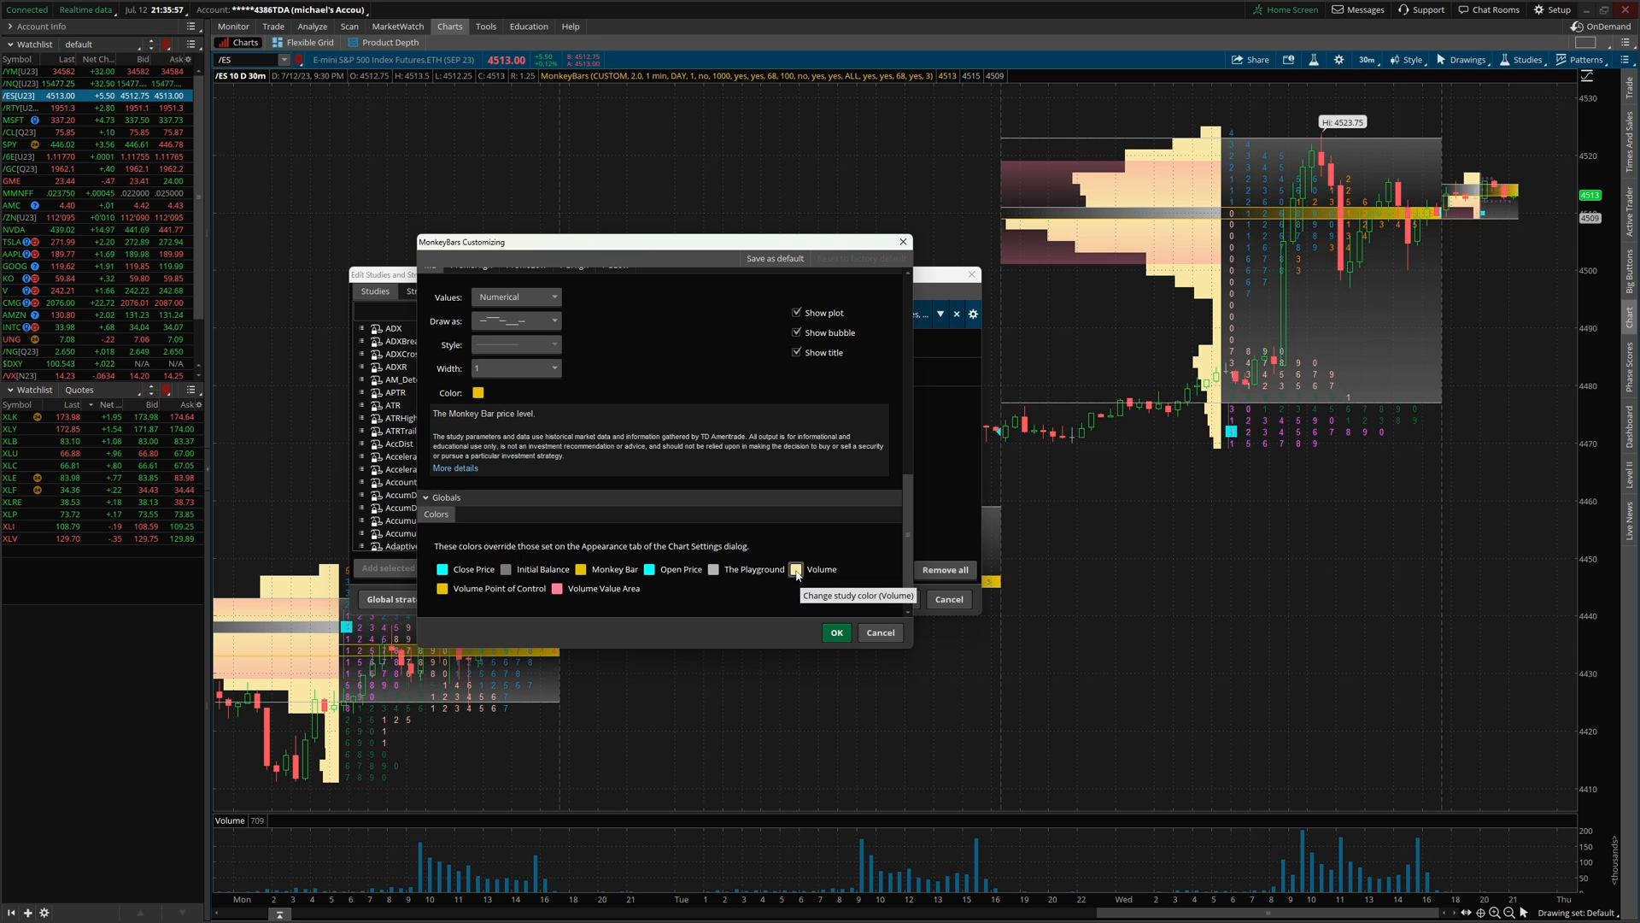
{"action": "left_click", "coordinate": [795, 568]}
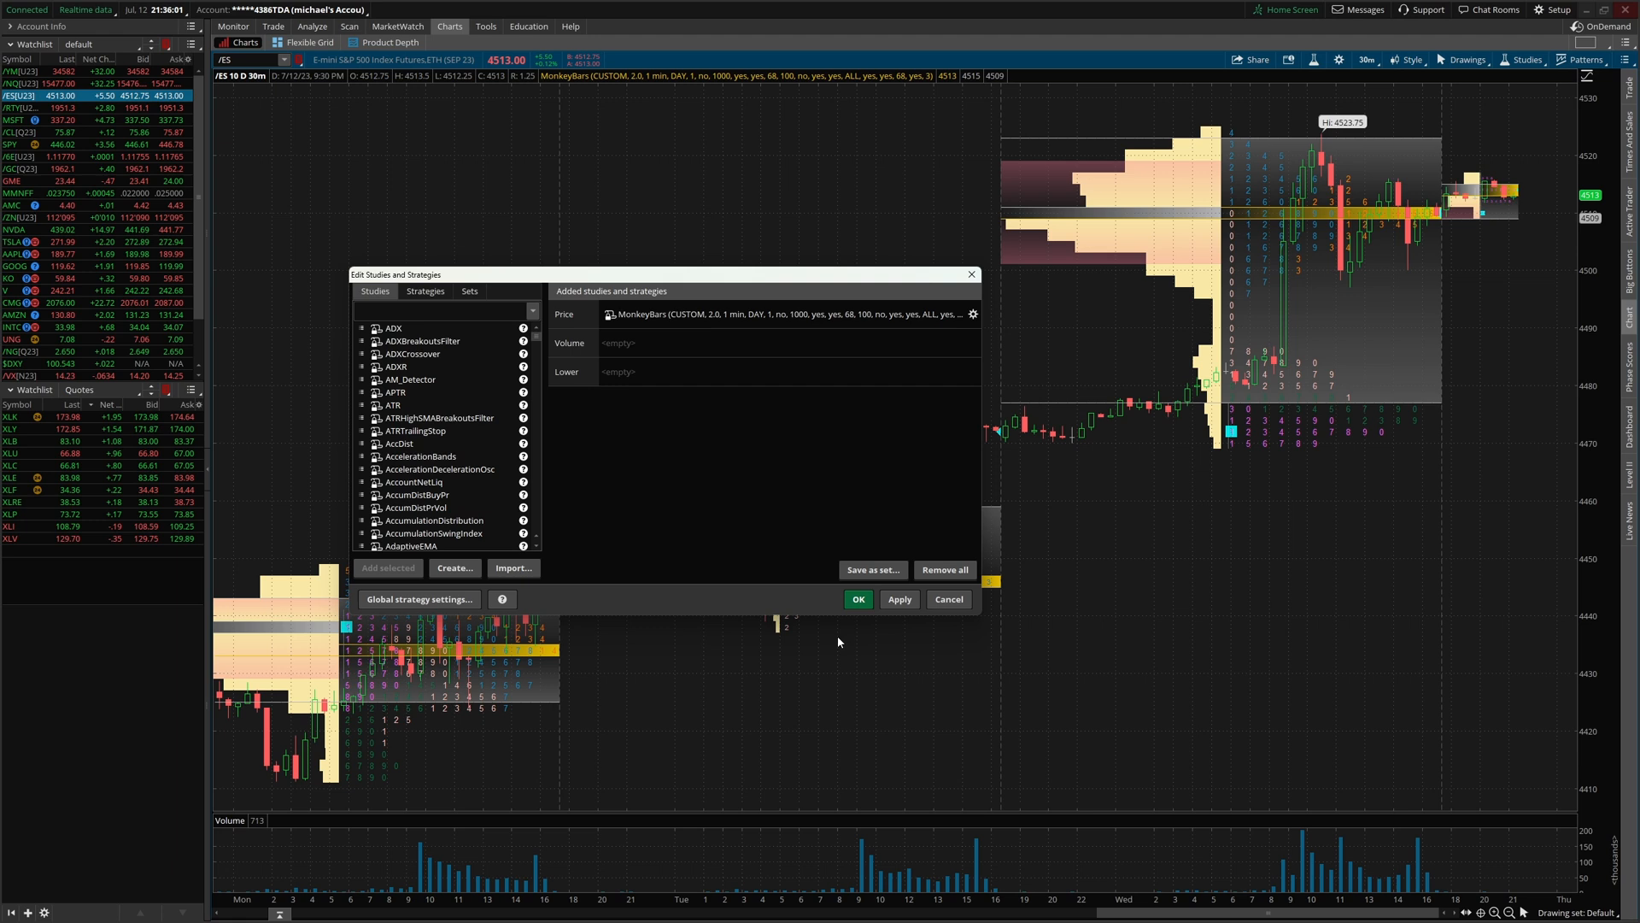
- Apply the colour changes and close Edit Studies and Strategies with OK
{"action": "left_click", "coordinate": [898, 600]}
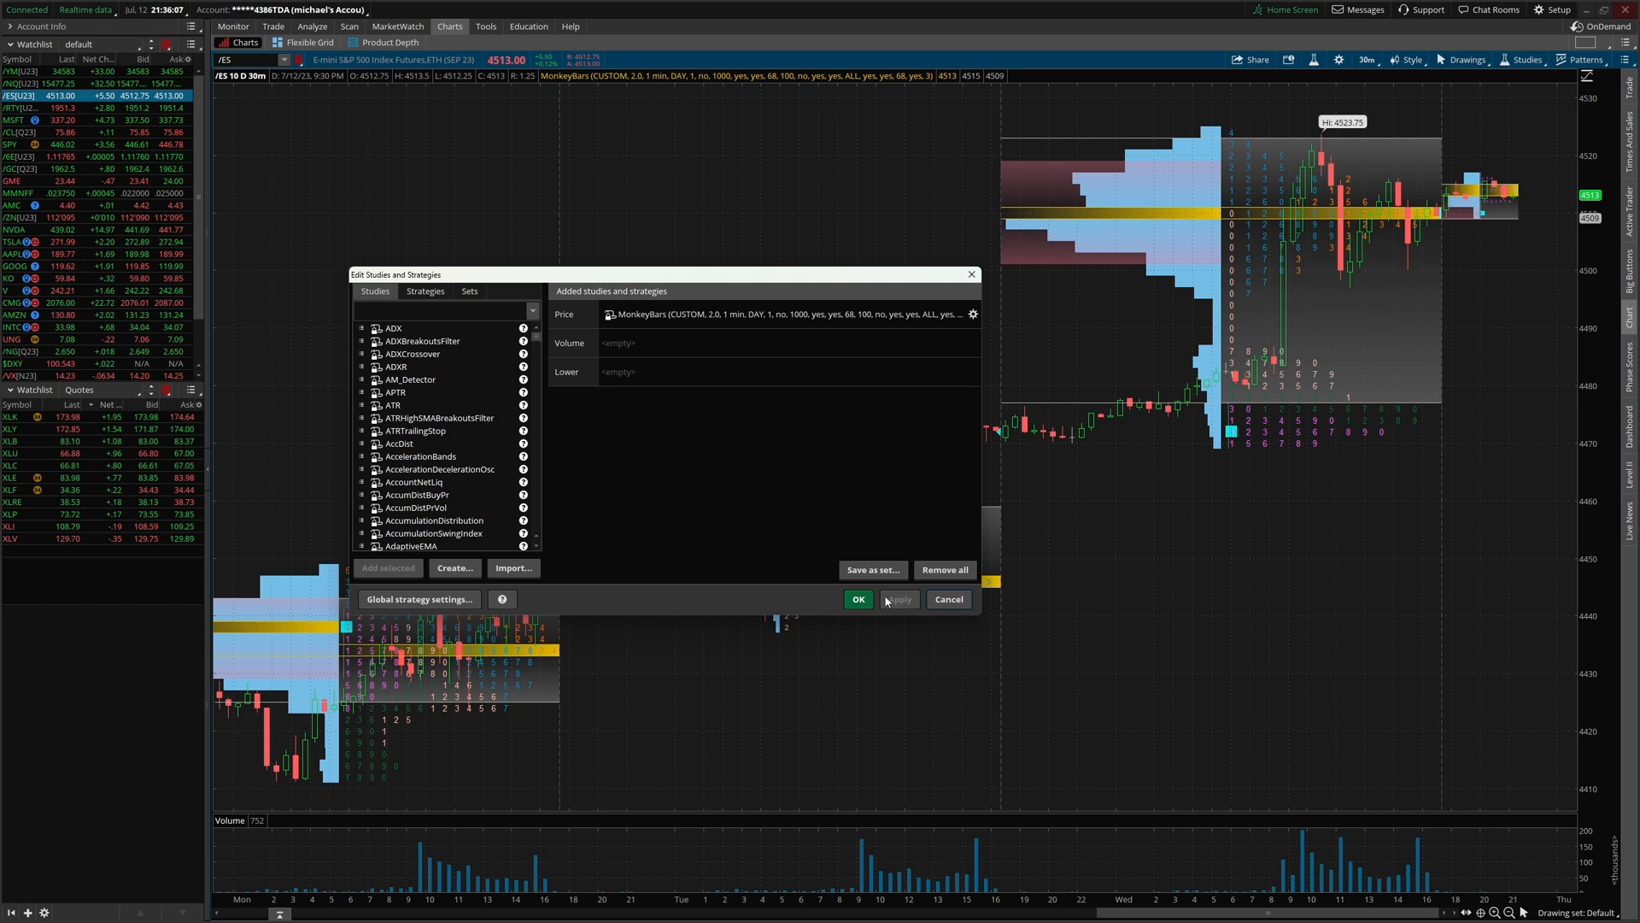
{"action": "left_click", "coordinate": [857, 598]}
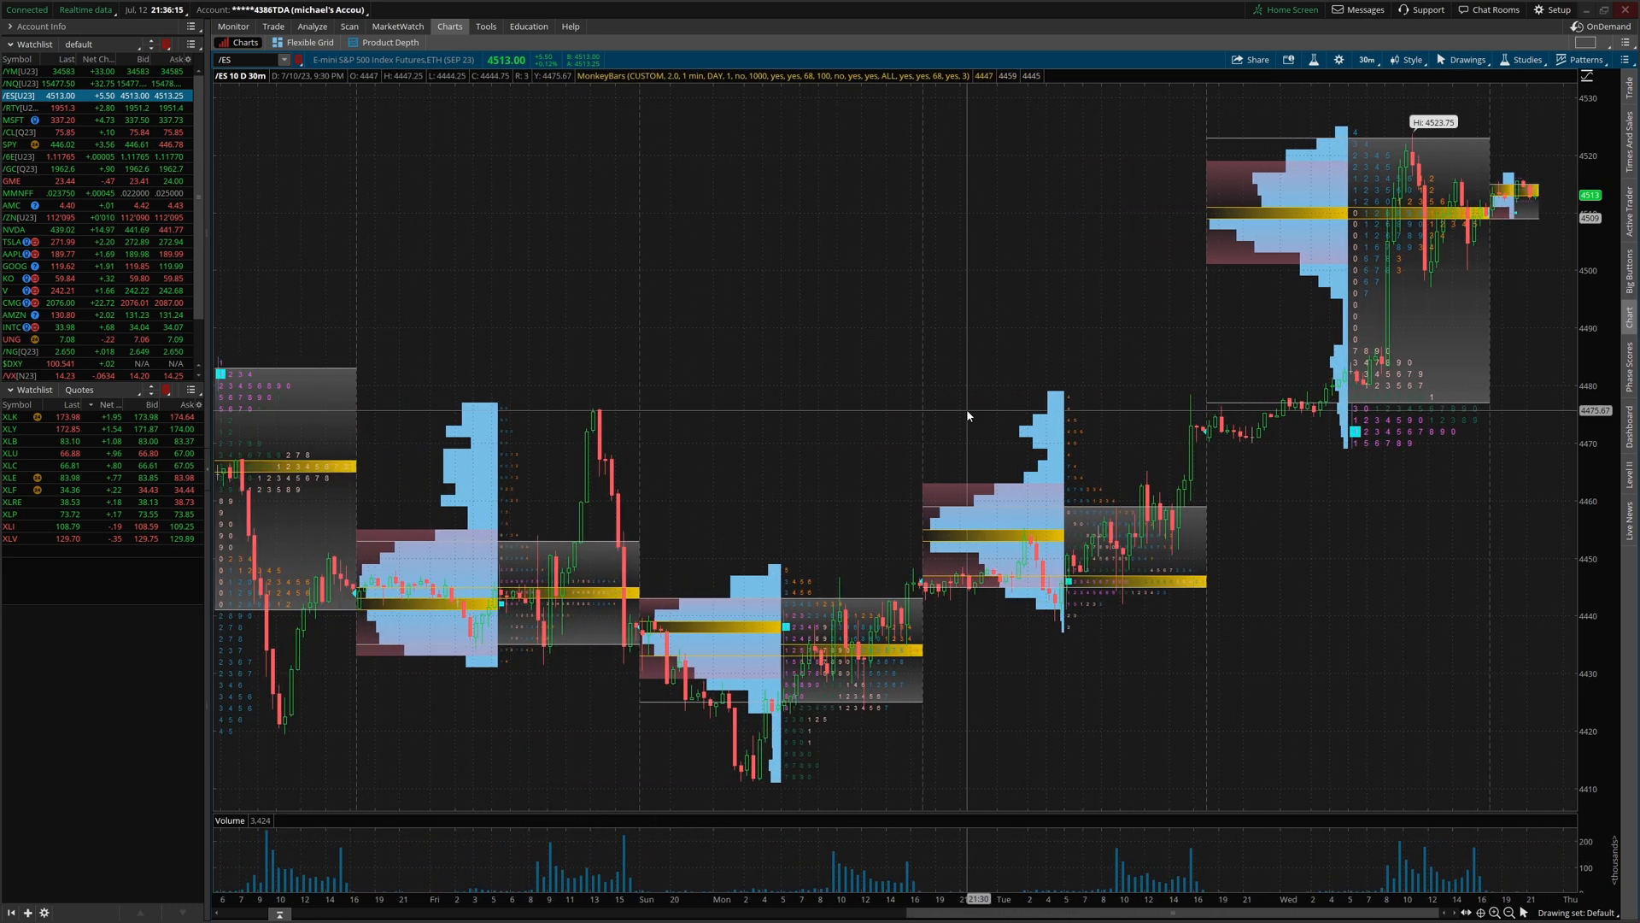
{"action": "mouse_move", "coordinate": [1127, 216]}
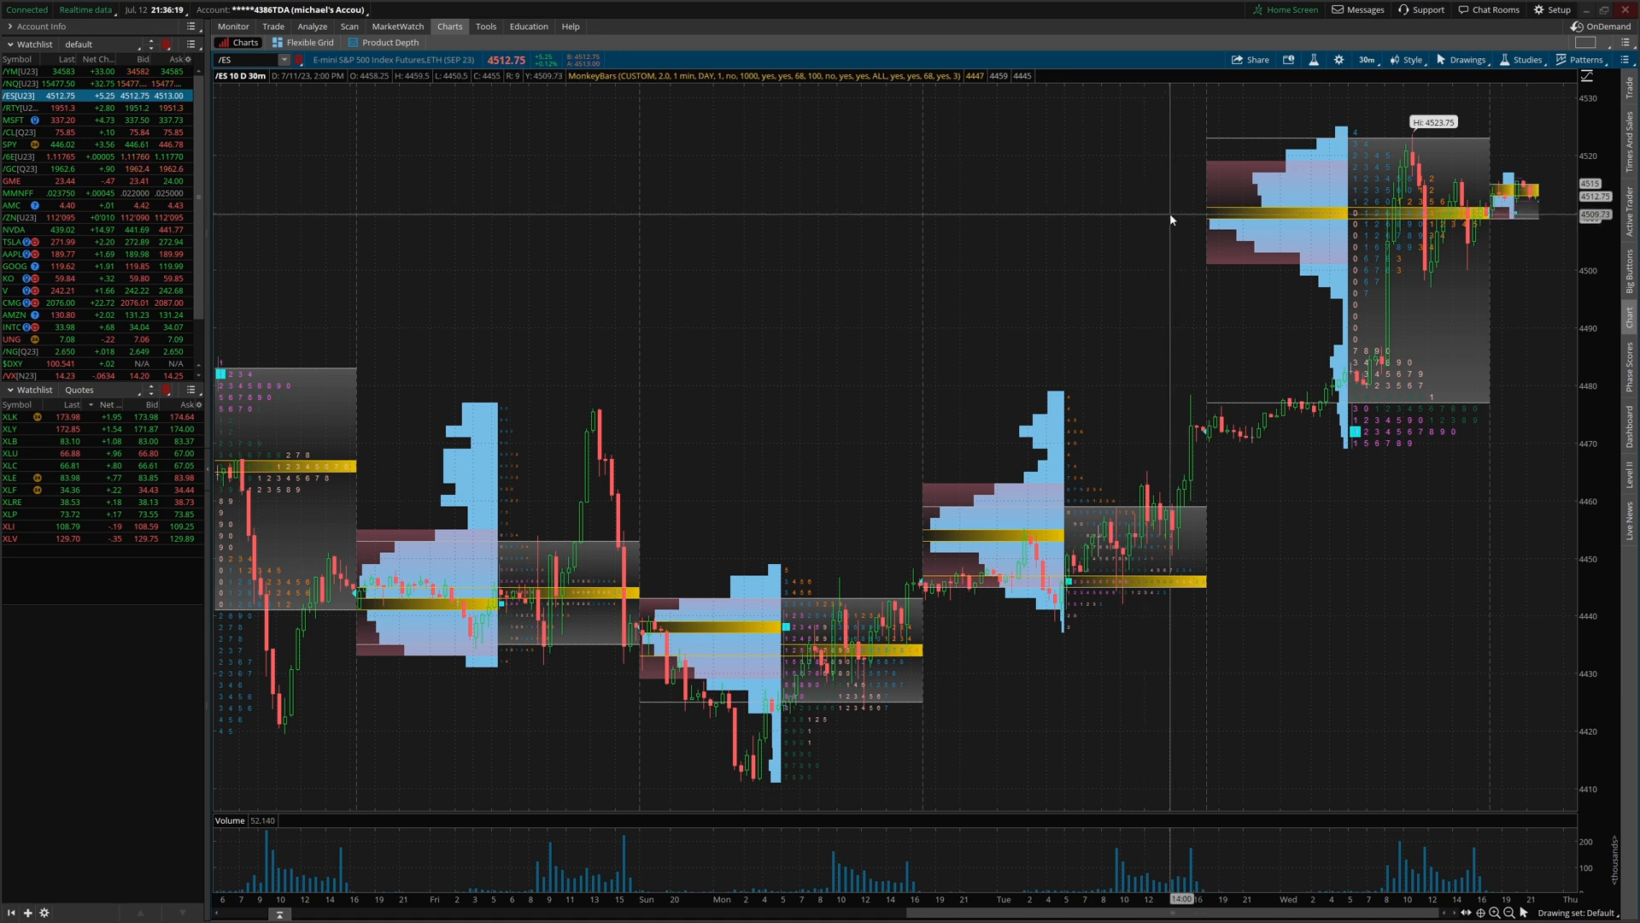
{"action": "left_click", "coordinate": [1364, 60]}
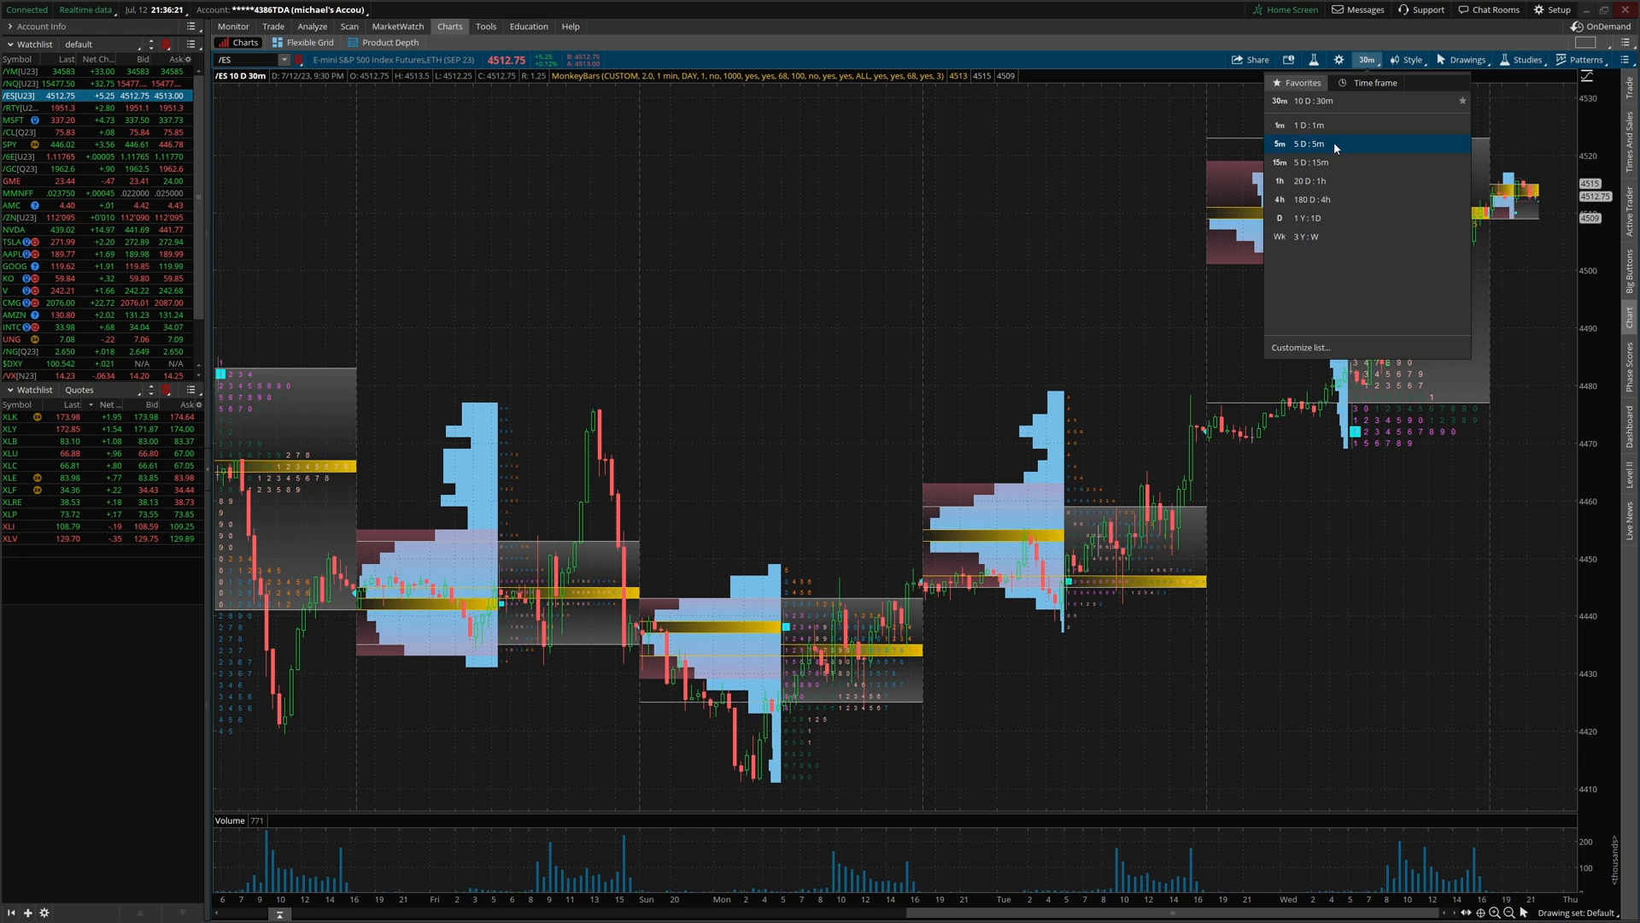
{"action": "left_click", "coordinate": [1310, 143]}
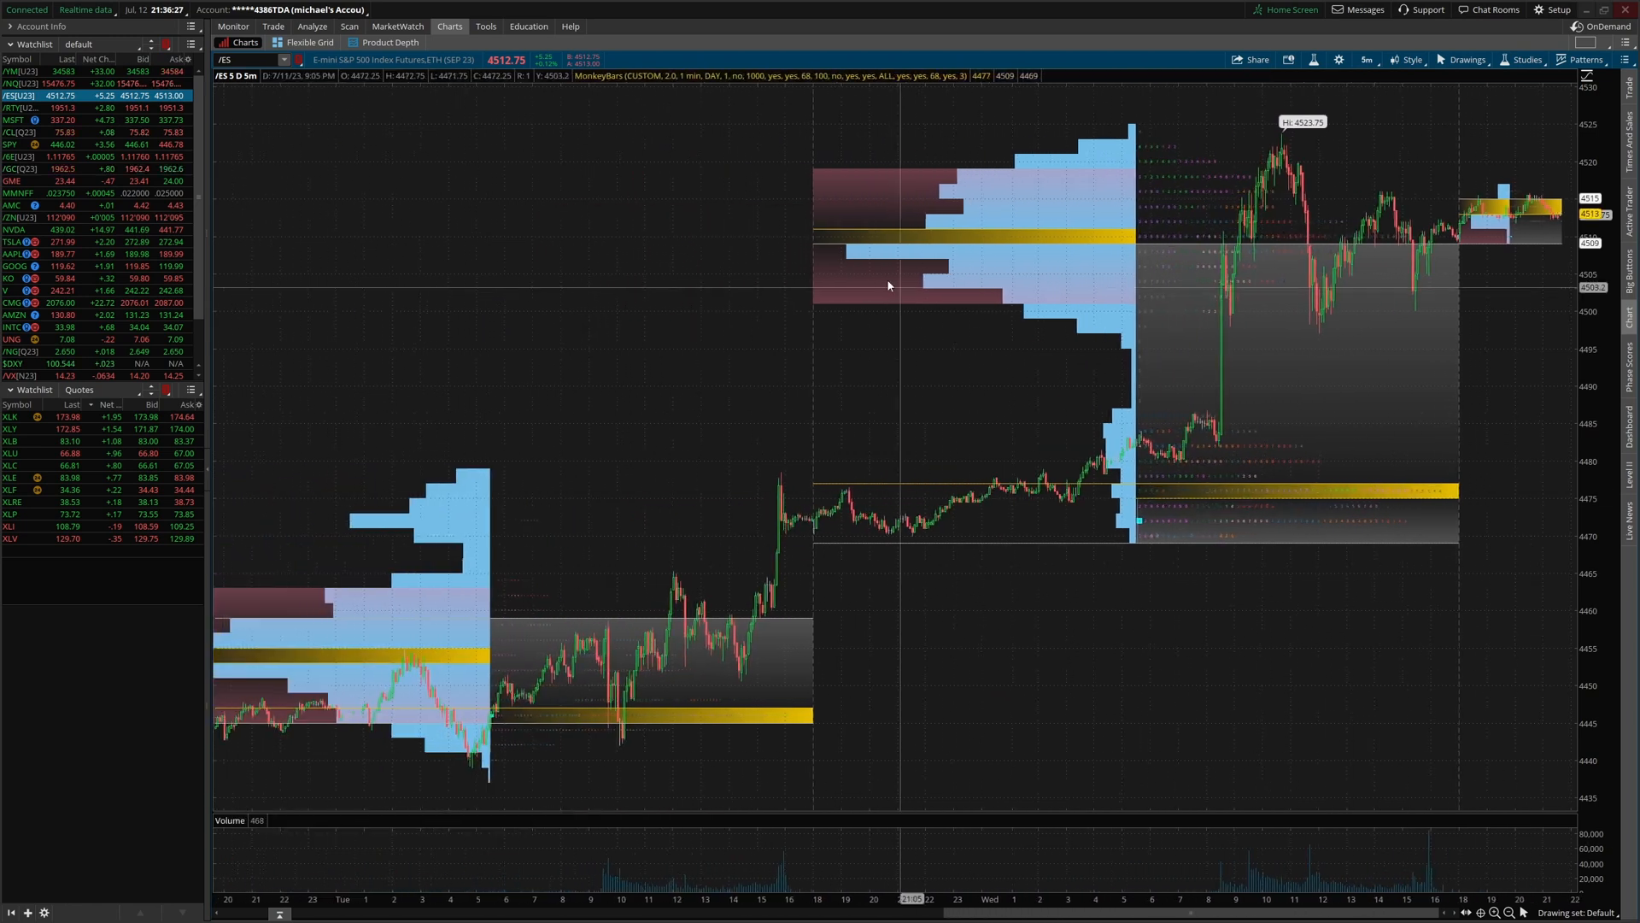
{"action": "mouse_move", "coordinate": [755, 241]}
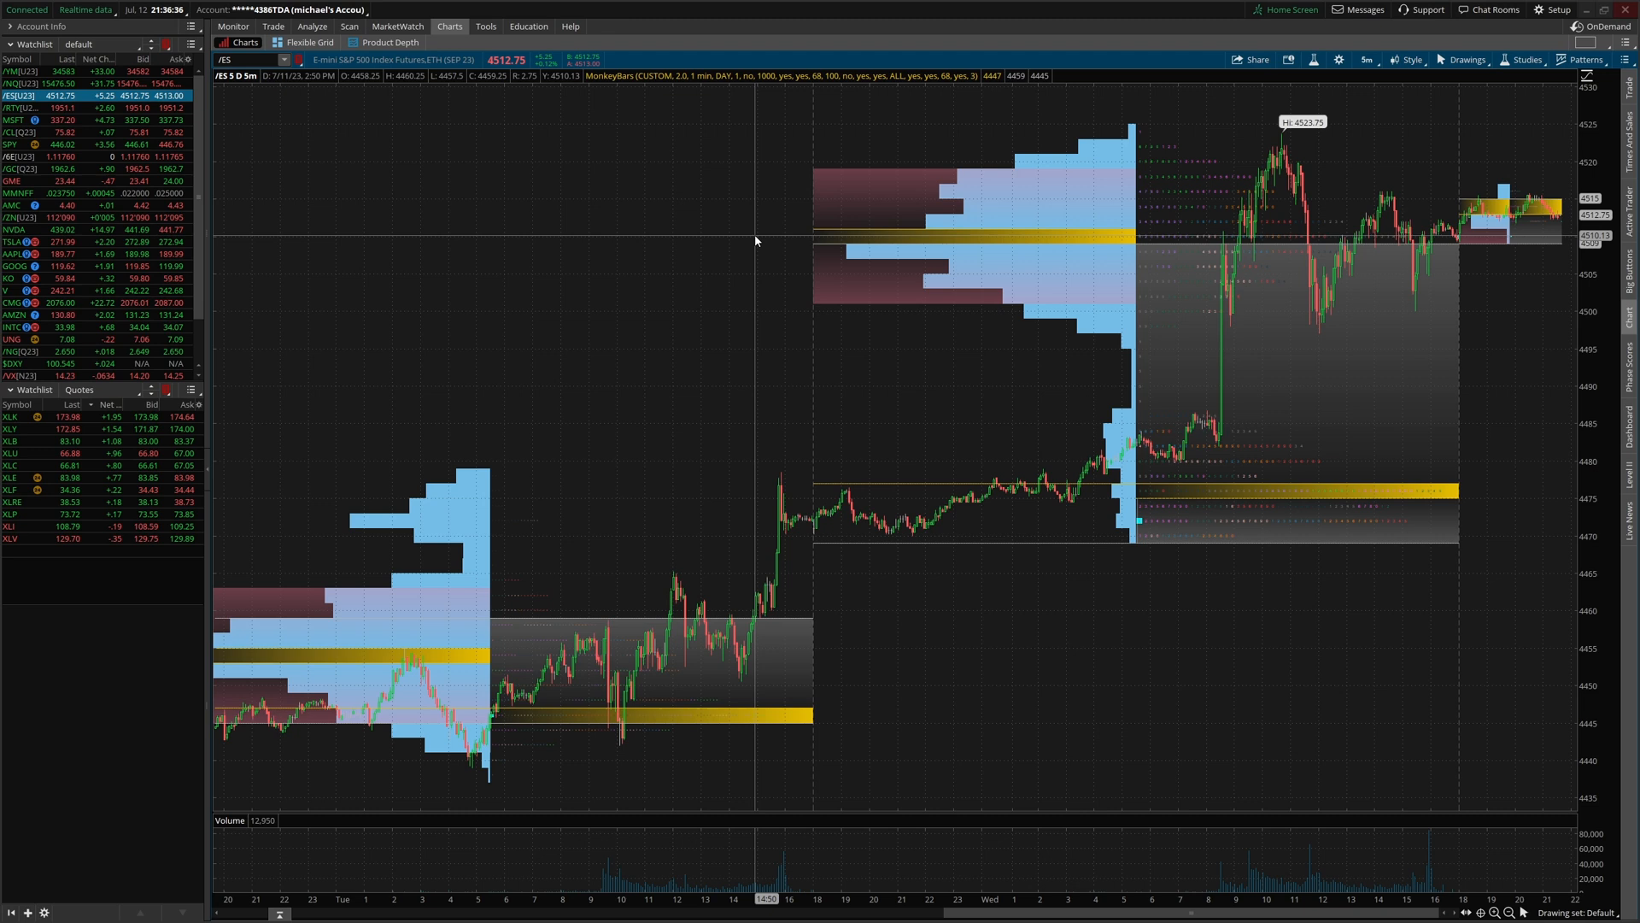
{"action": "mouse_move", "coordinate": [751, 253]}
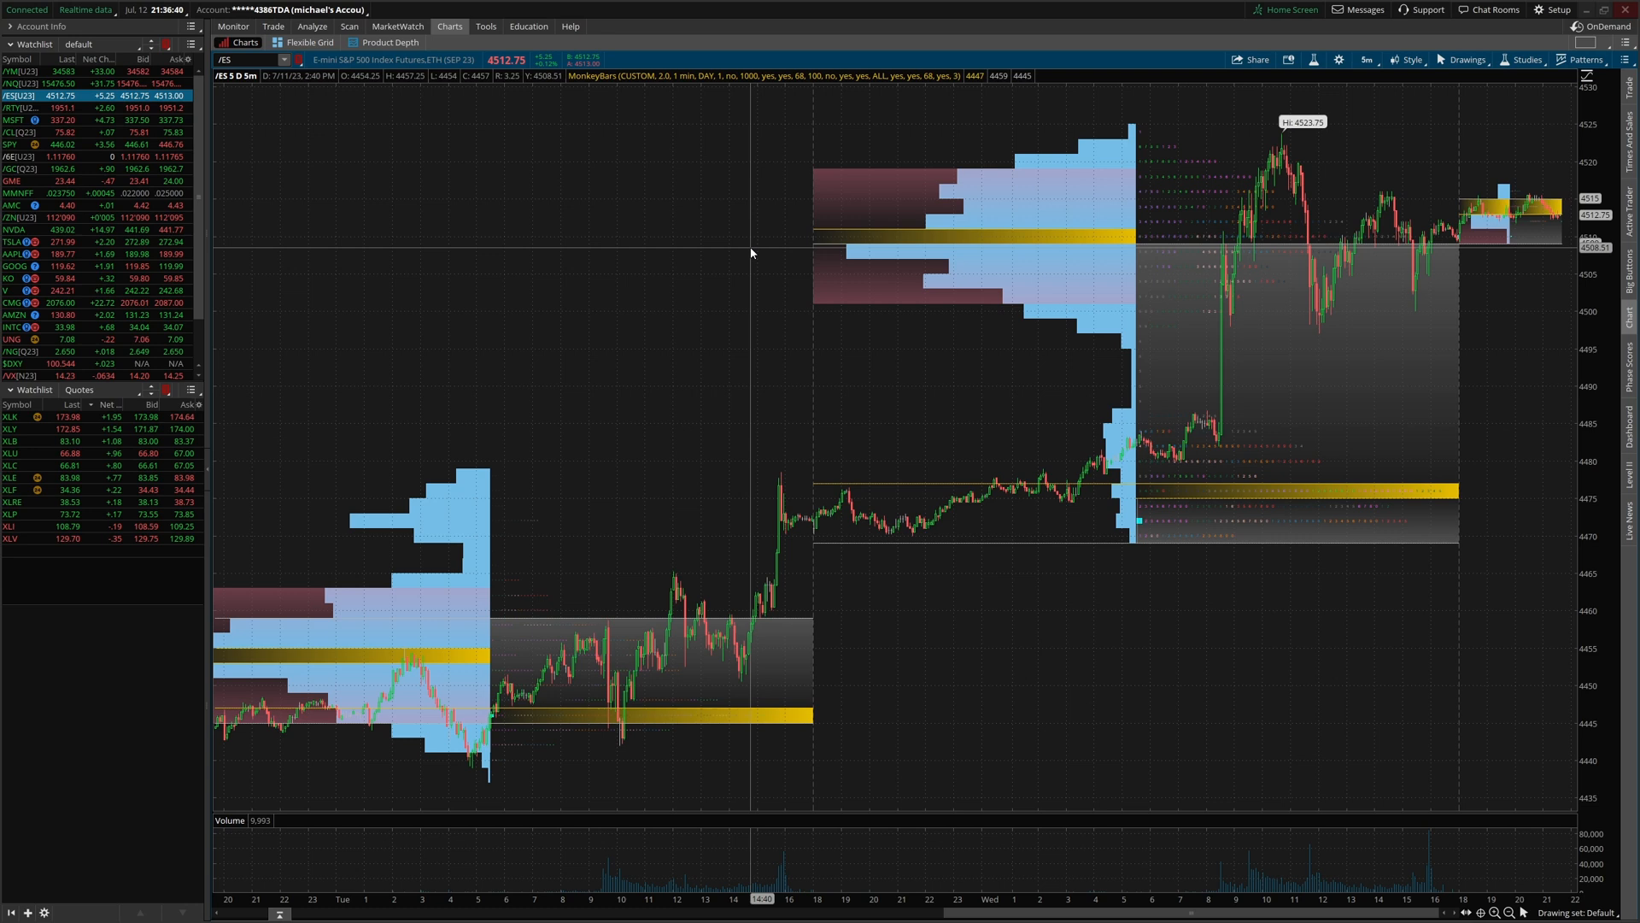
{"action": "left_click", "coordinate": [1364, 60]}
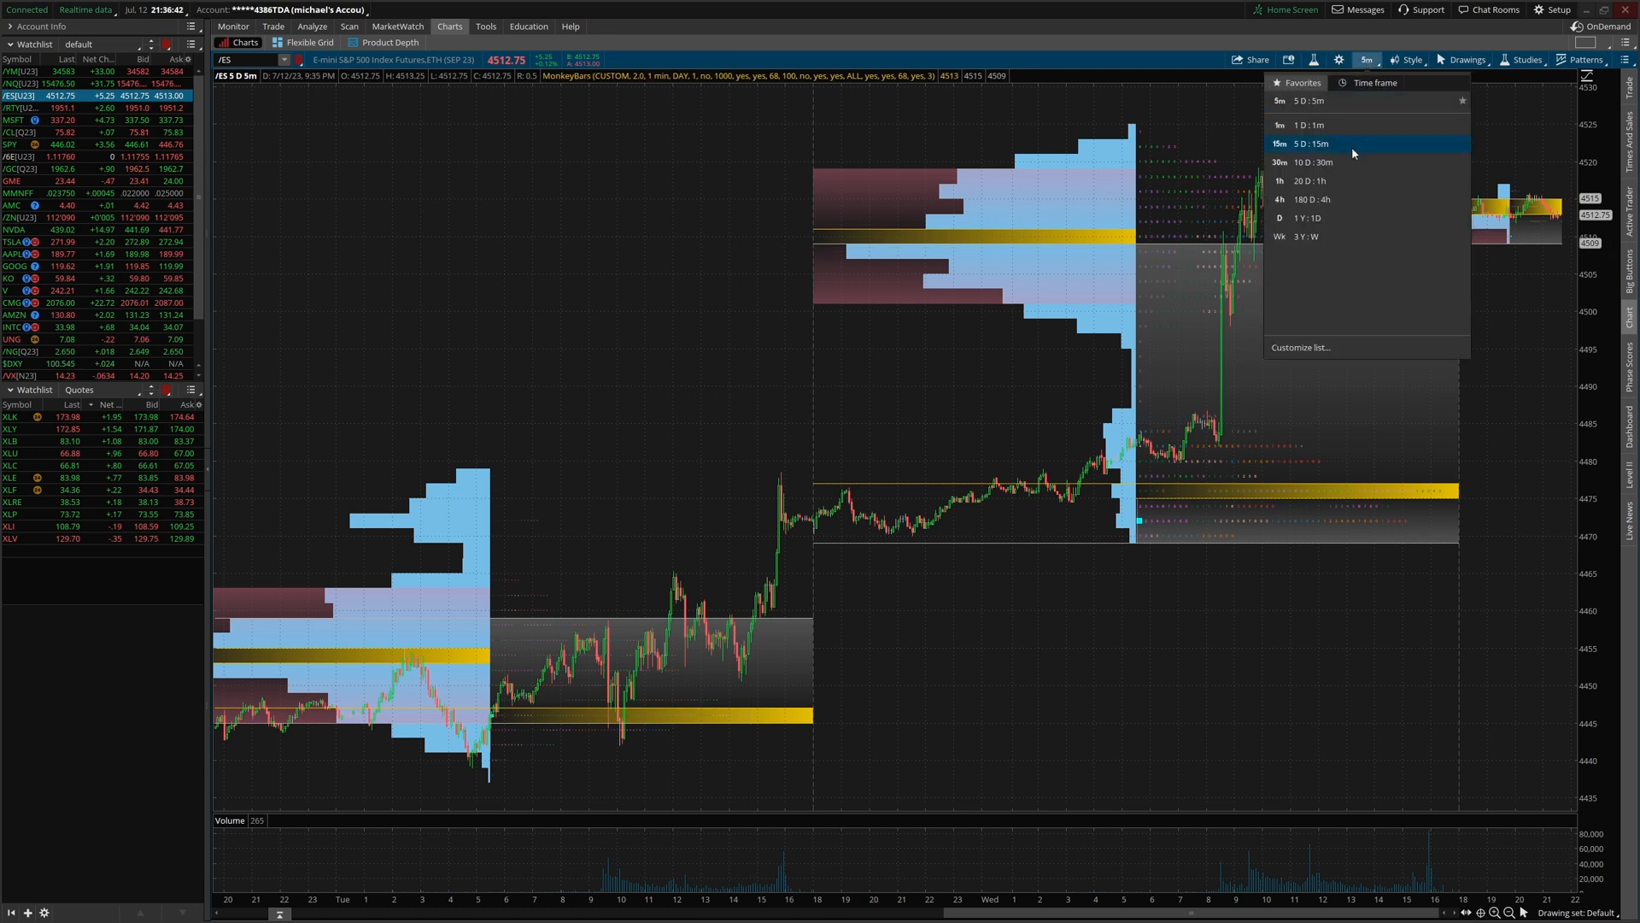
{"action": "left_click", "coordinate": [1310, 162]}
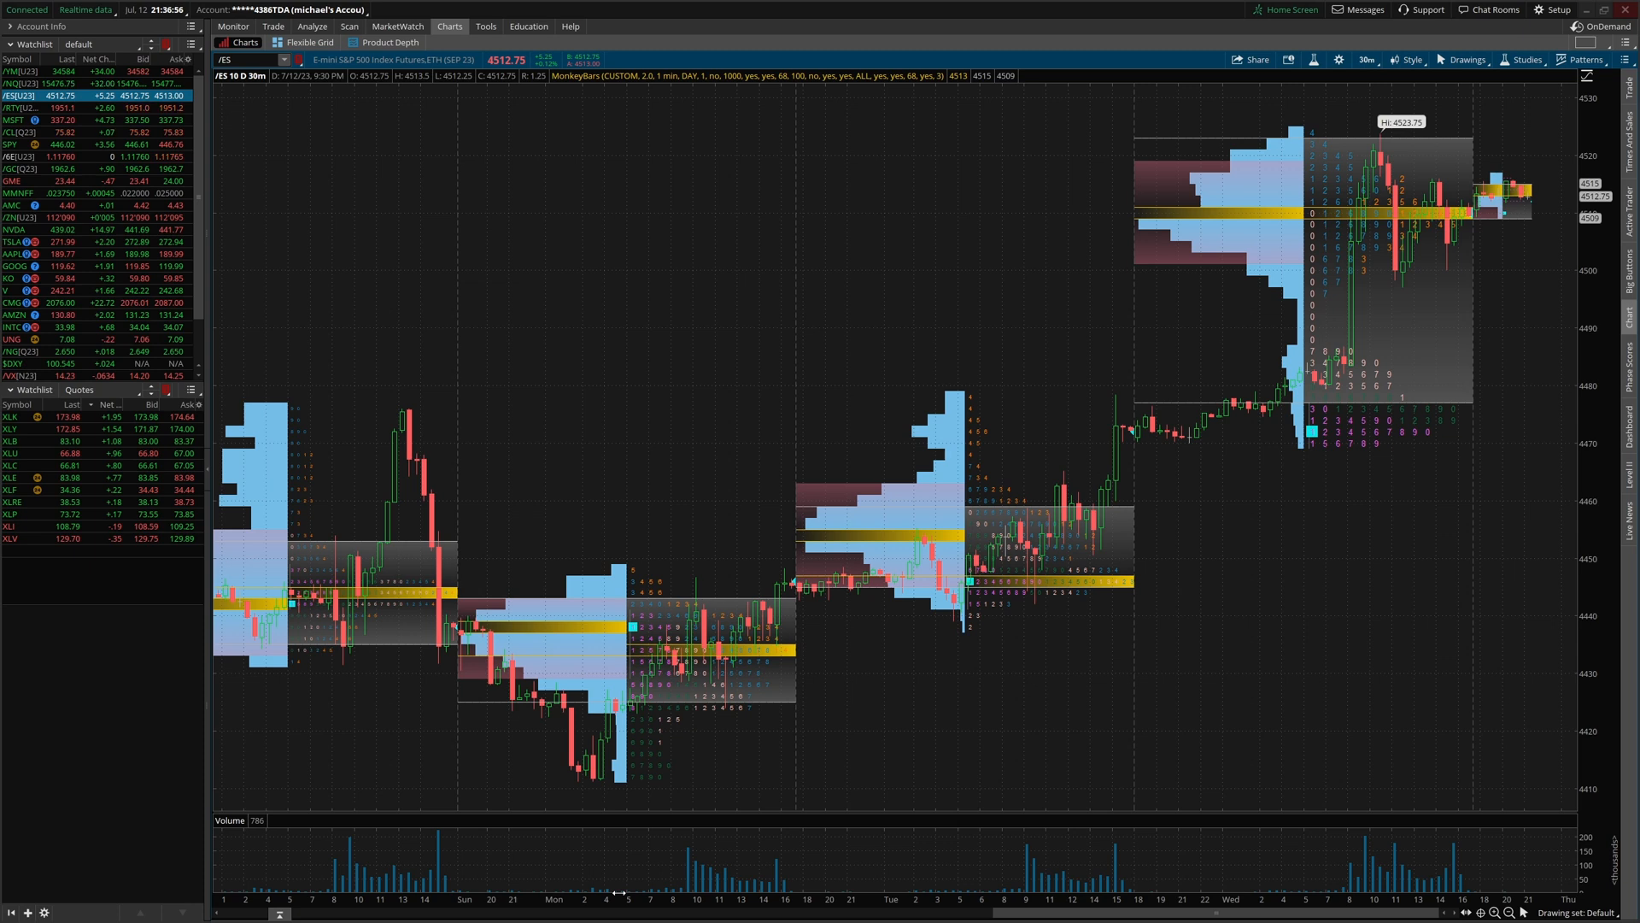
{"action": "mouse_move", "coordinate": [1207, 322]}
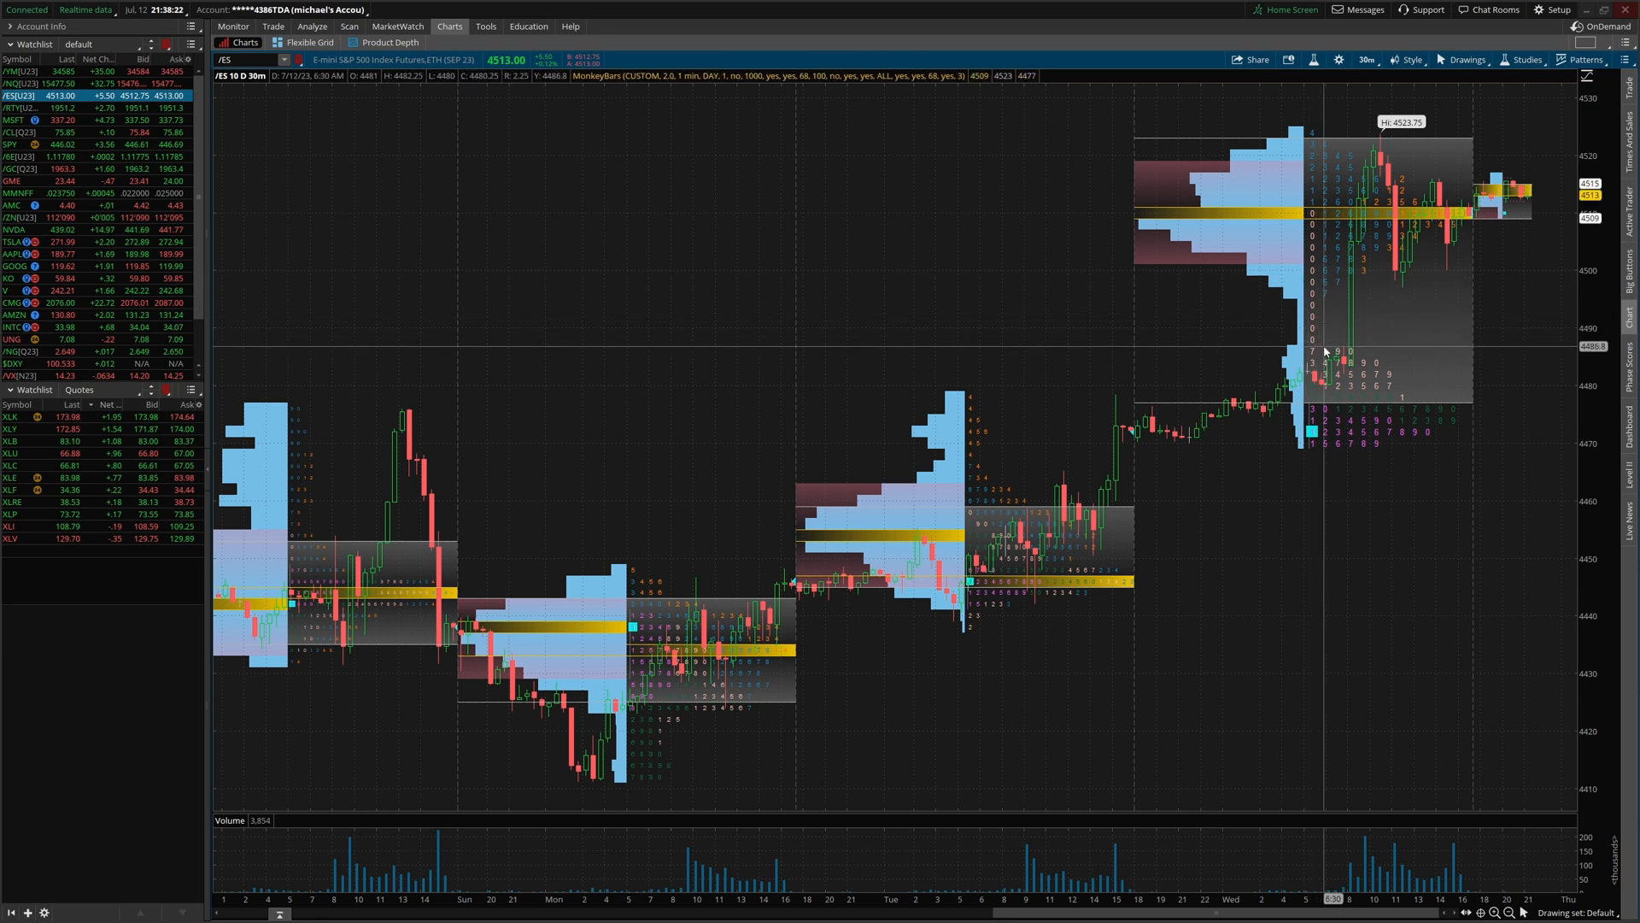
{"action": "mouse_move", "coordinate": [1310, 238]}
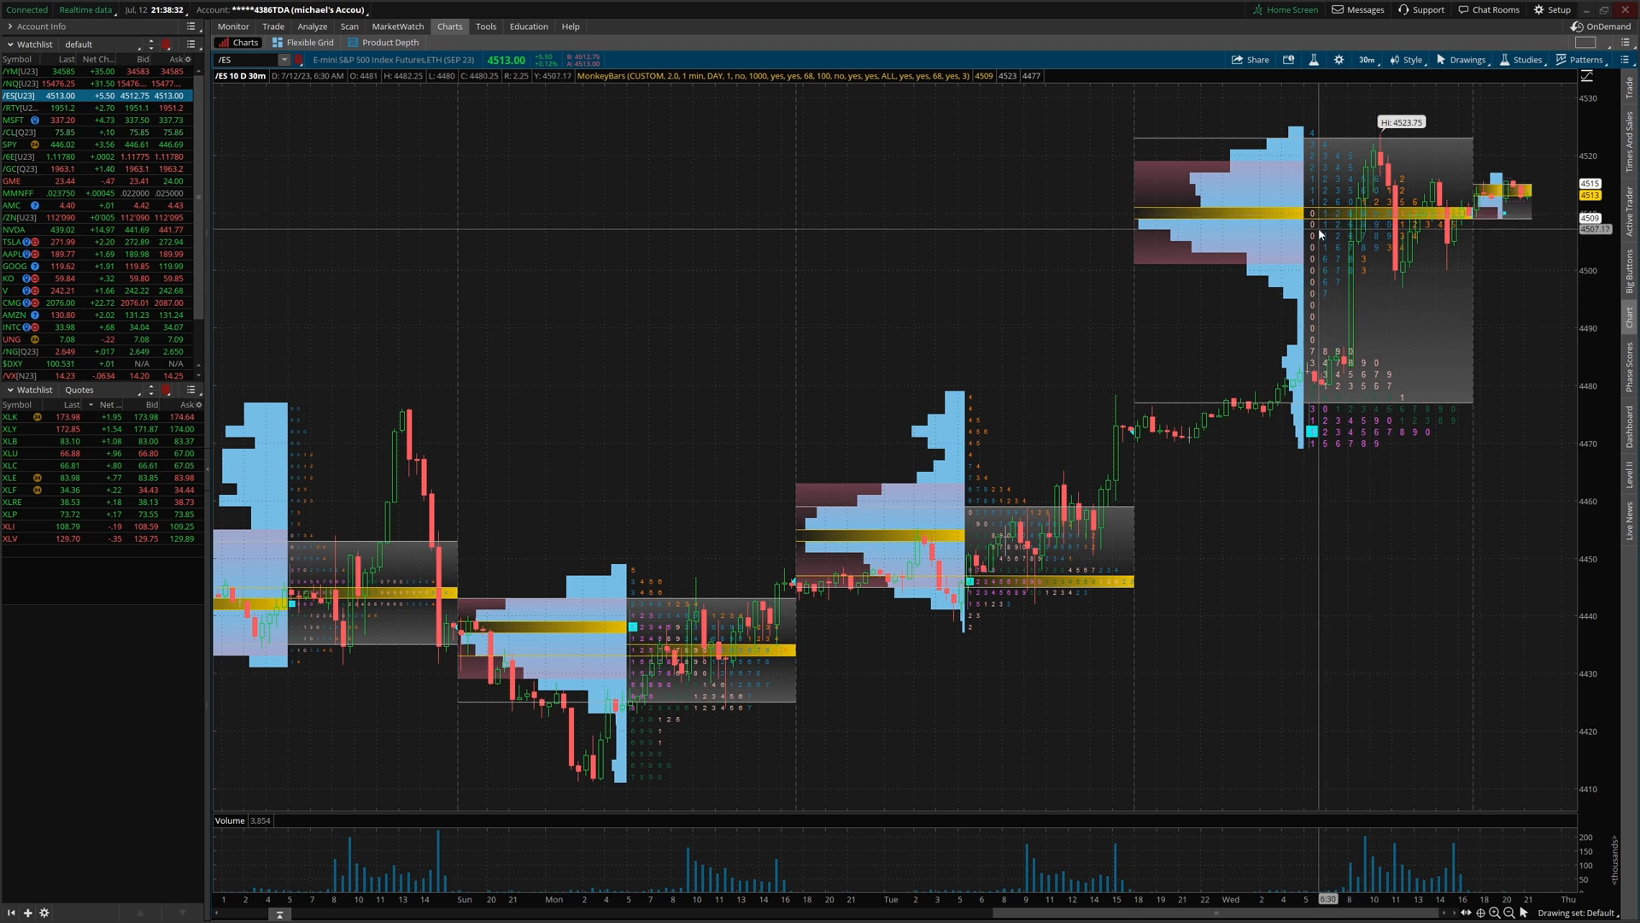
{"action": "mouse_move", "coordinate": [1334, 298]}
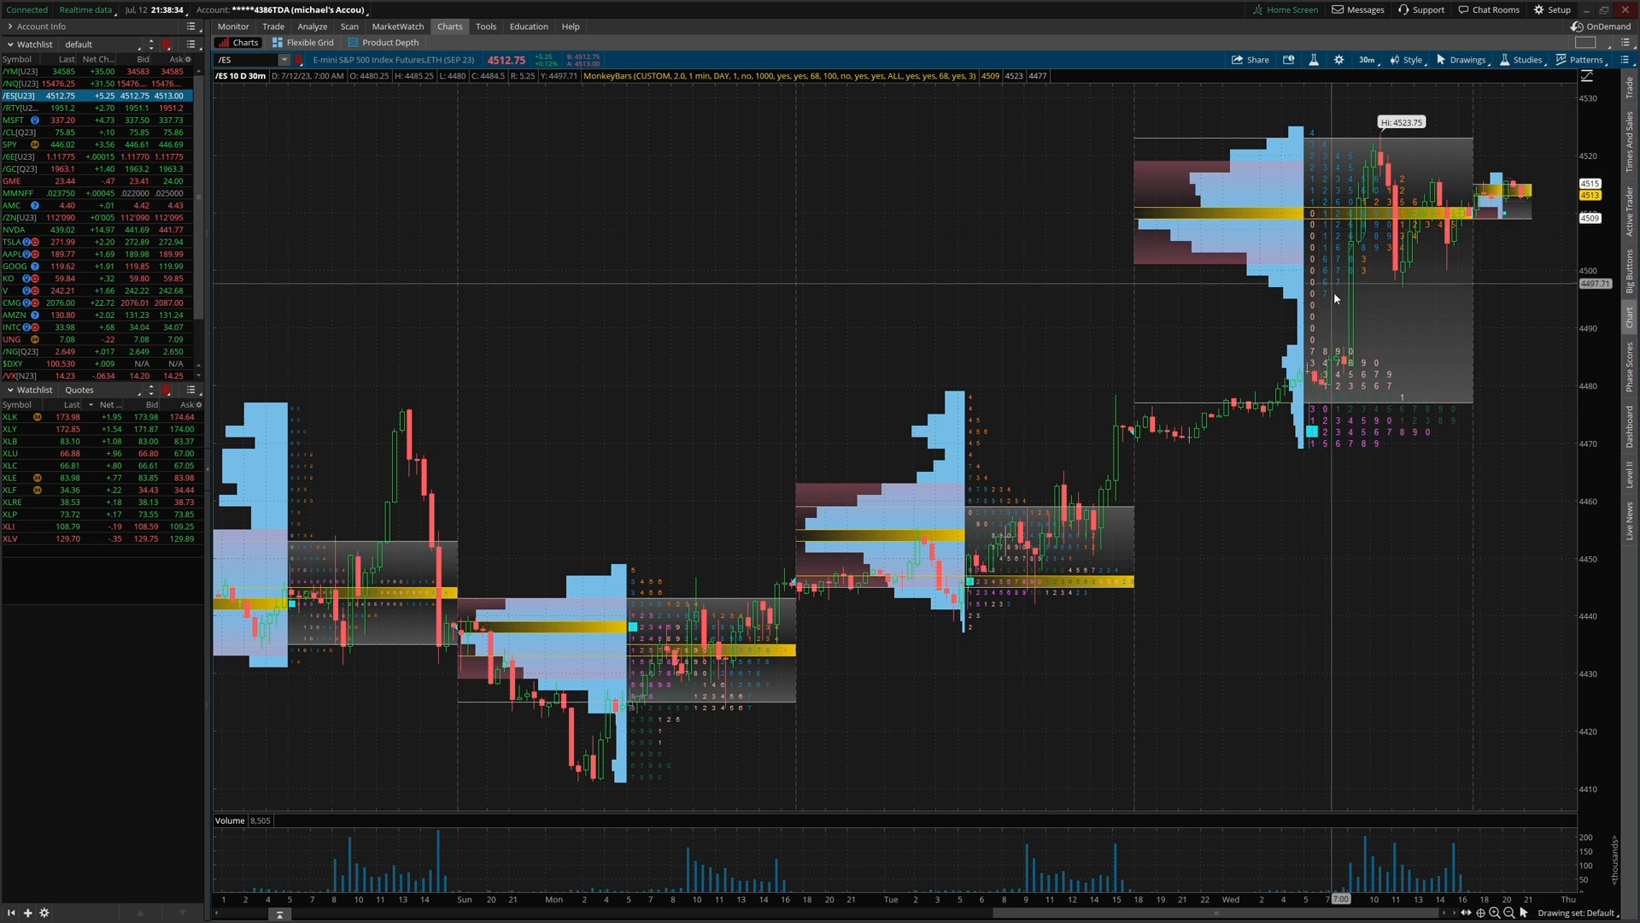
{"action": "mouse_move", "coordinate": [1315, 340]}
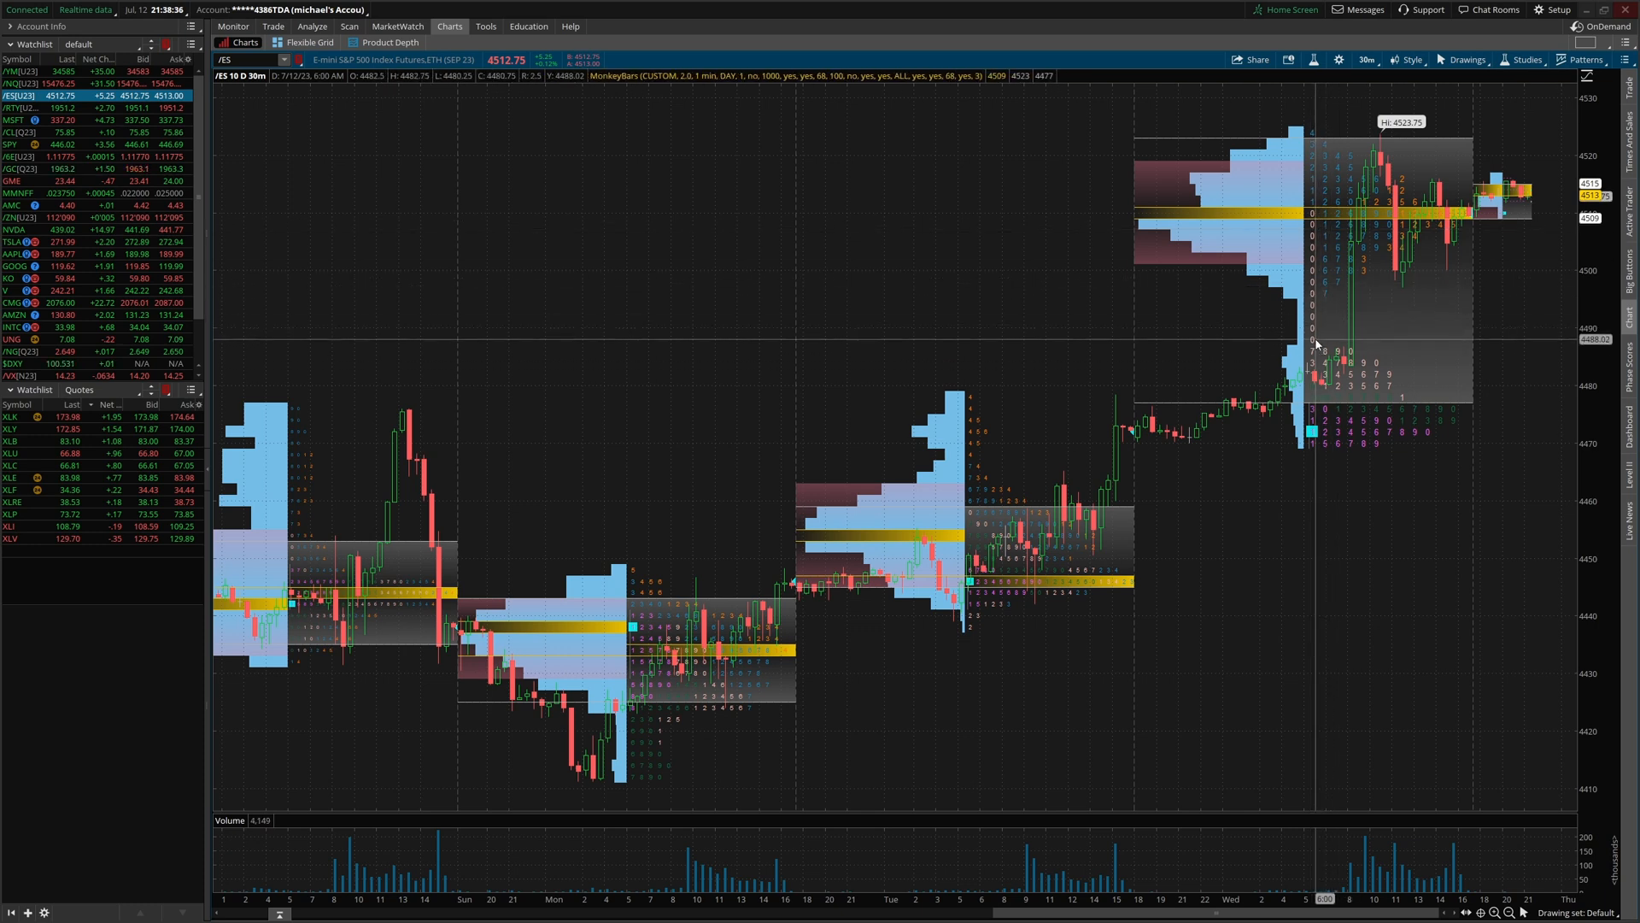
{"action": "mouse_move", "coordinate": [1329, 335]}
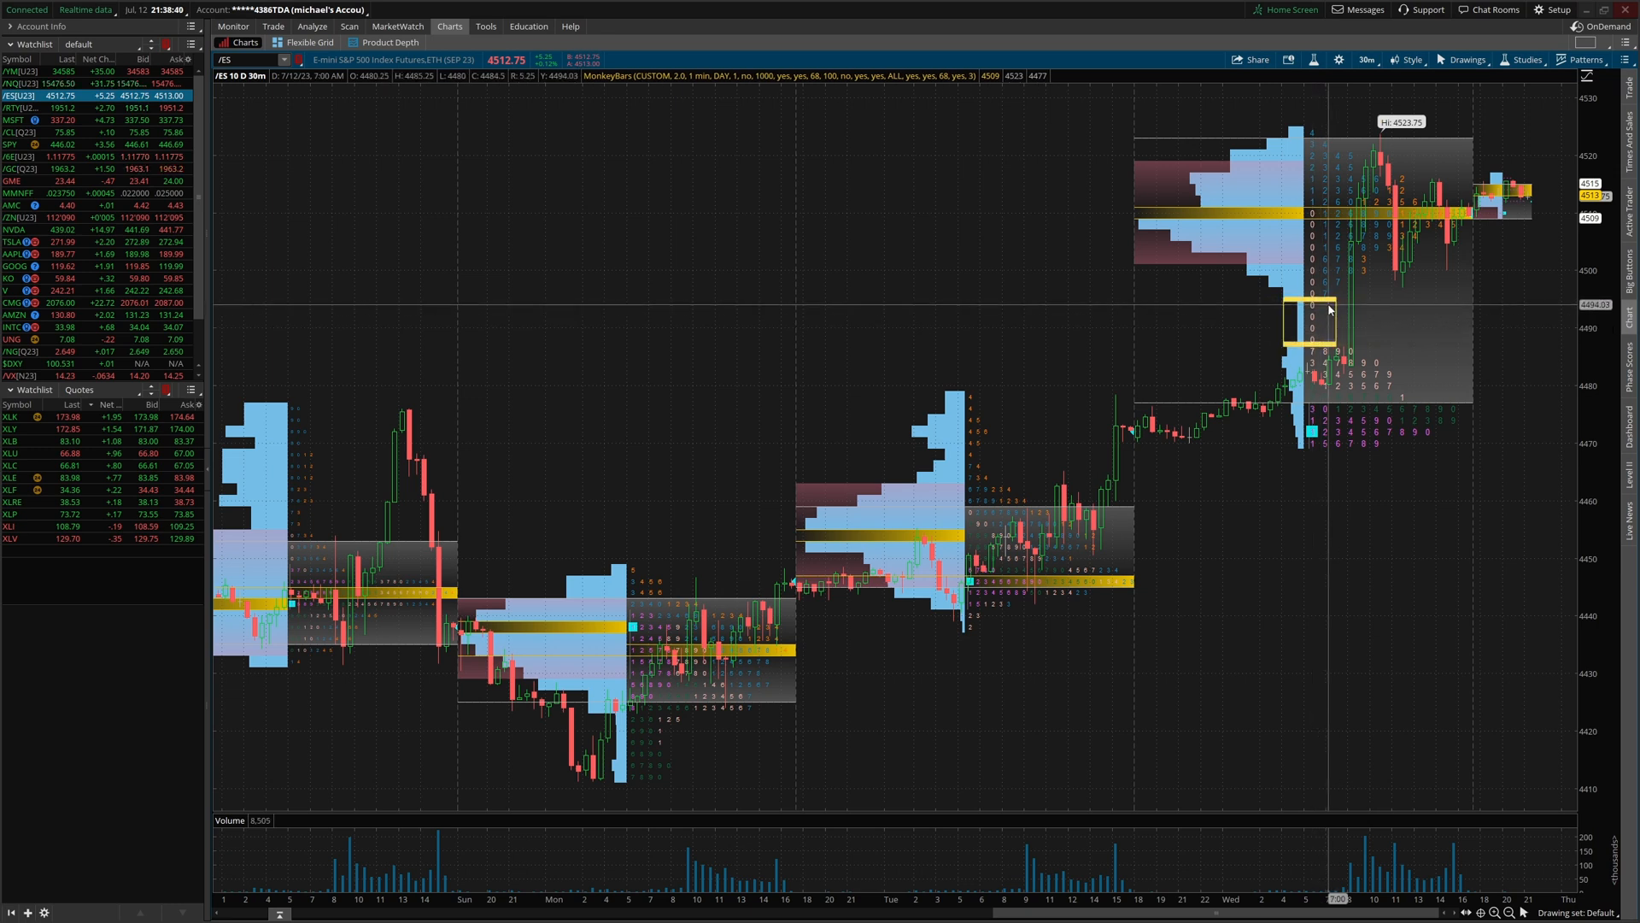
{"action": "mouse_move", "coordinate": [1316, 304]}
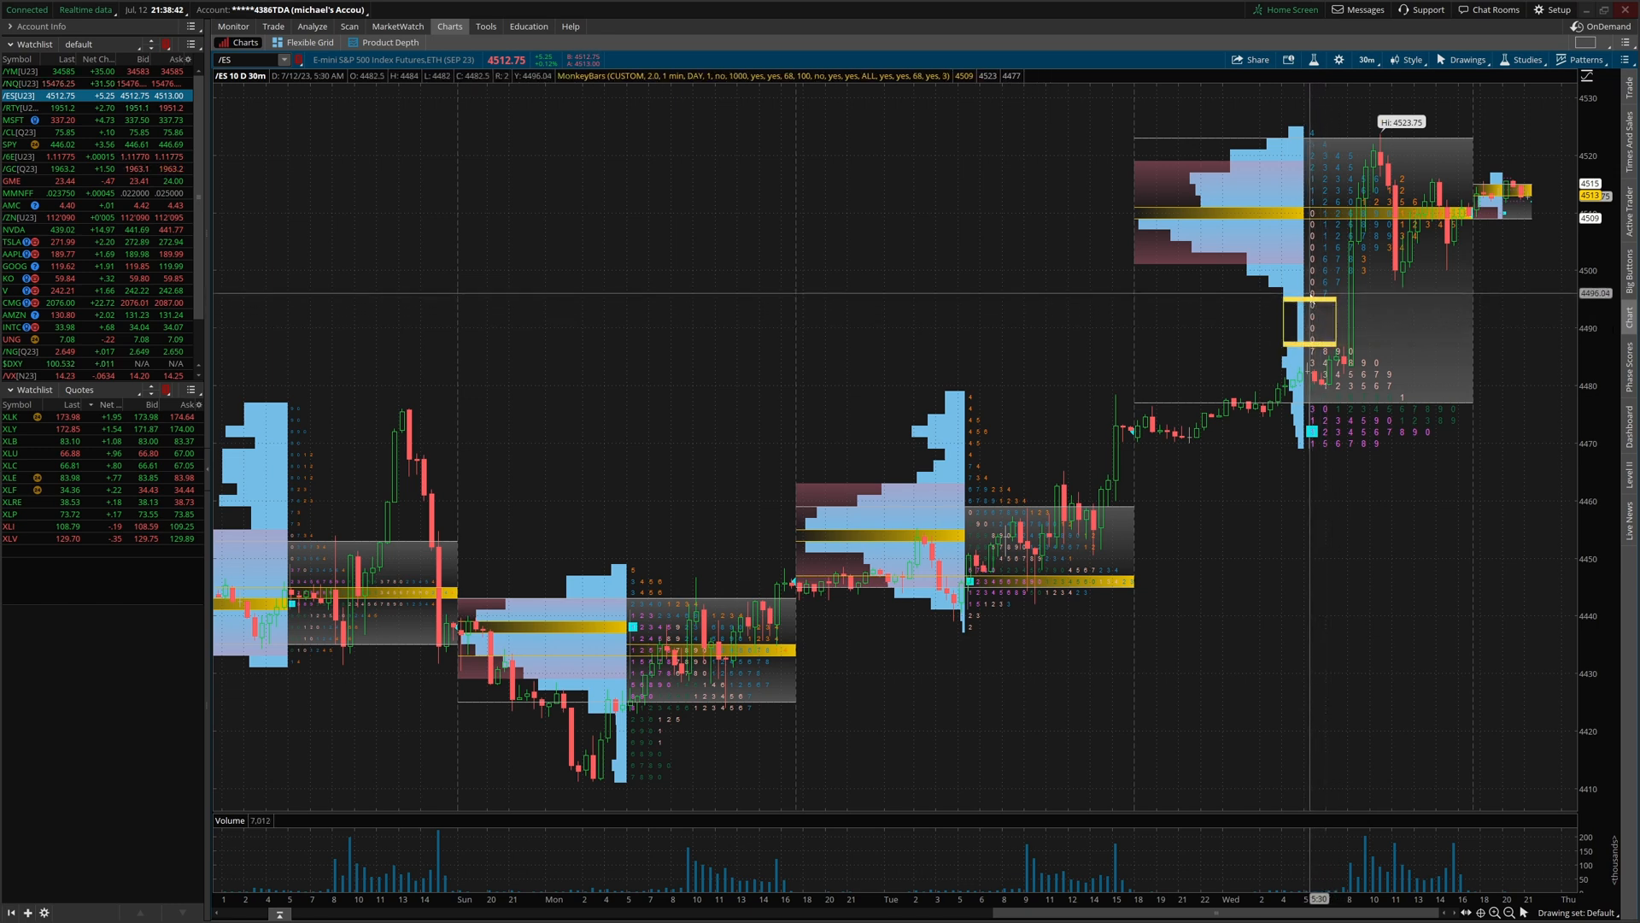
{"action": "mouse_move", "coordinate": [1319, 311]}
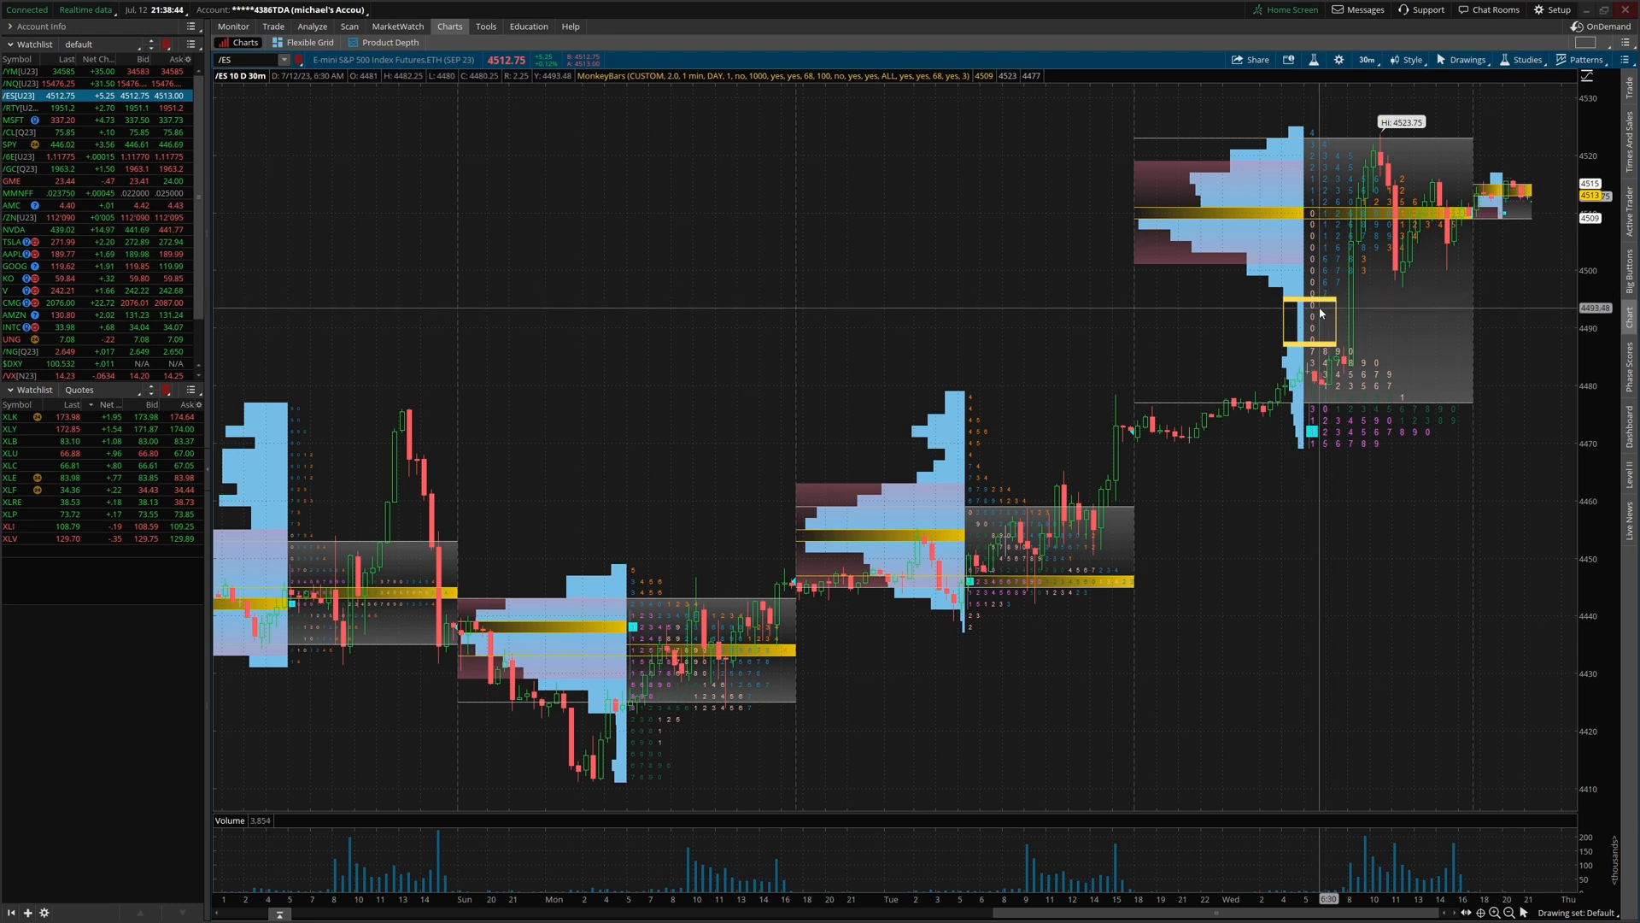
{"action": "mouse_move", "coordinate": [1318, 332]}
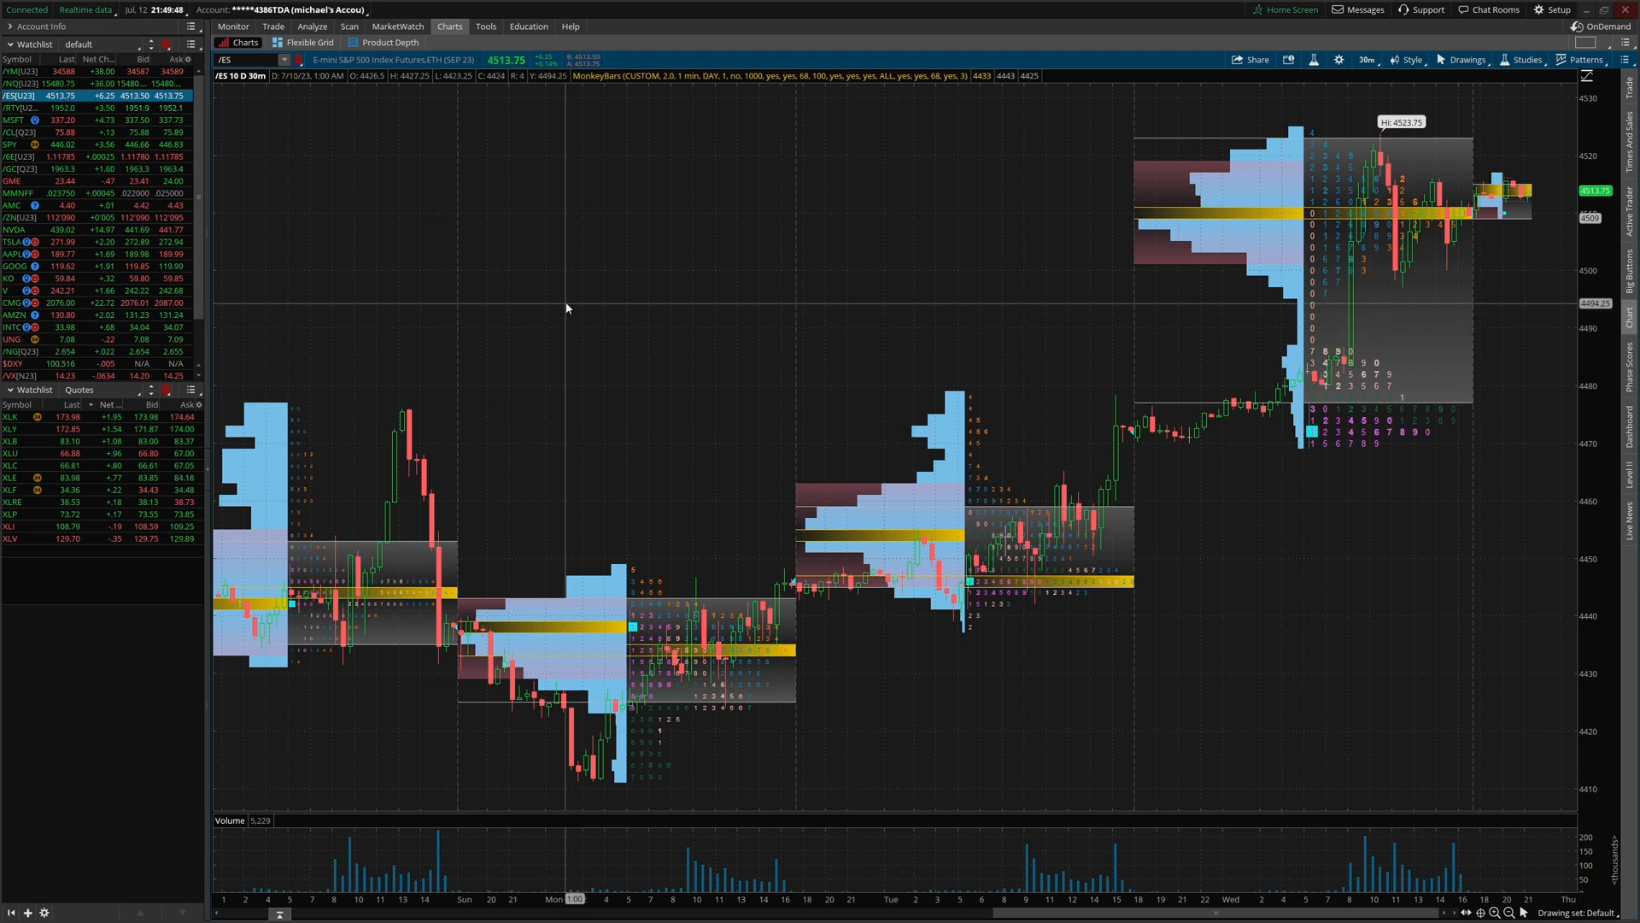
{"action": "mouse_move", "coordinate": [1171, 229]}
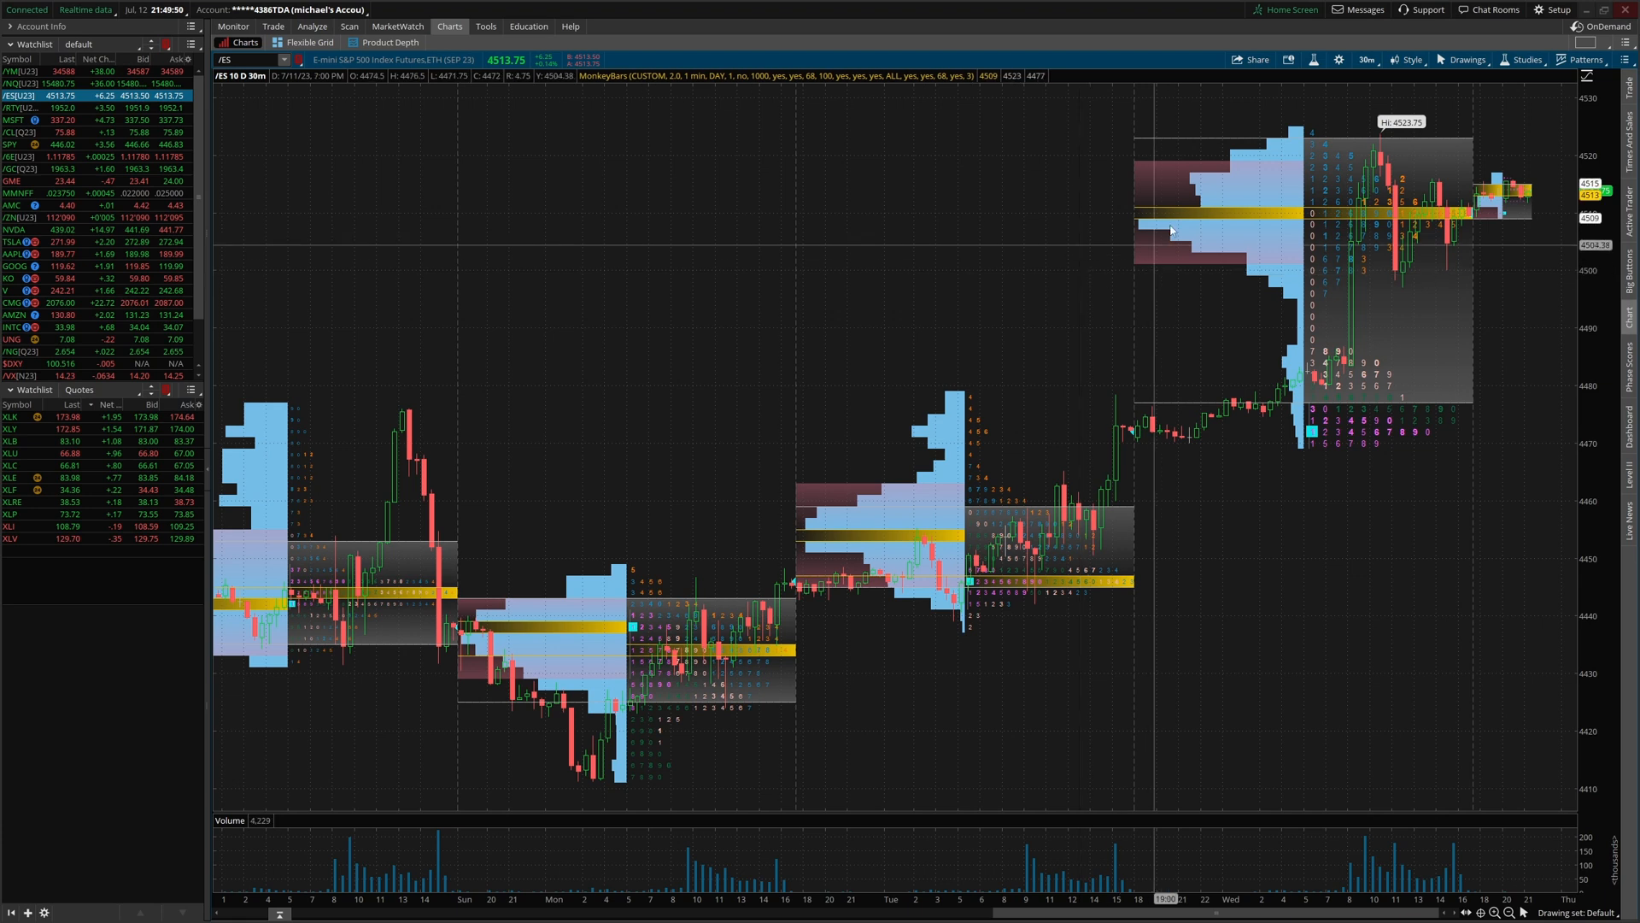
- Change the MonkeyBars custom row height to 1.4 and confirm
{"action": "left_click", "coordinate": [1527, 60]}
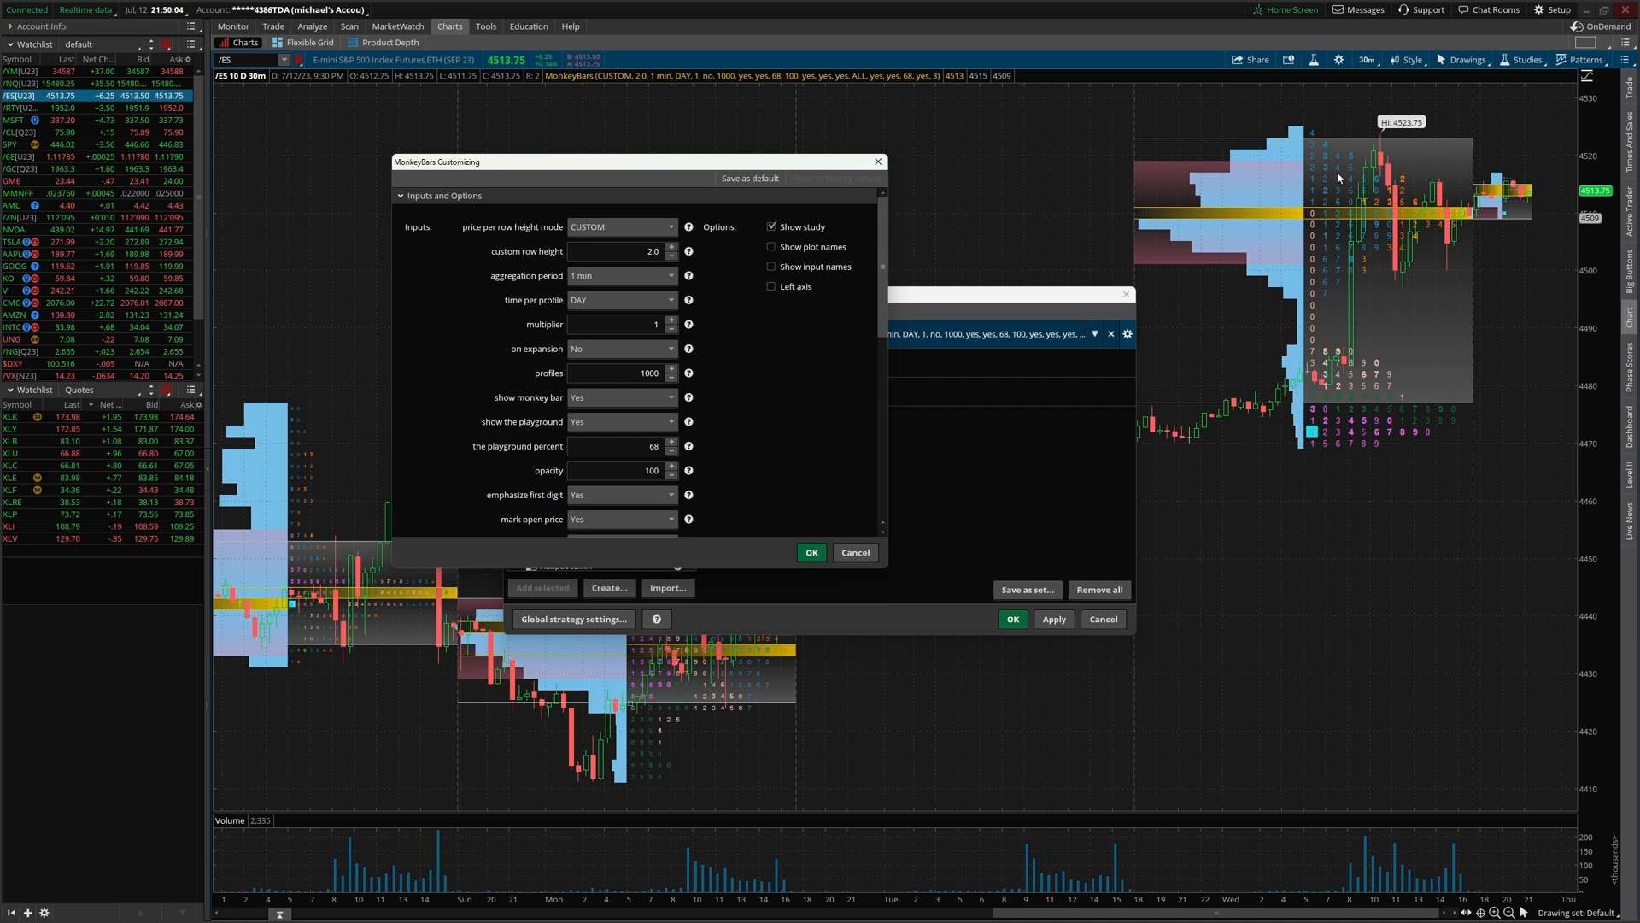
{"action": "mouse_move", "coordinate": [1319, 183]}
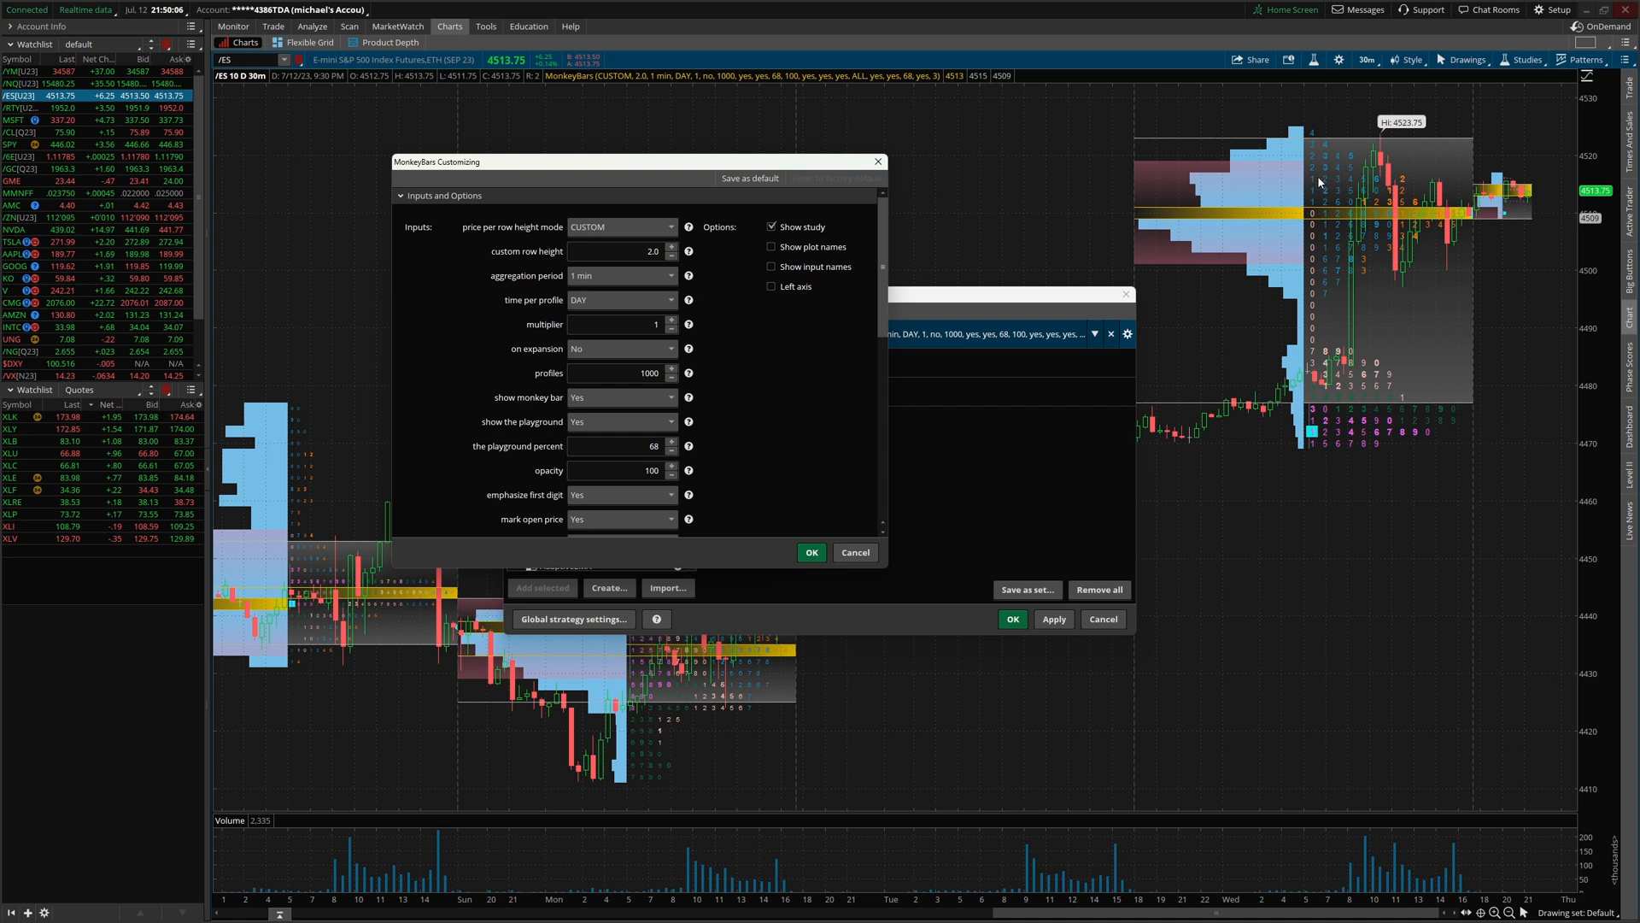
{"action": "left_click", "coordinate": [672, 255]}
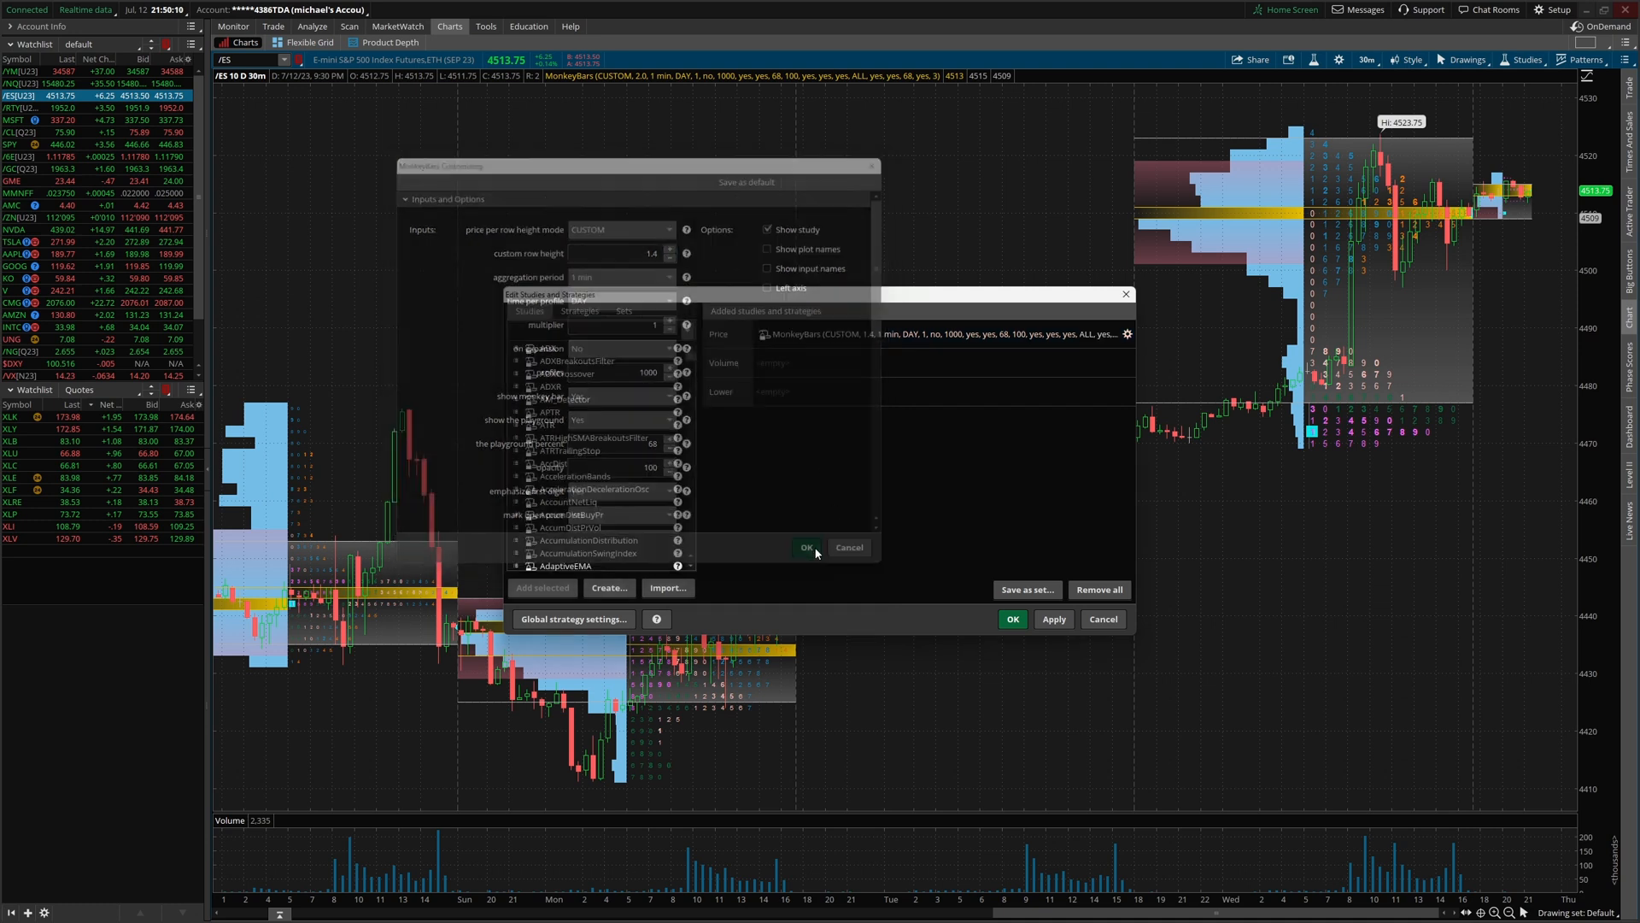
{"action": "left_click", "coordinate": [806, 546]}
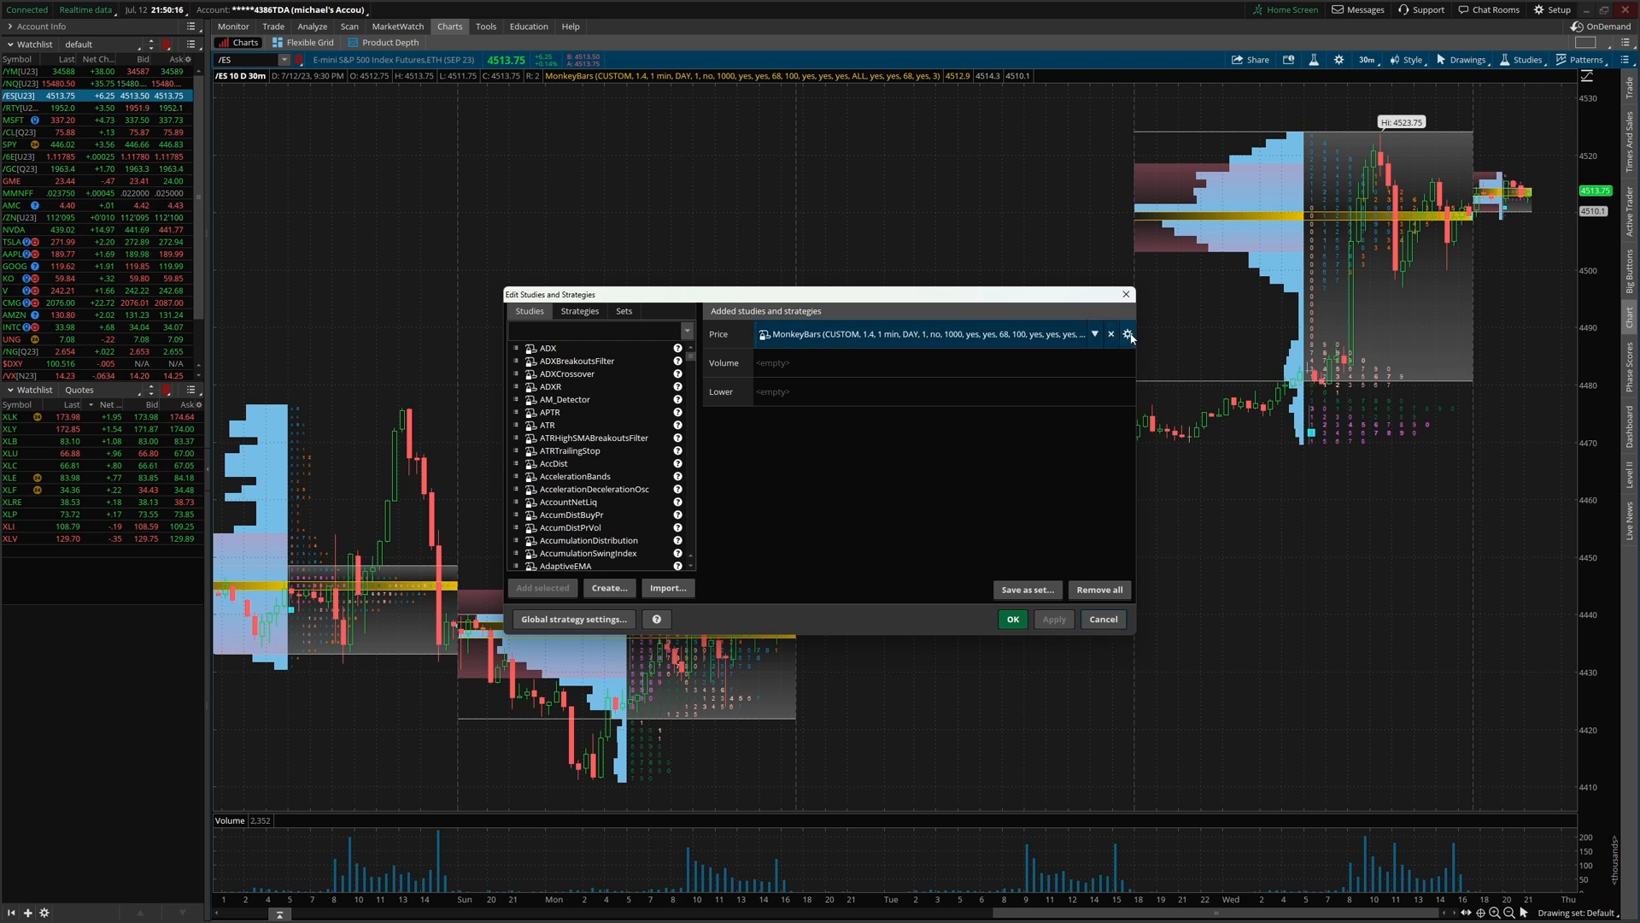
- Set MonkeyBars row height to 2.0 and mark open price to No
{"action": "left_click", "coordinate": [1128, 334]}
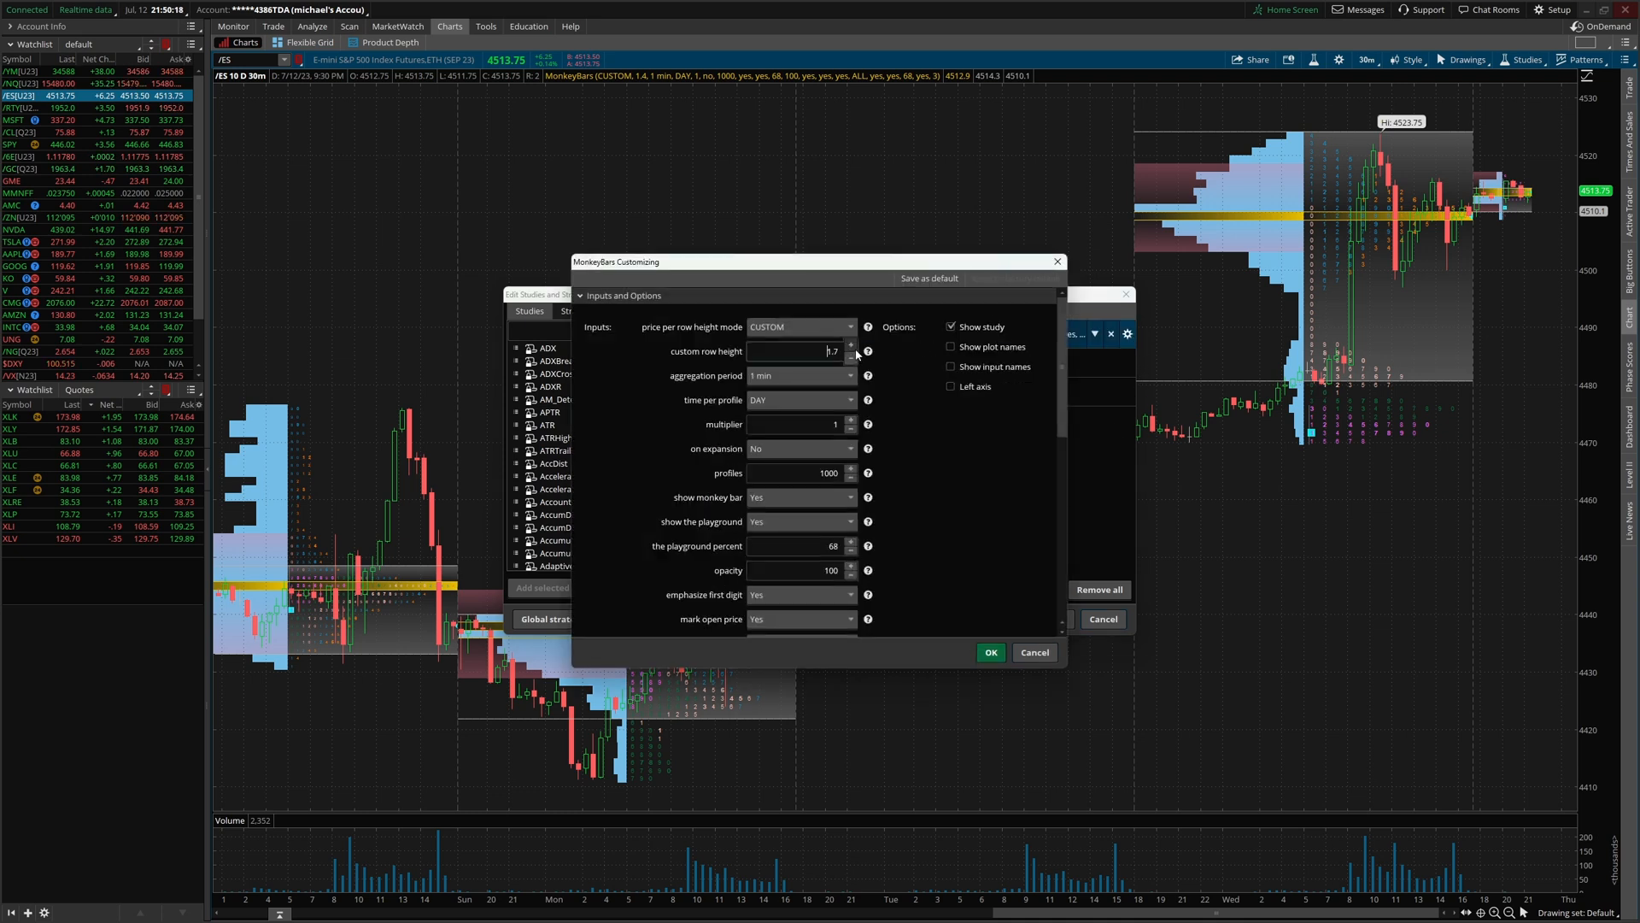
{"action": "left_click", "coordinate": [849, 348]}
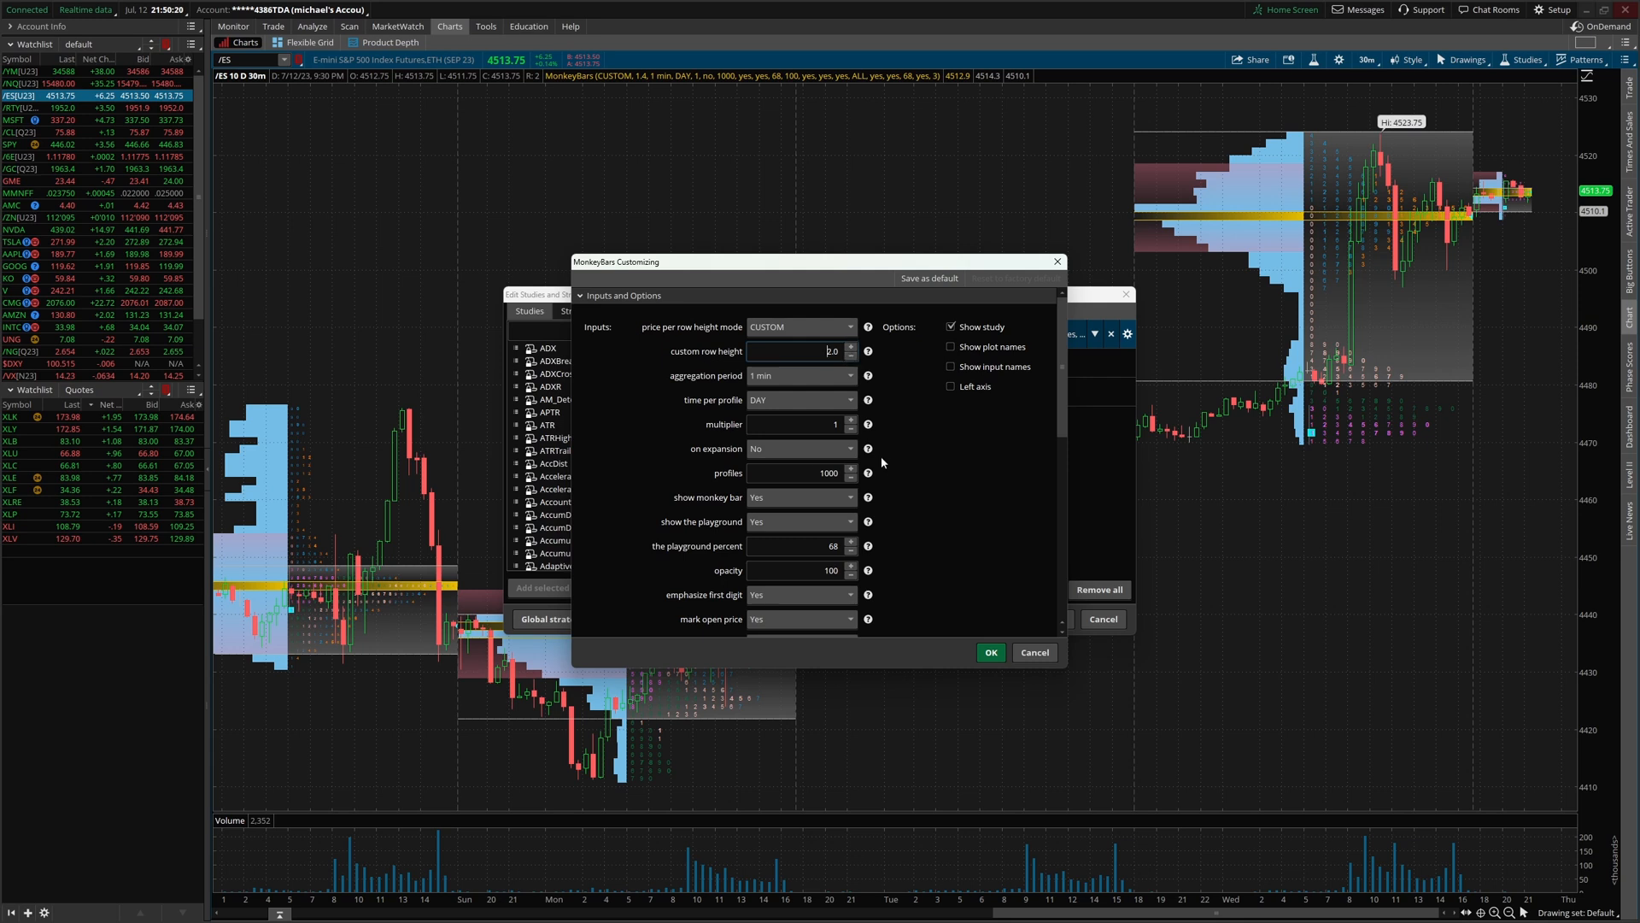
{"action": "scroll", "scroll_direction": "down", "scroll_amount": 3}
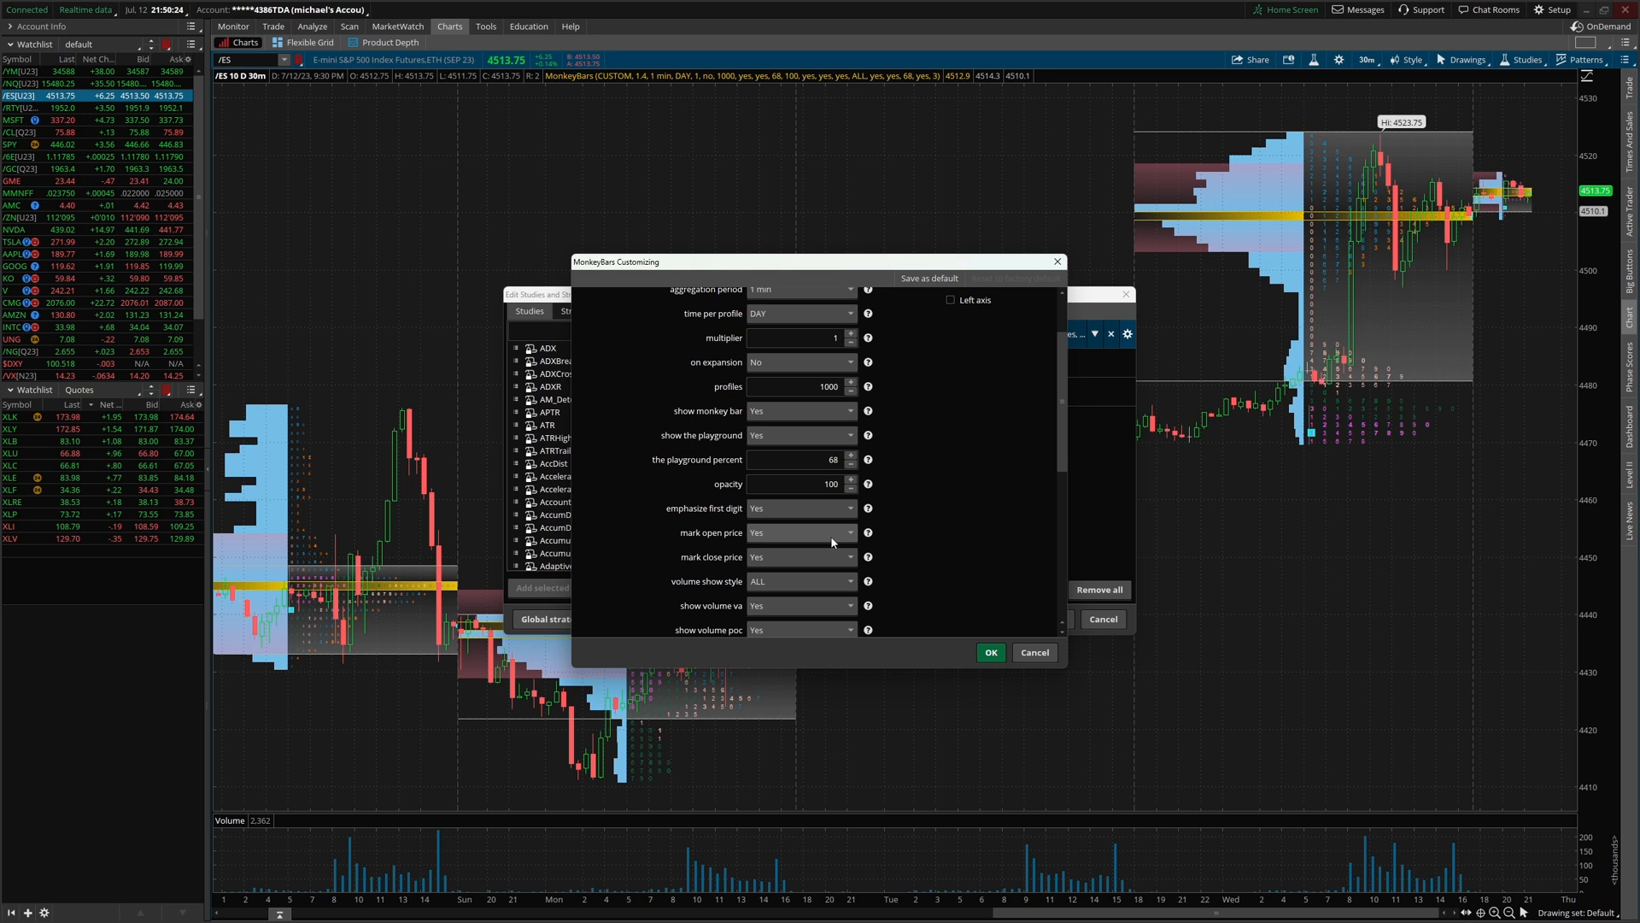
{"action": "left_click", "coordinate": [798, 532]}
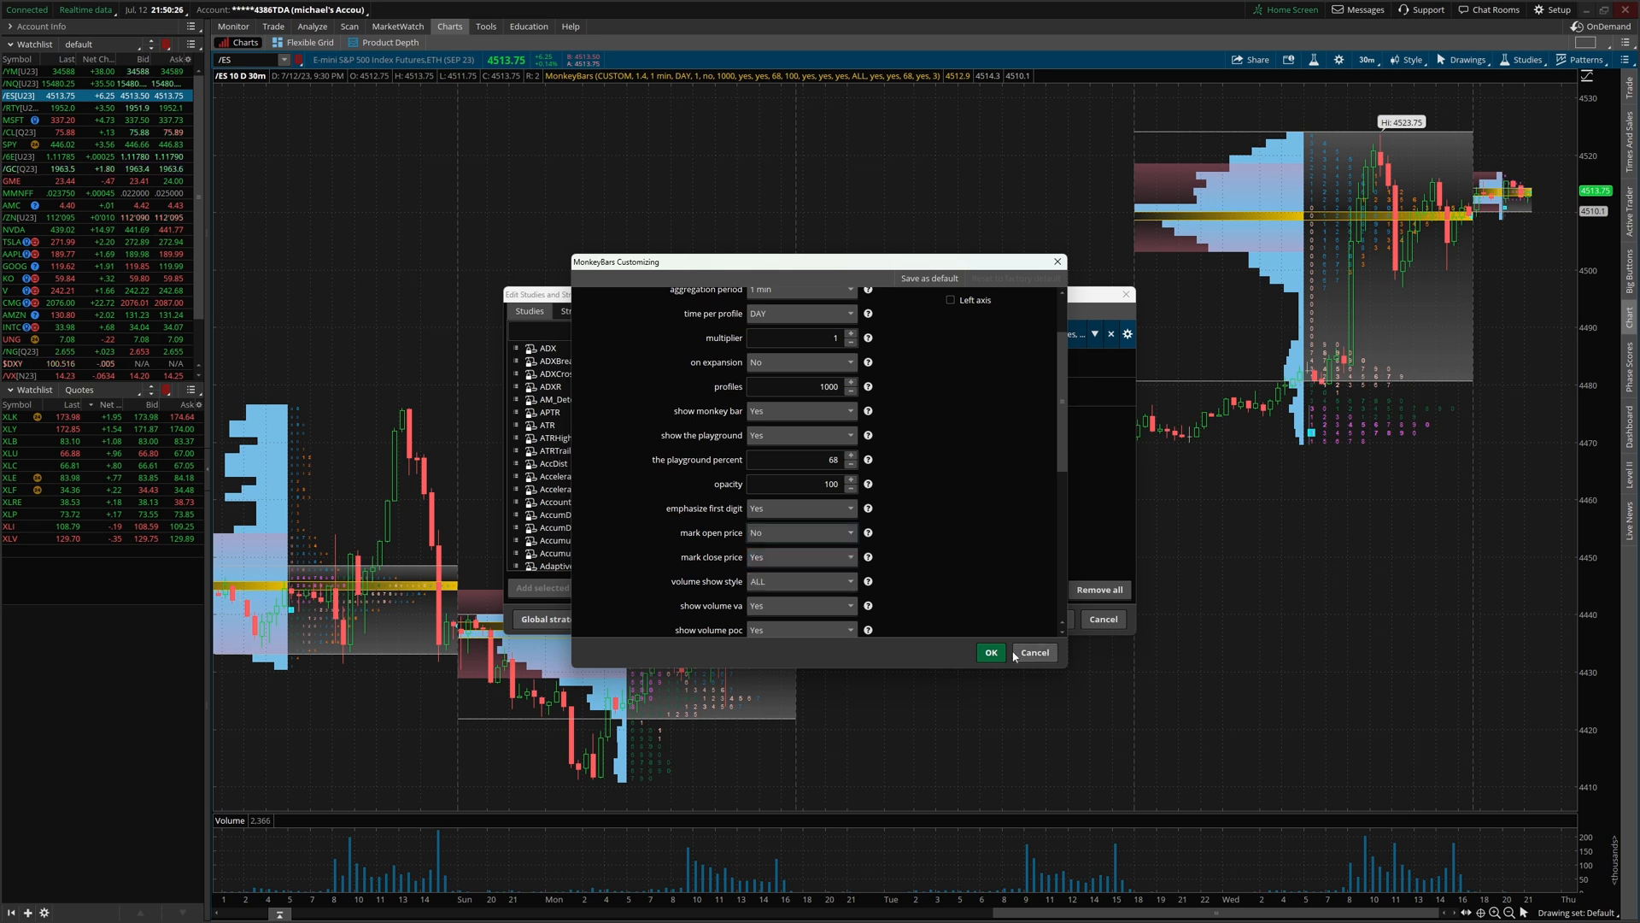
{"action": "left_click", "coordinate": [990, 652]}
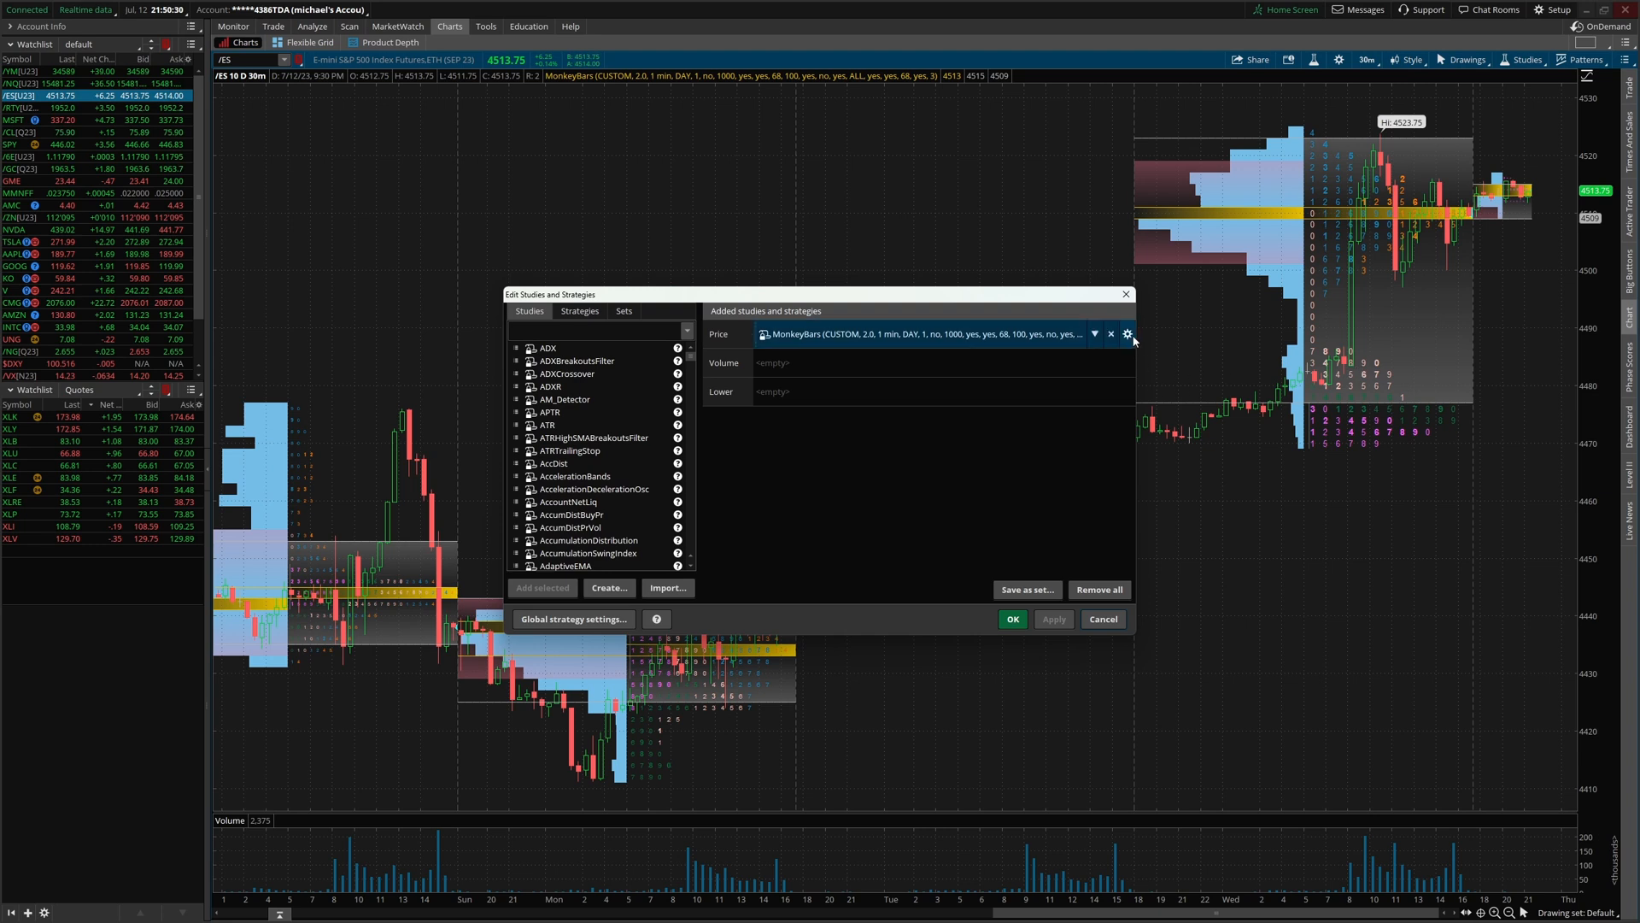
- Set MonkeyBars mark open price to Yes, confirm, and apply to the chart
{"action": "left_click", "coordinate": [1127, 334]}
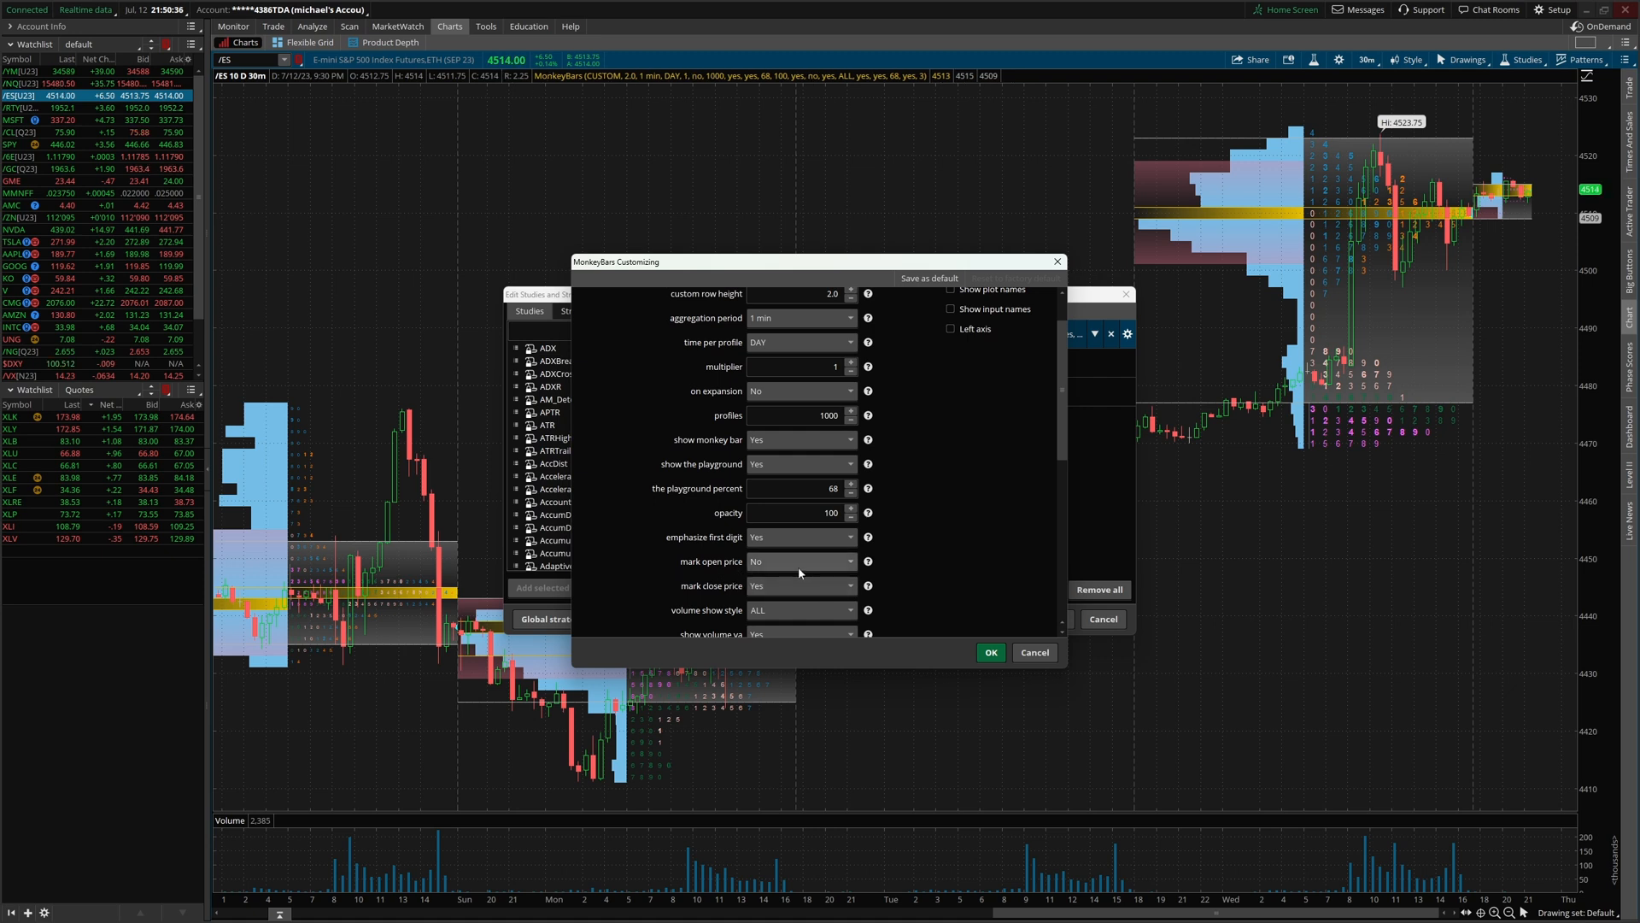
{"action": "left_click", "coordinate": [800, 562]}
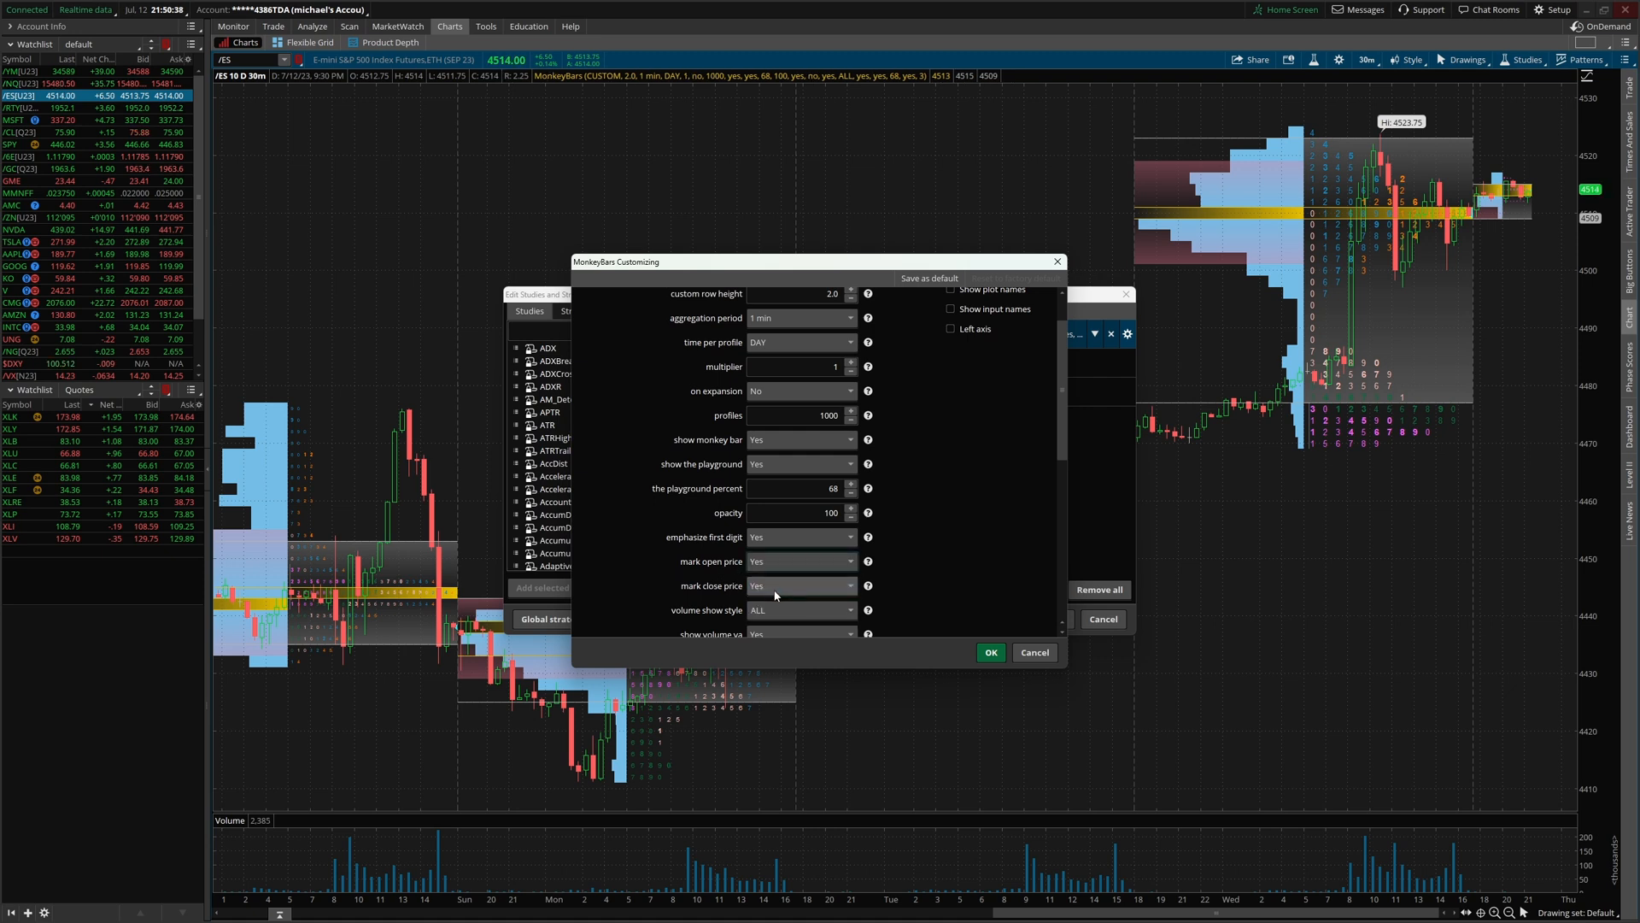
{"action": "left_click", "coordinate": [989, 652]}
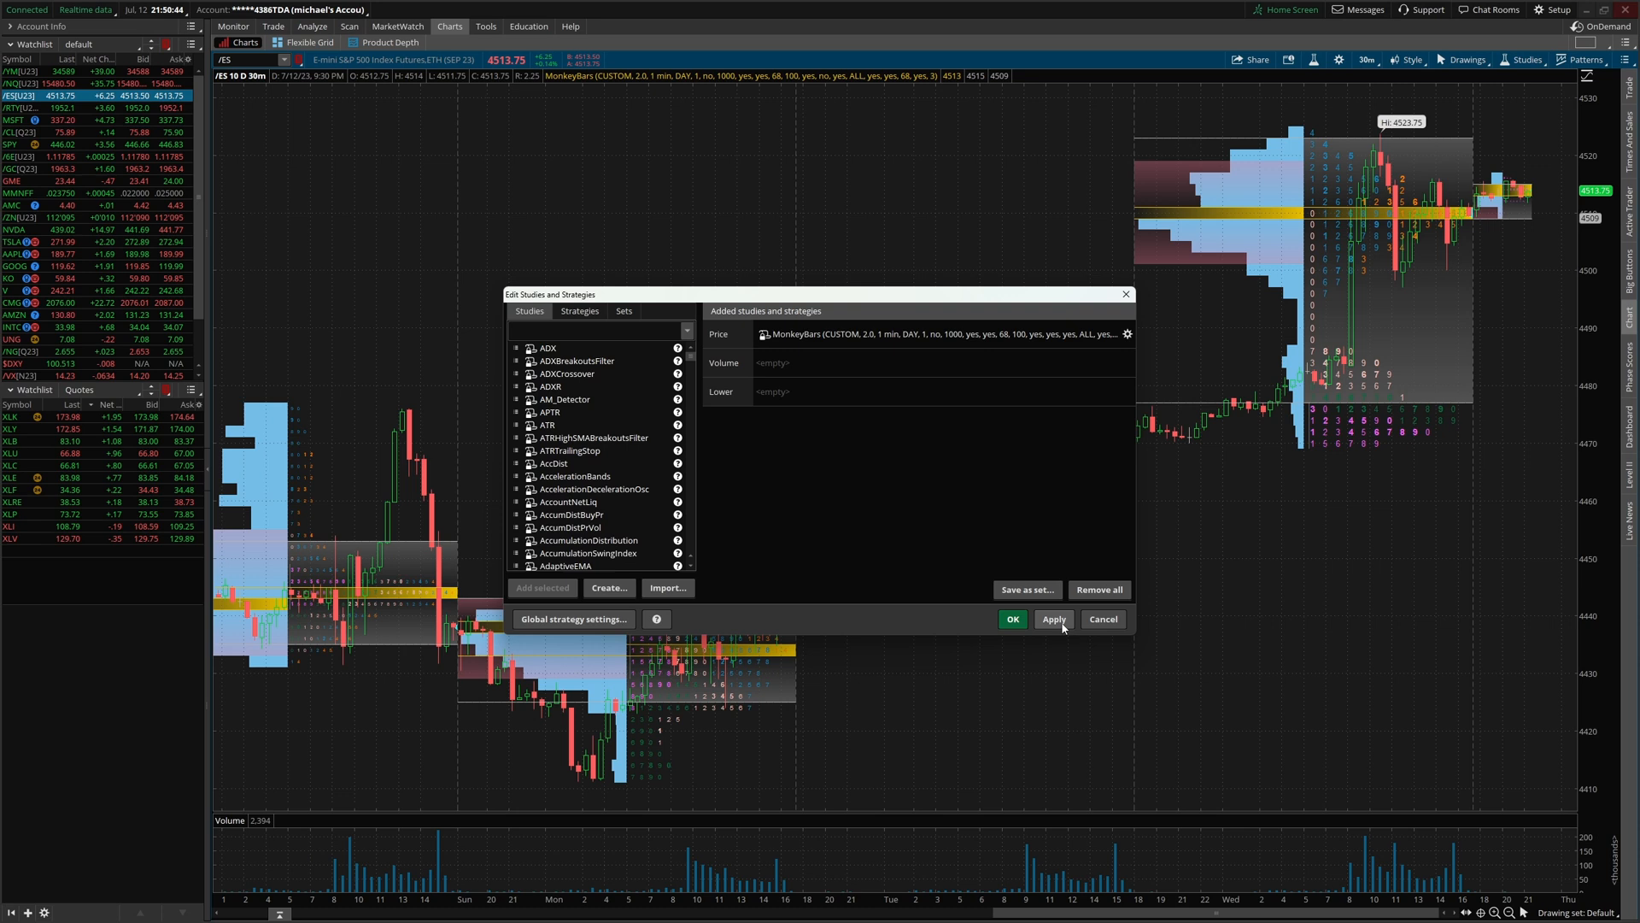
{"action": "left_click", "coordinate": [1053, 618]}
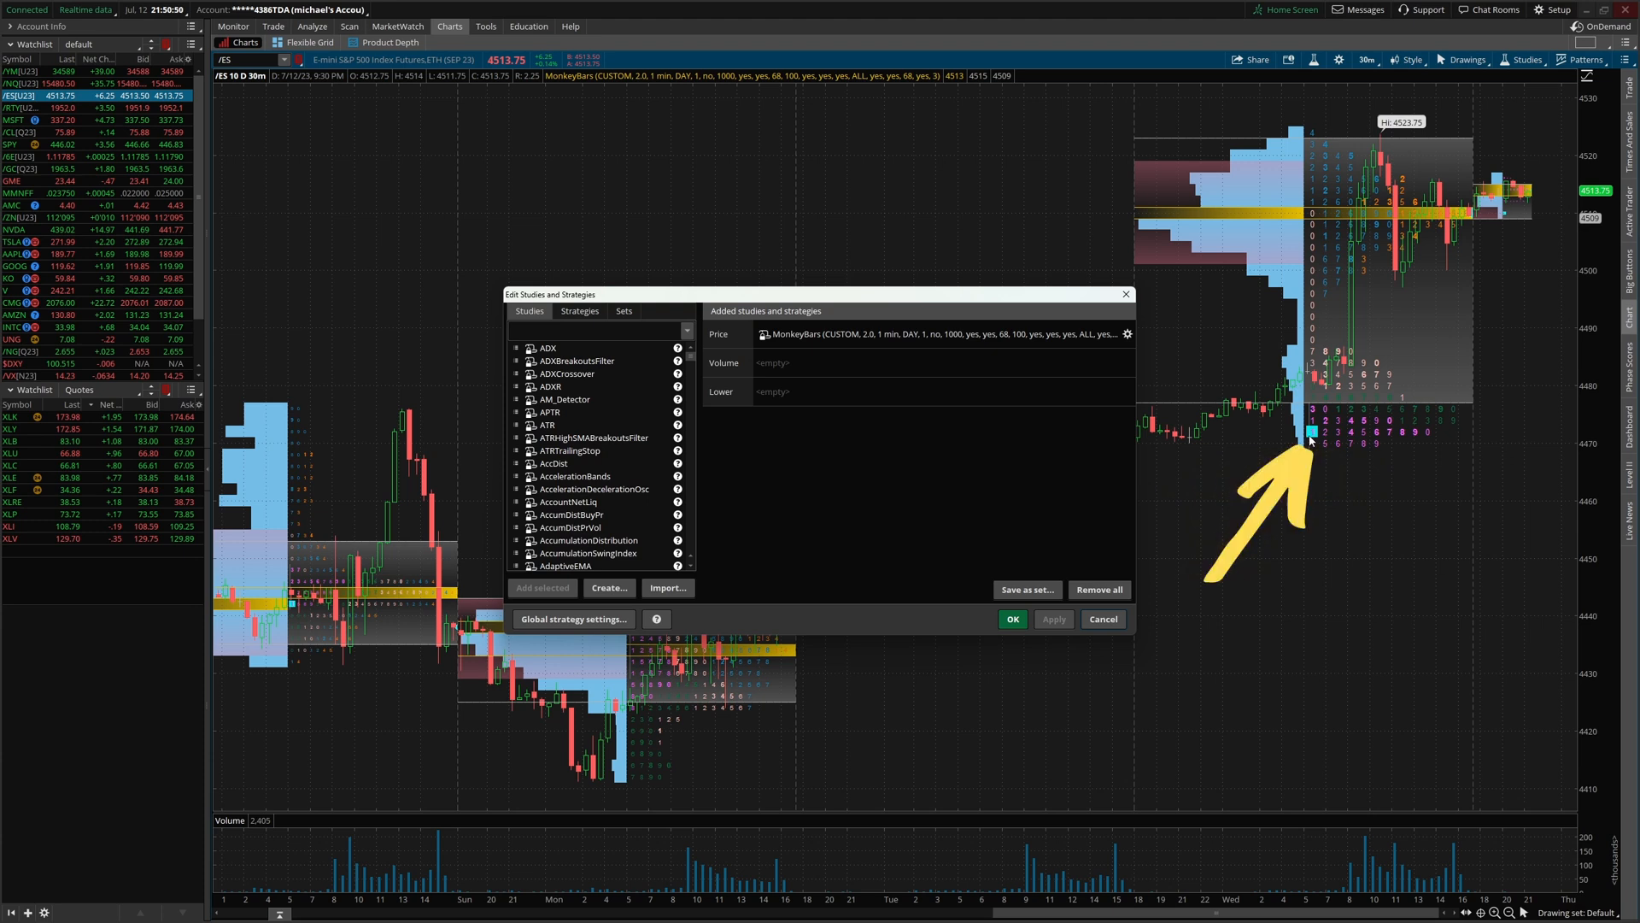
{"action": "mouse_move", "coordinate": [1327, 425]}
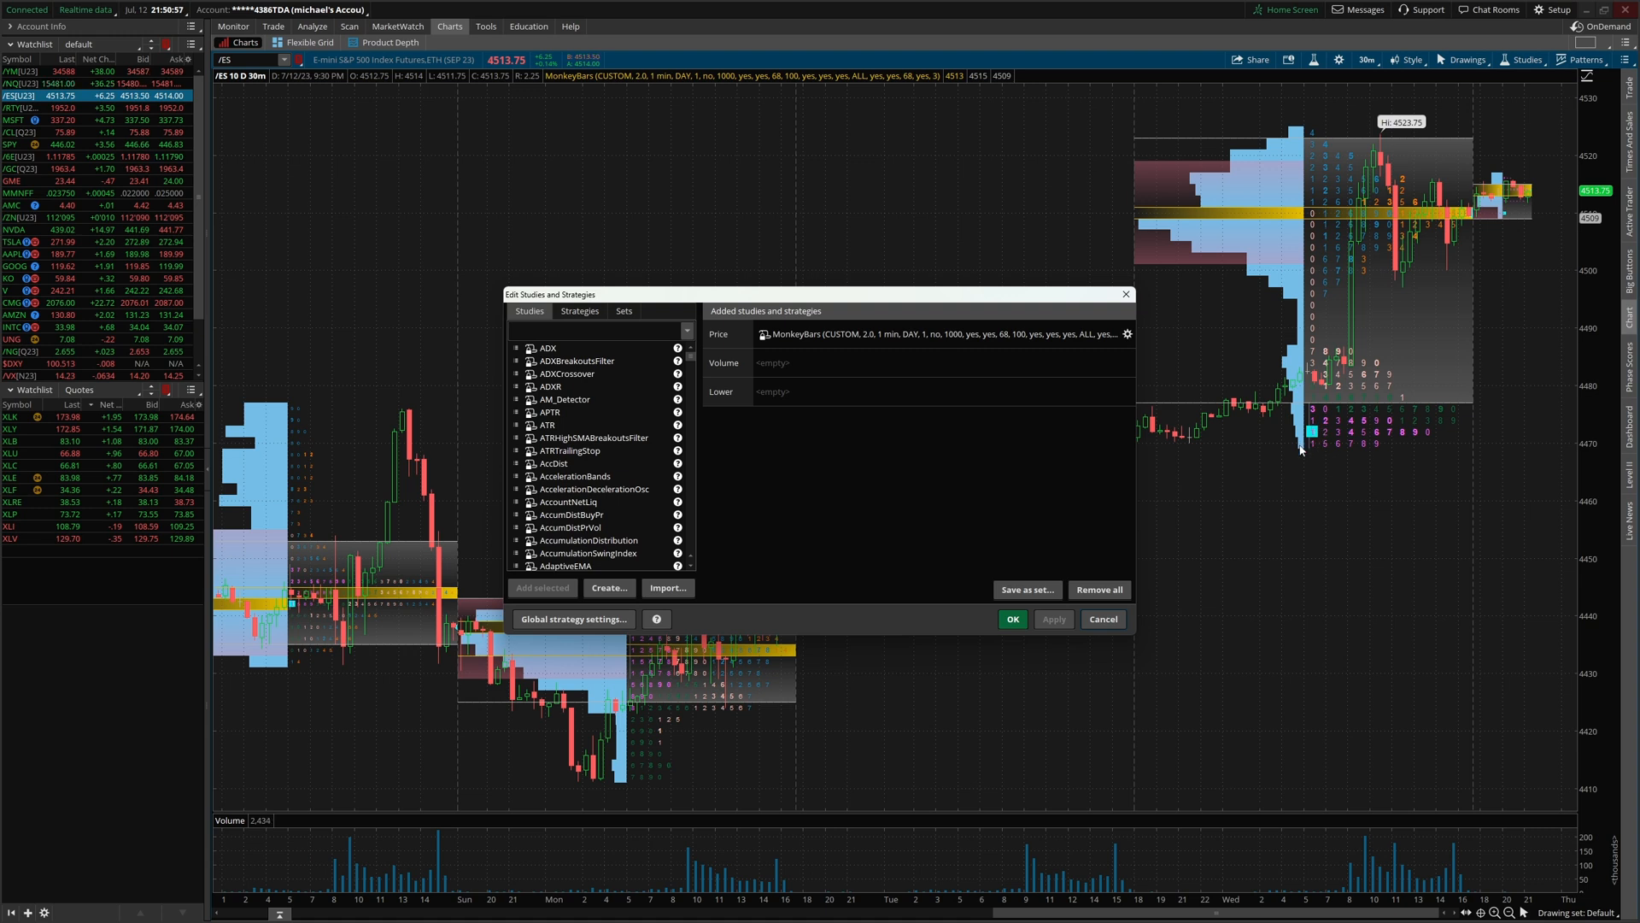
{"action": "mouse_move", "coordinate": [1231, 457]}
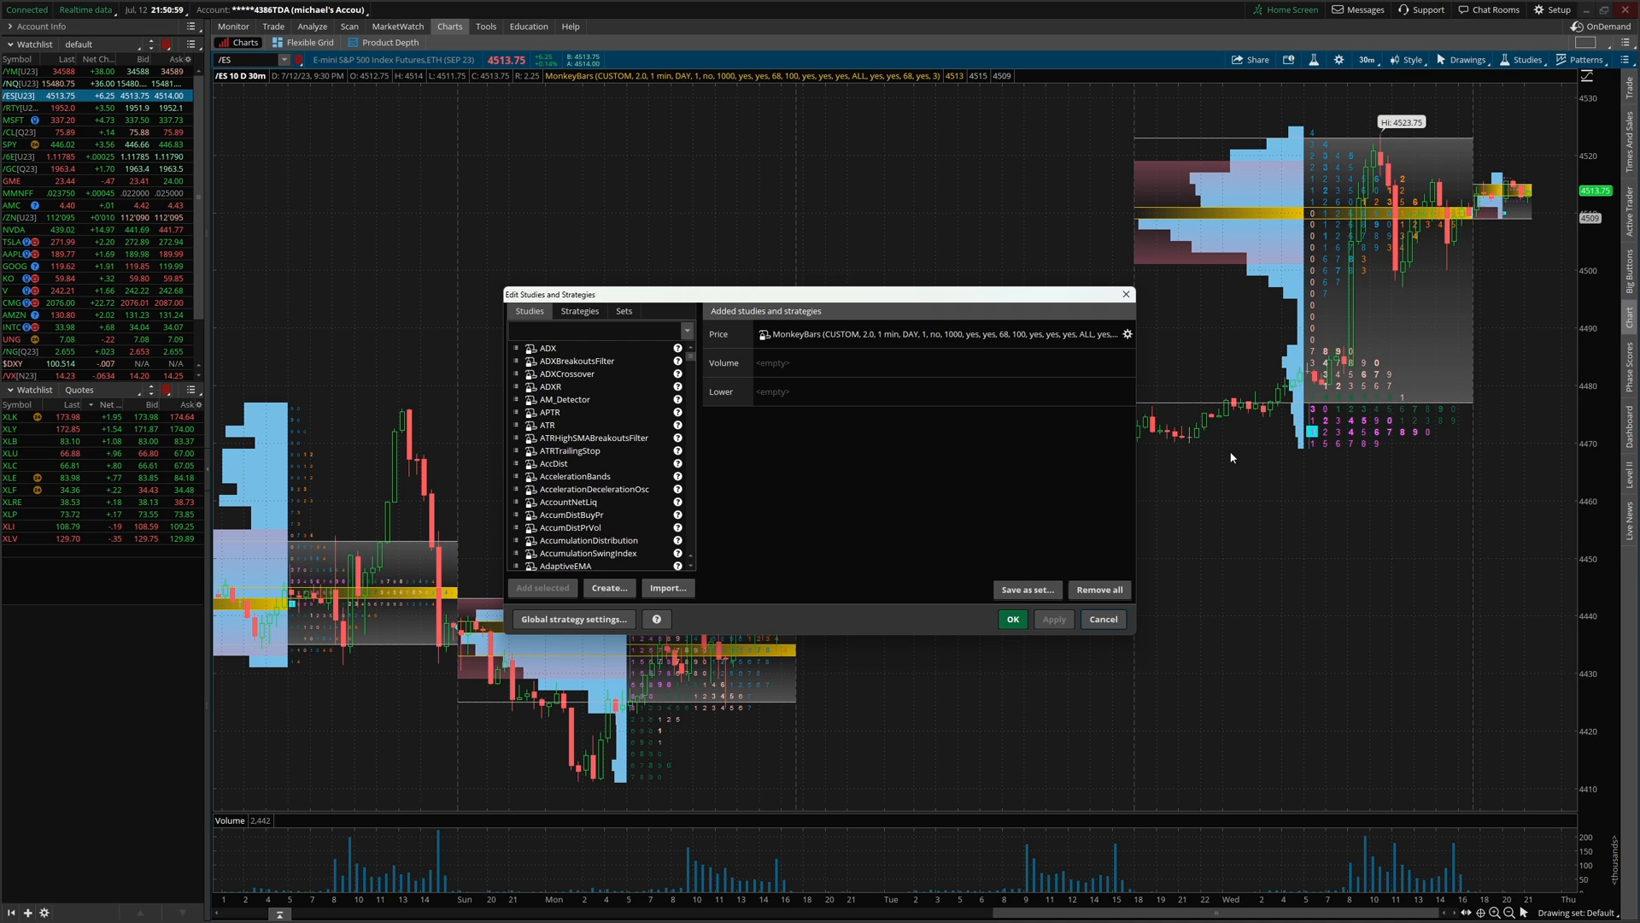
{"action": "left_click", "coordinate": [1128, 334]}
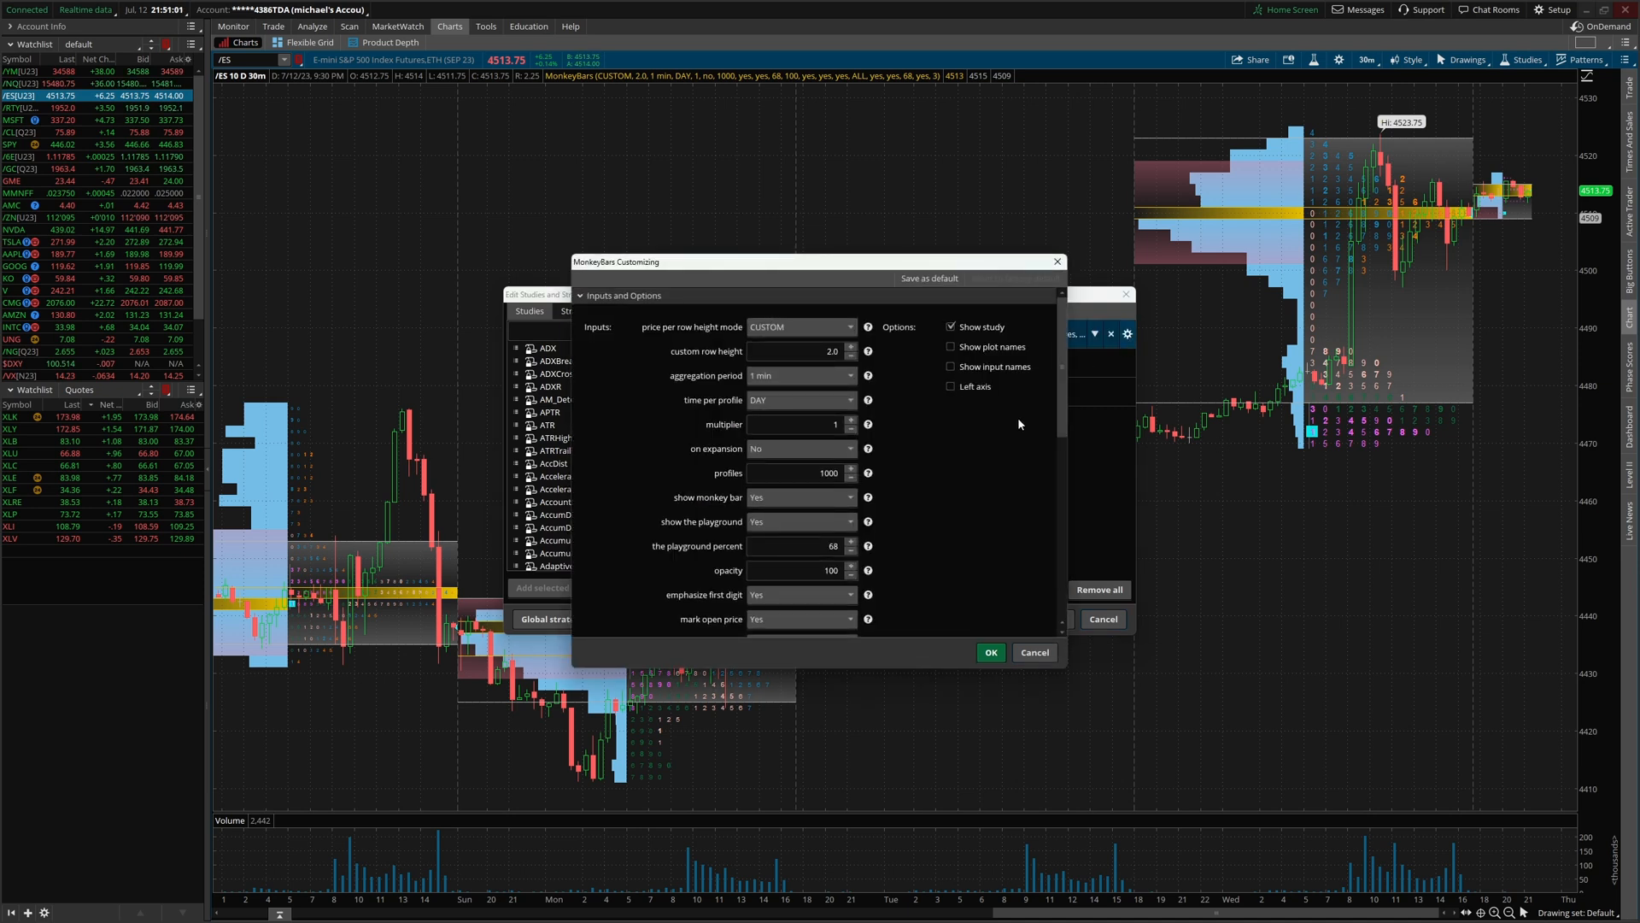
{"action": "scroll", "scroll_direction": "down", "scroll_amount": 3}
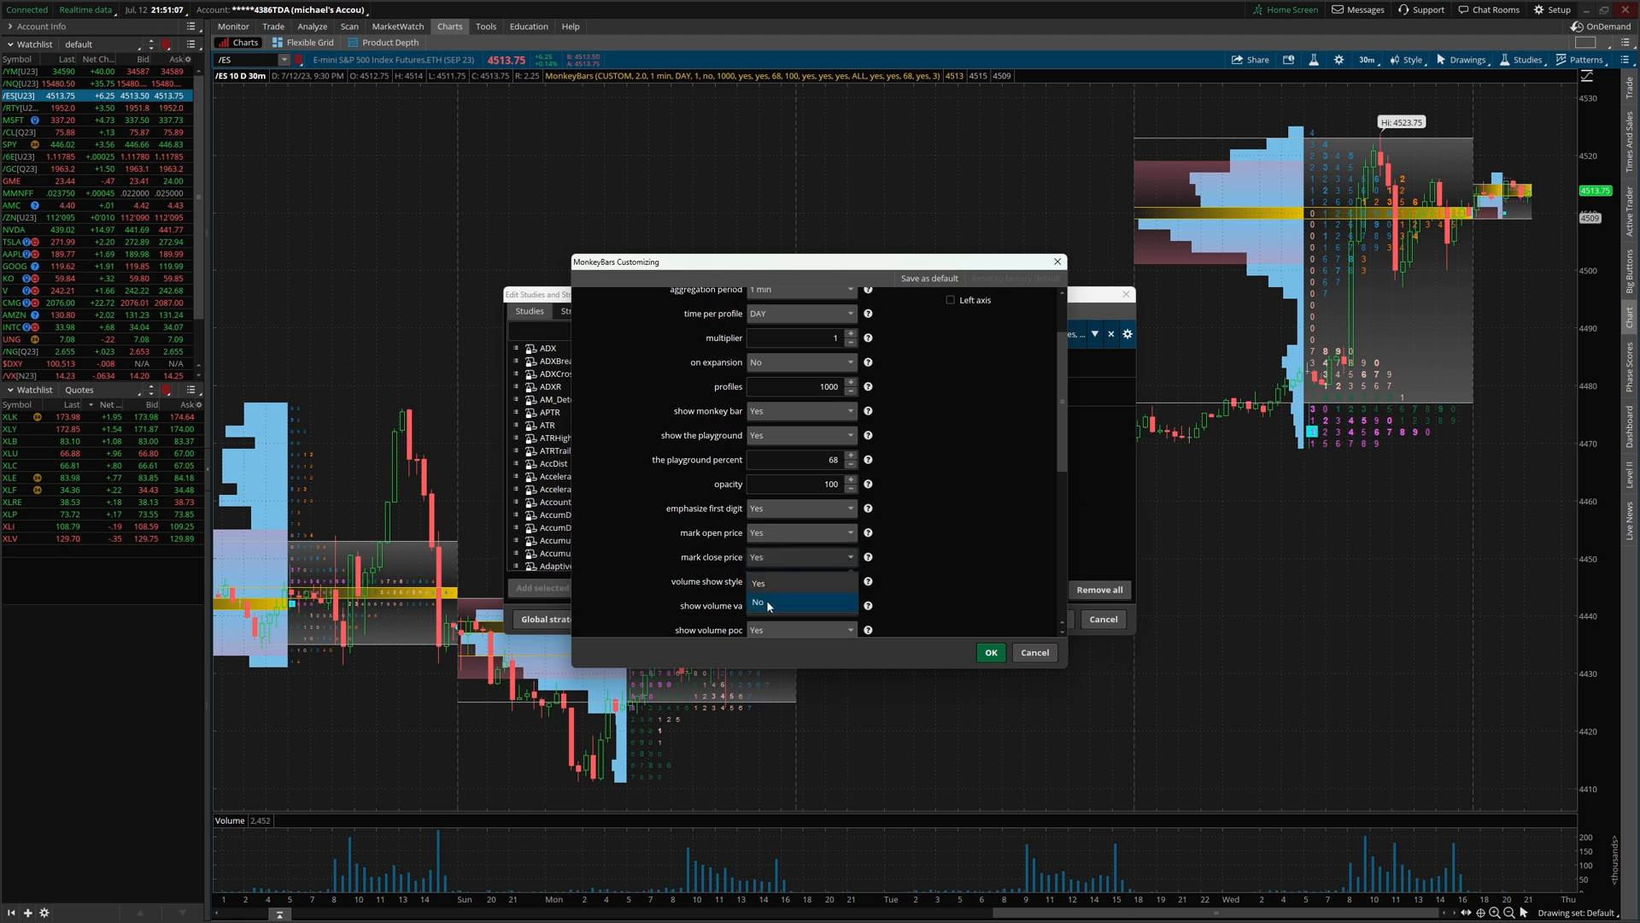
{"action": "left_click", "coordinate": [989, 652]}
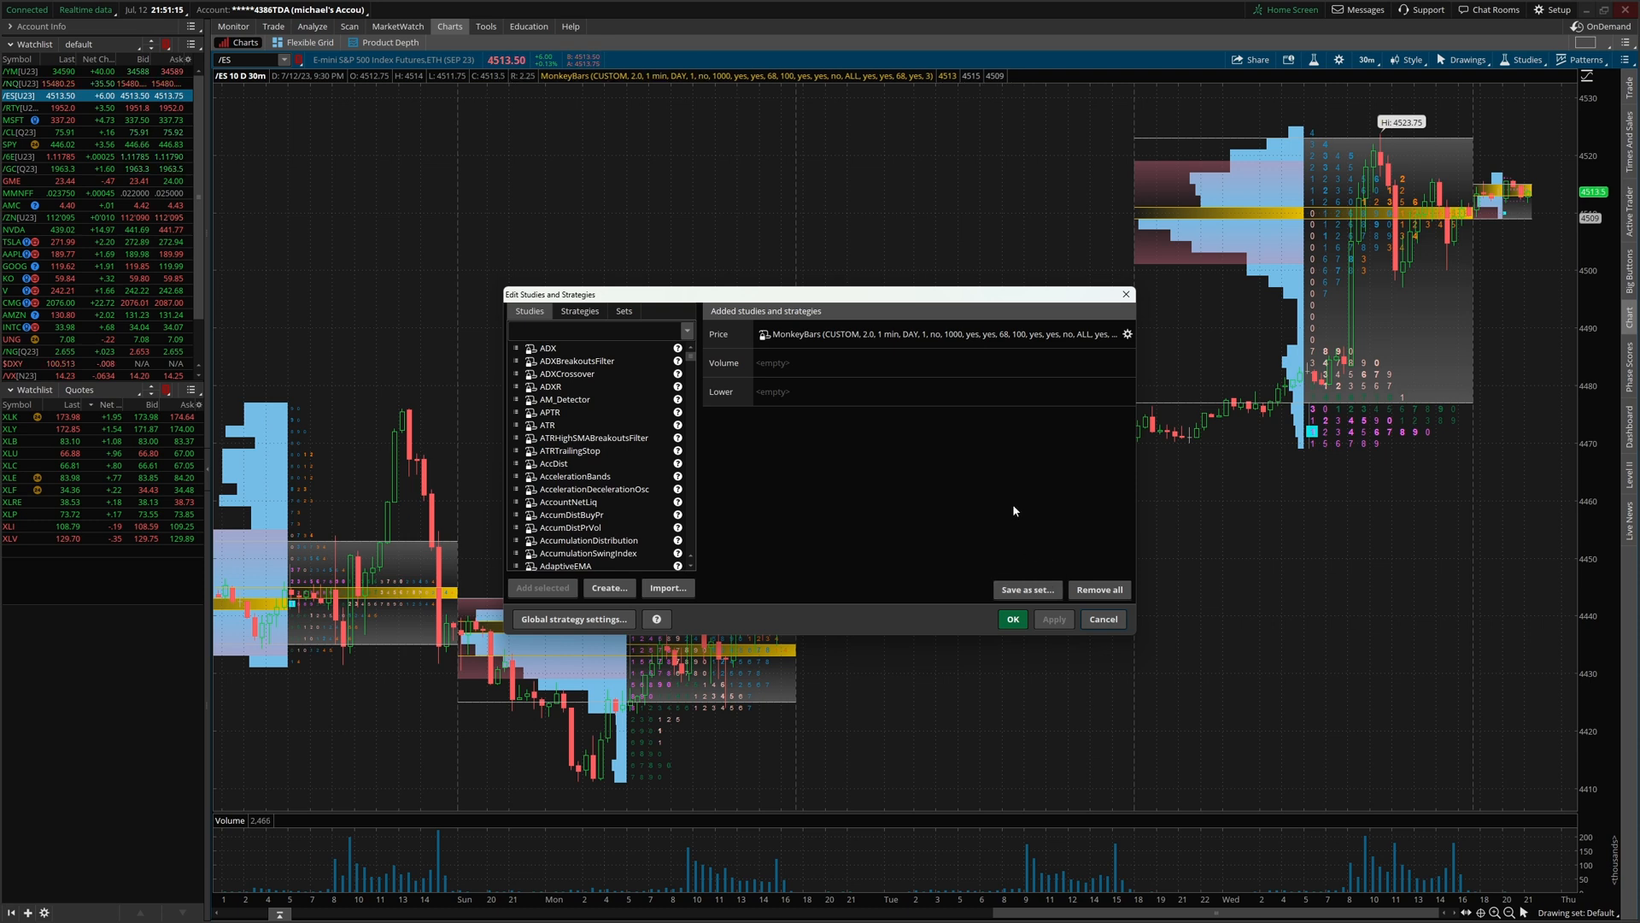
{"action": "left_click", "coordinate": [1128, 332]}
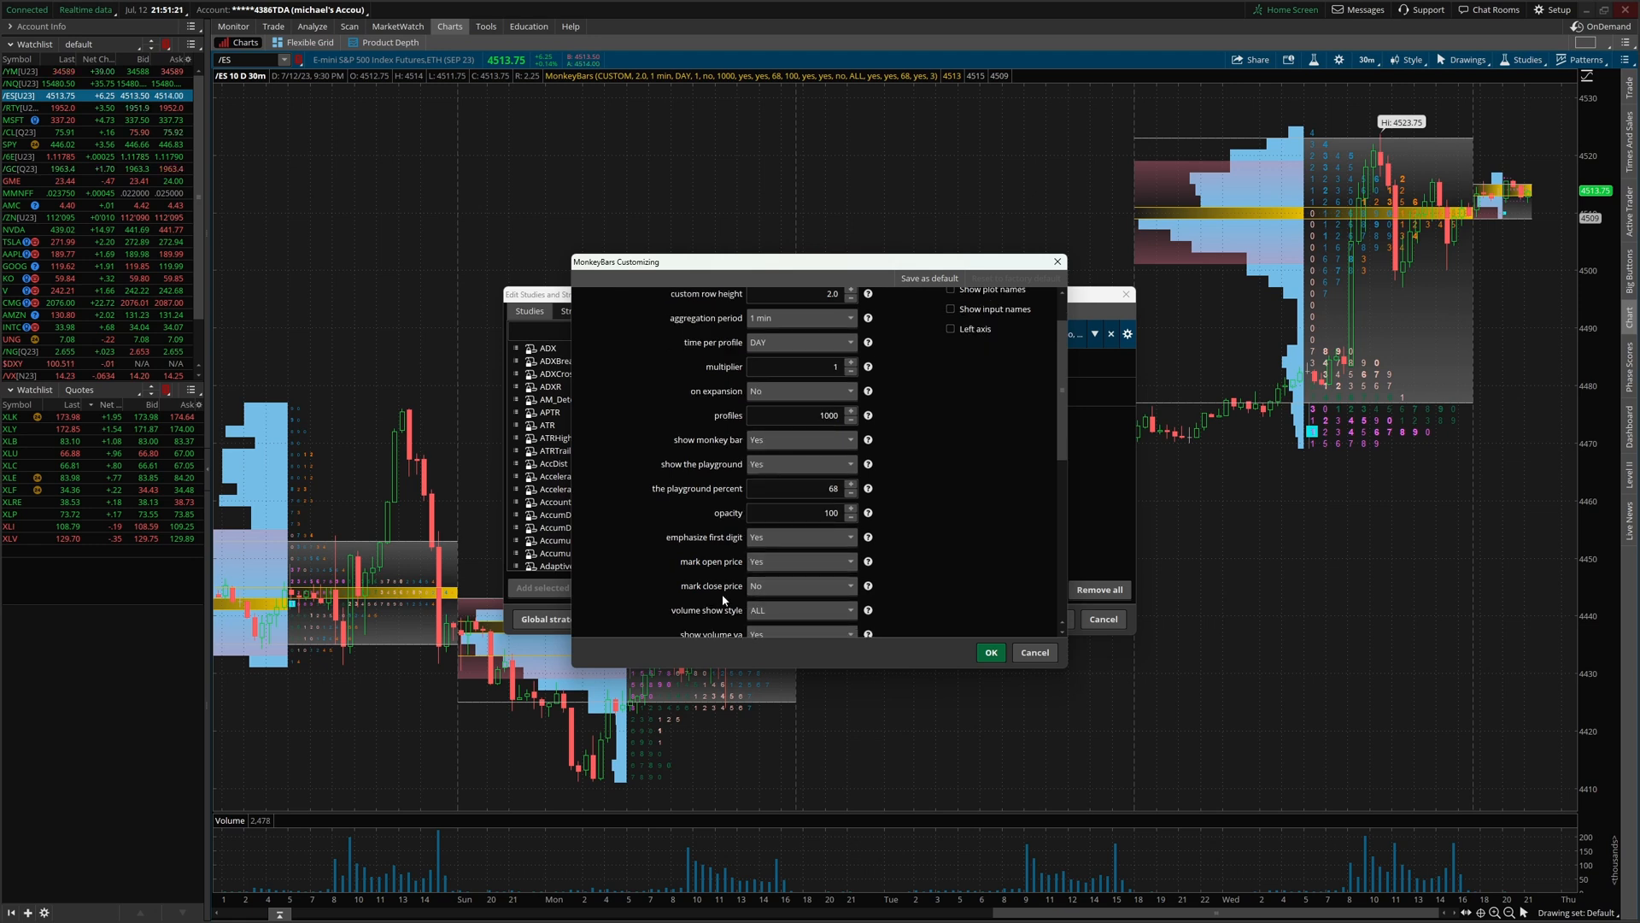
{"action": "left_click", "coordinate": [800, 610]}
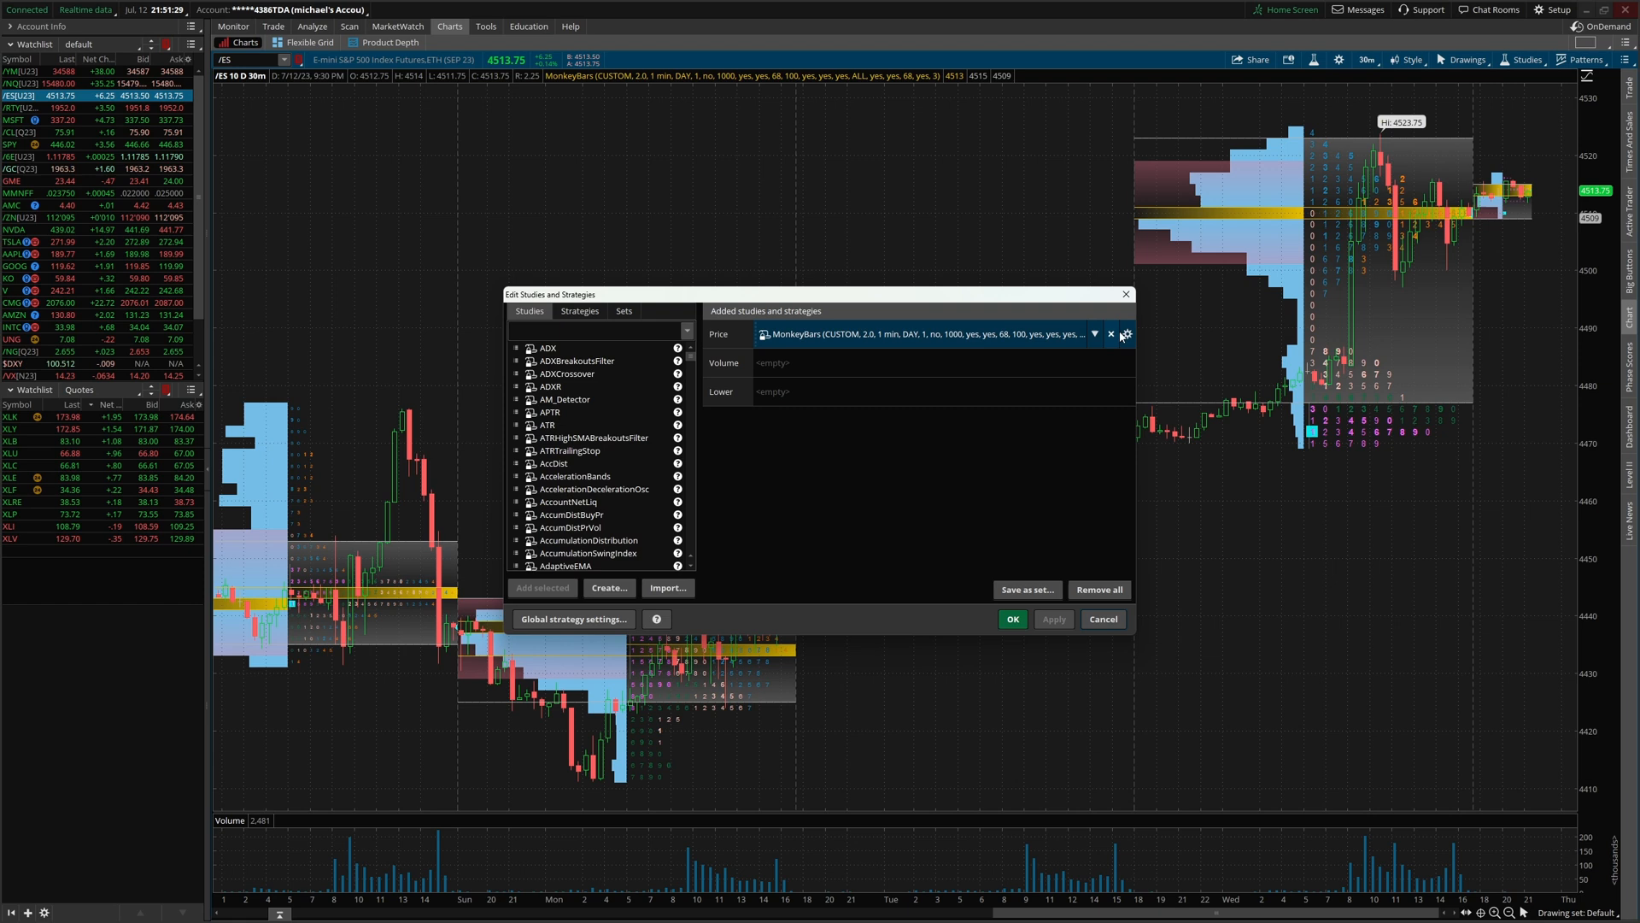
- Review the MonkeyBars plots and global colour settings, then confirm them unchanged
{"action": "left_click", "coordinate": [1127, 332]}
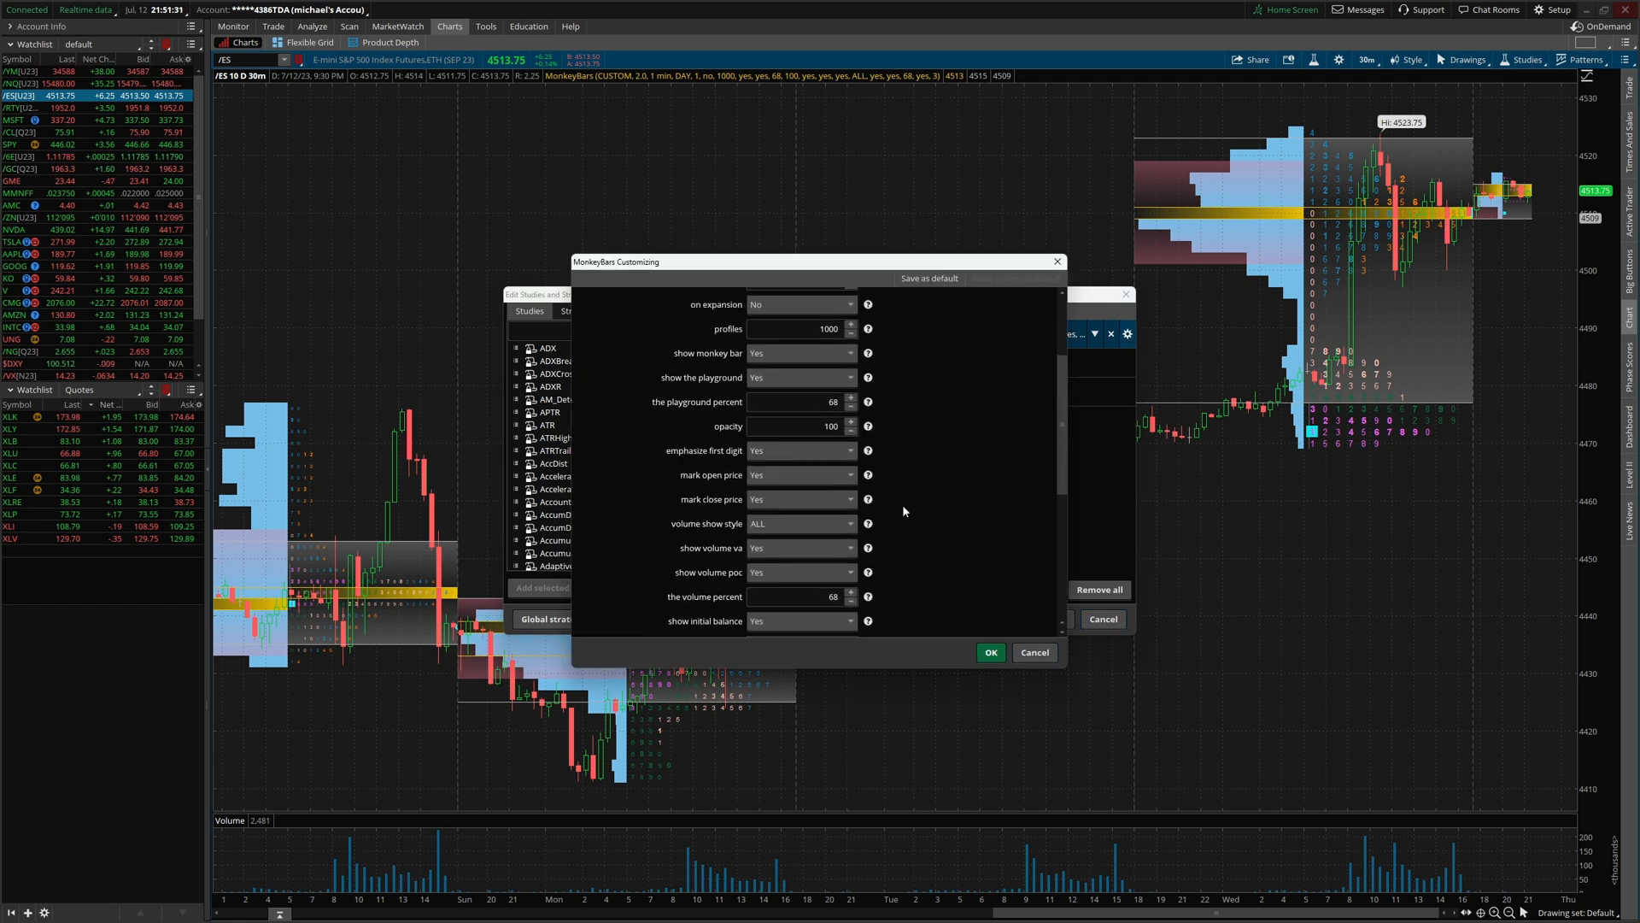
{"action": "scroll", "scroll_direction": "down", "scroll_amount": 3}
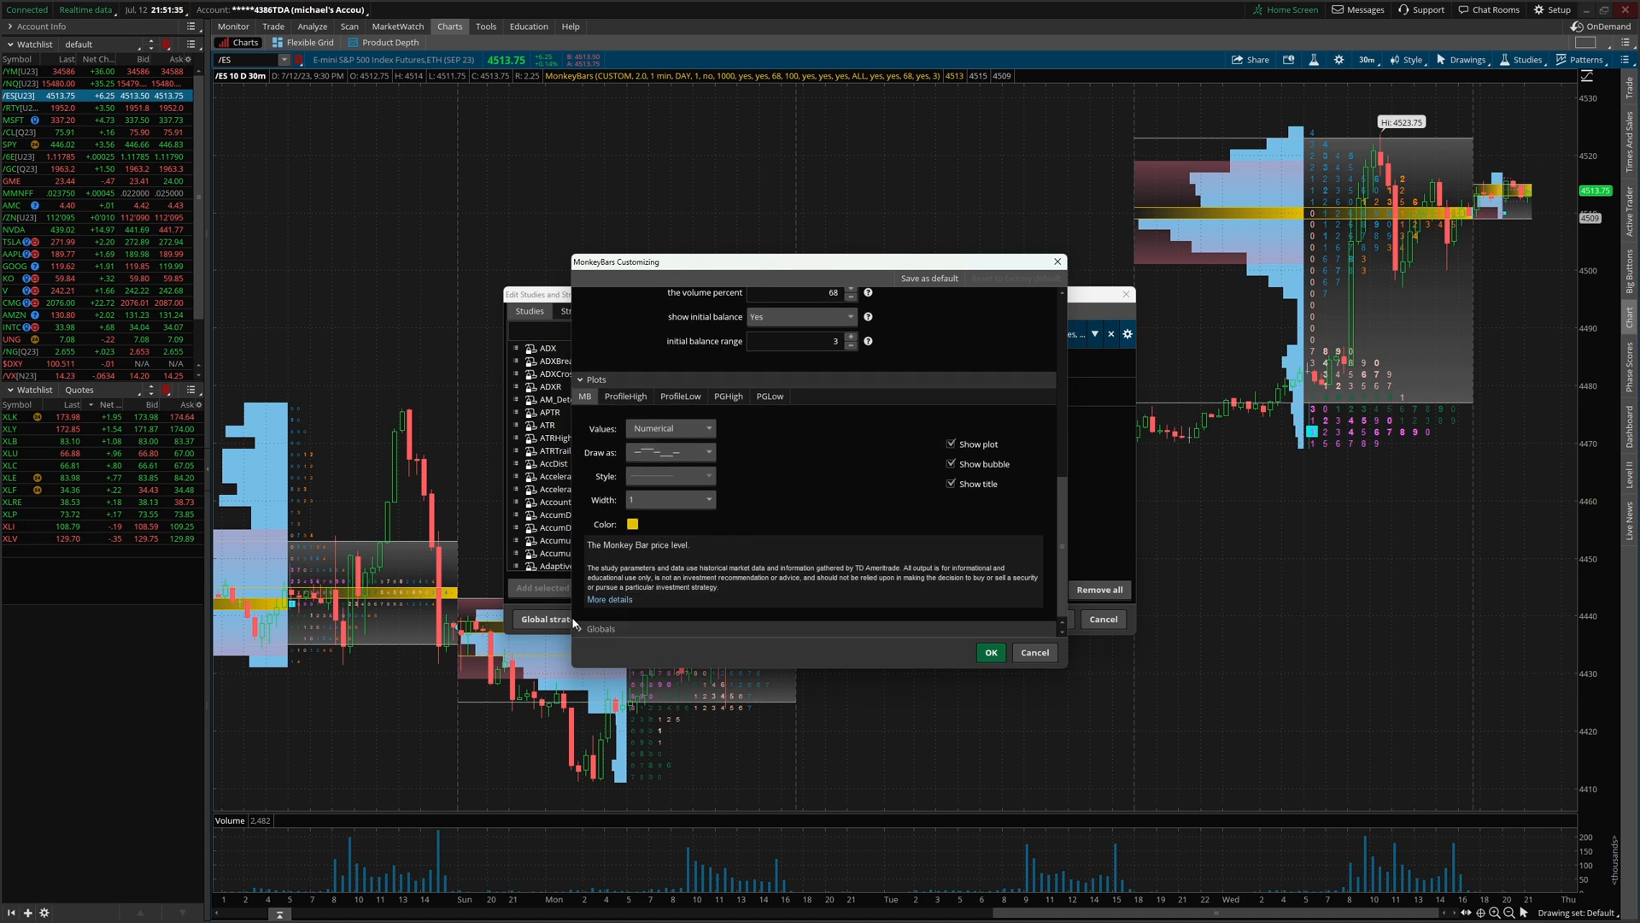
{"action": "left_click", "coordinate": [577, 628]}
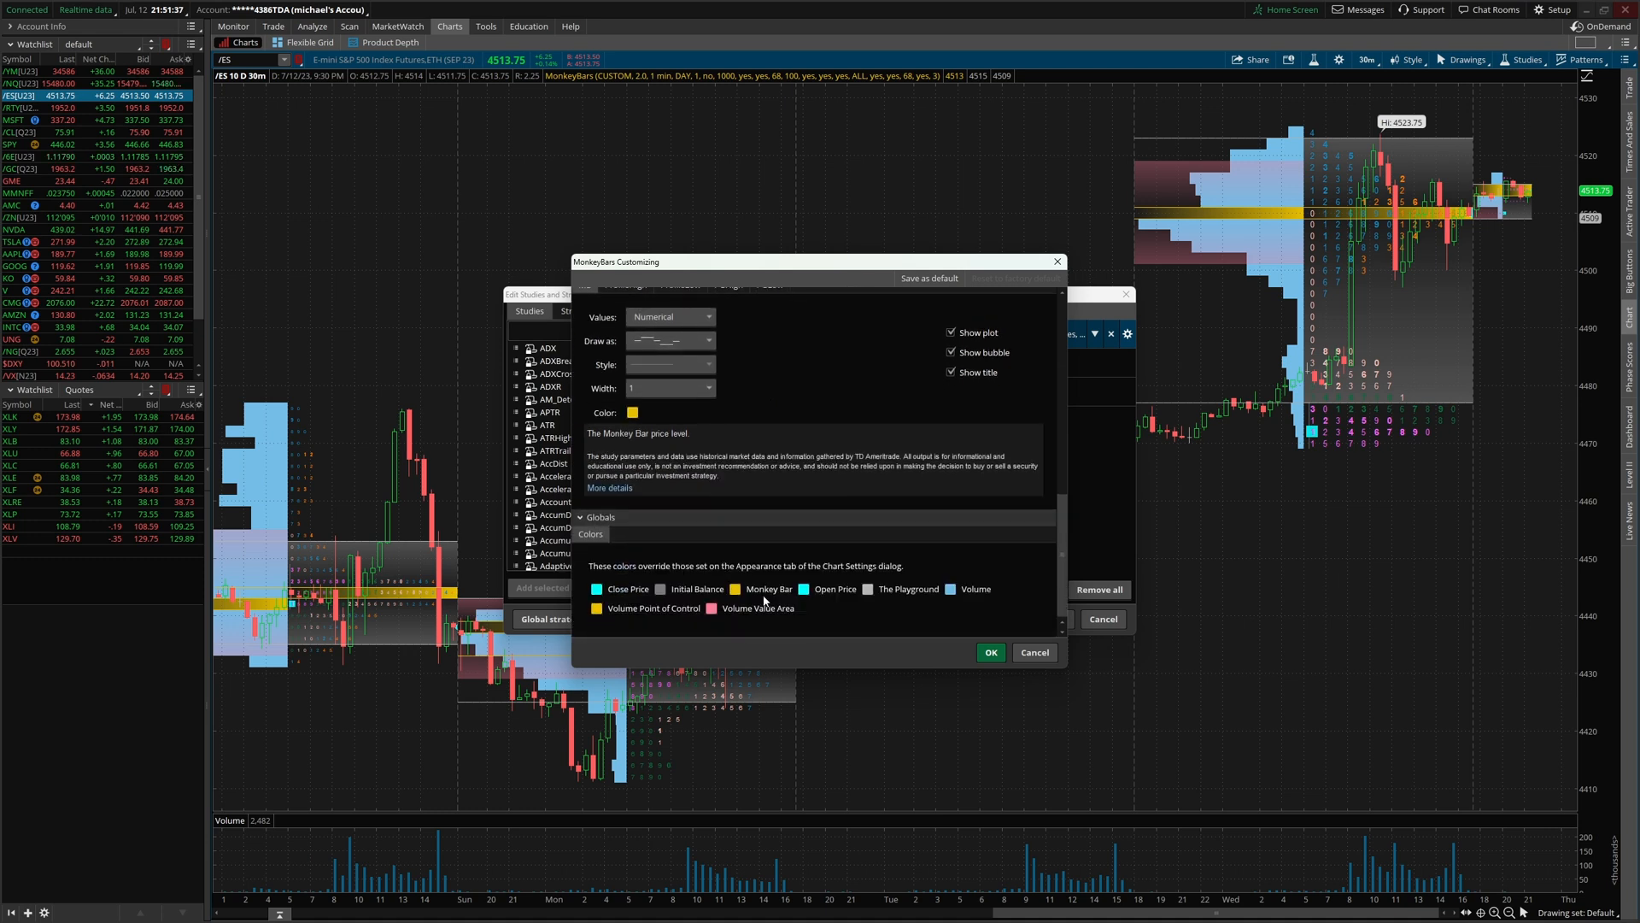
{"action": "left_click", "coordinate": [596, 588]}
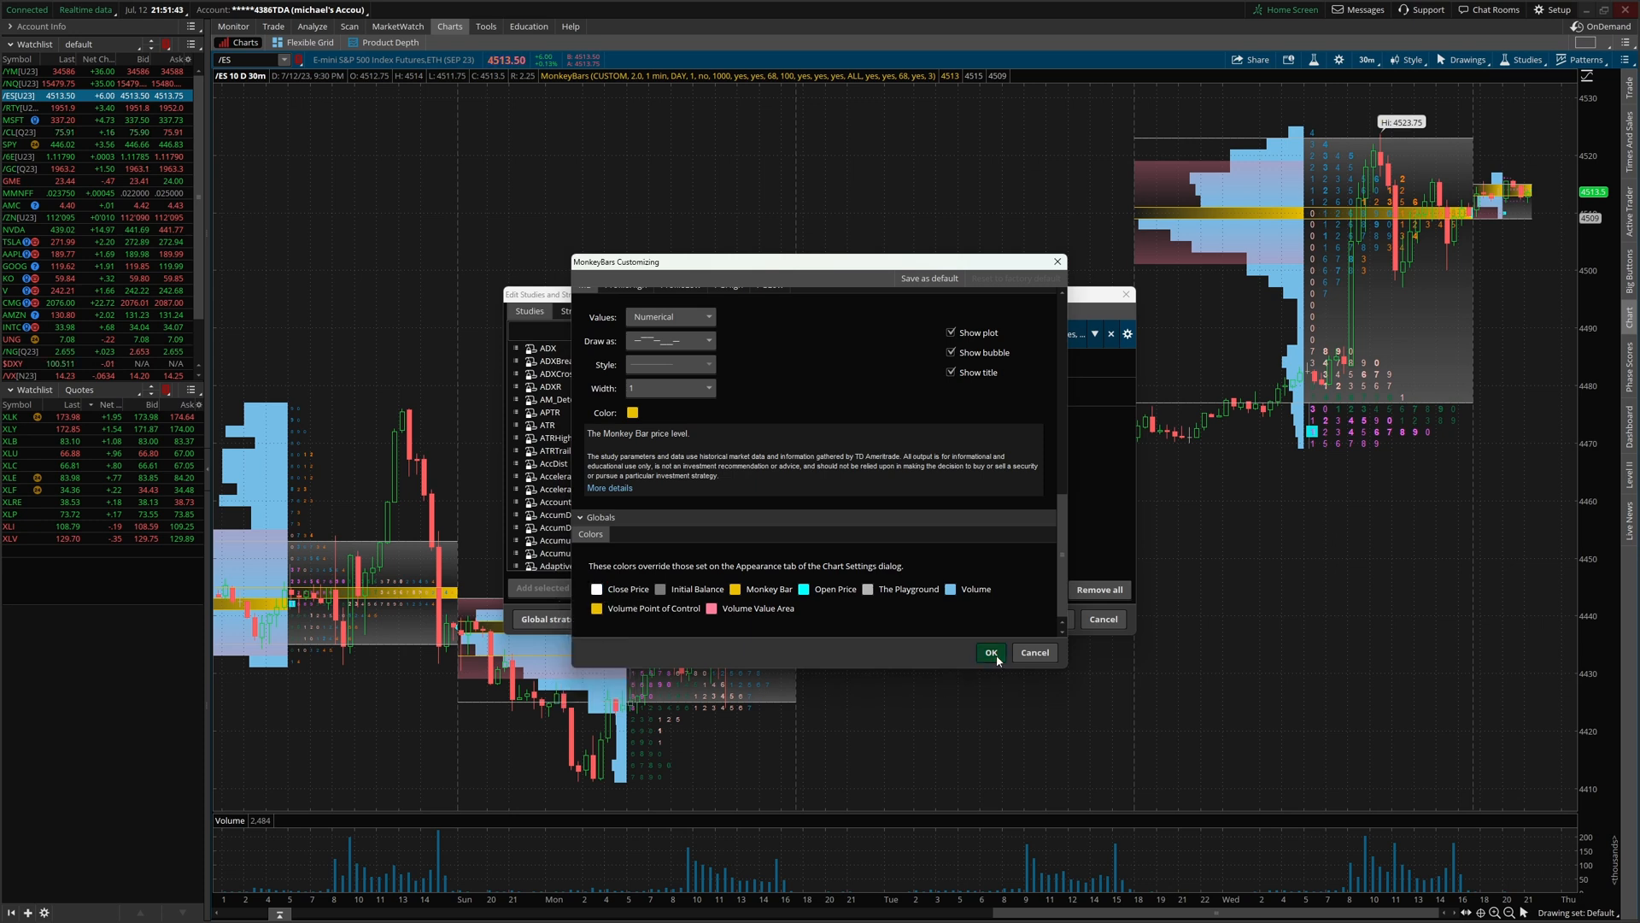
{"action": "left_click", "coordinate": [990, 652]}
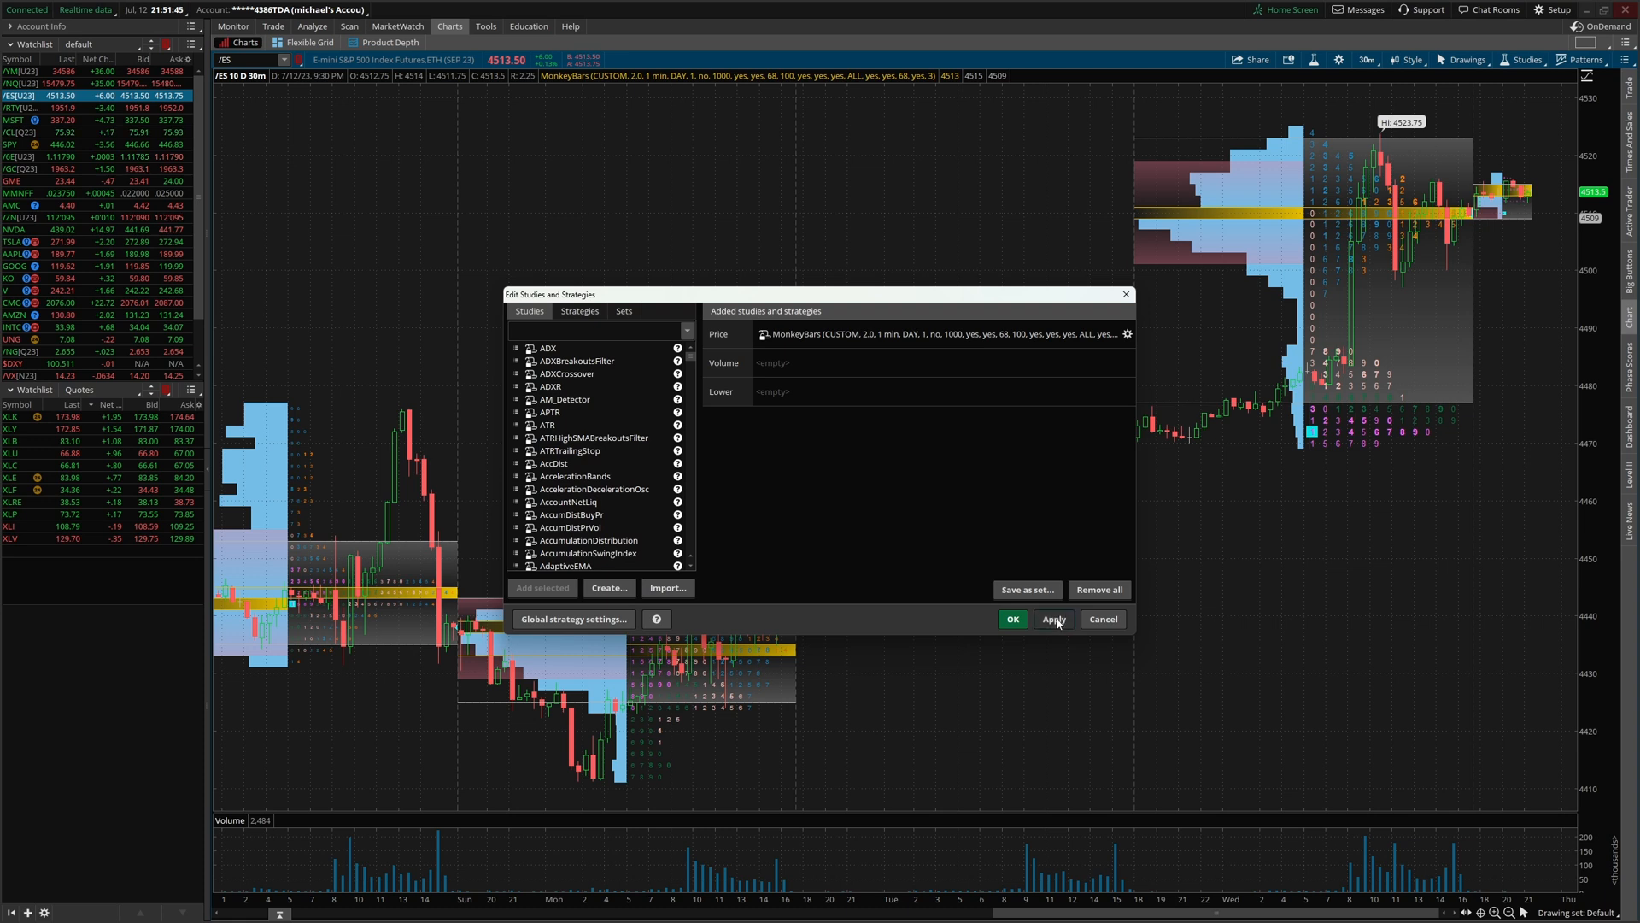
- Apply the MonkeyBars settings to the /ES 30-minute chart and move the editor aside
{"action": "left_click", "coordinate": [1054, 619]}
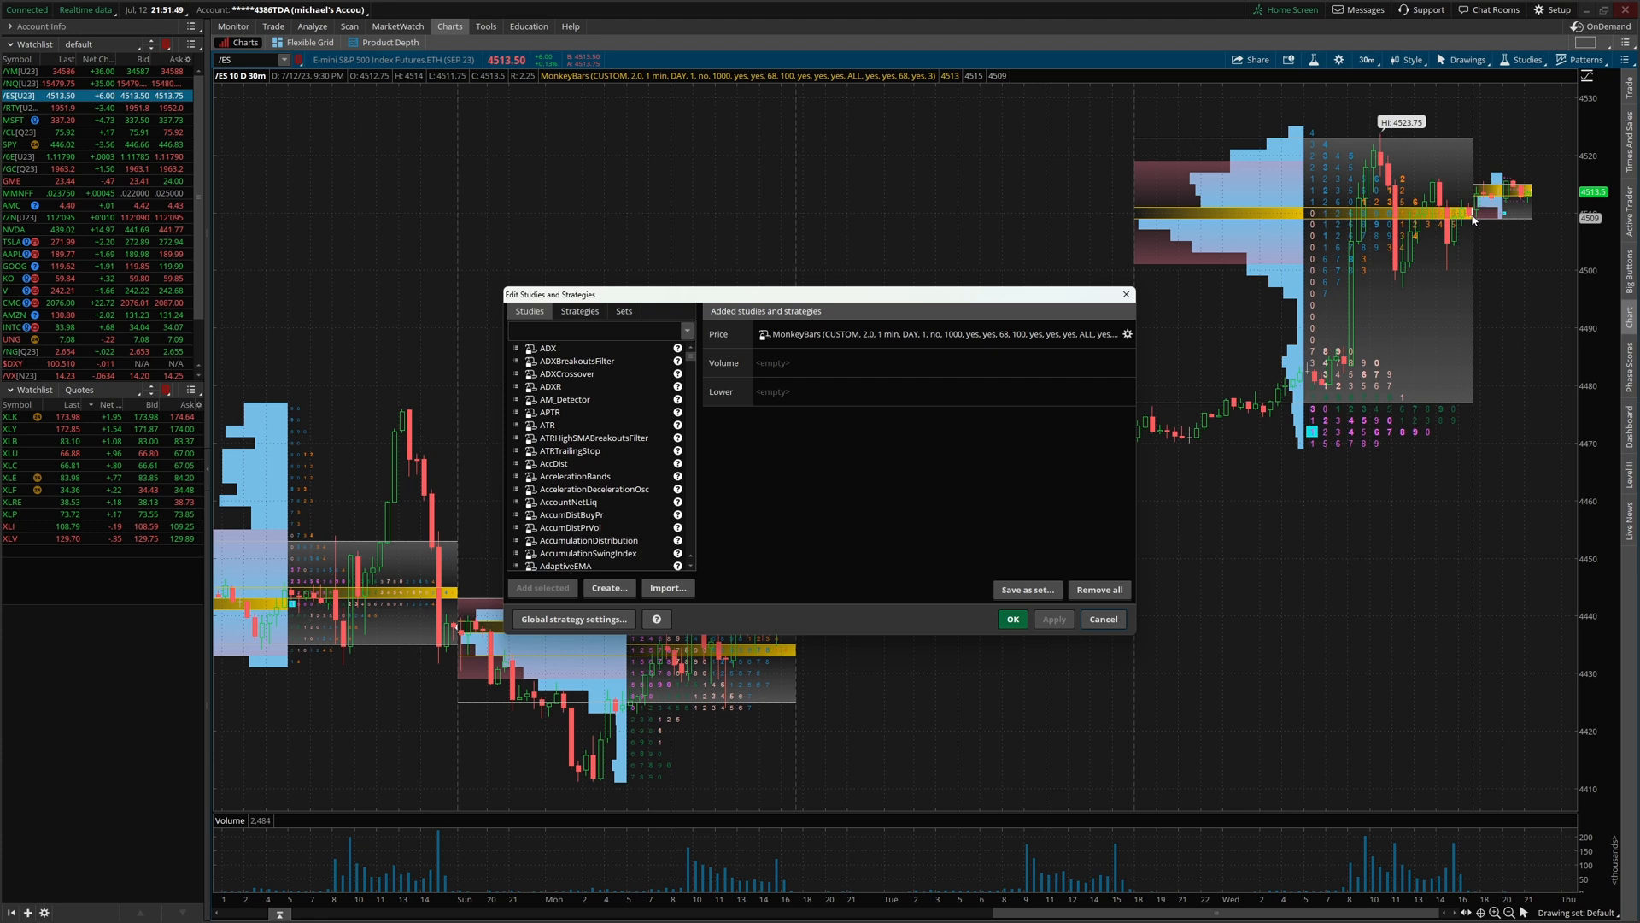
{"action": "mouse_move", "coordinate": [1072, 306]}
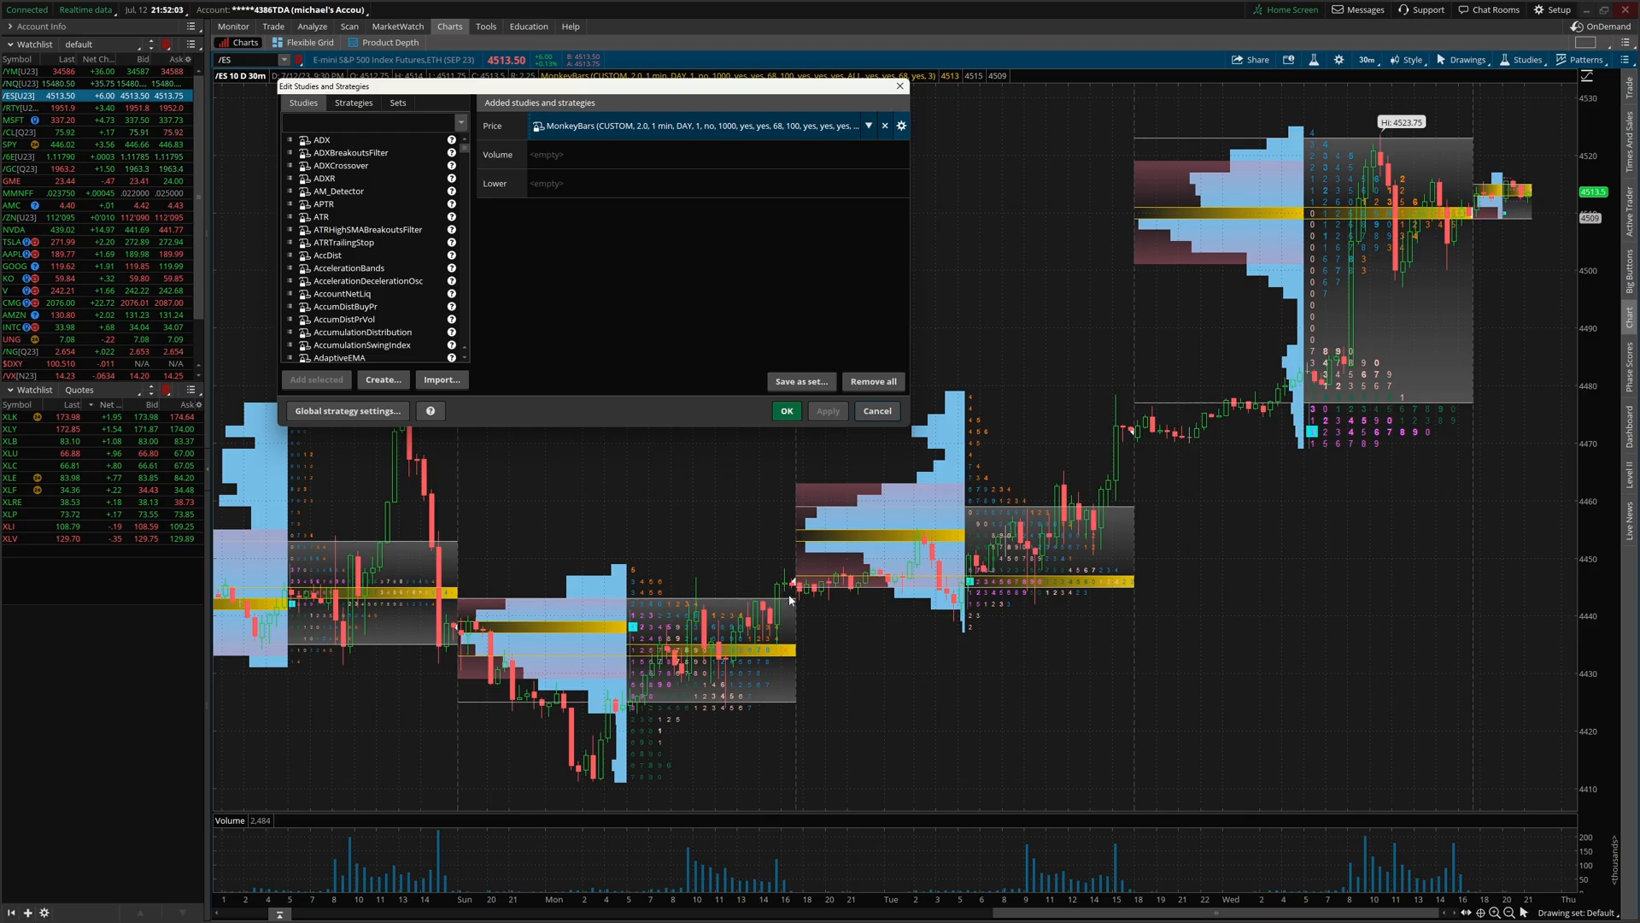
{"action": "mouse_move", "coordinate": [797, 598]}
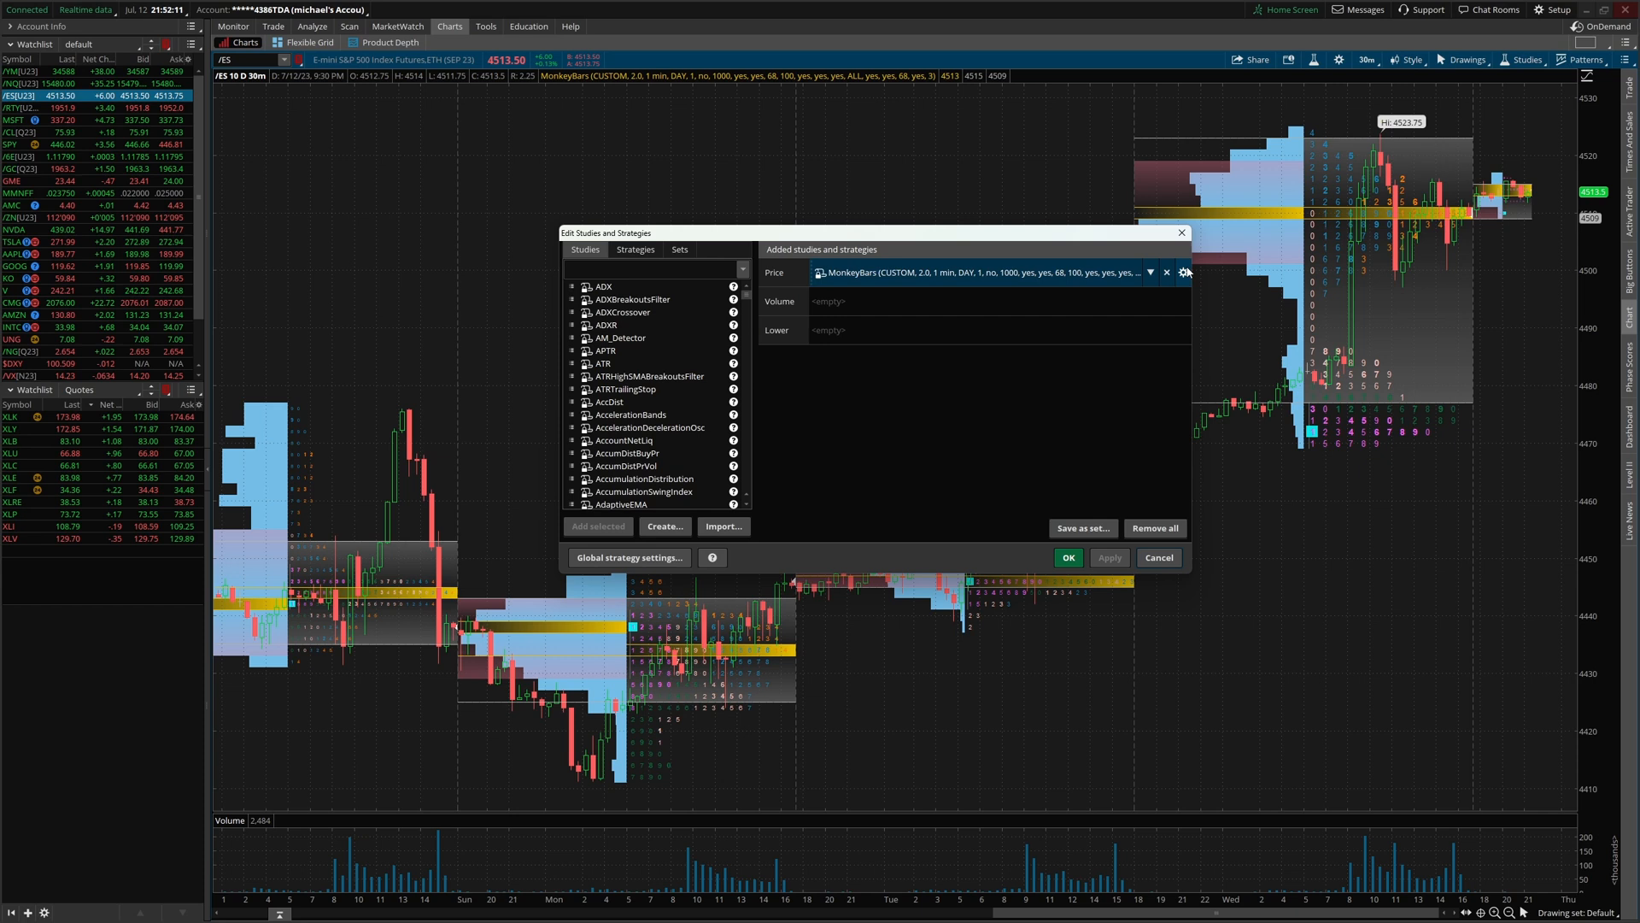
{"action": "left_click", "coordinate": [1183, 274]}
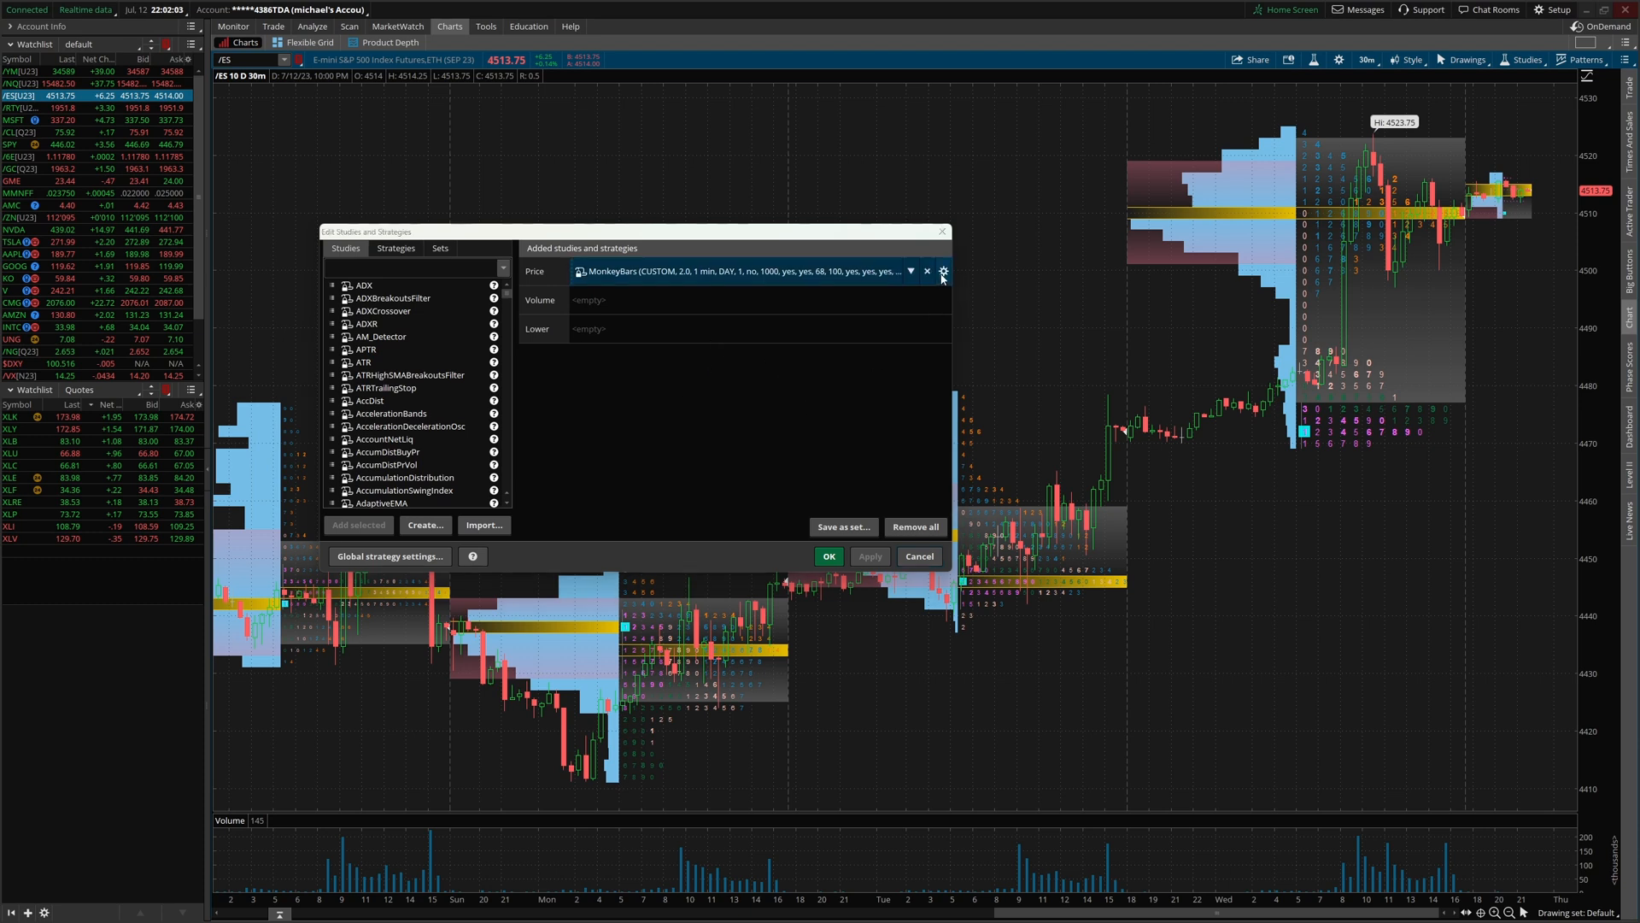
{"action": "left_click", "coordinate": [943, 271]}
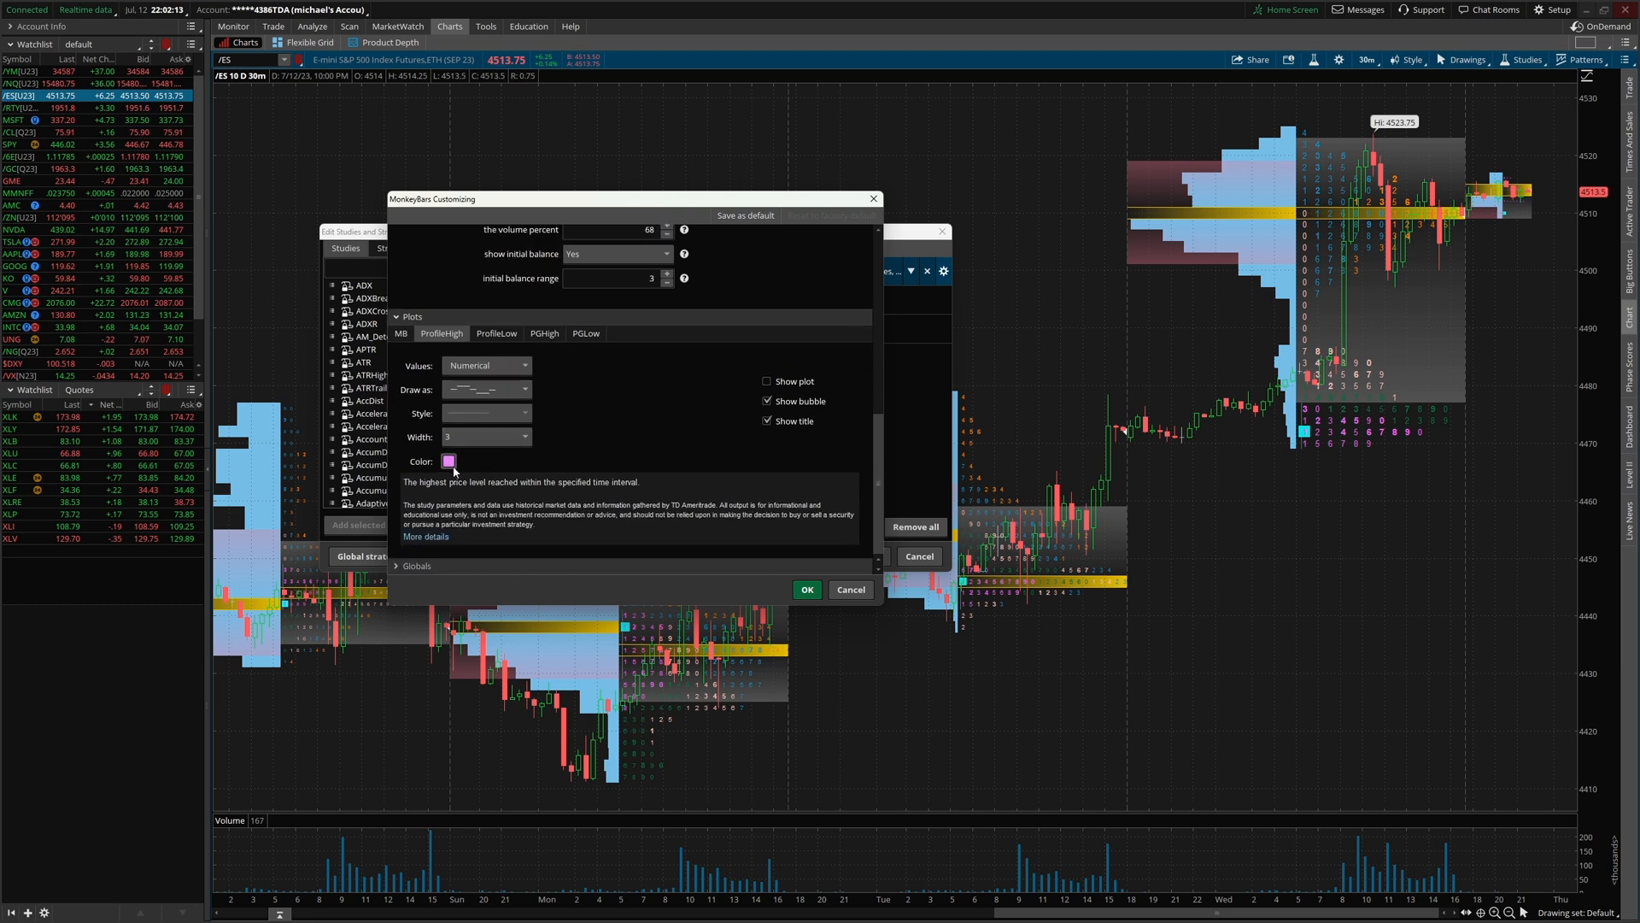
{"action": "left_click", "coordinate": [496, 335]}
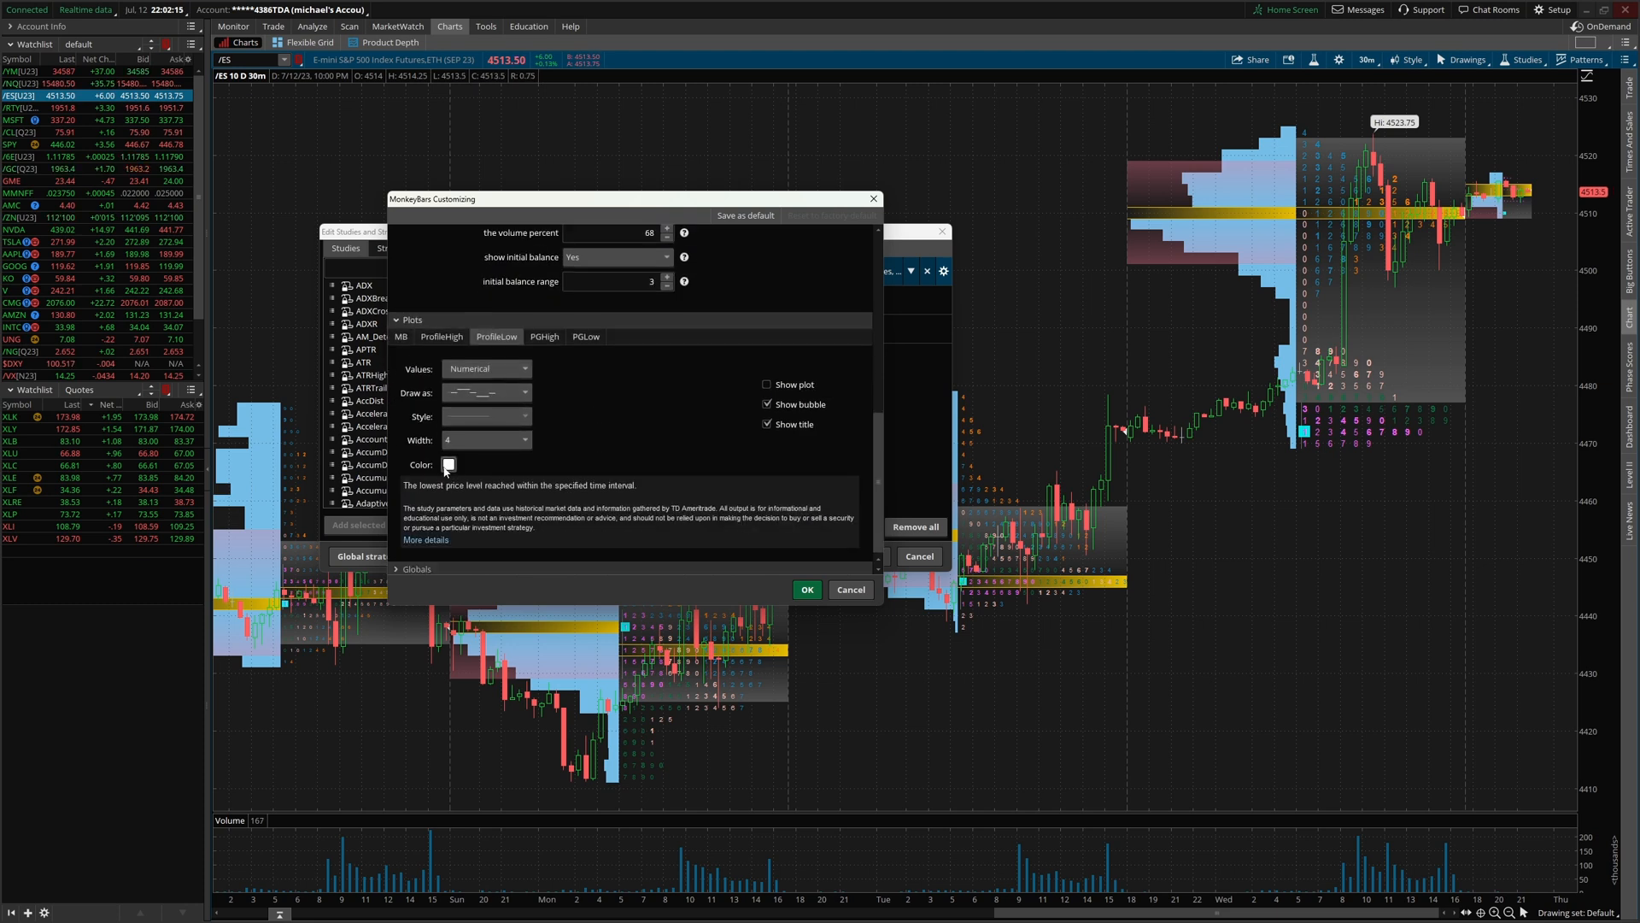
{"action": "left_click", "coordinate": [806, 589]}
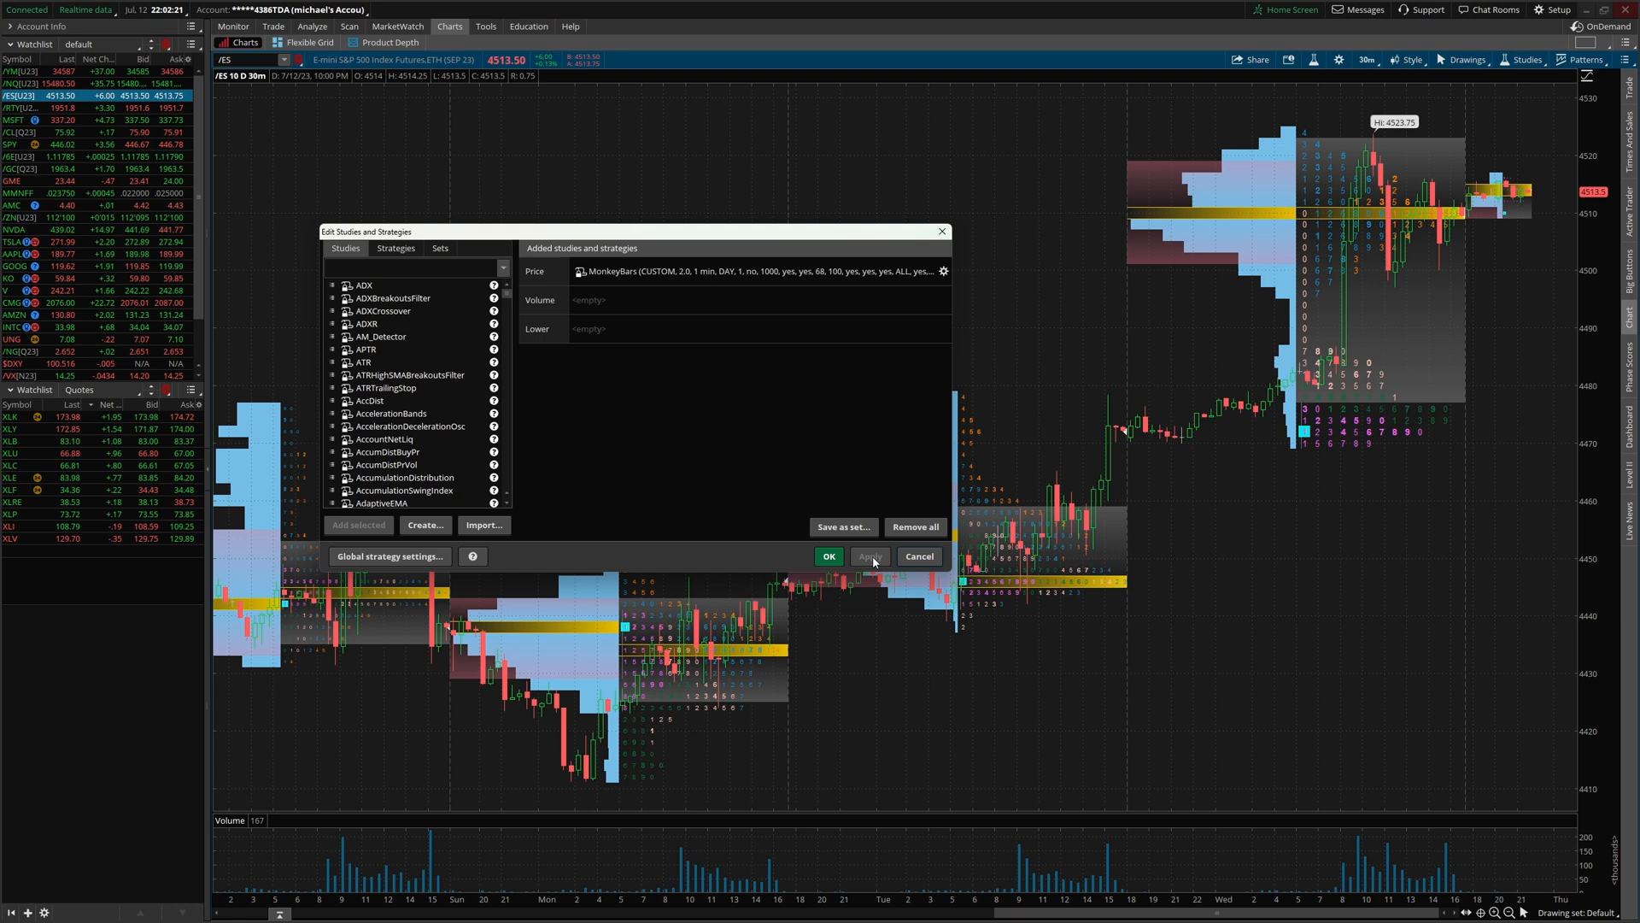
- Turn on the ProfileHigh, PGHigh and PGLow plots in MonkeyBars, then reopen its settings
{"action": "left_click", "coordinate": [941, 270]}
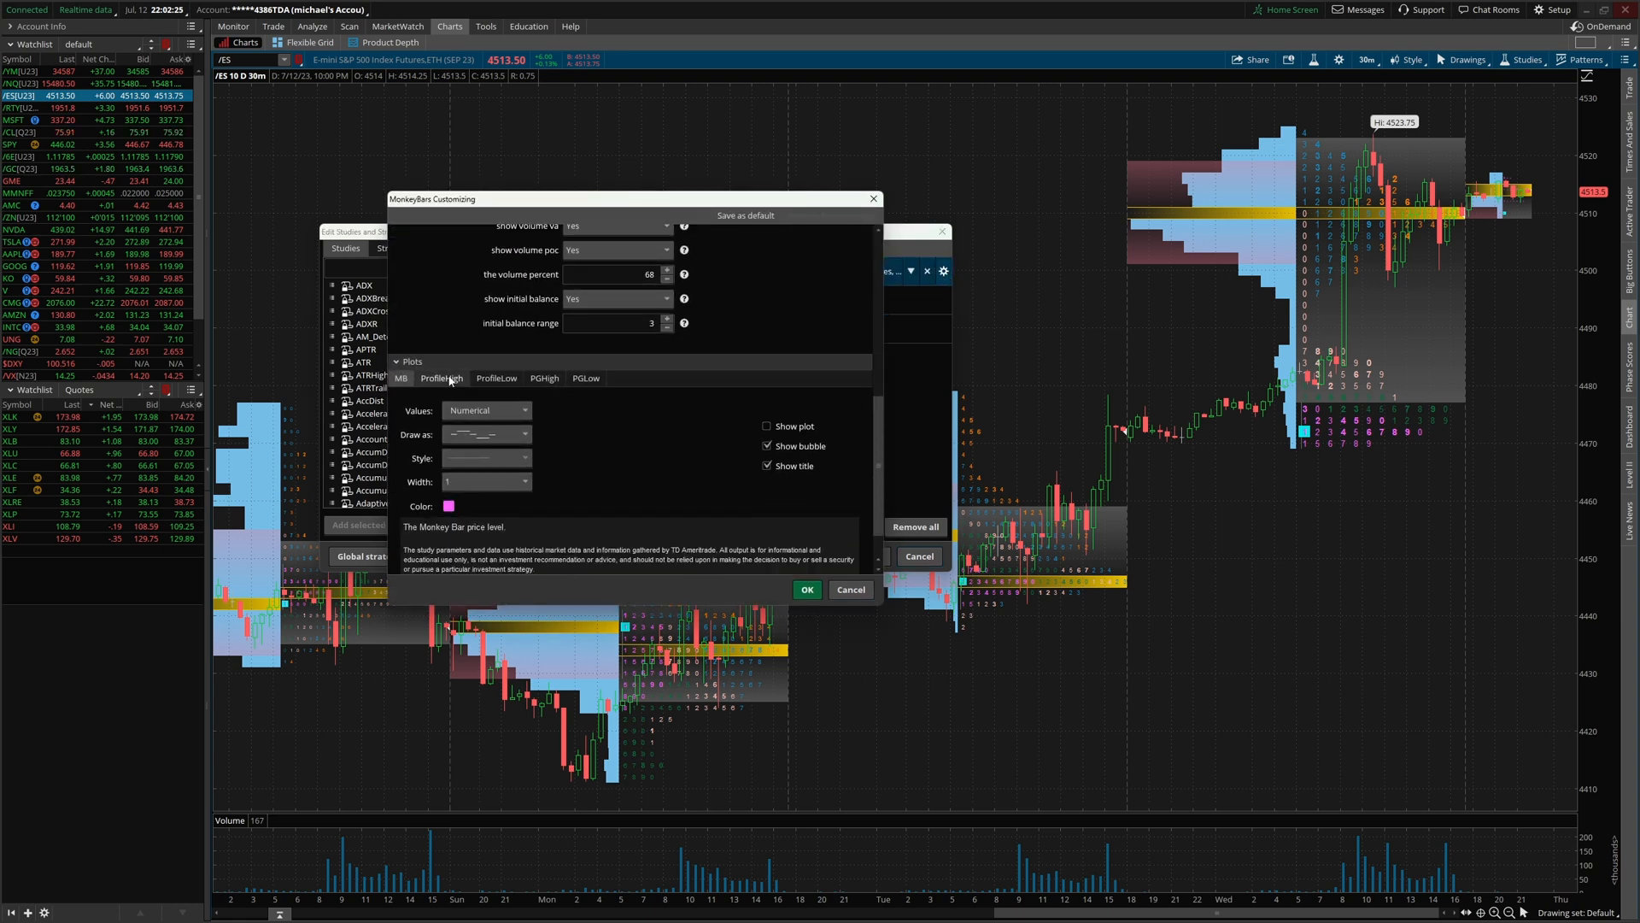
{"action": "left_click", "coordinate": [441, 378]}
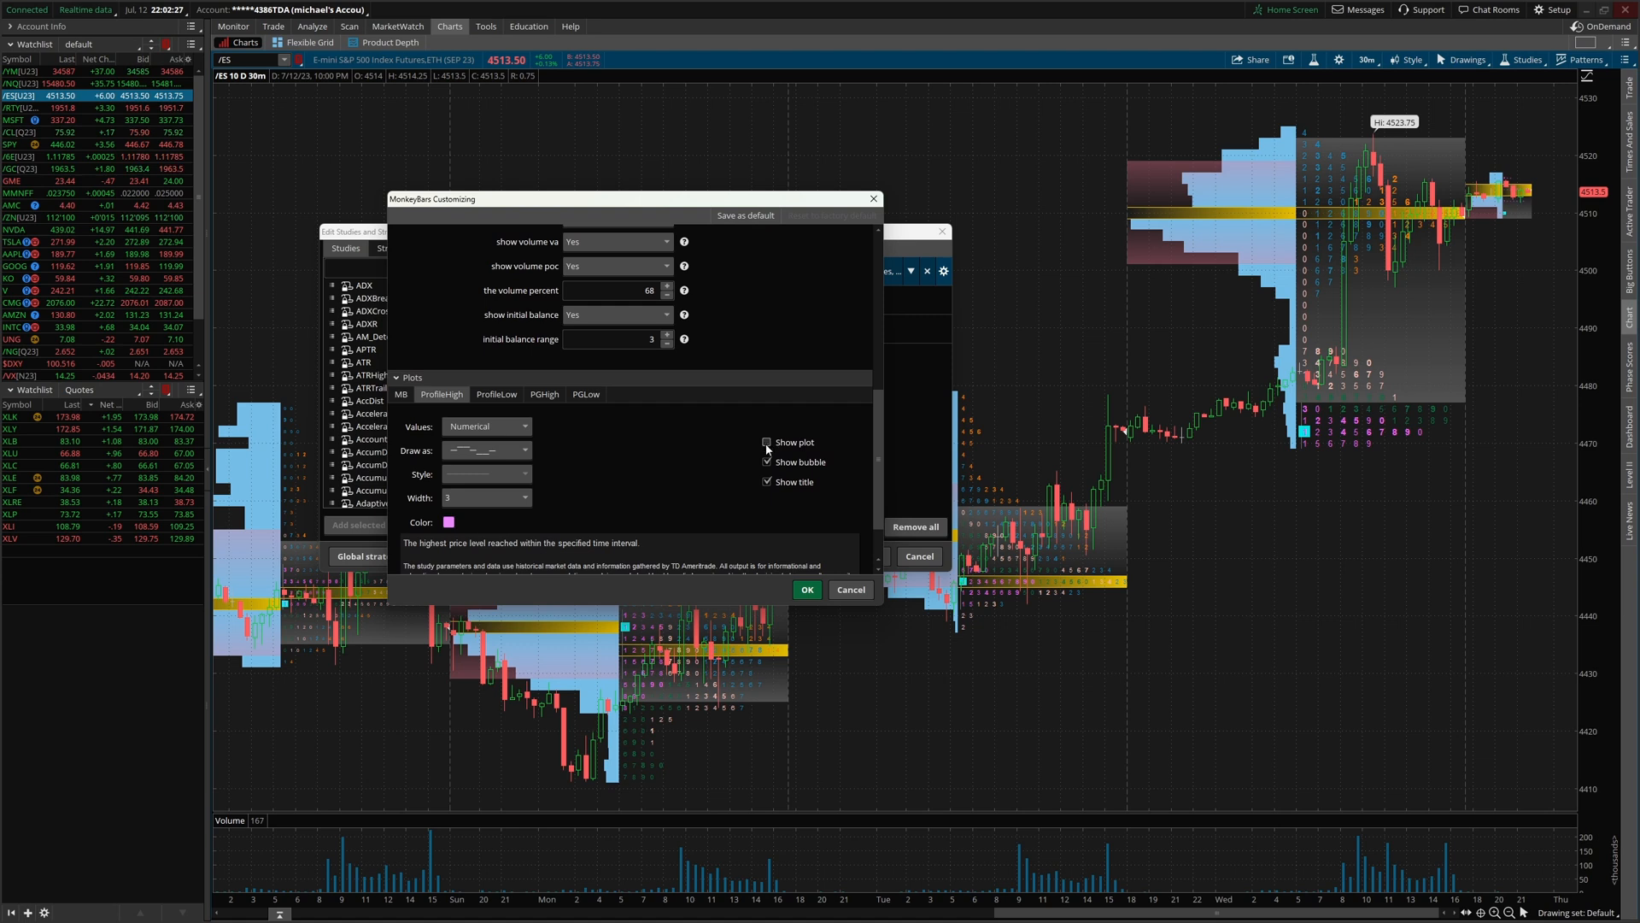
{"action": "left_click", "coordinate": [496, 393]}
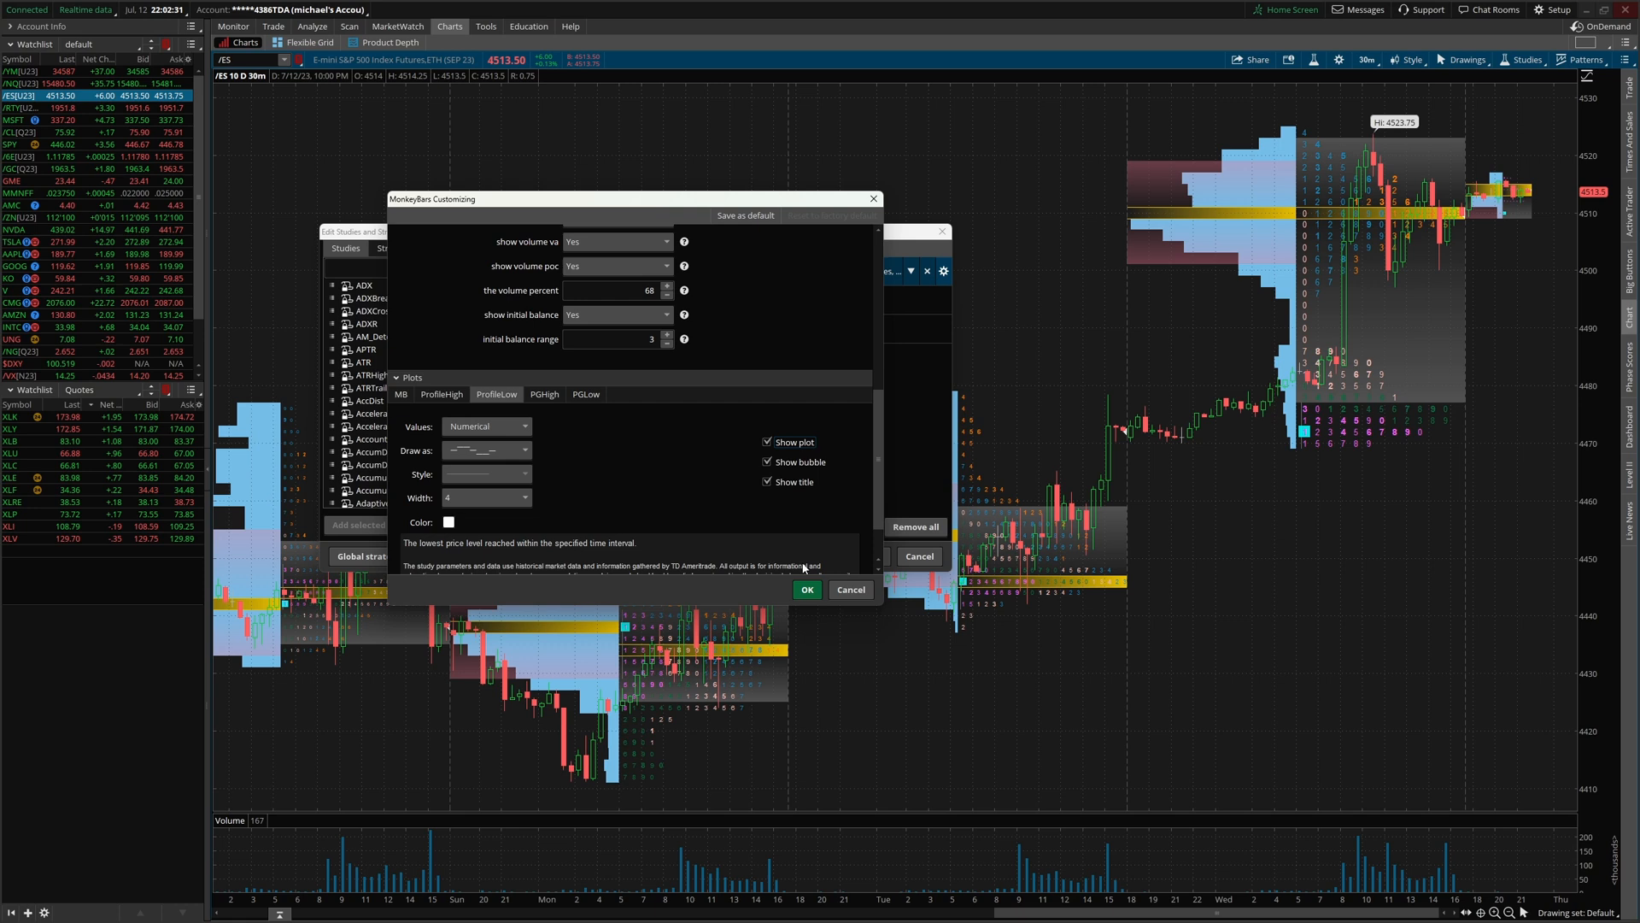
{"action": "left_click", "coordinate": [544, 395]}
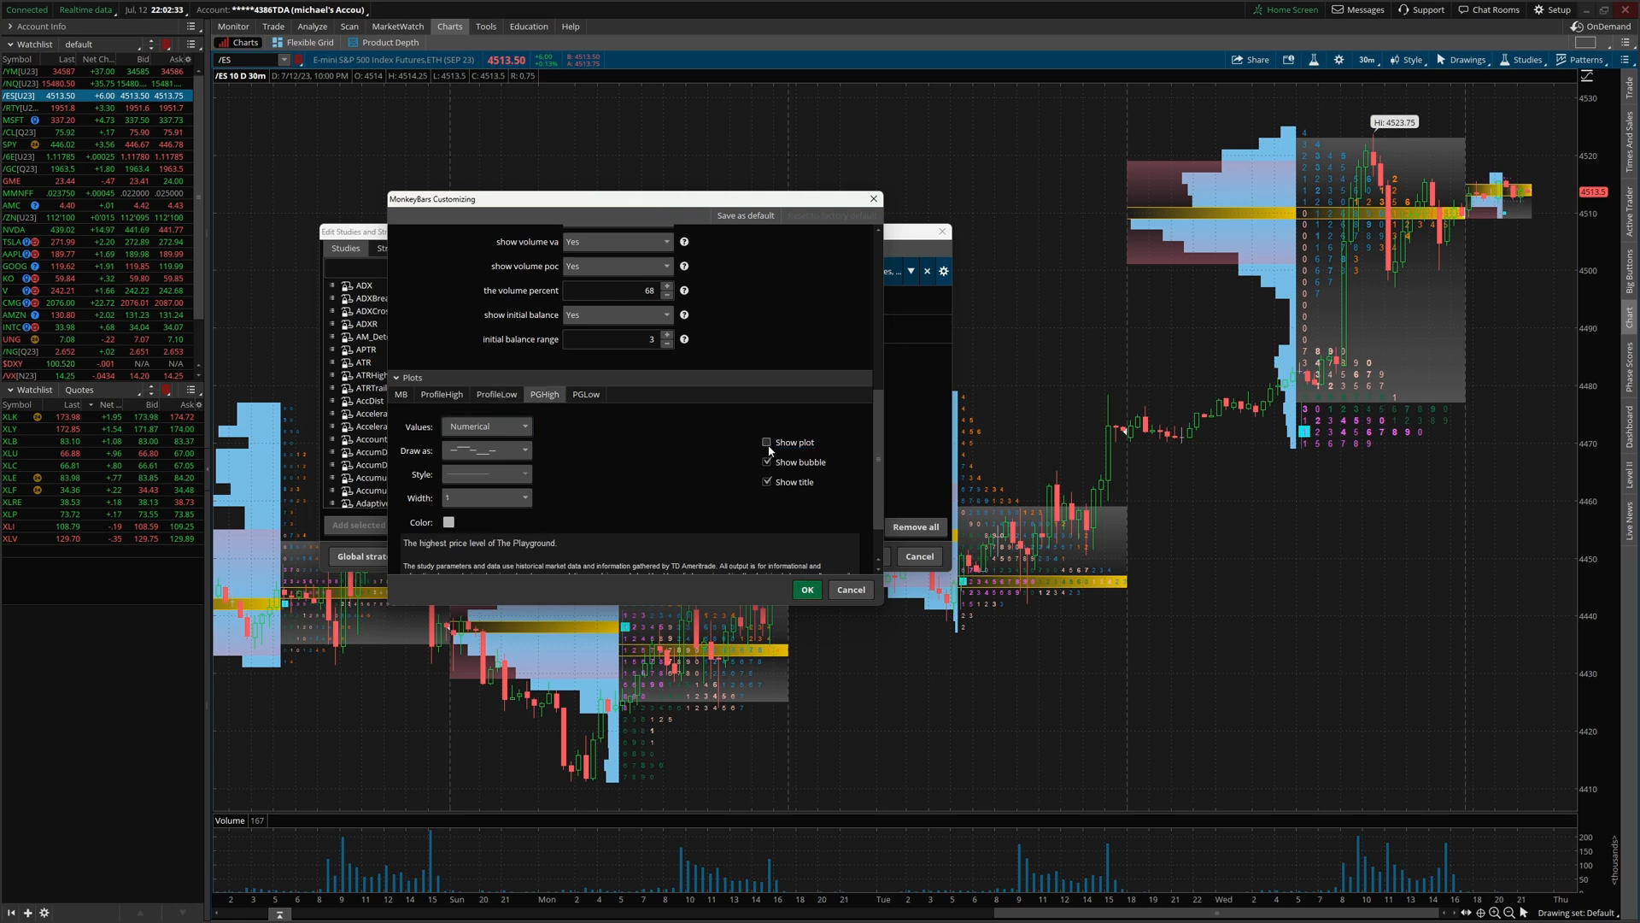
{"action": "left_click", "coordinate": [586, 394]}
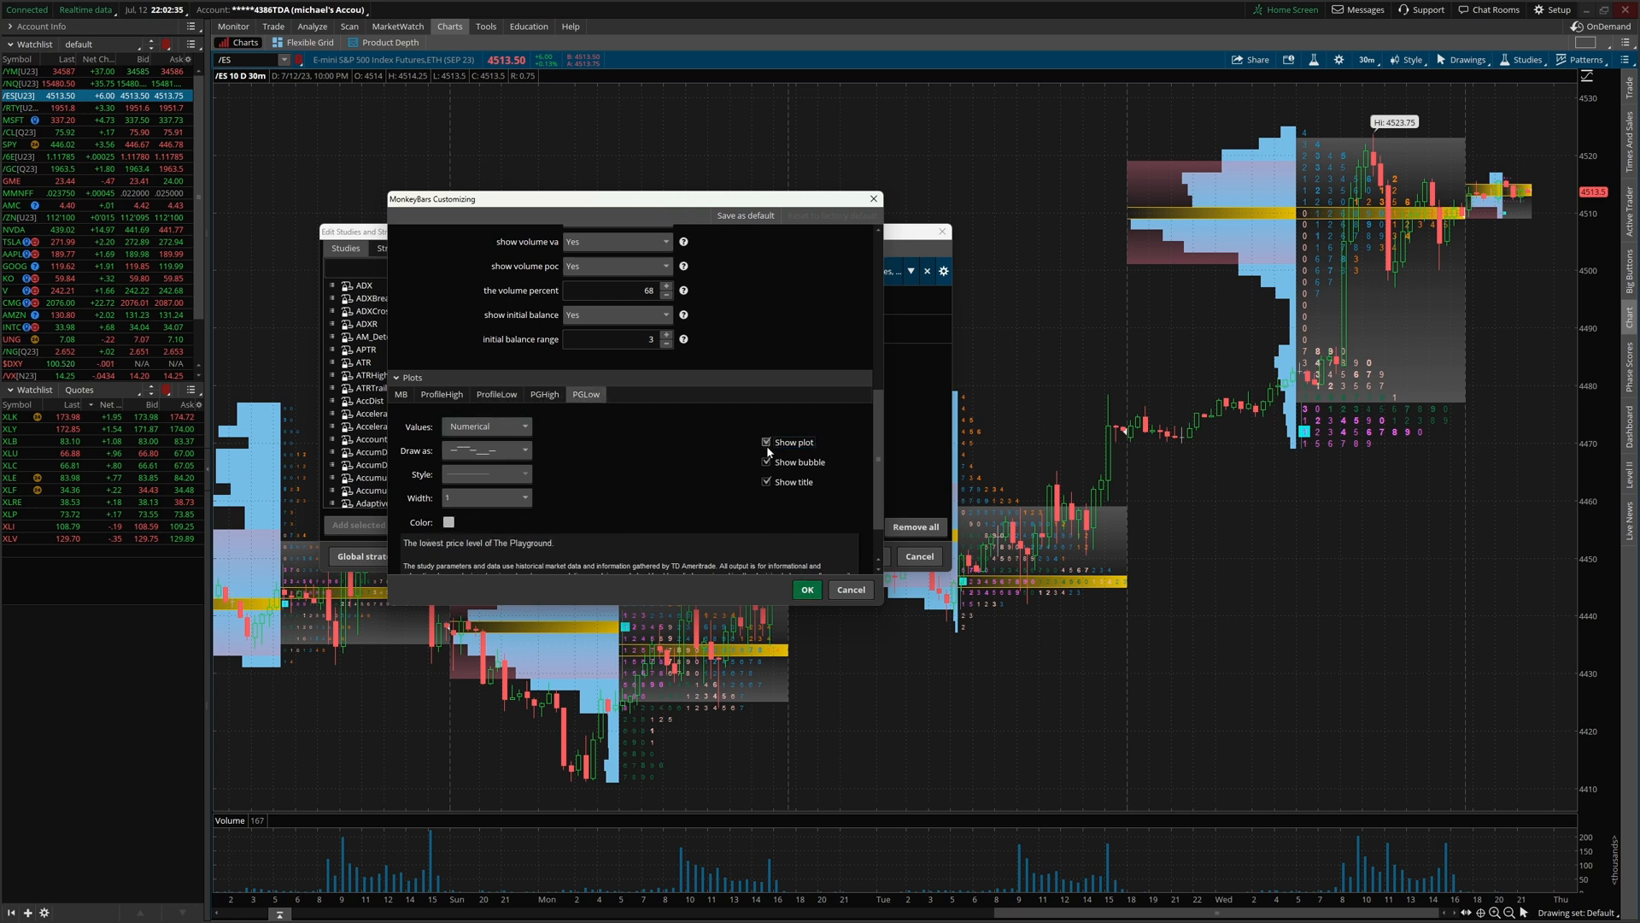
{"action": "left_click", "coordinate": [805, 589]}
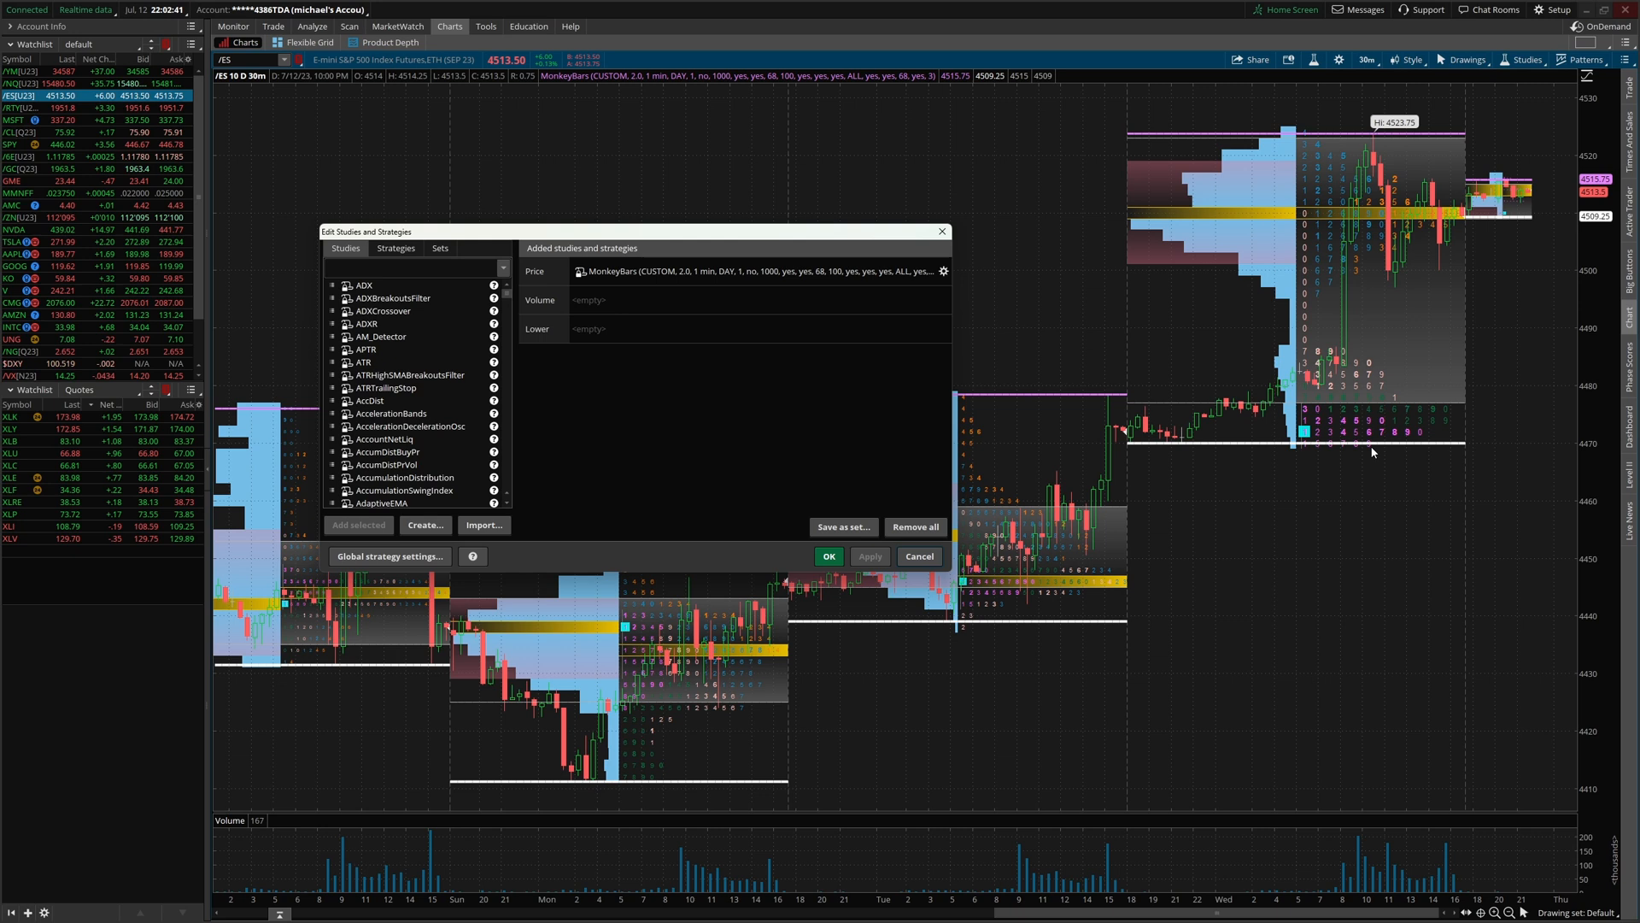
{"action": "mouse_move", "coordinate": [1379, 155]}
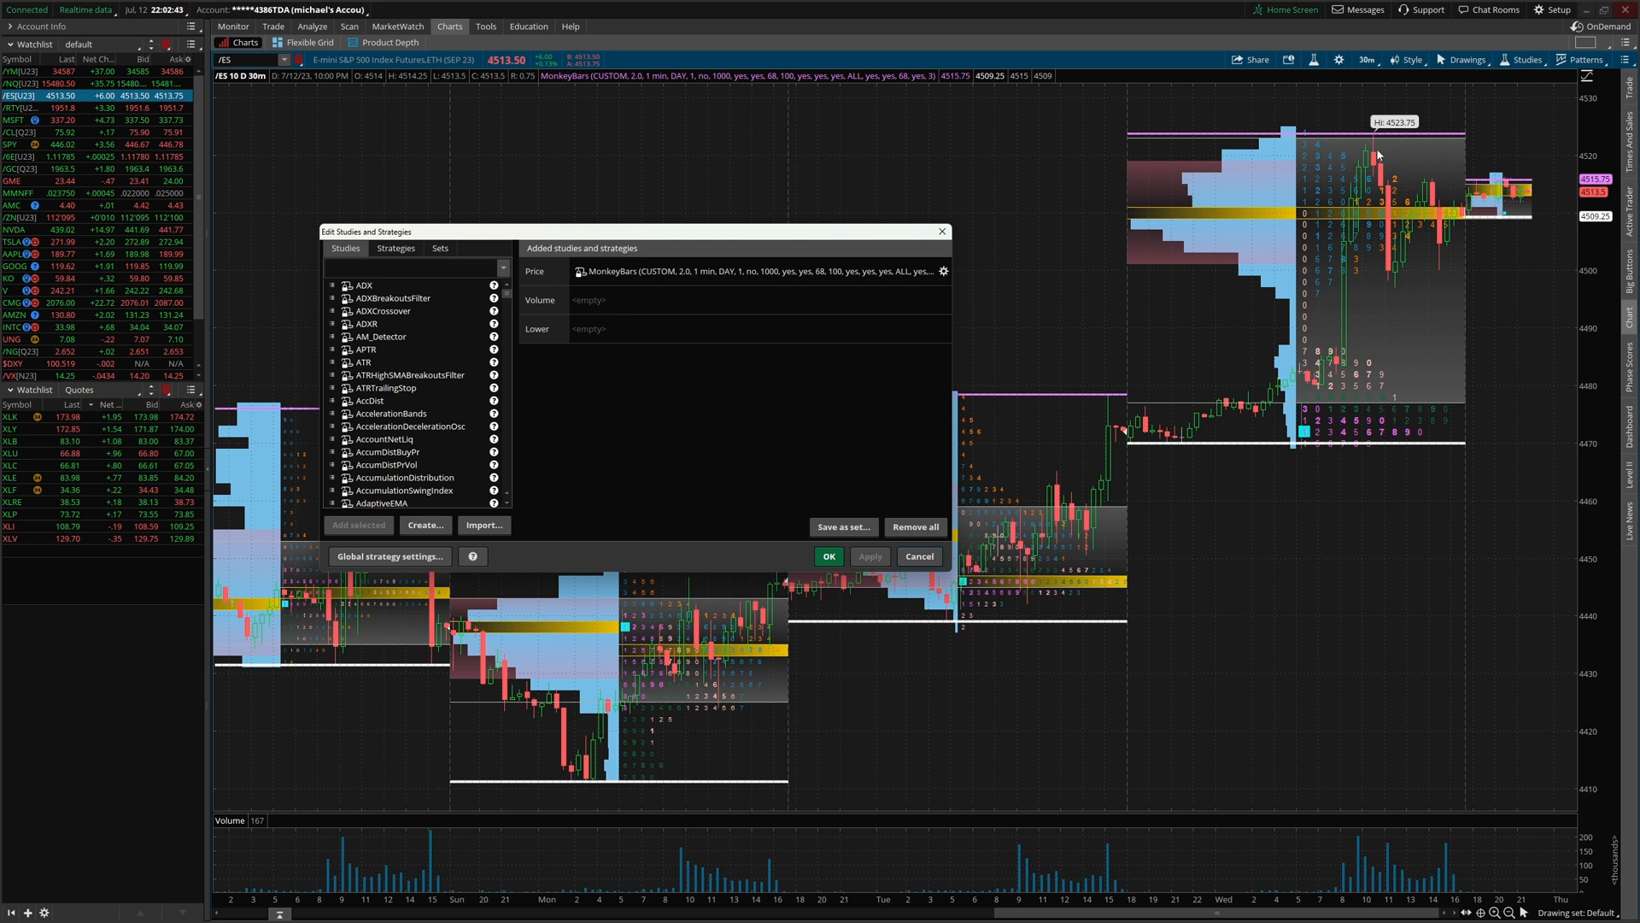
{"action": "mouse_move", "coordinate": [1418, 245]}
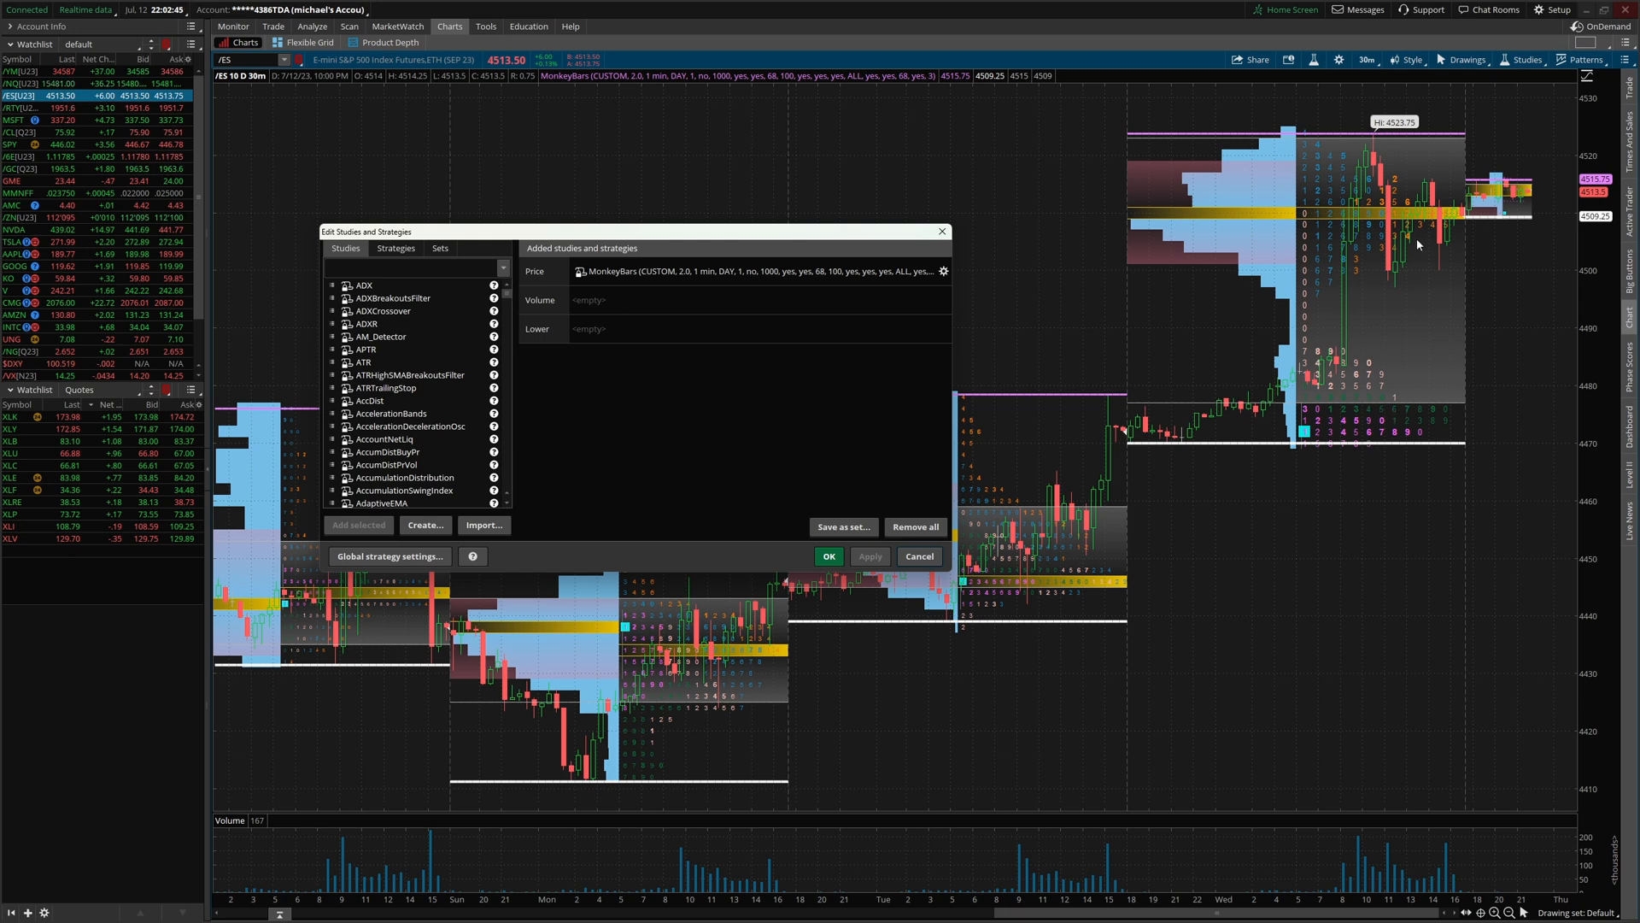
{"action": "mouse_move", "coordinate": [819, 409]}
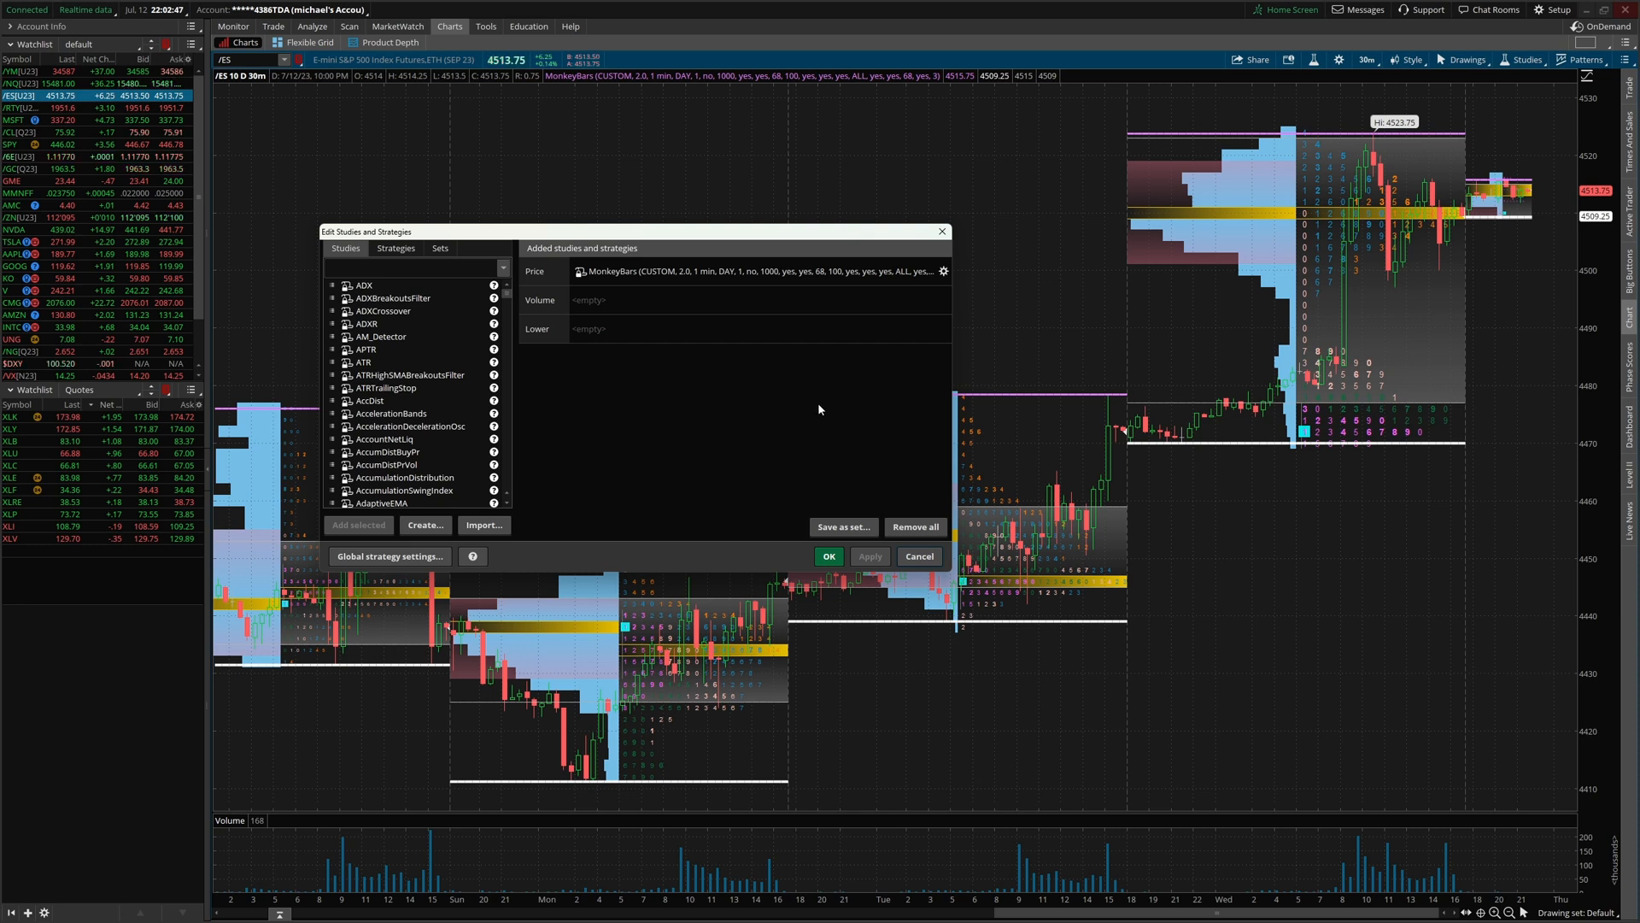
{"action": "left_click", "coordinate": [942, 271]}
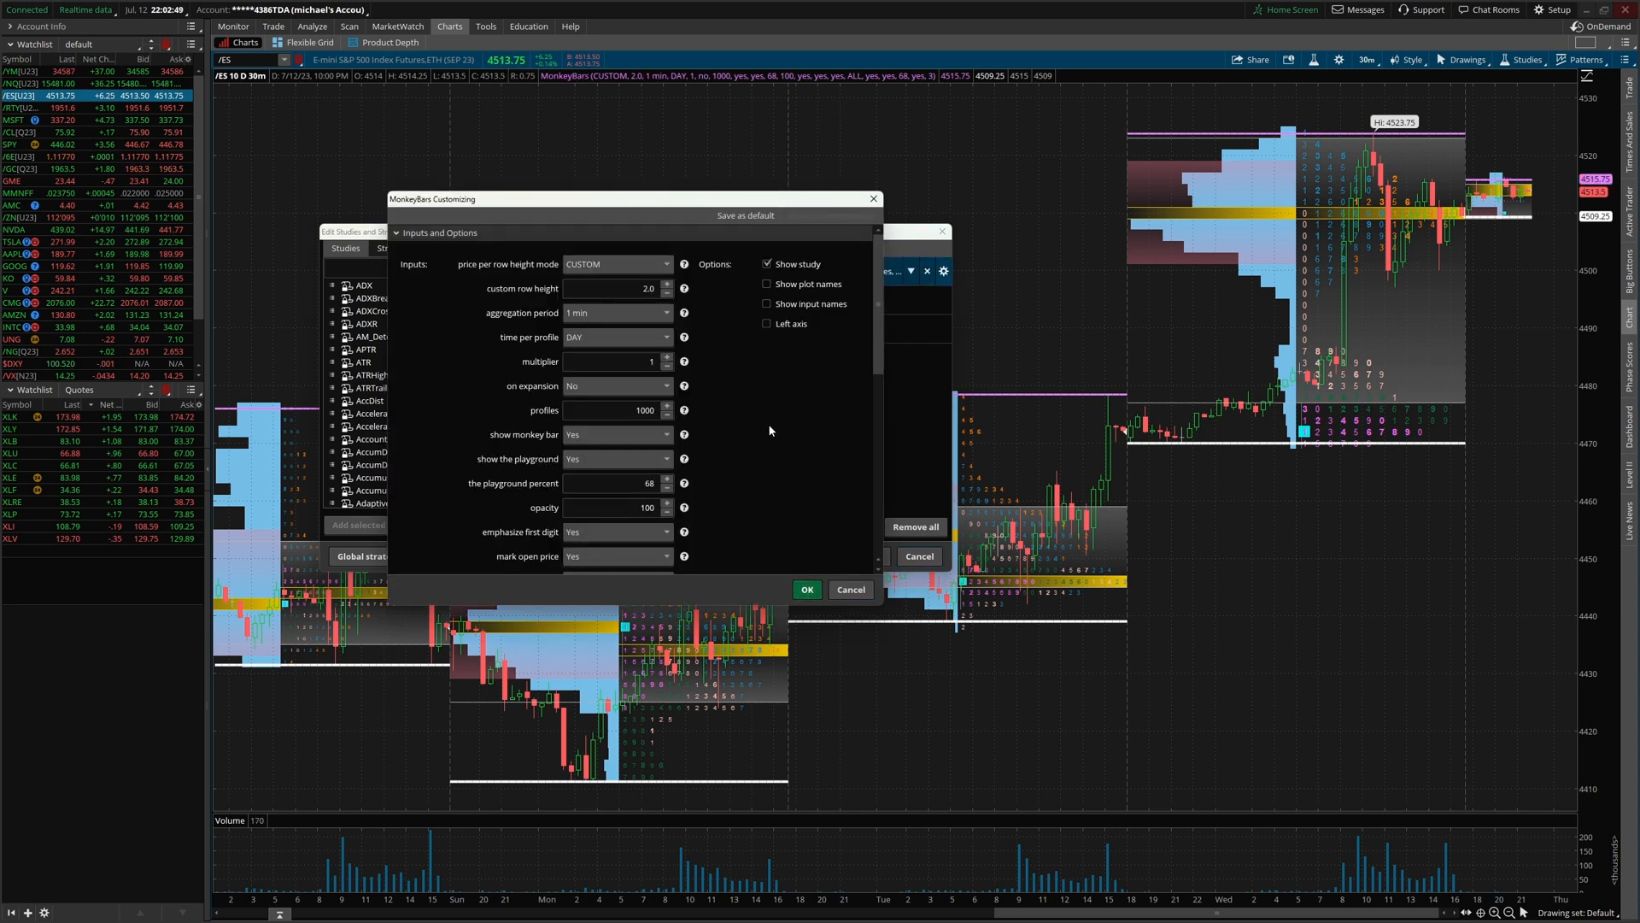